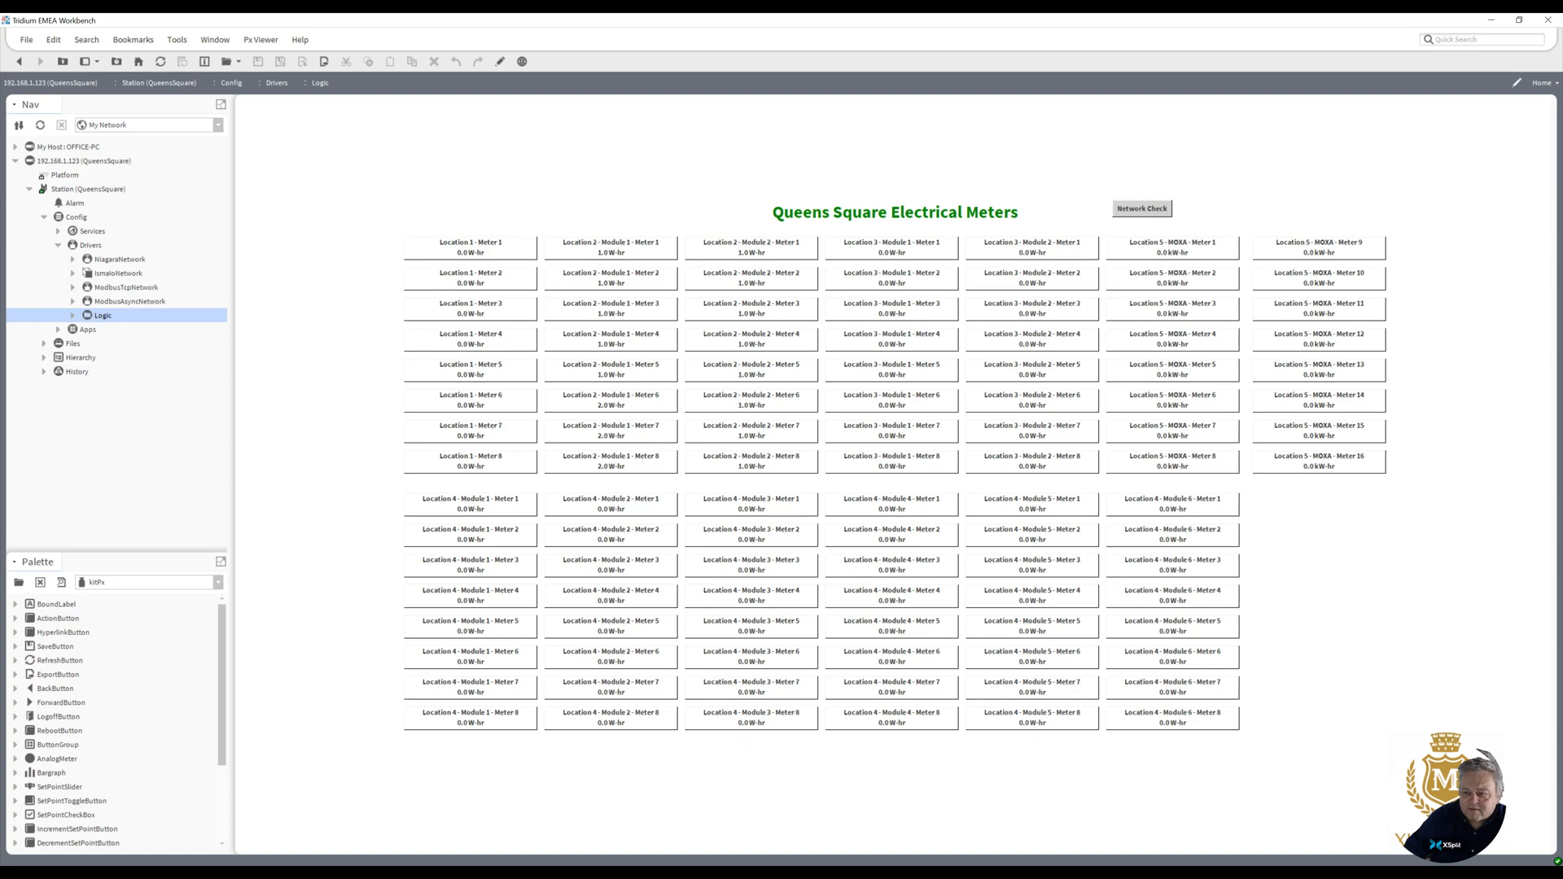
mouse_move(1546, 267)
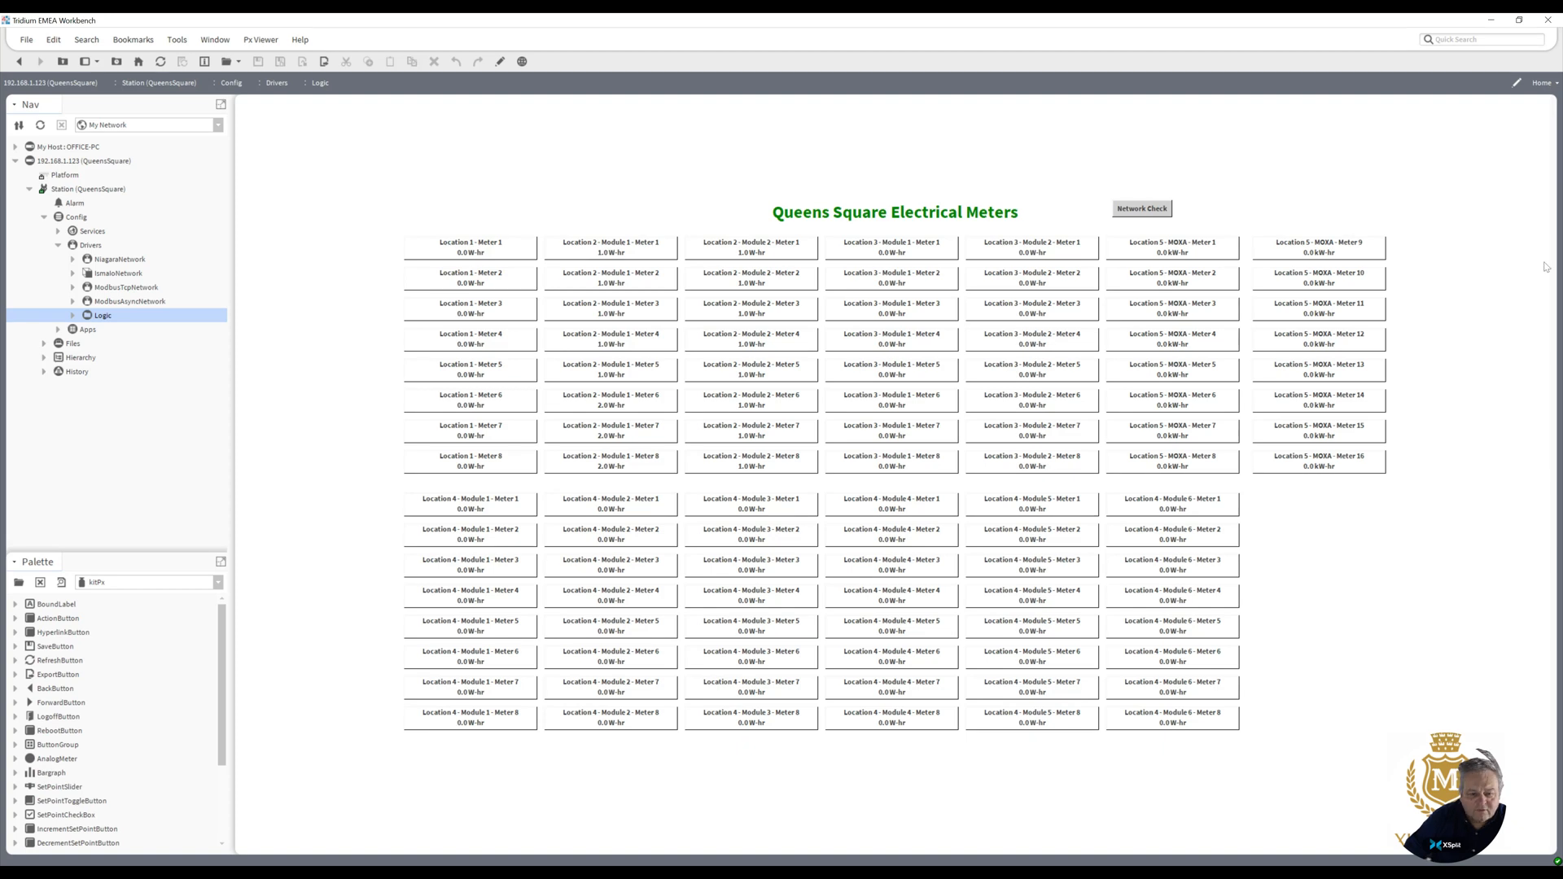
mouse_move(1500, 269)
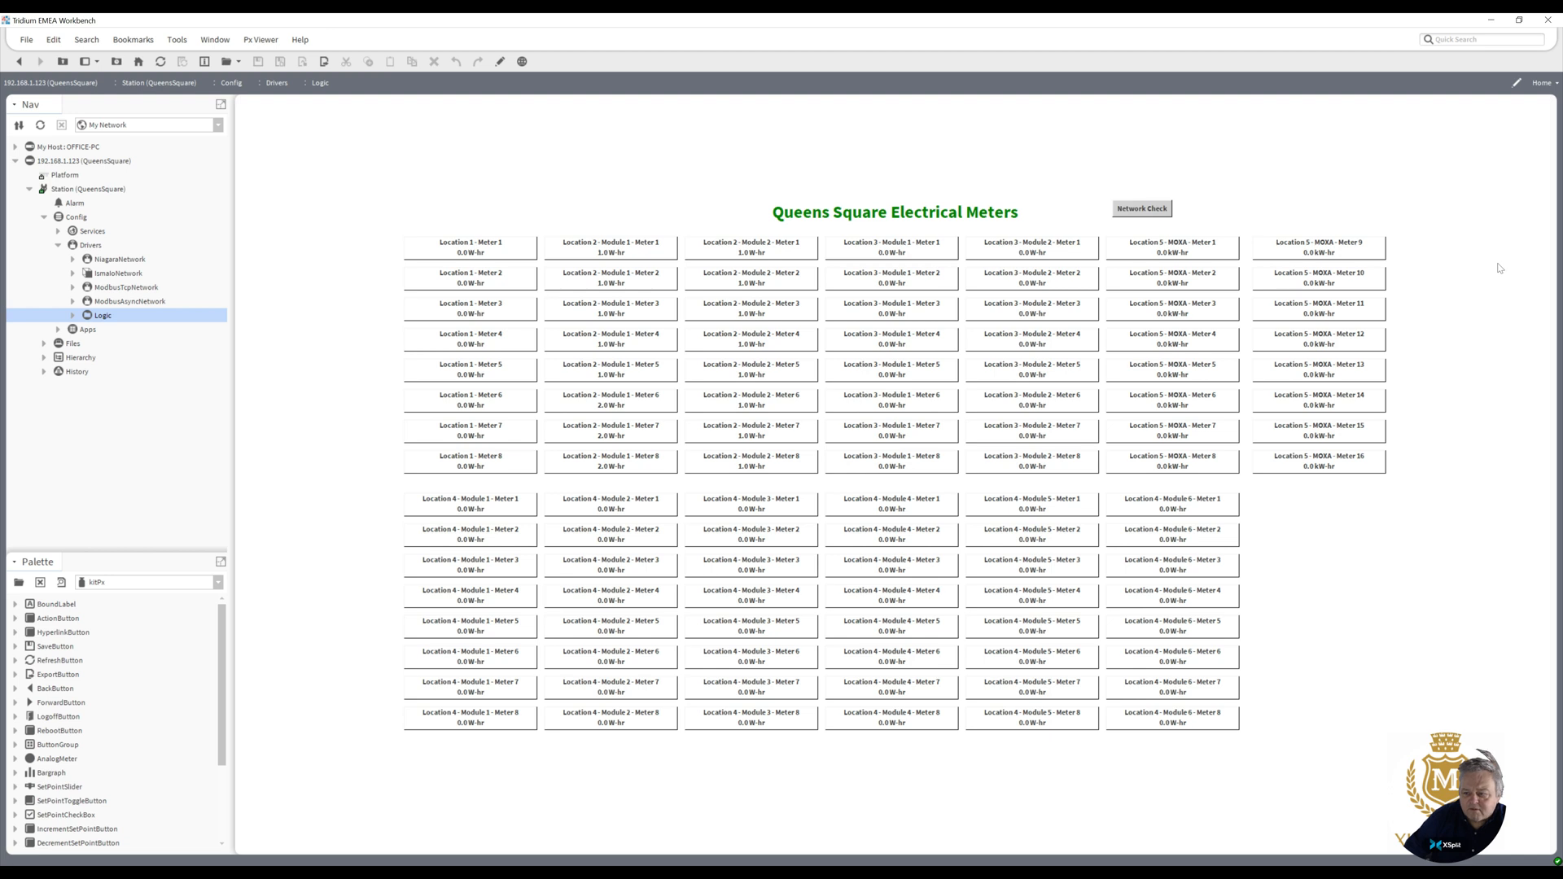
mouse_move(1485, 269)
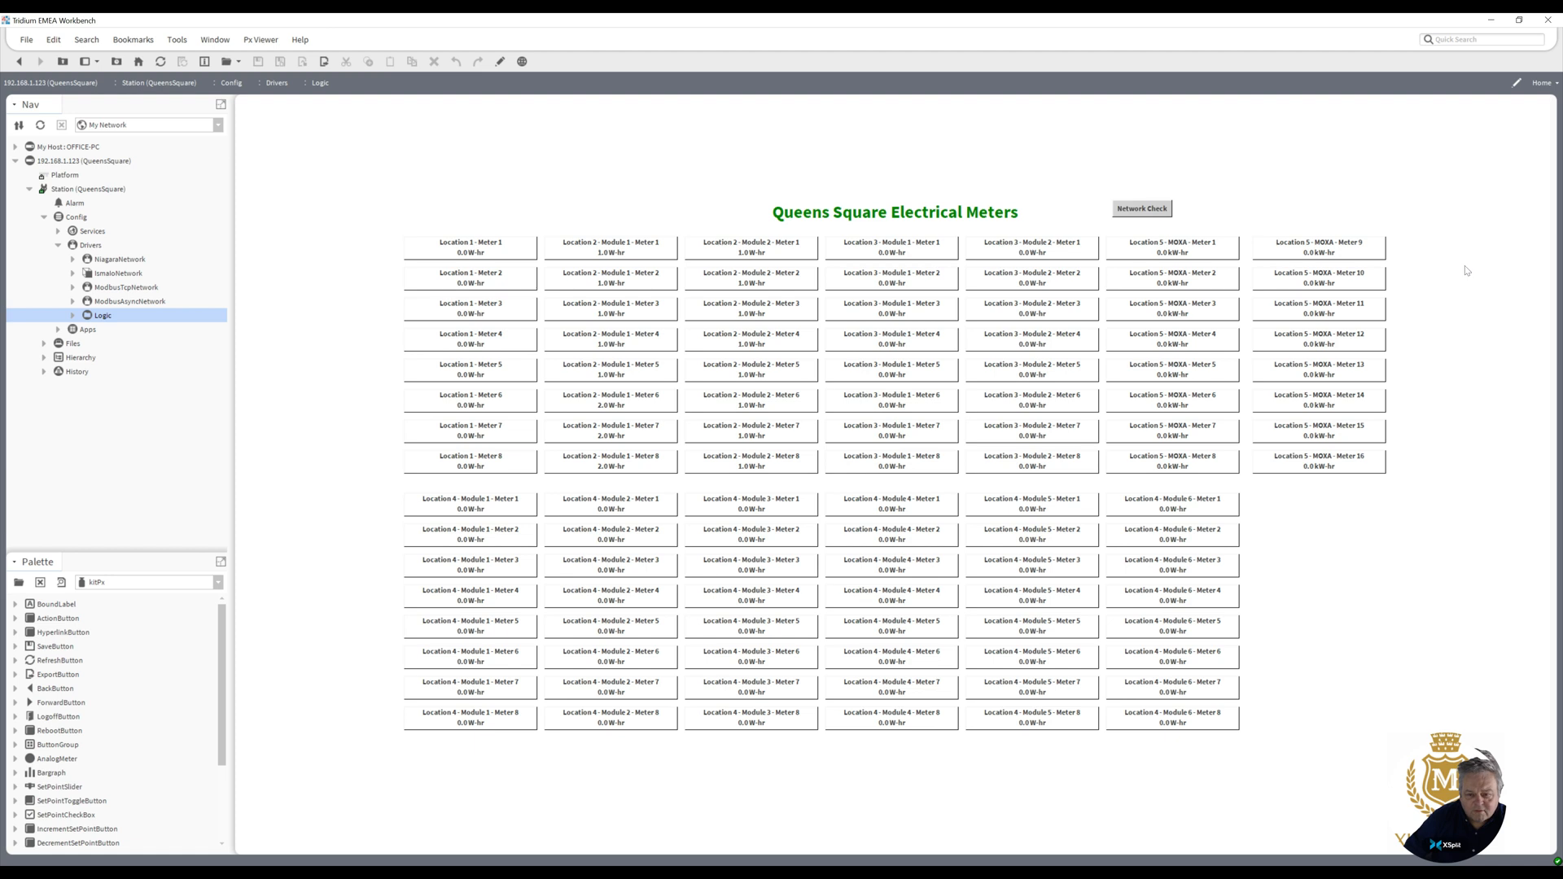
mouse_move(1466, 271)
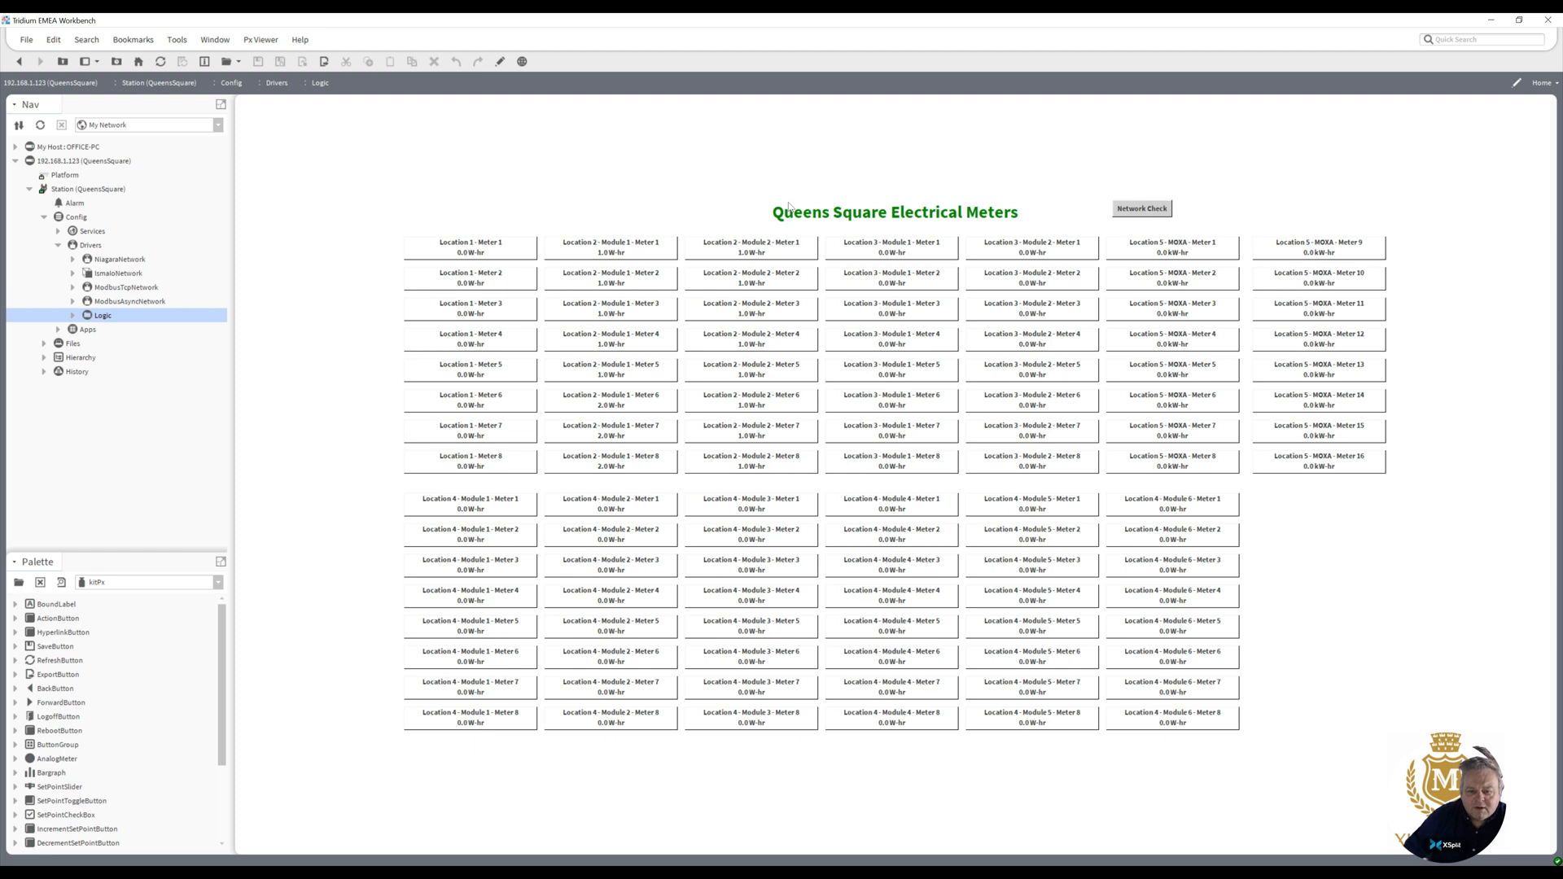
mouse_move(626, 215)
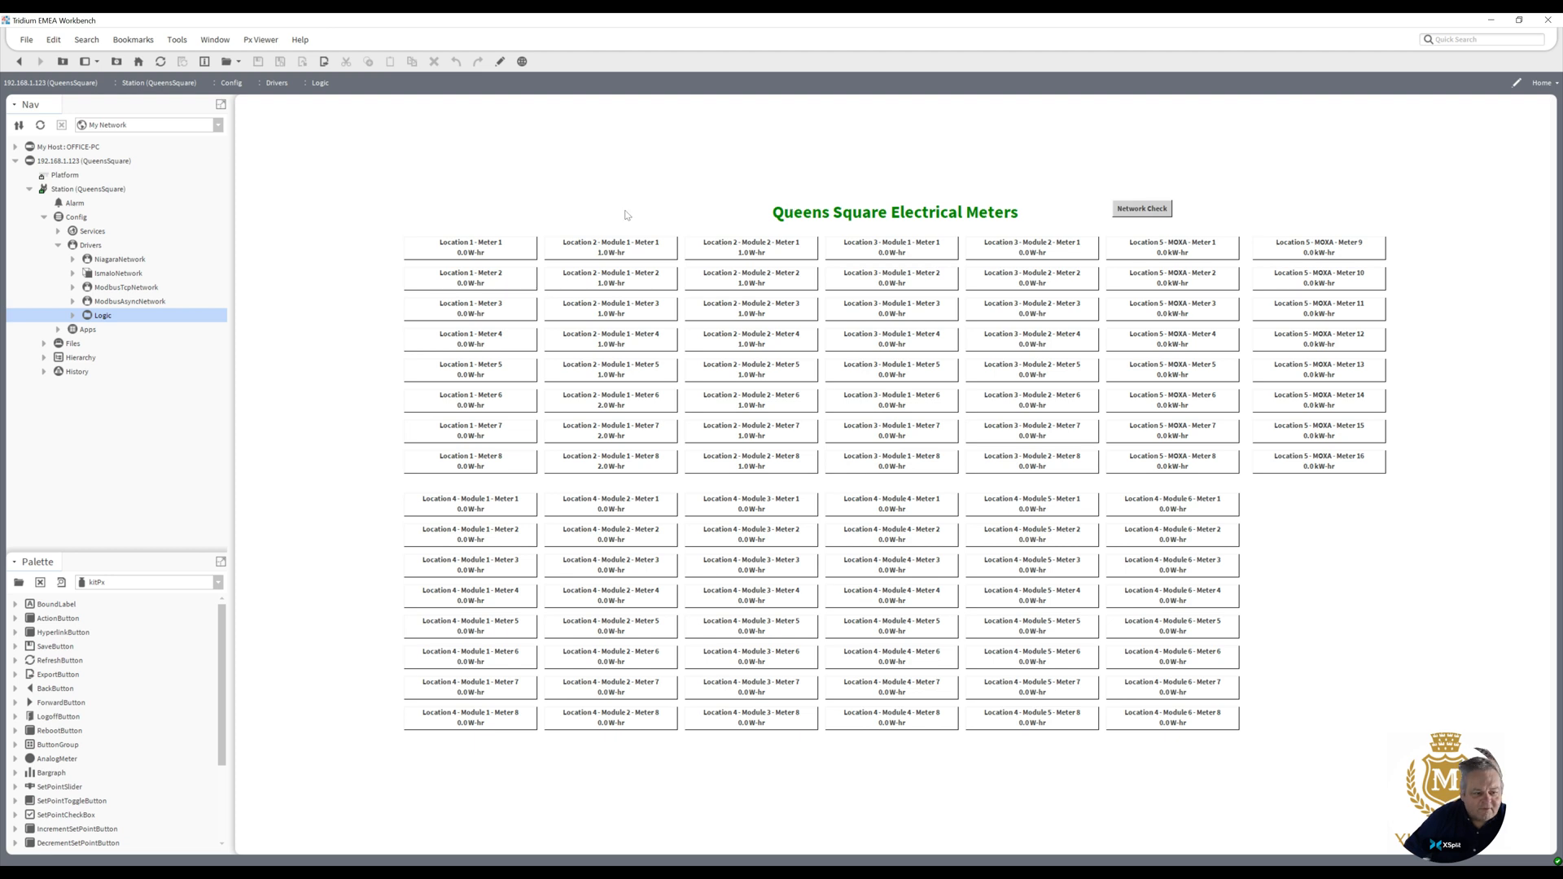
mouse_move(531, 210)
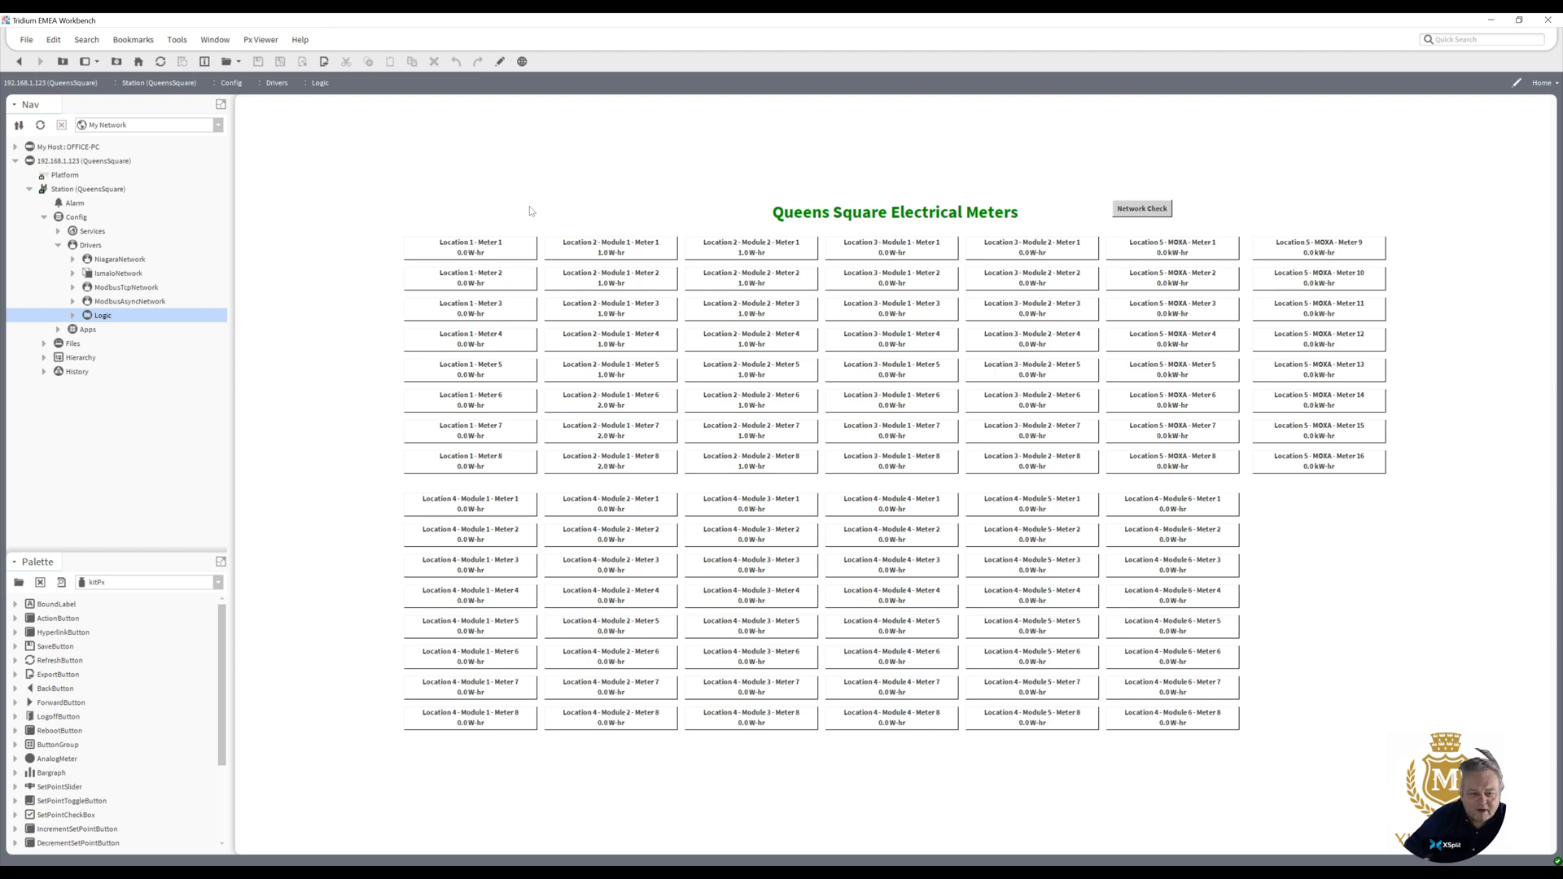
mouse_move(367, 272)
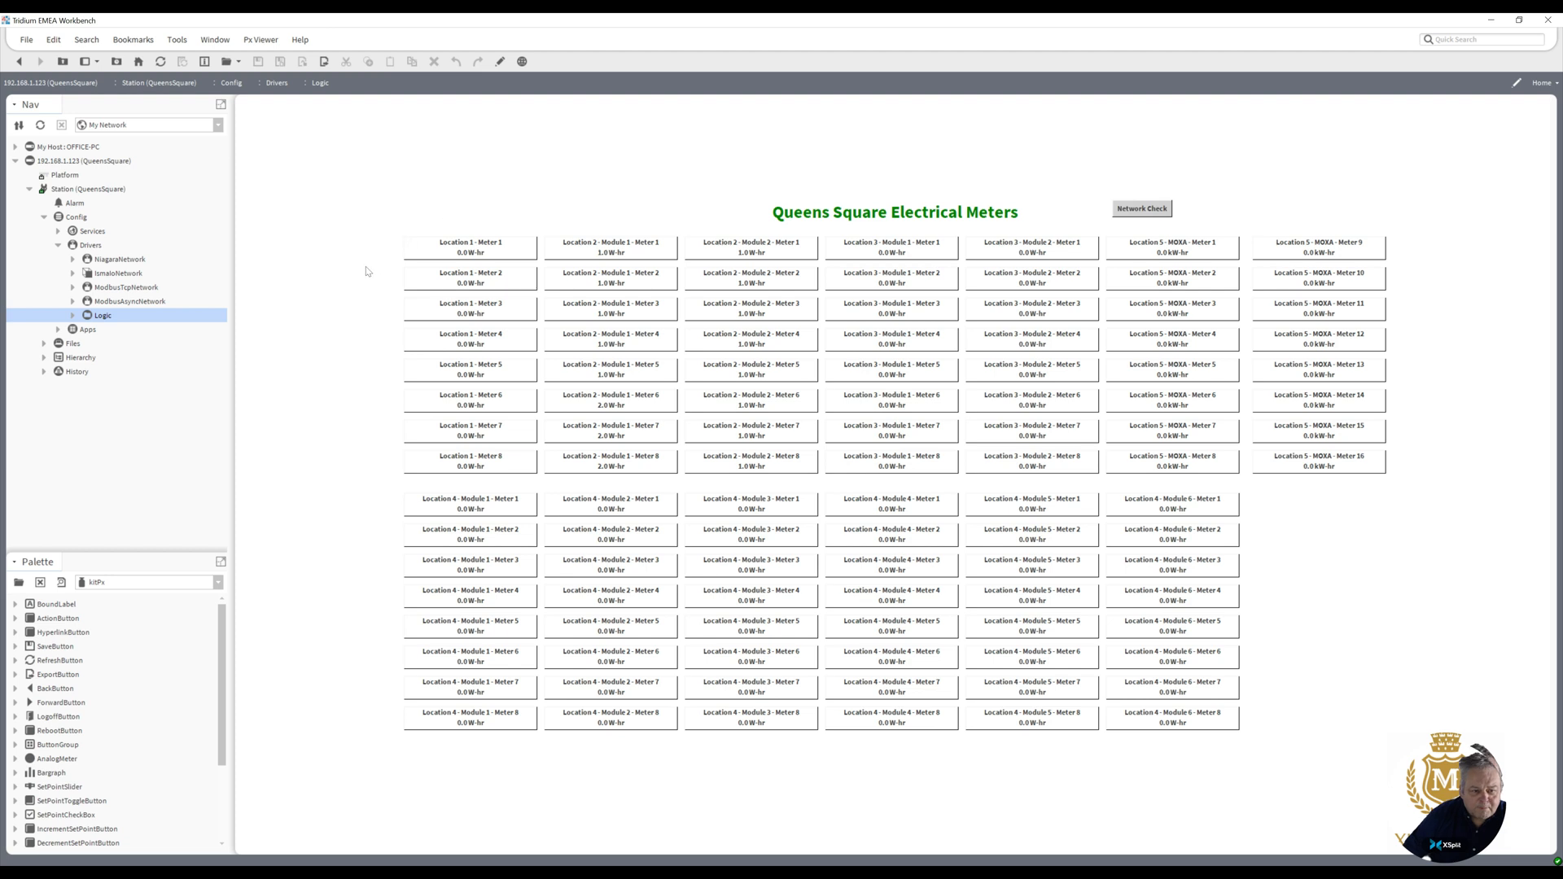
mouse_move(148, 300)
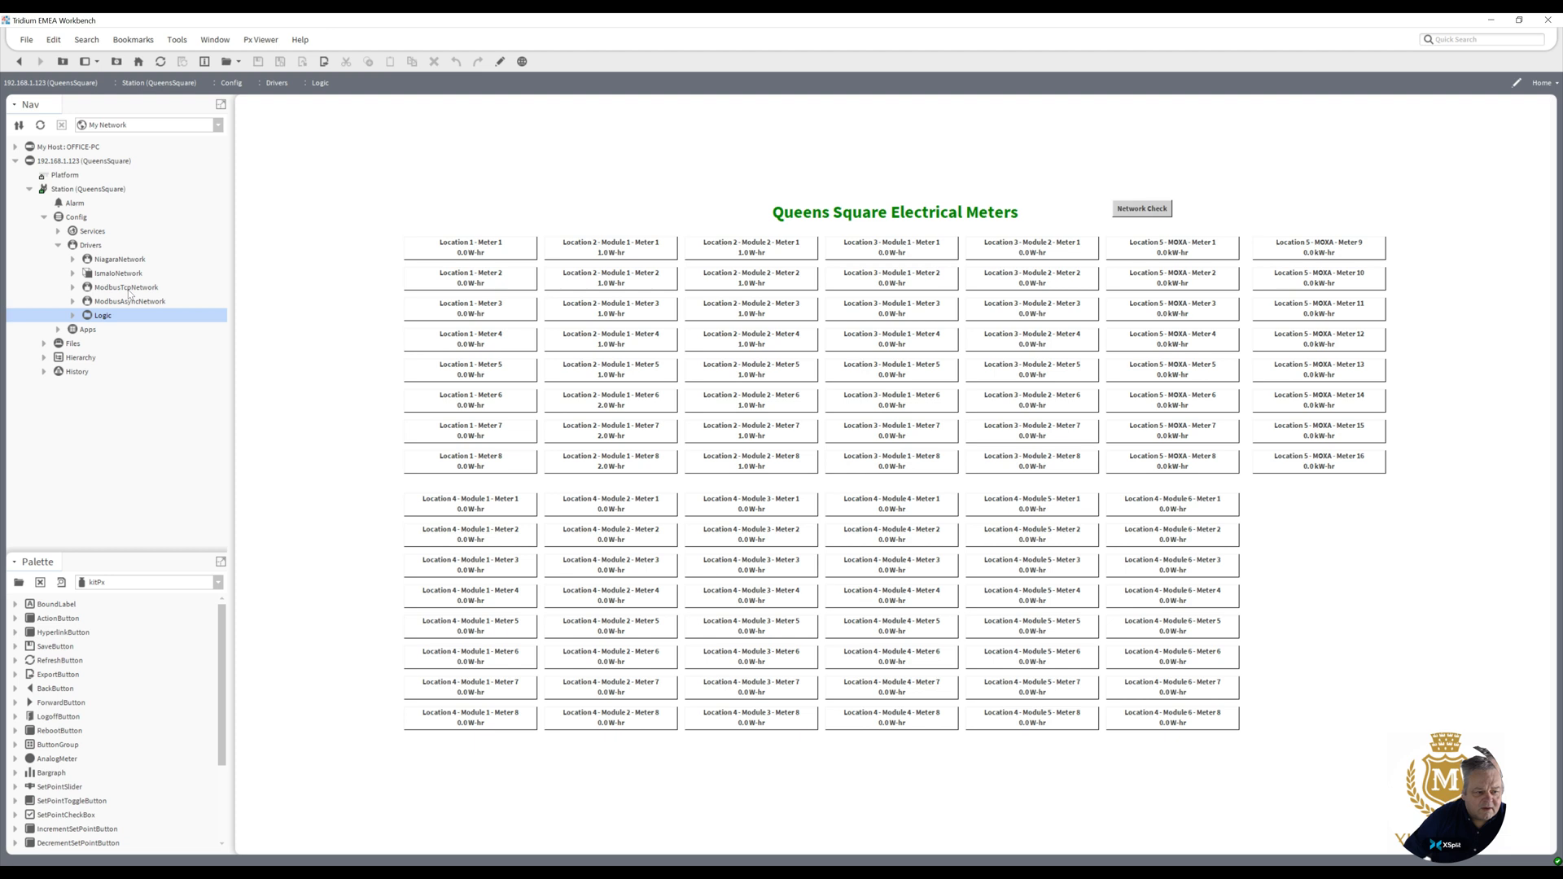
mouse_move(474, 220)
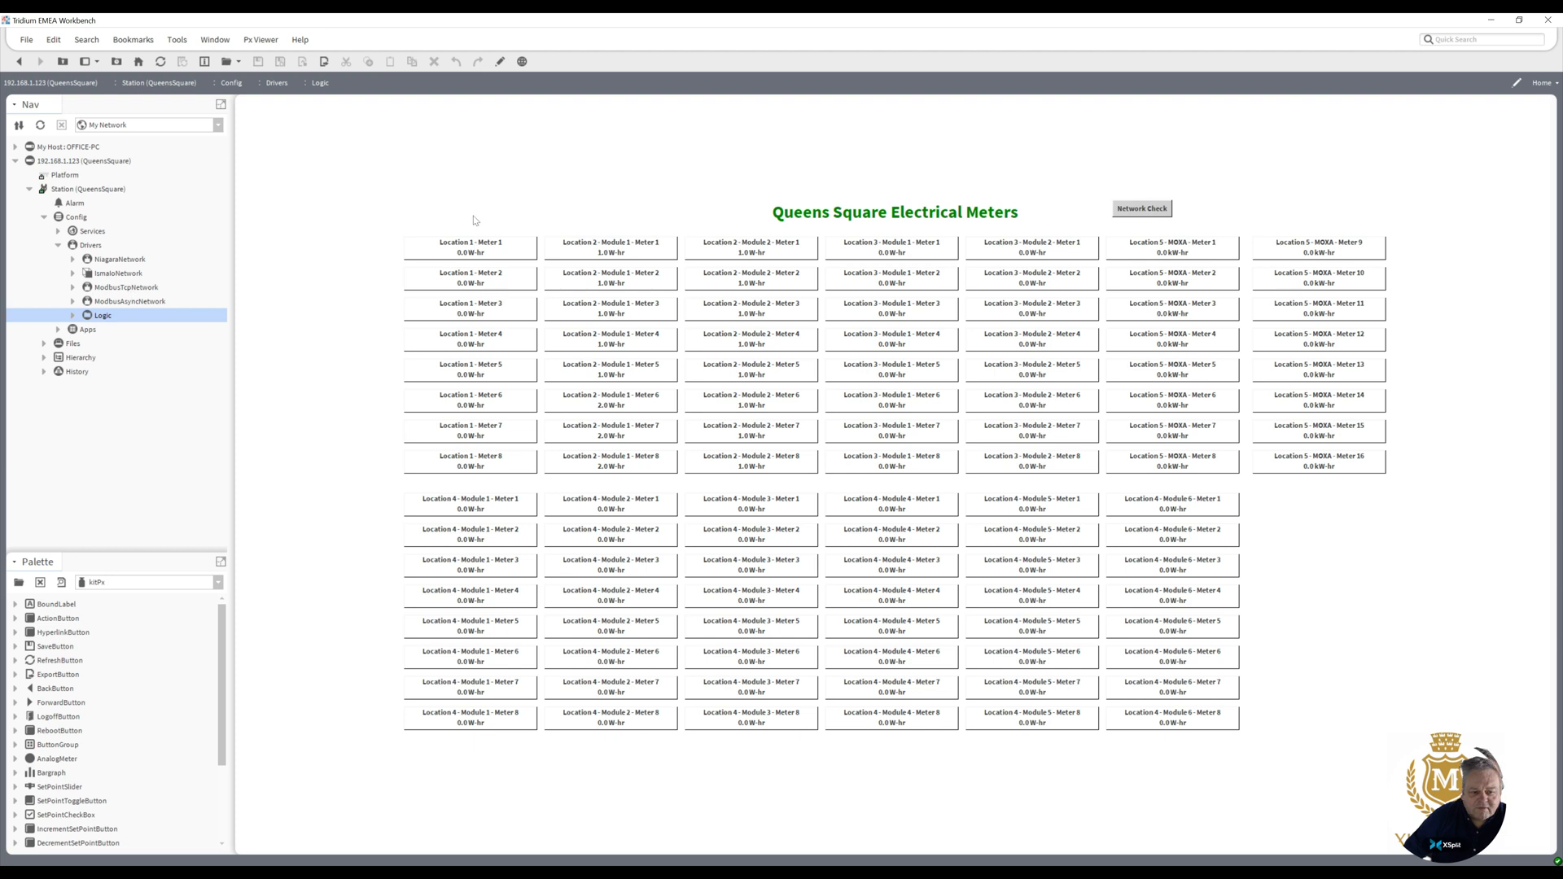
mouse_move(474, 224)
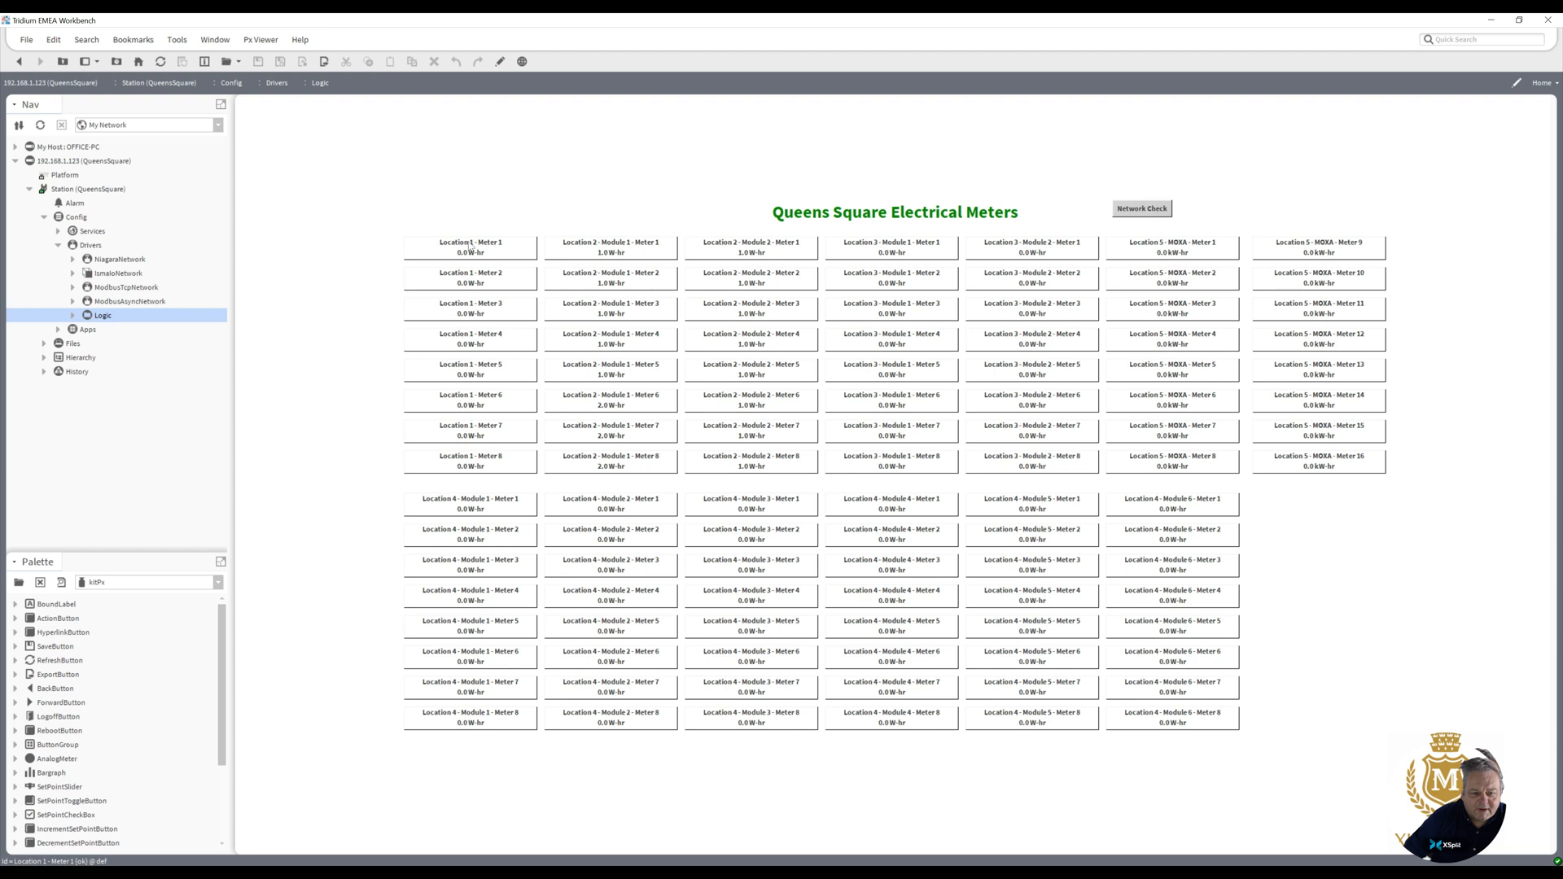
- Dismiss the button's Set dialog unchanged and bring up the Location 1 - Meter 1 information popup
double_click(469, 247)
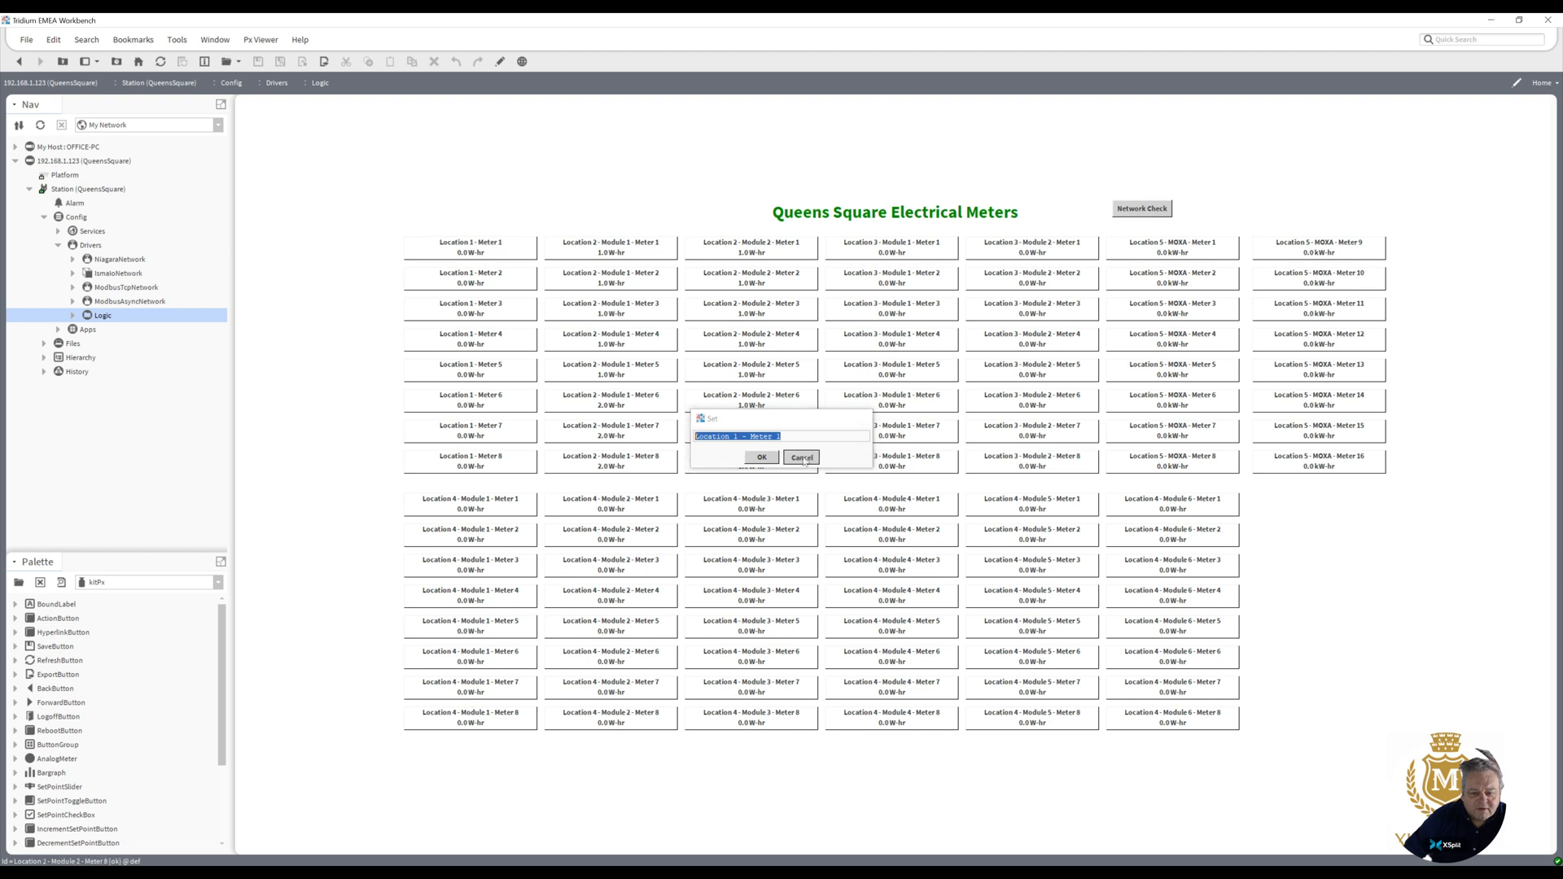
click(801, 456)
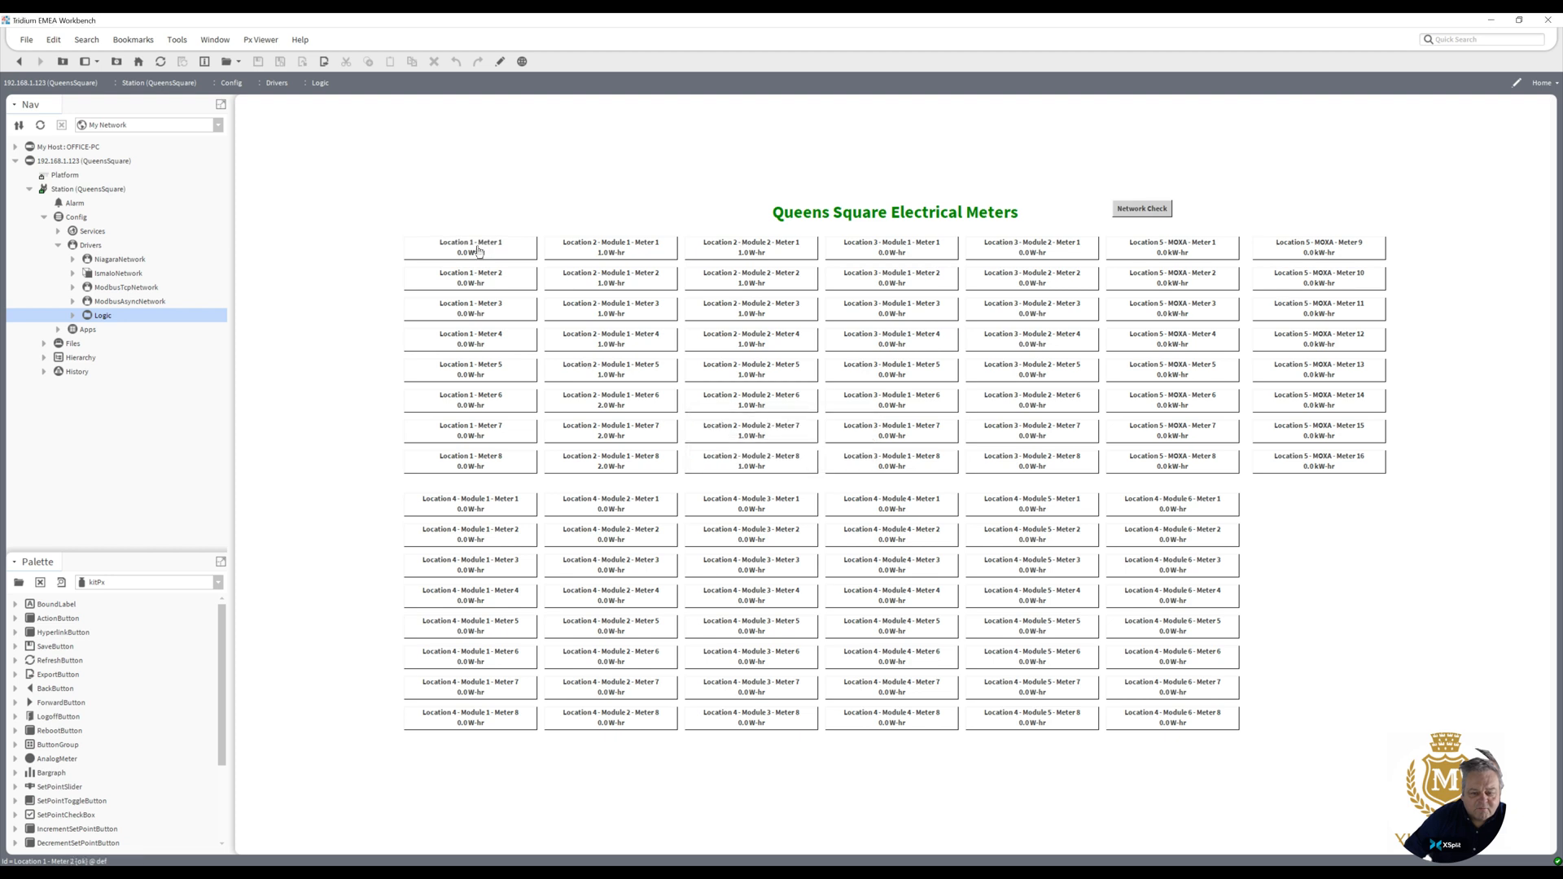
click(469, 246)
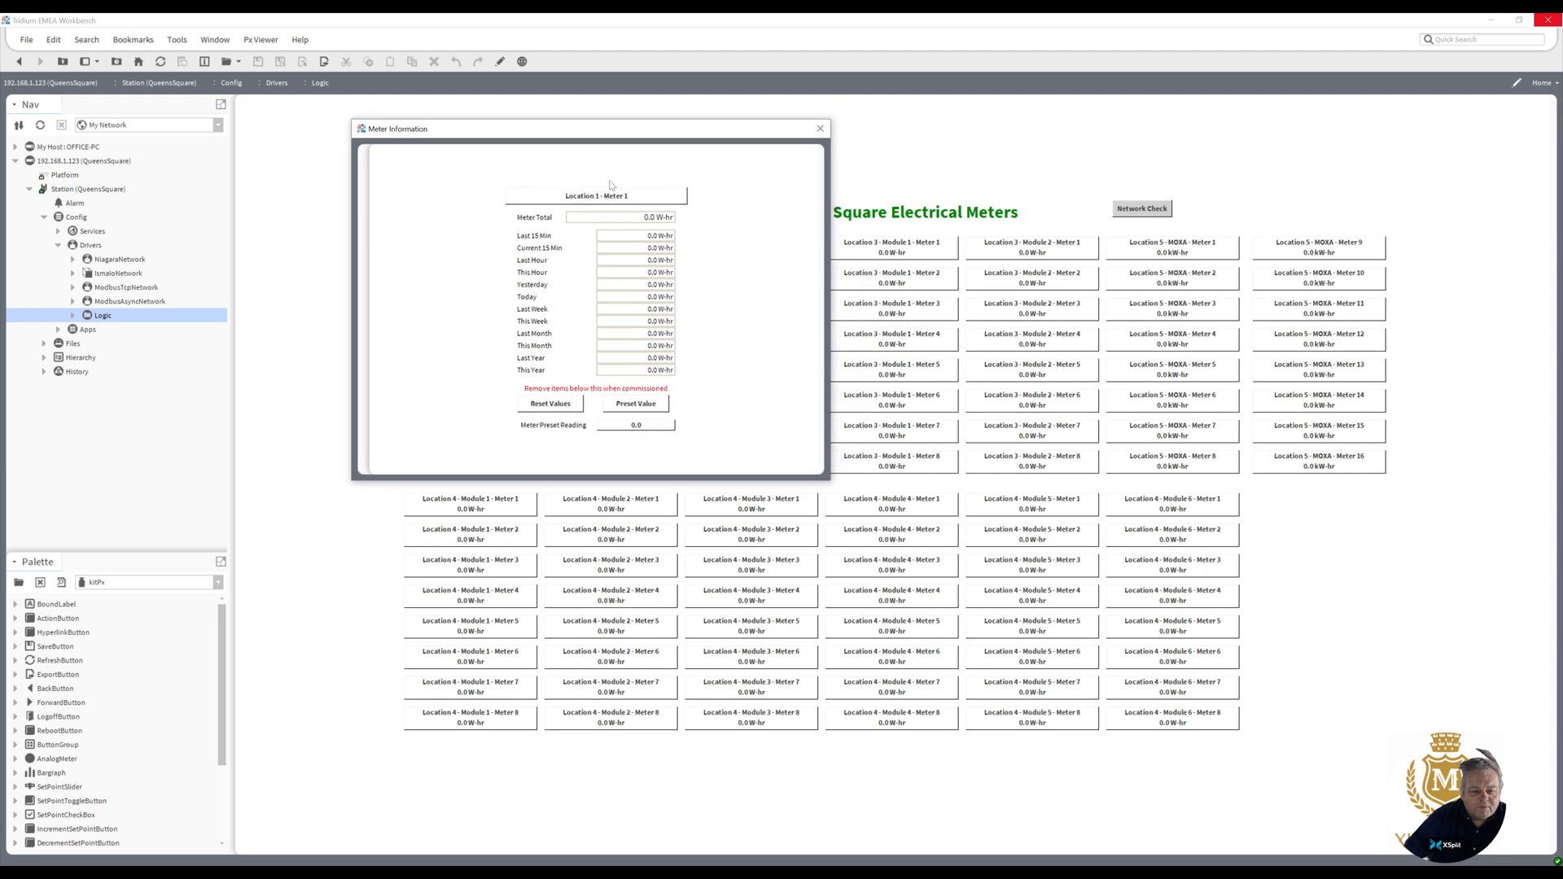
mouse_move(639, 216)
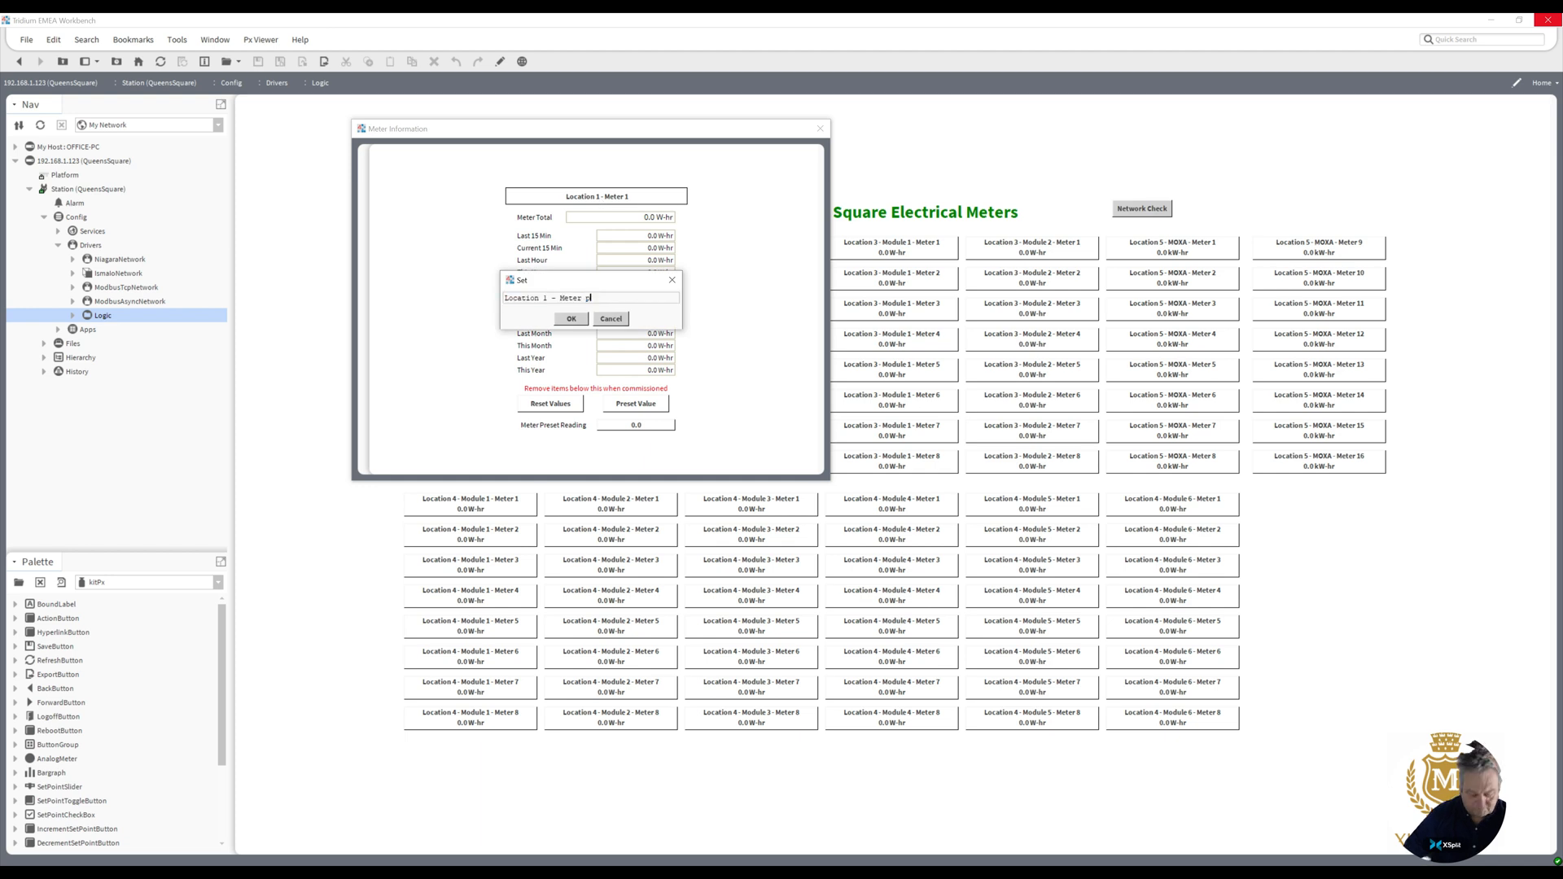
- Rename the meter in the popup to 'Location 1 - Meter pmk'
text(mk)
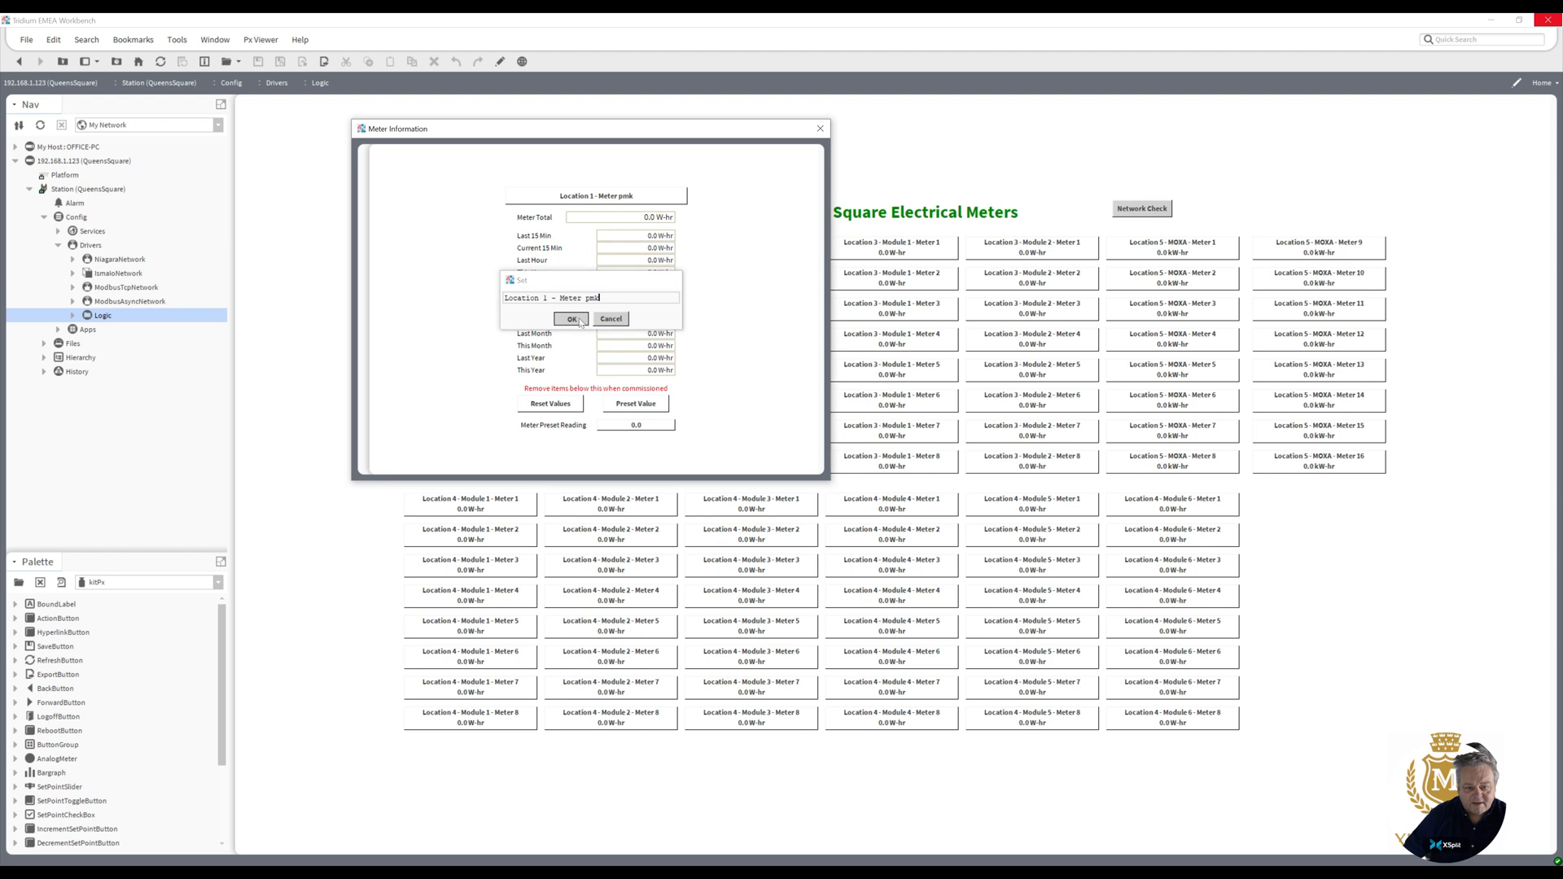
click(570, 319)
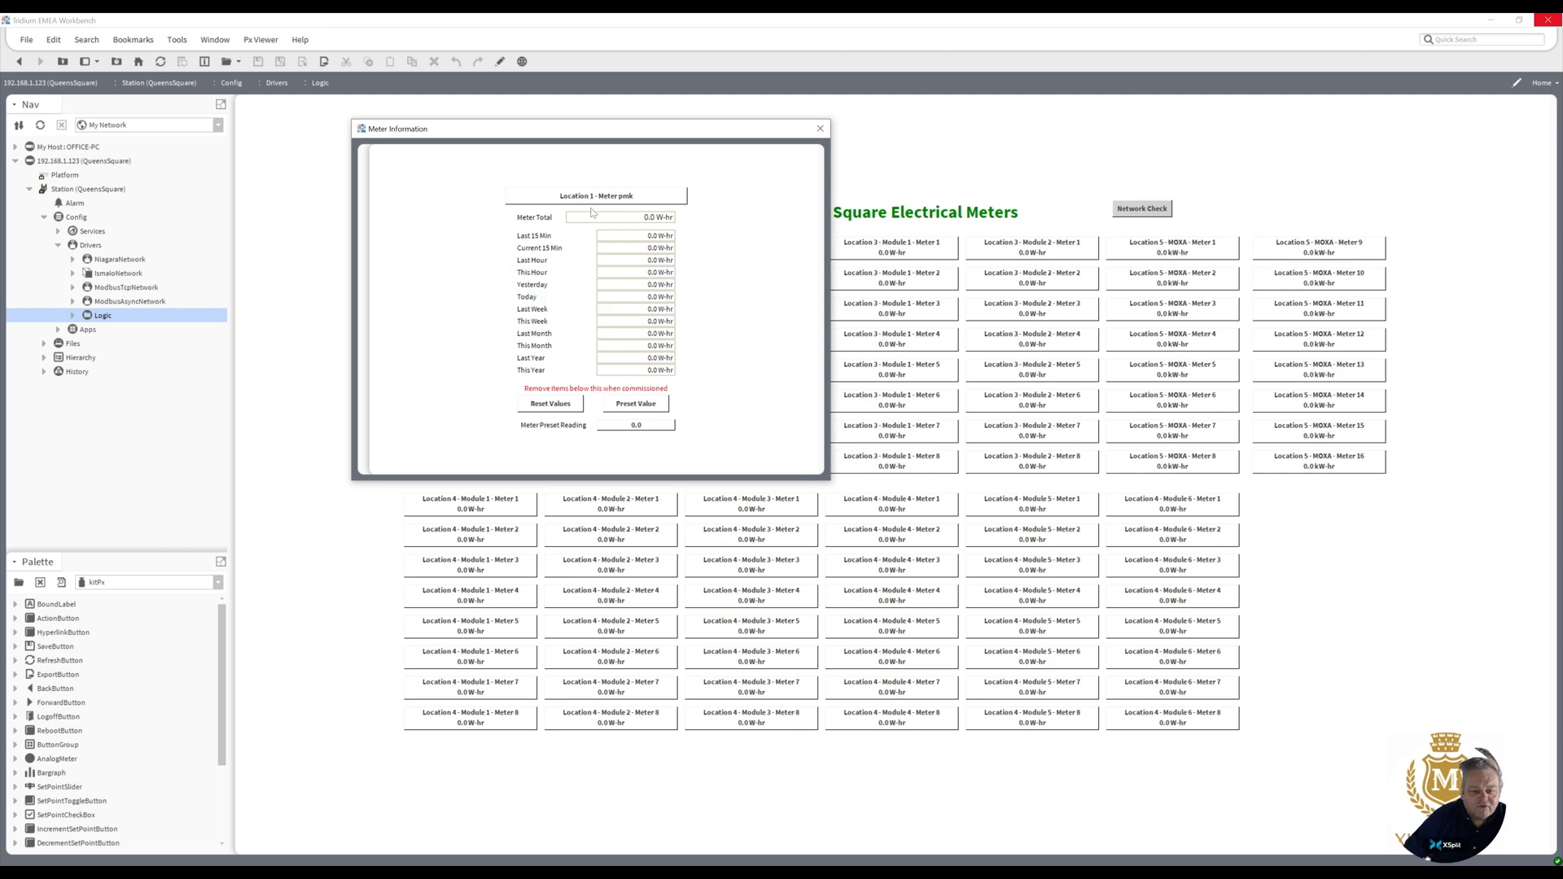
mouse_move(615, 207)
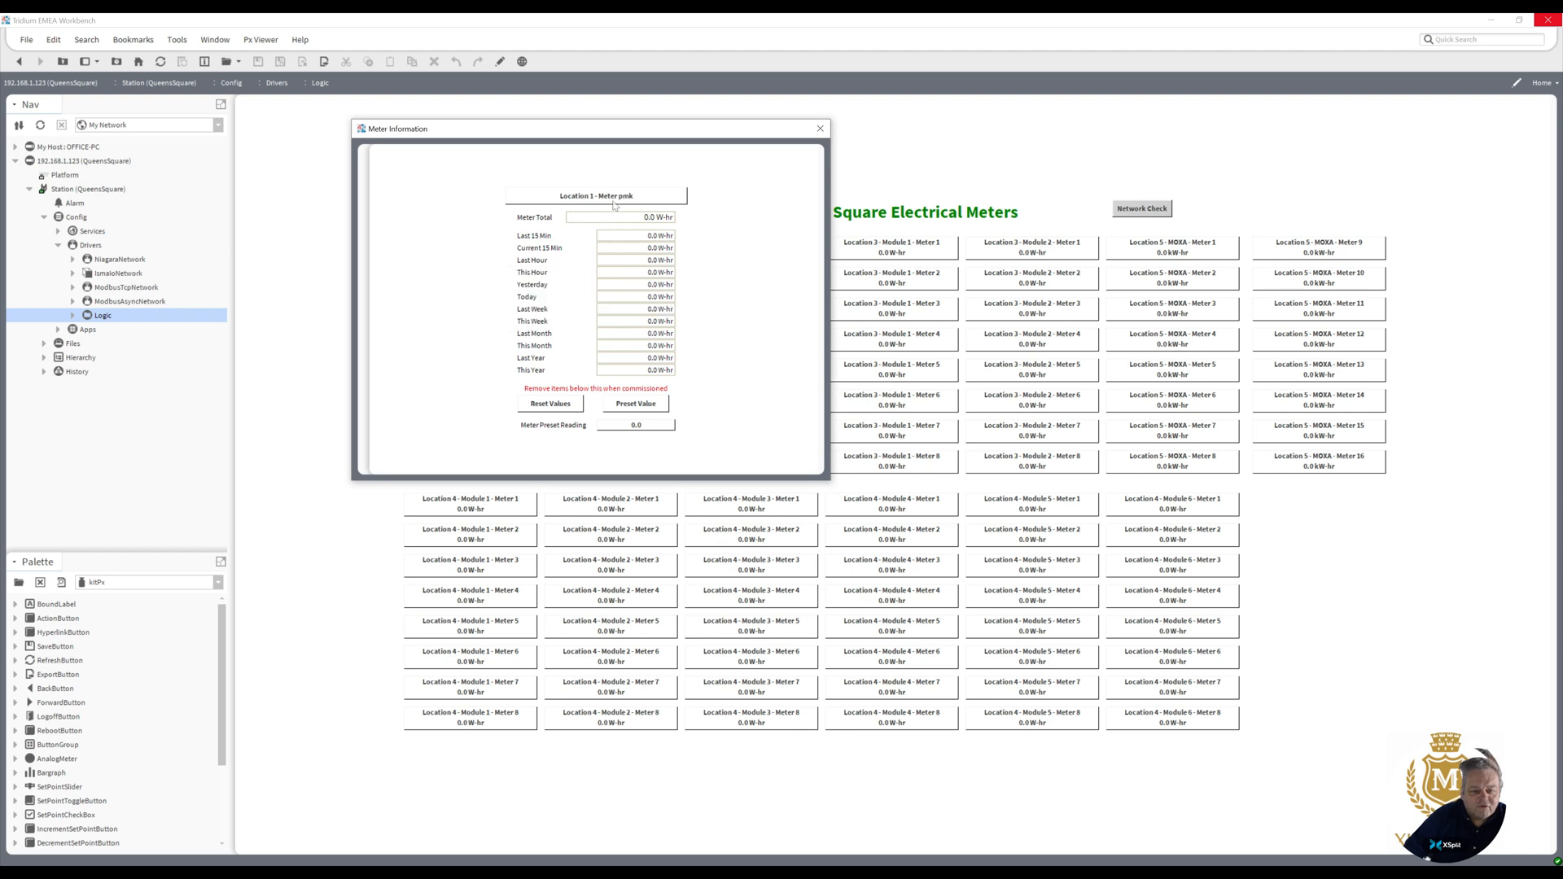
mouse_move(632, 221)
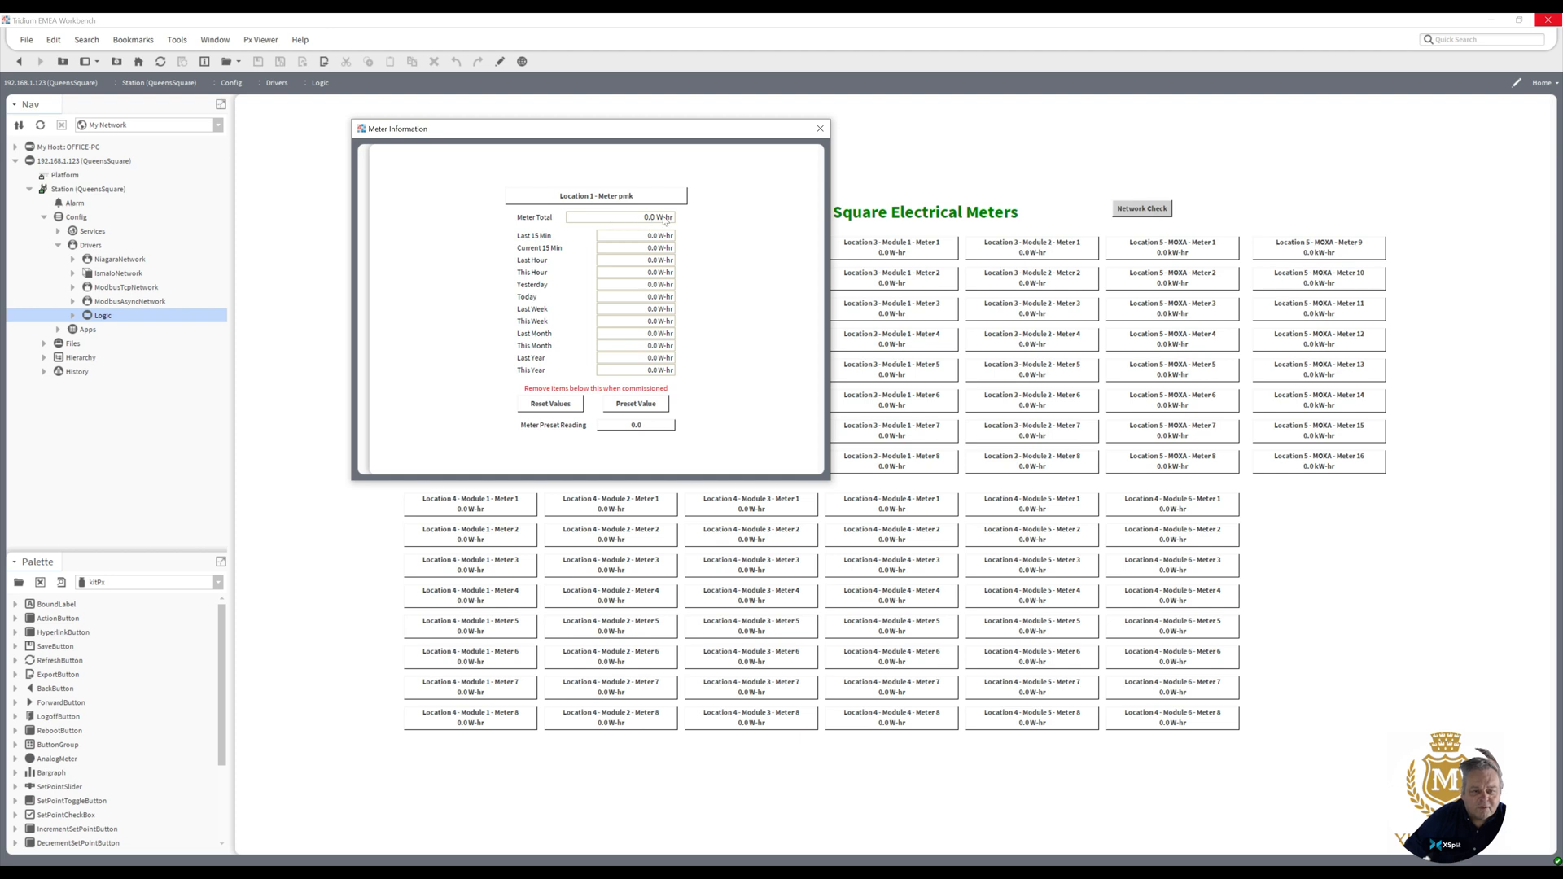
mouse_move(598, 243)
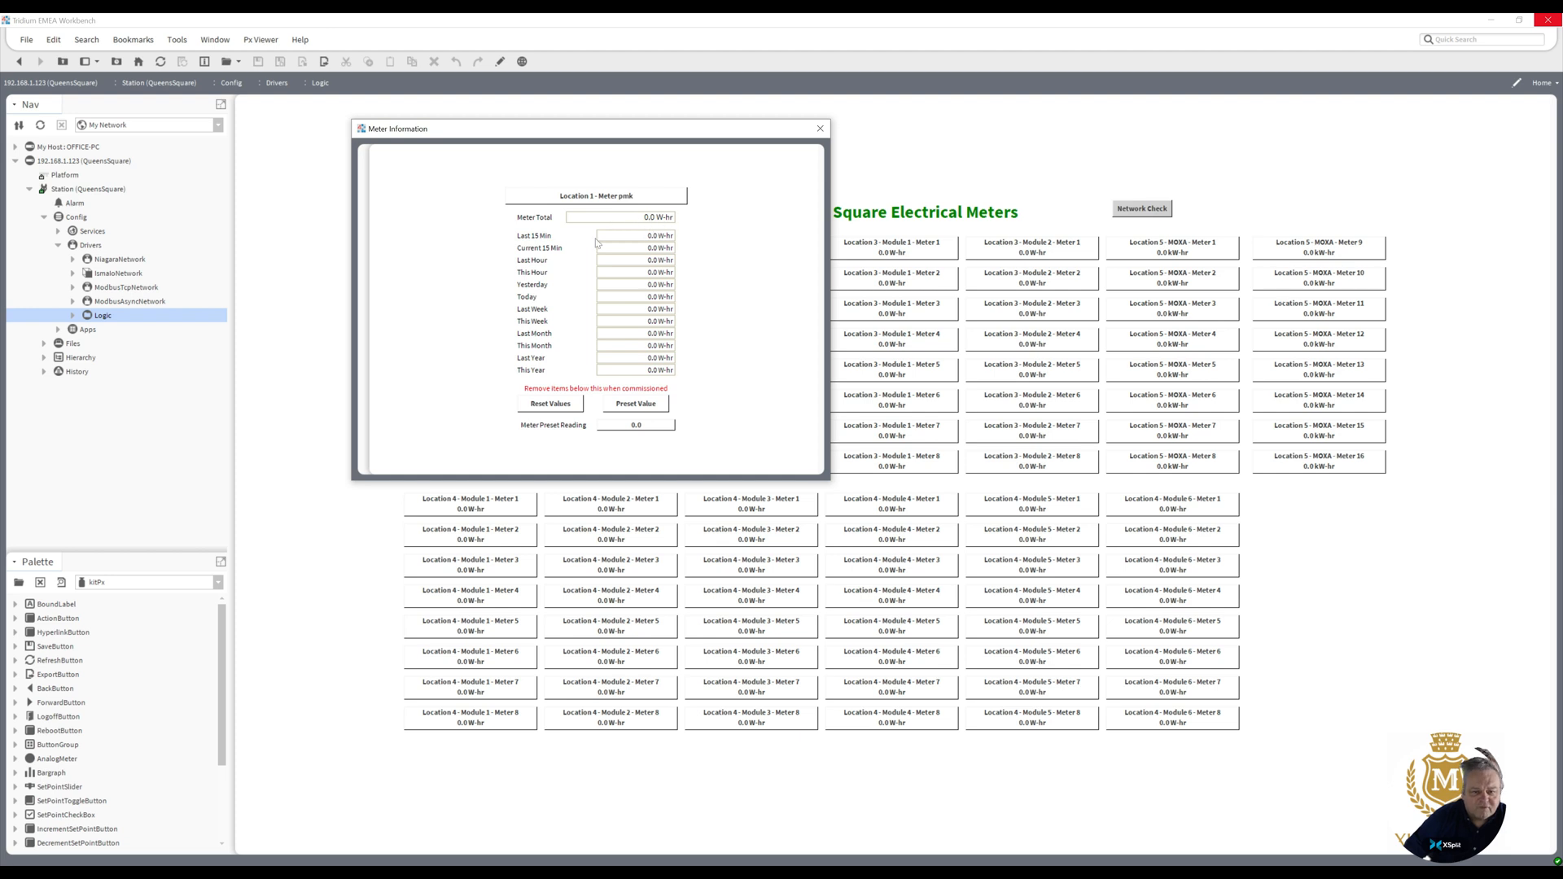
mouse_move(642, 373)
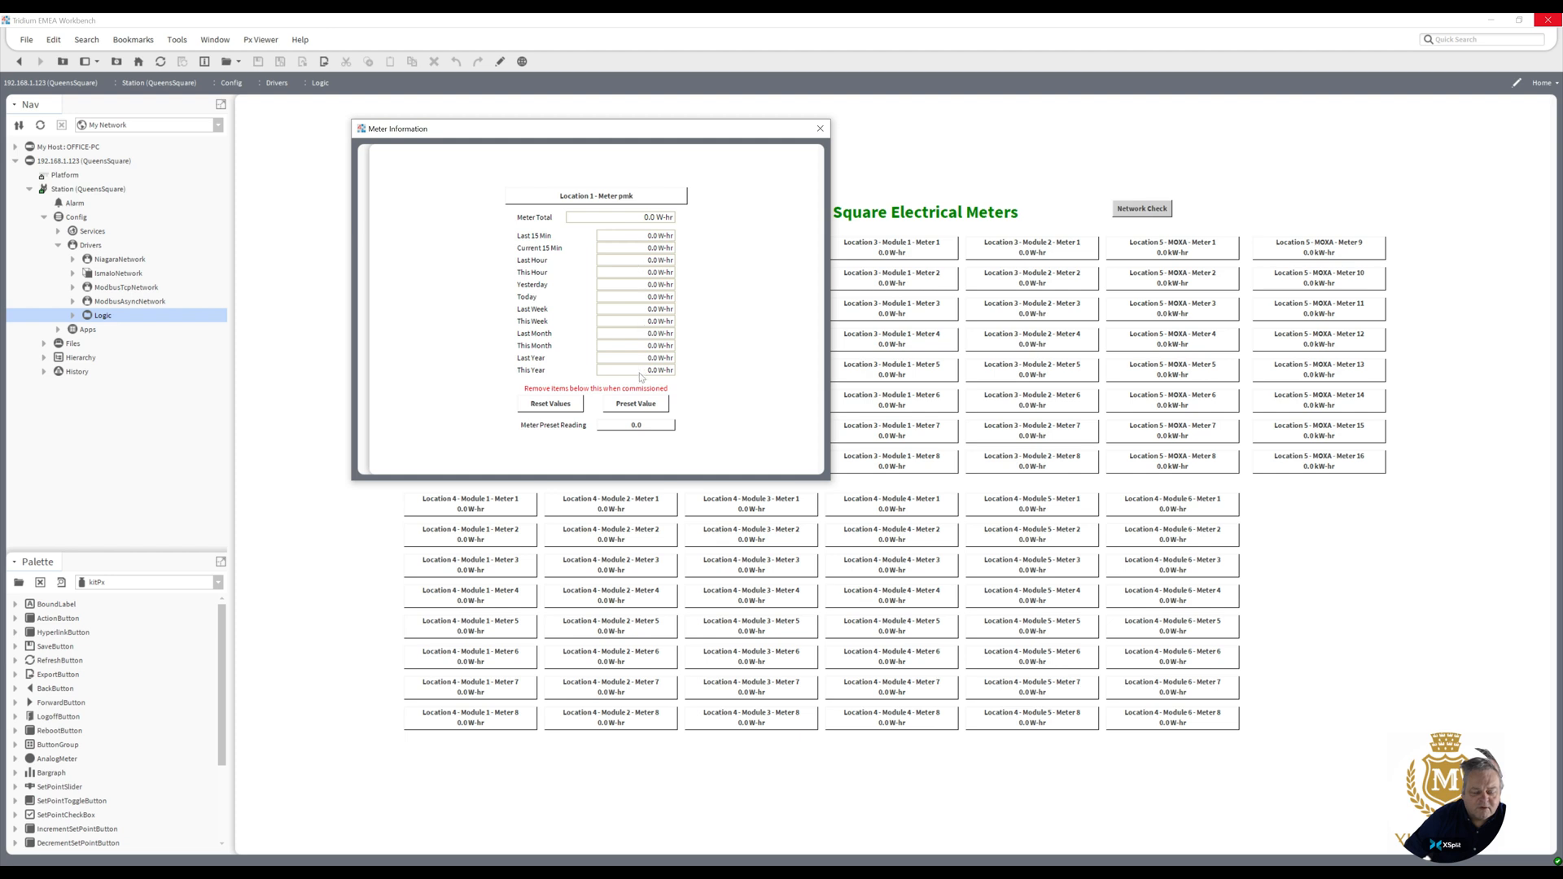
mouse_move(635, 290)
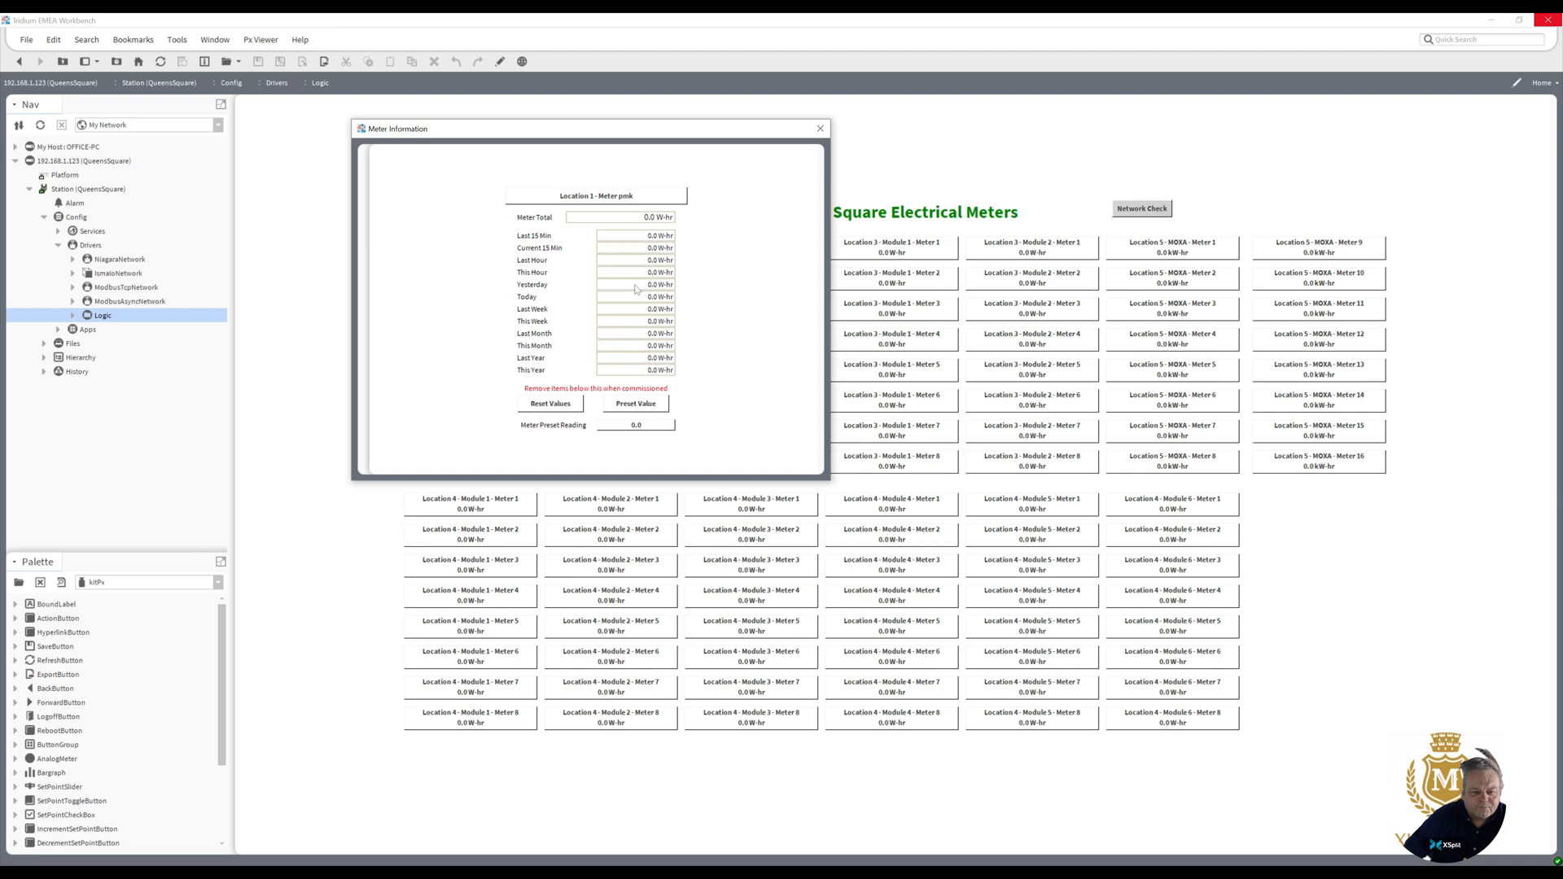
mouse_move(622, 358)
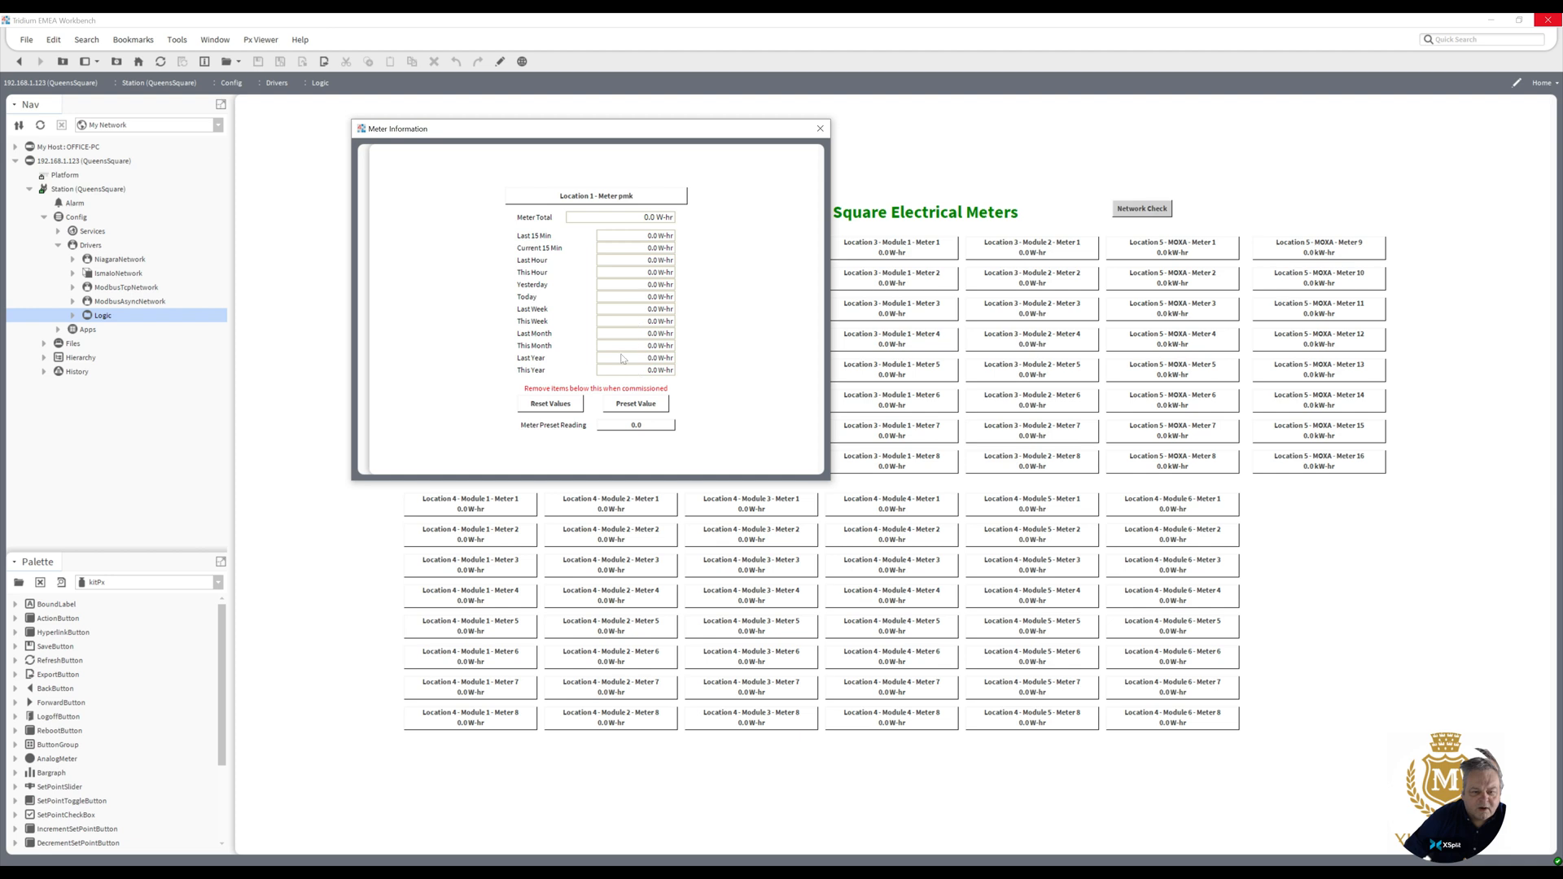
mouse_move(629, 430)
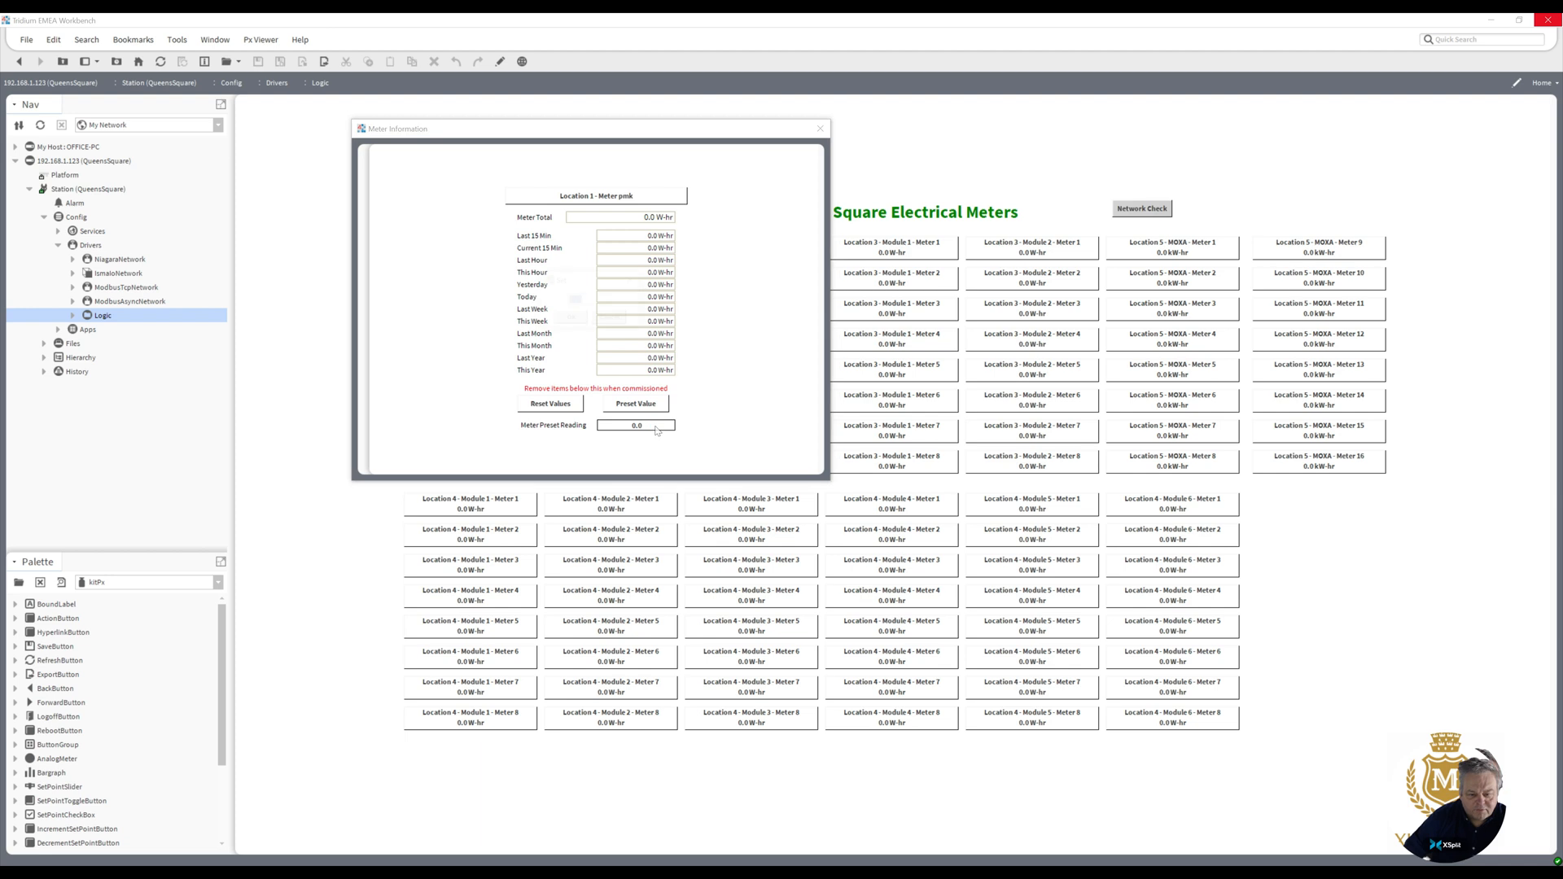
- Set Meter Preset Reading to 5 and push it so Meter Total shows 5.0 W-hr
click(637, 426)
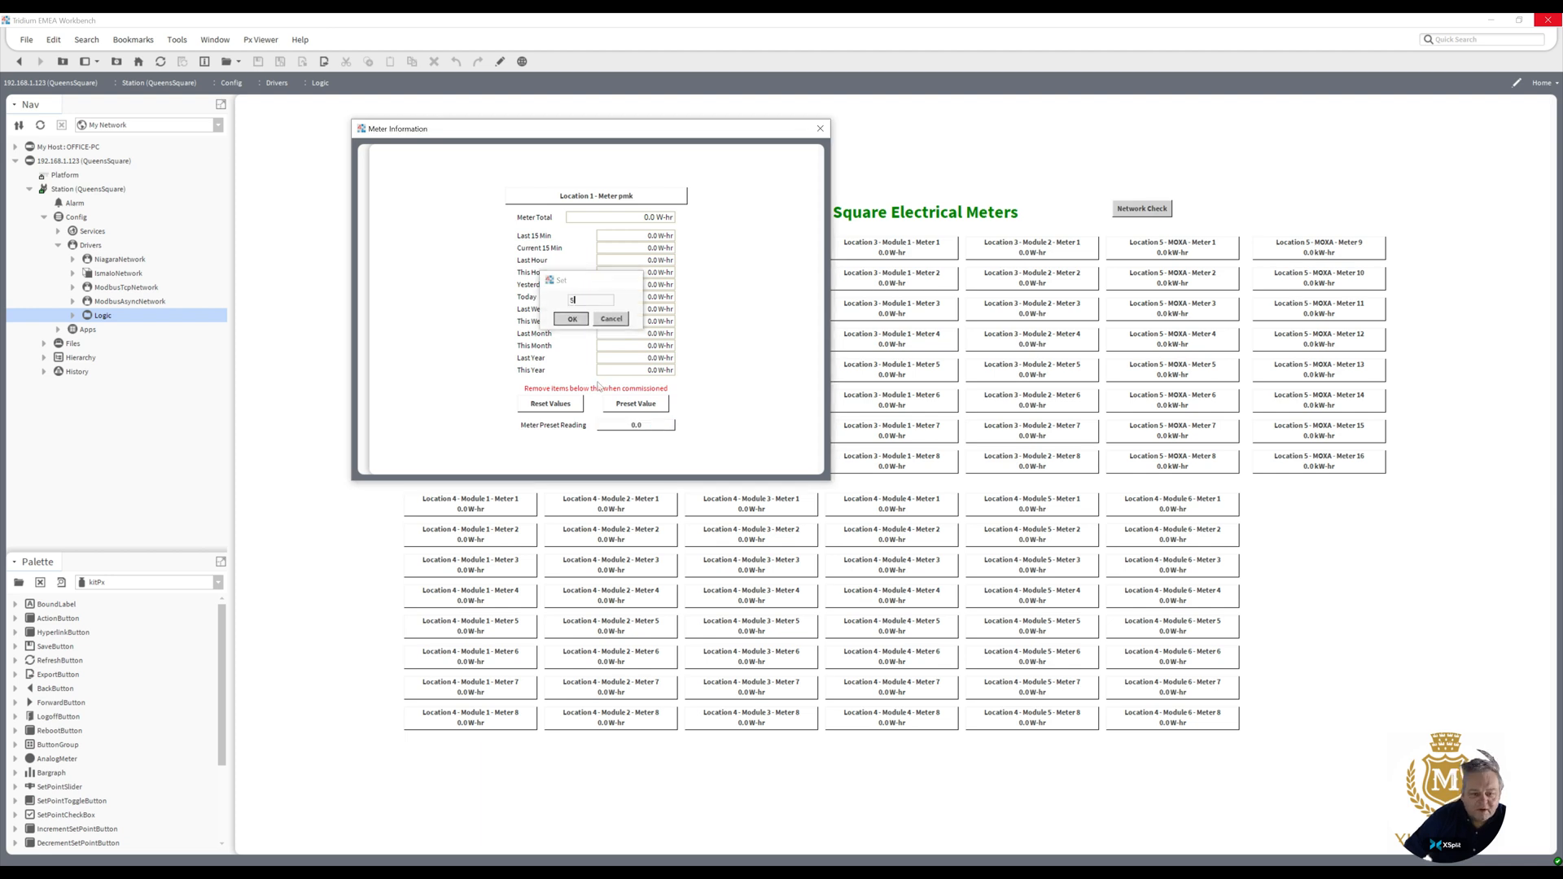
click(571, 319)
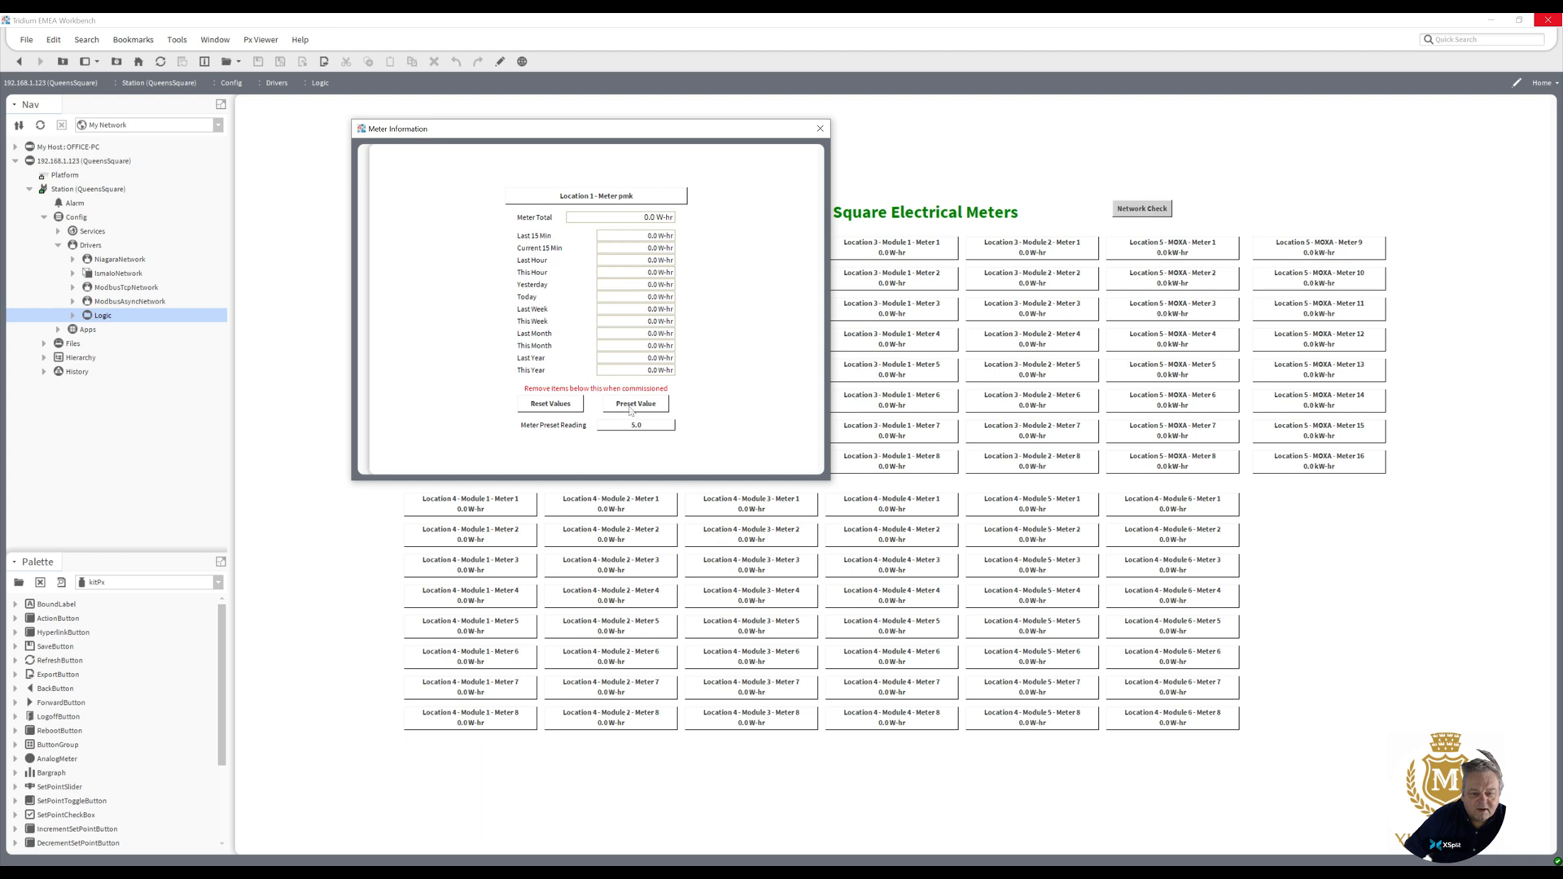
click(635, 402)
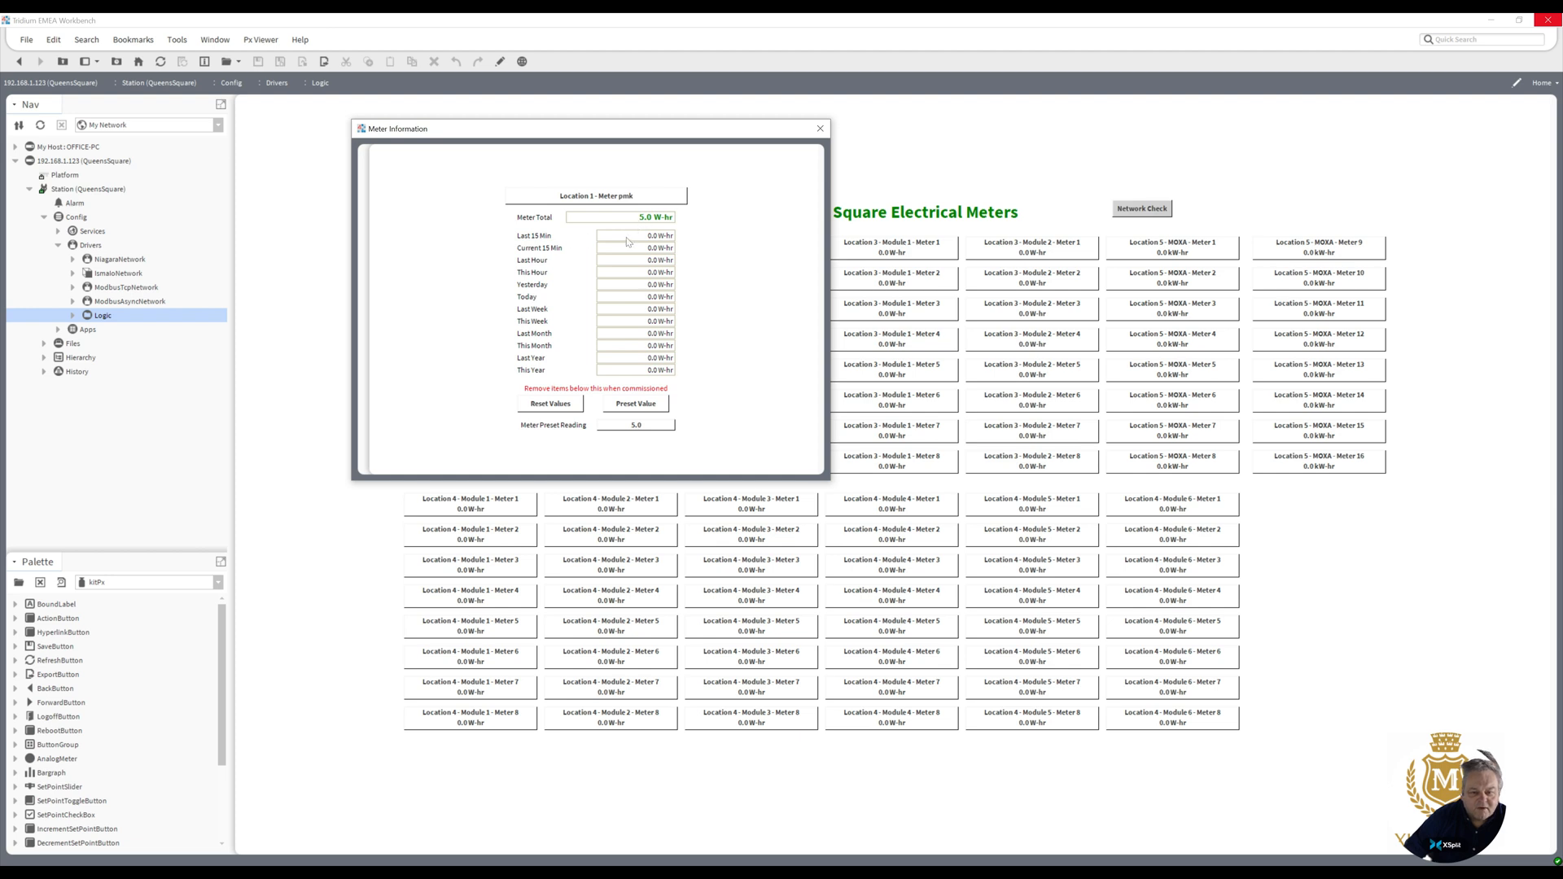
mouse_move(622, 272)
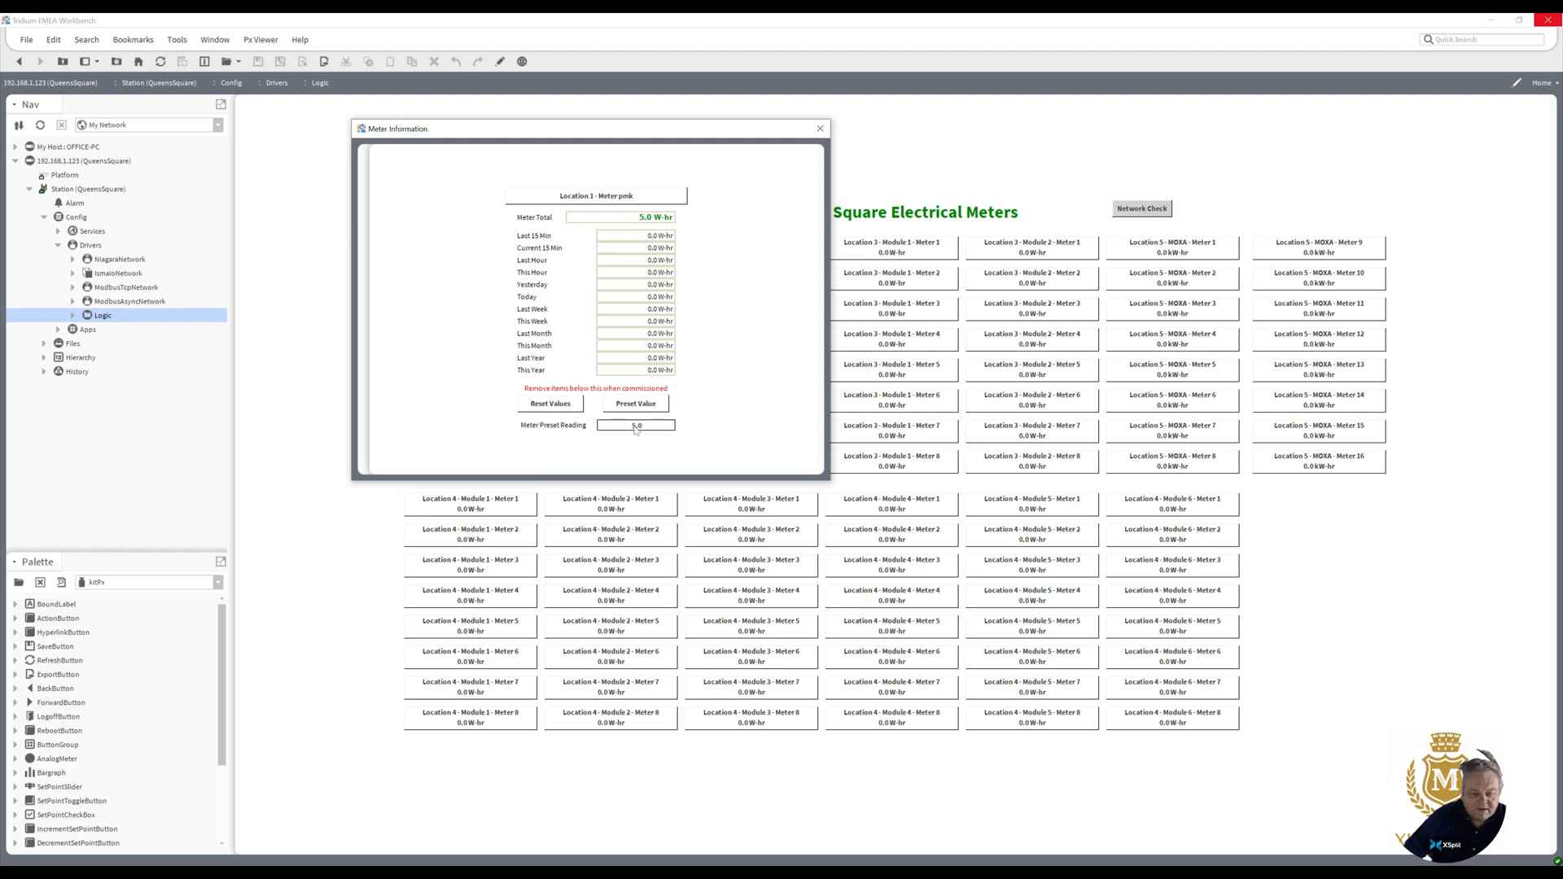
- Reset the preset reading and meter total back to 0.0, then close the Meter Information popup
click(636, 403)
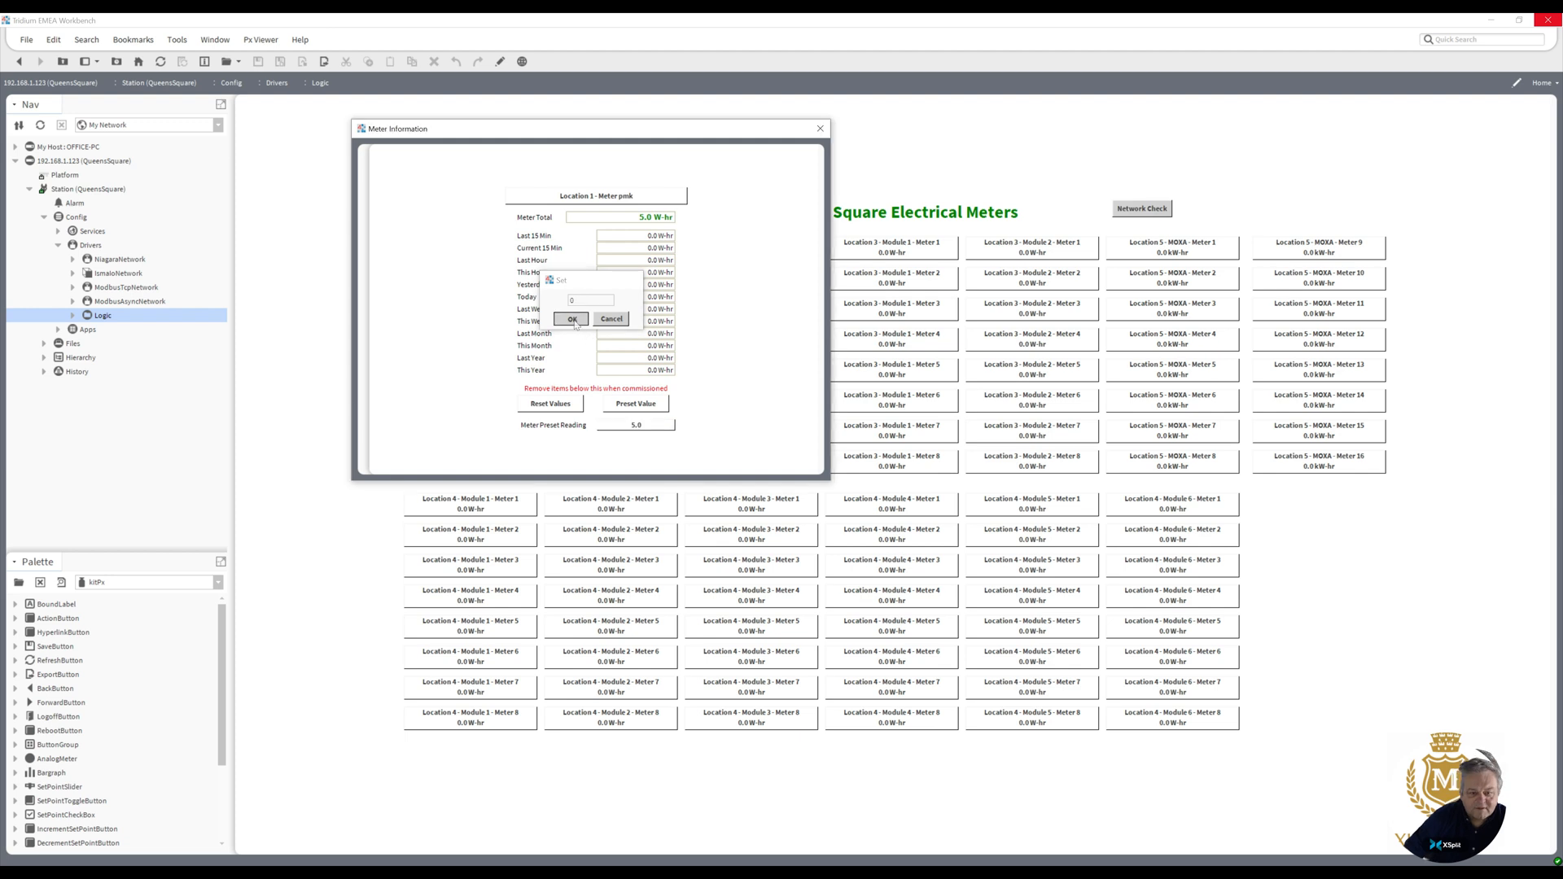
click(572, 319)
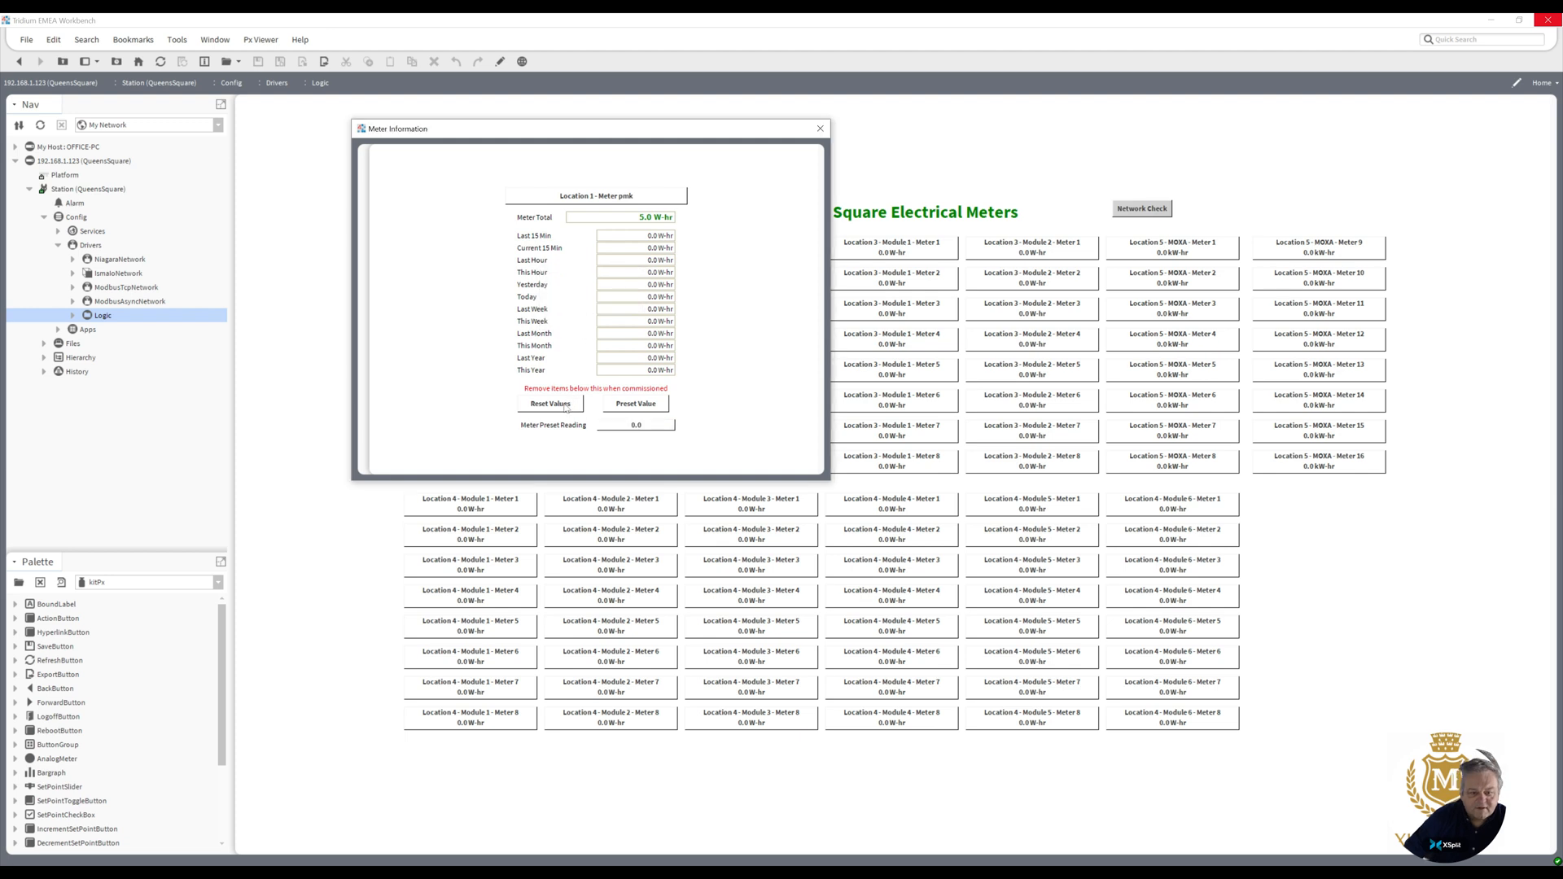
click(549, 402)
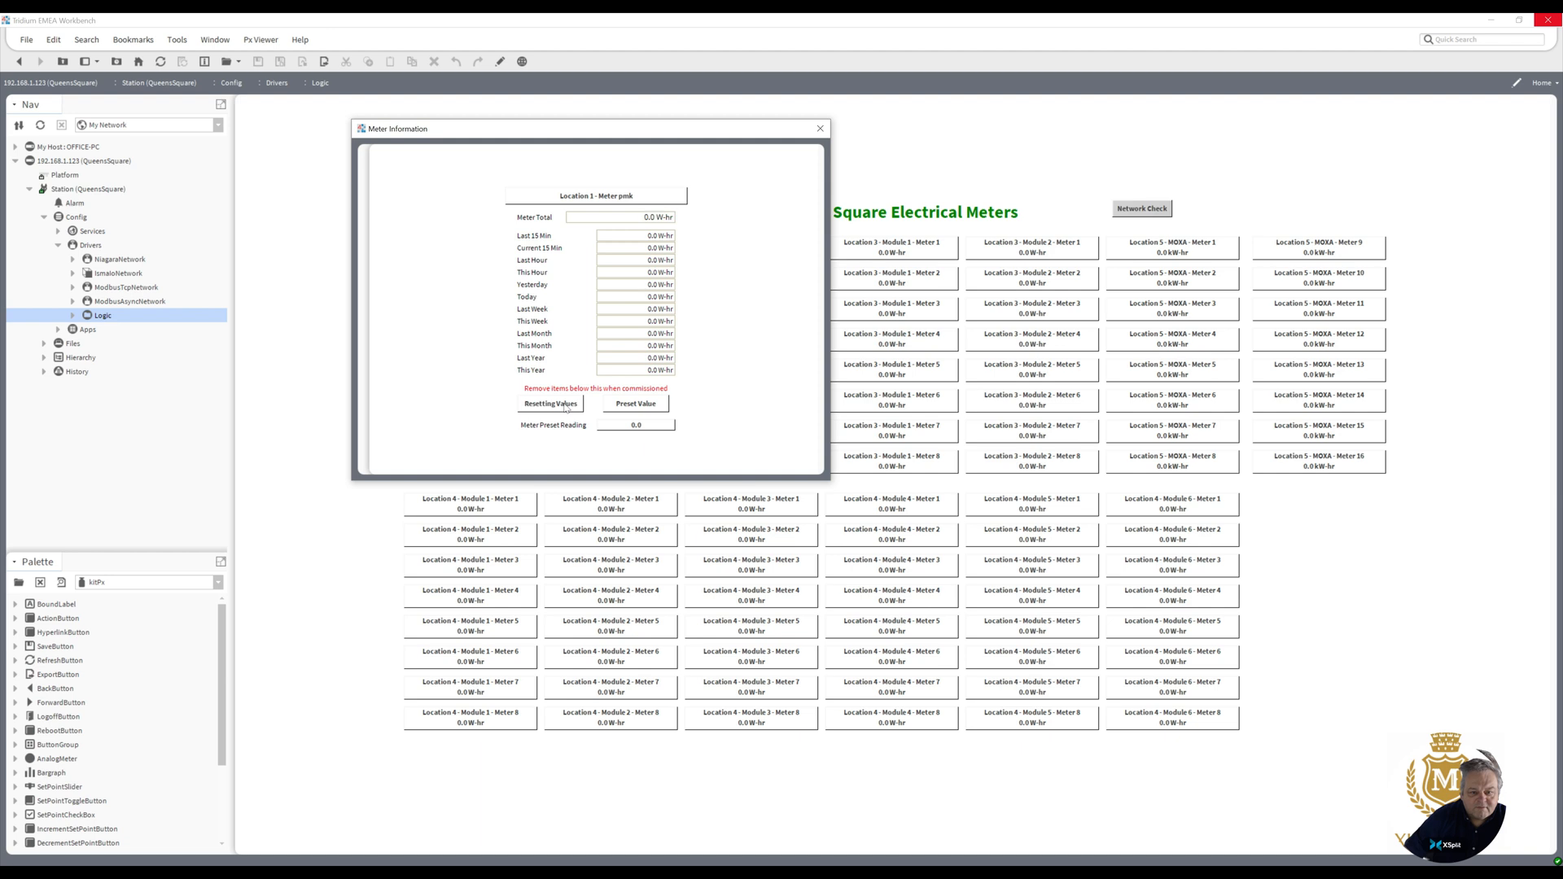
click(549, 404)
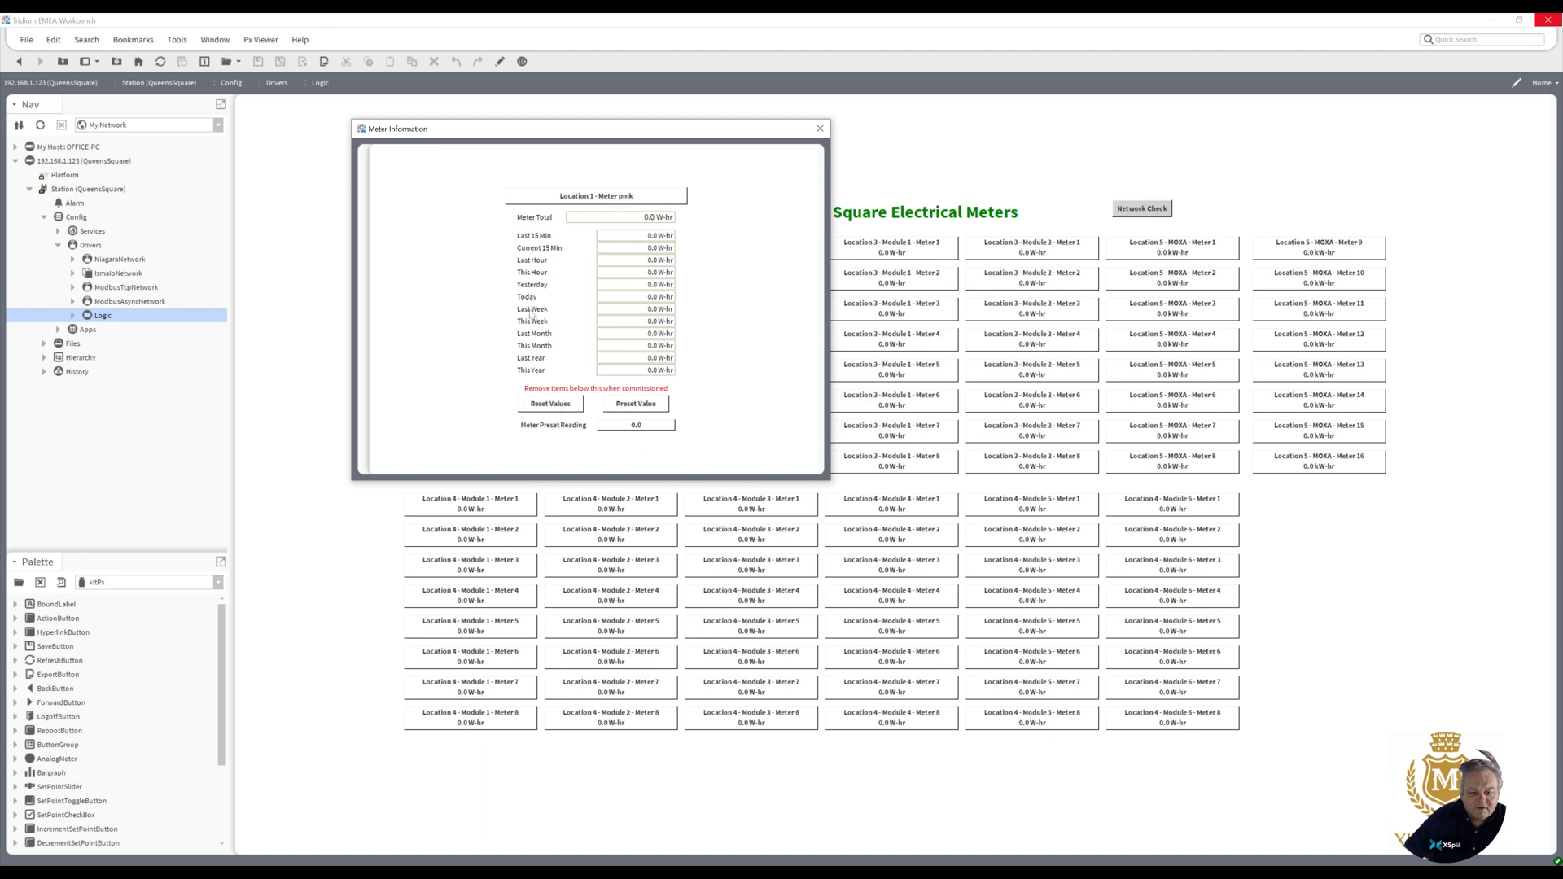
mouse_move(637, 352)
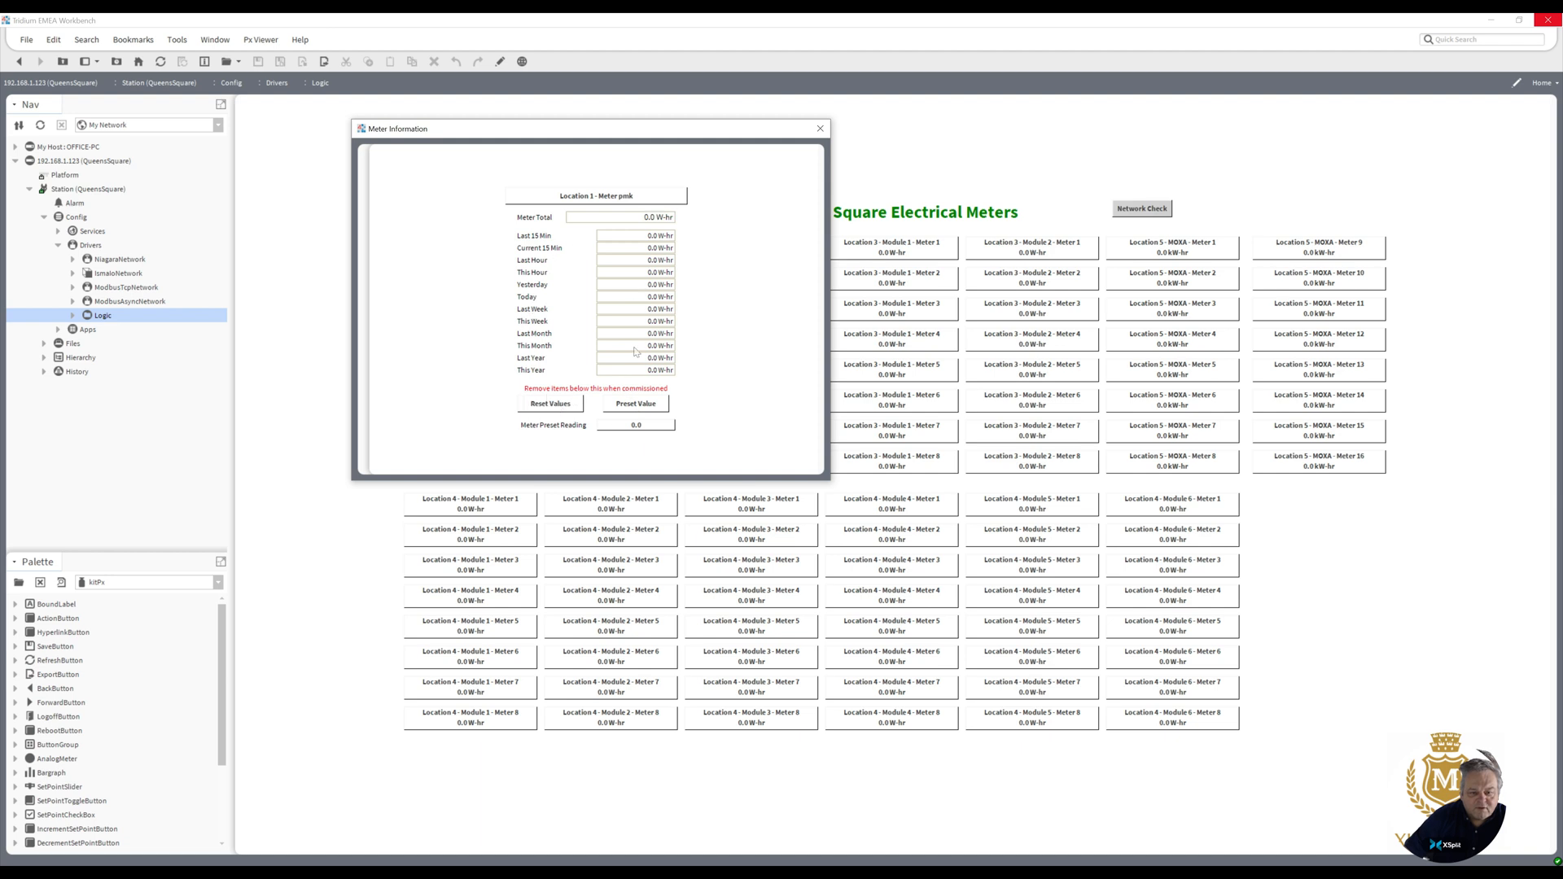
mouse_move(586, 293)
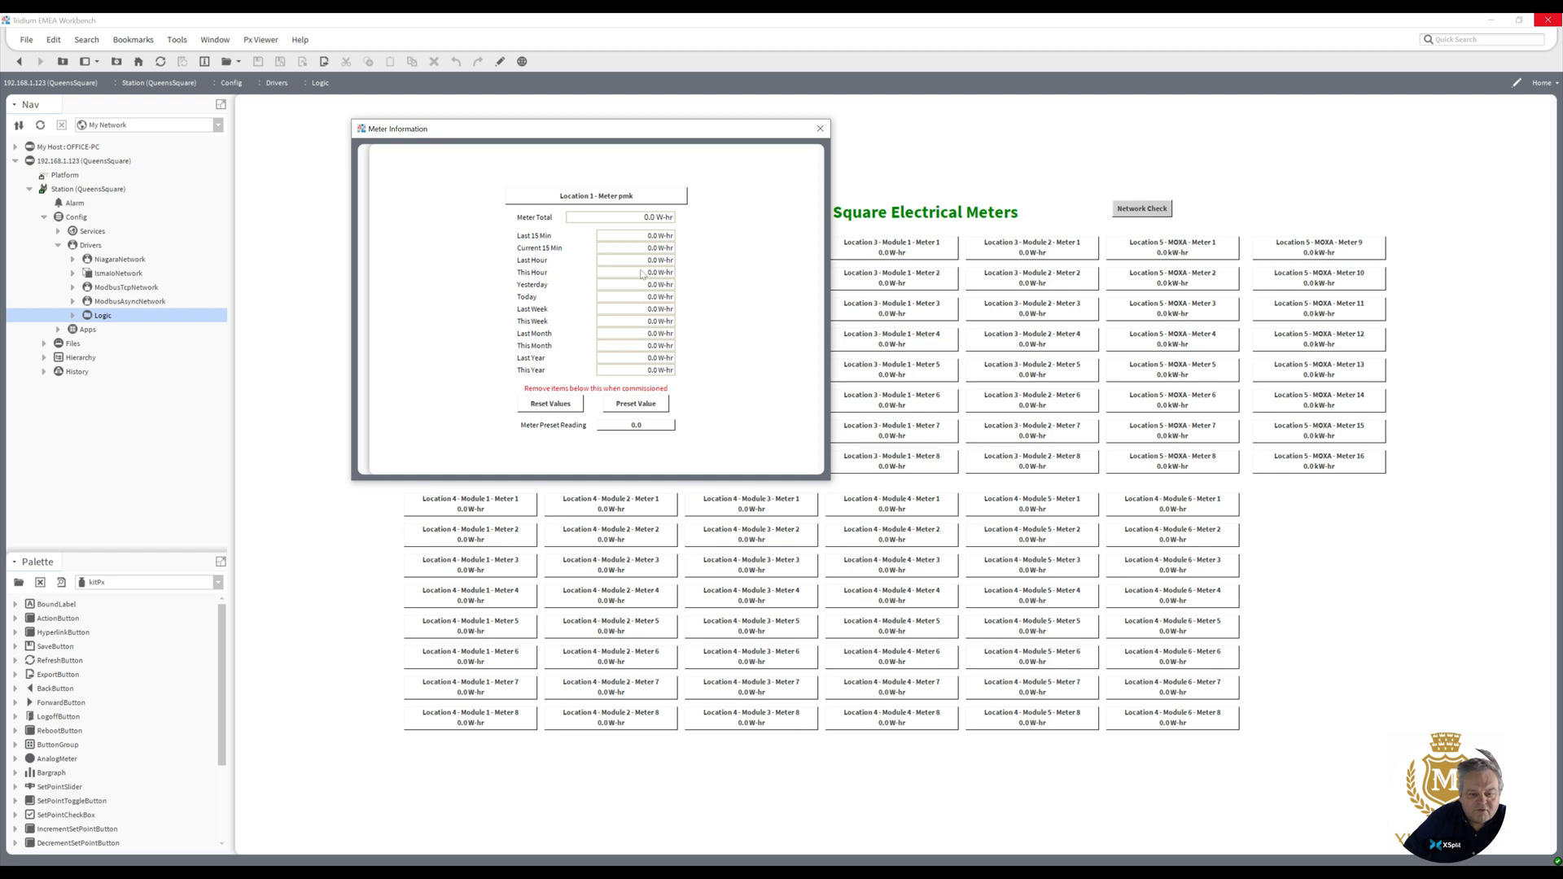
mouse_move(575, 240)
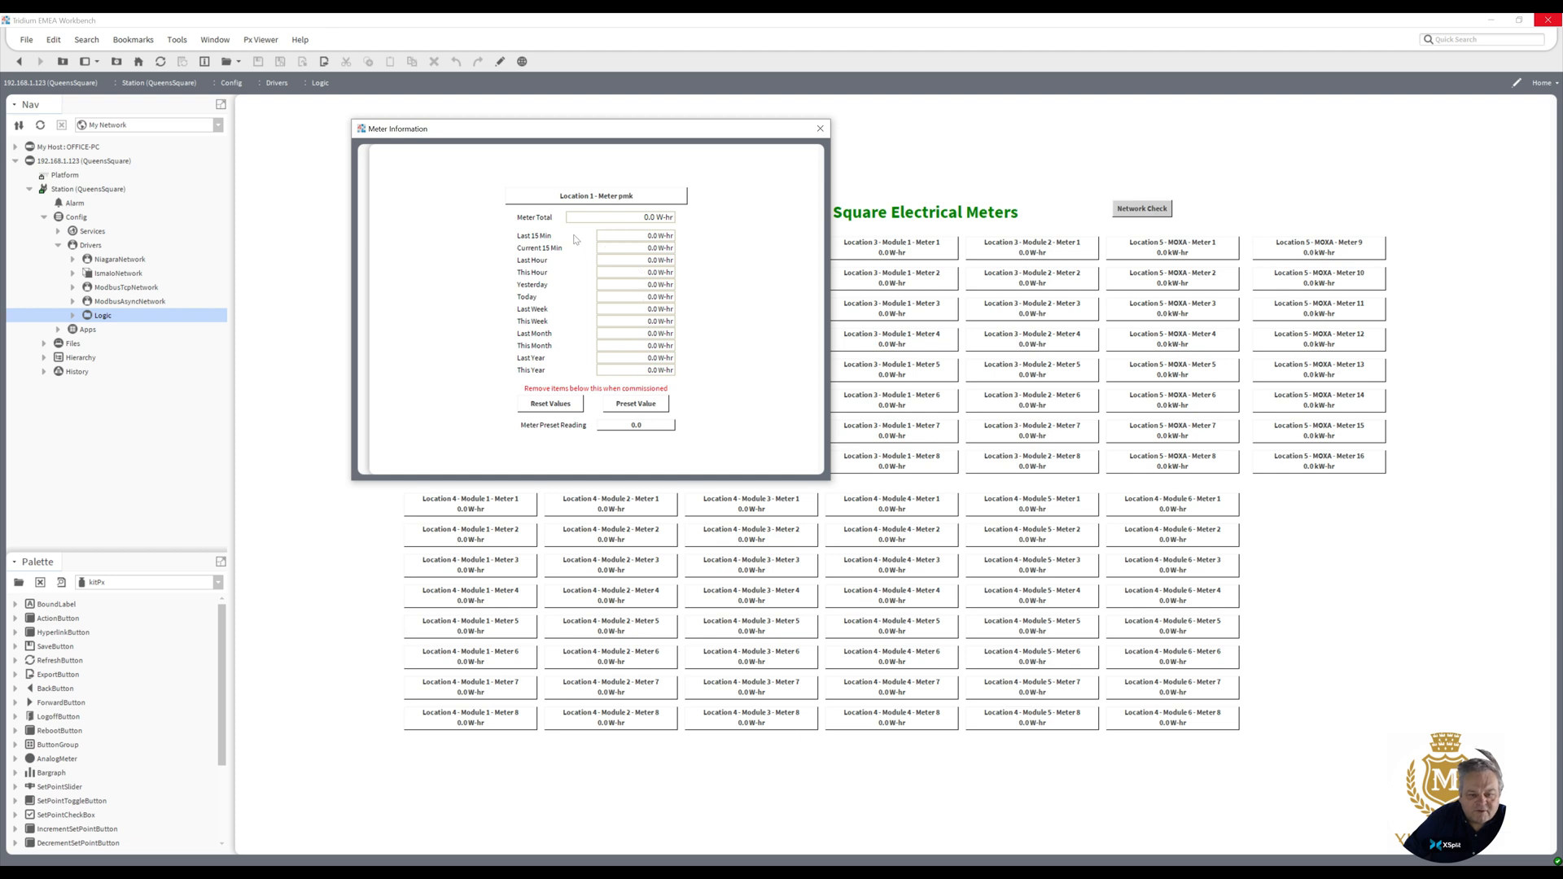
mouse_move(650, 390)
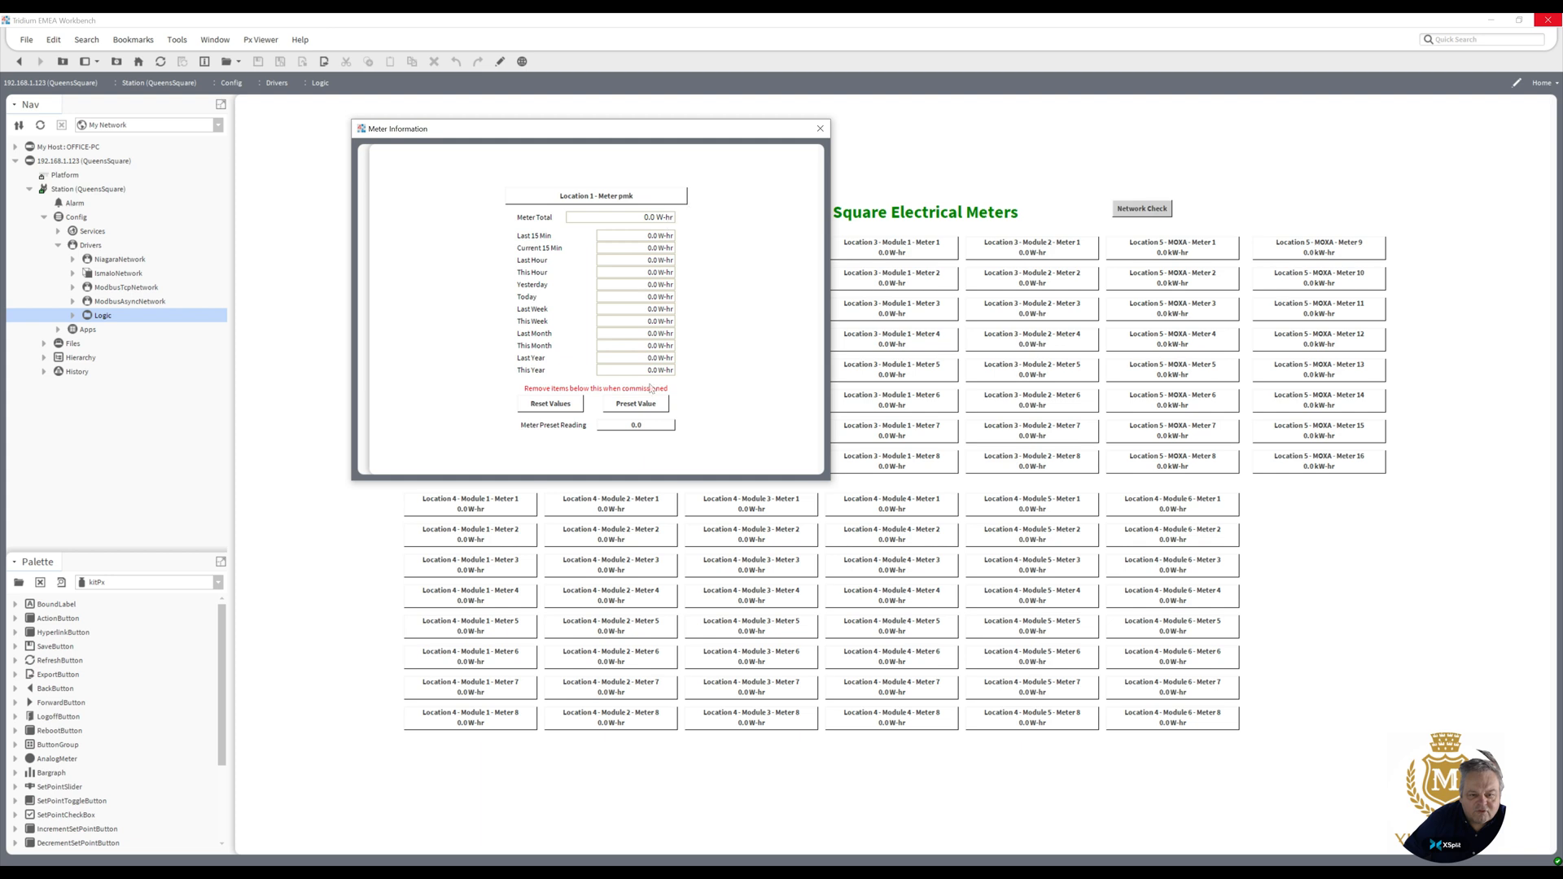
mouse_move(606, 392)
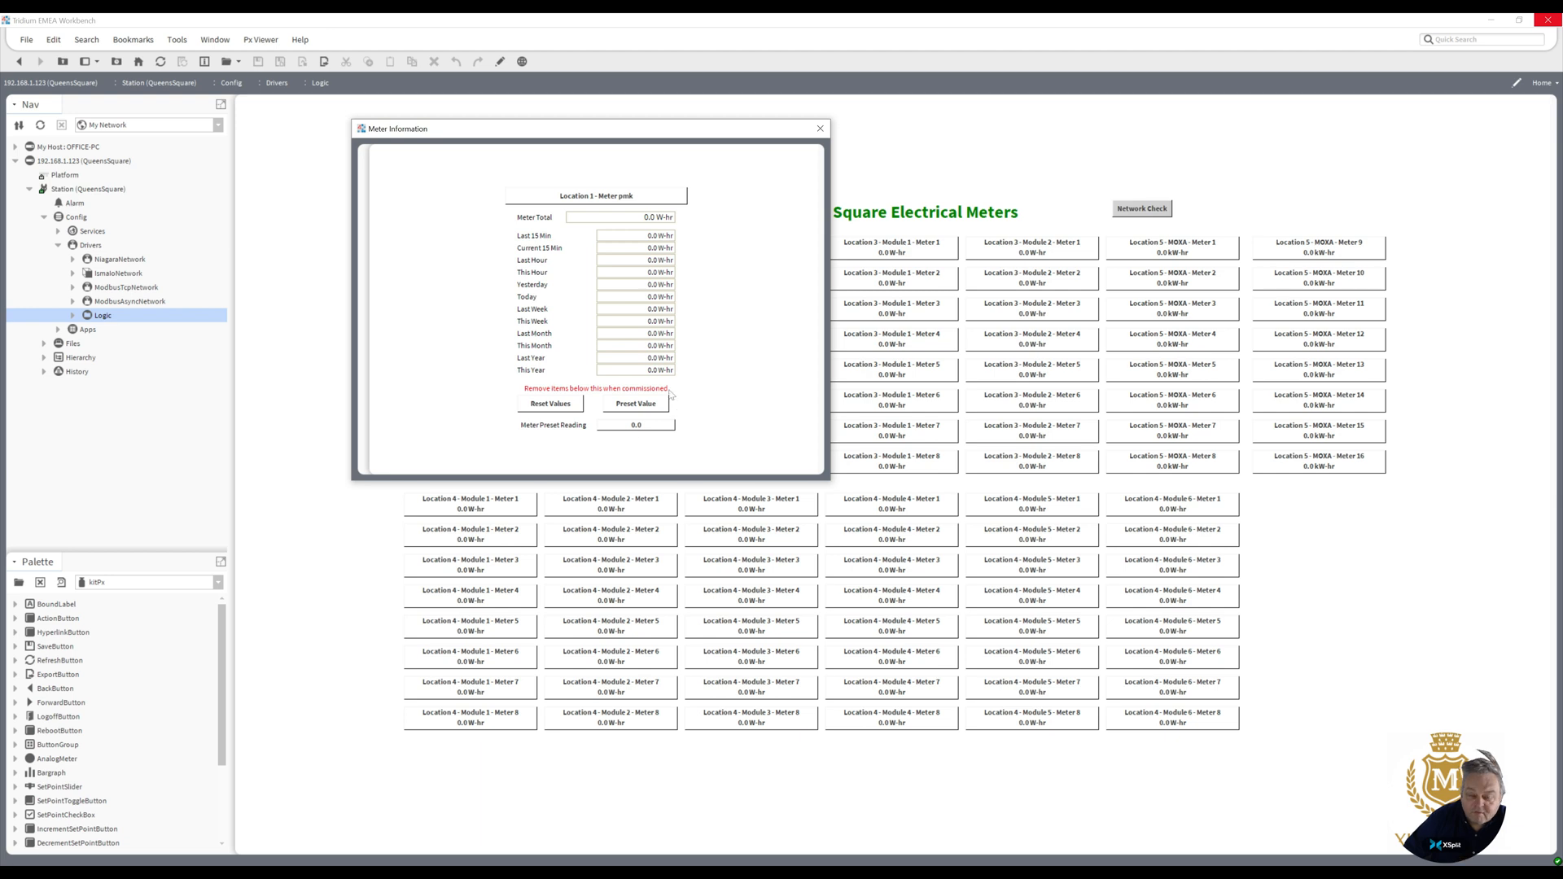
mouse_move(683, 441)
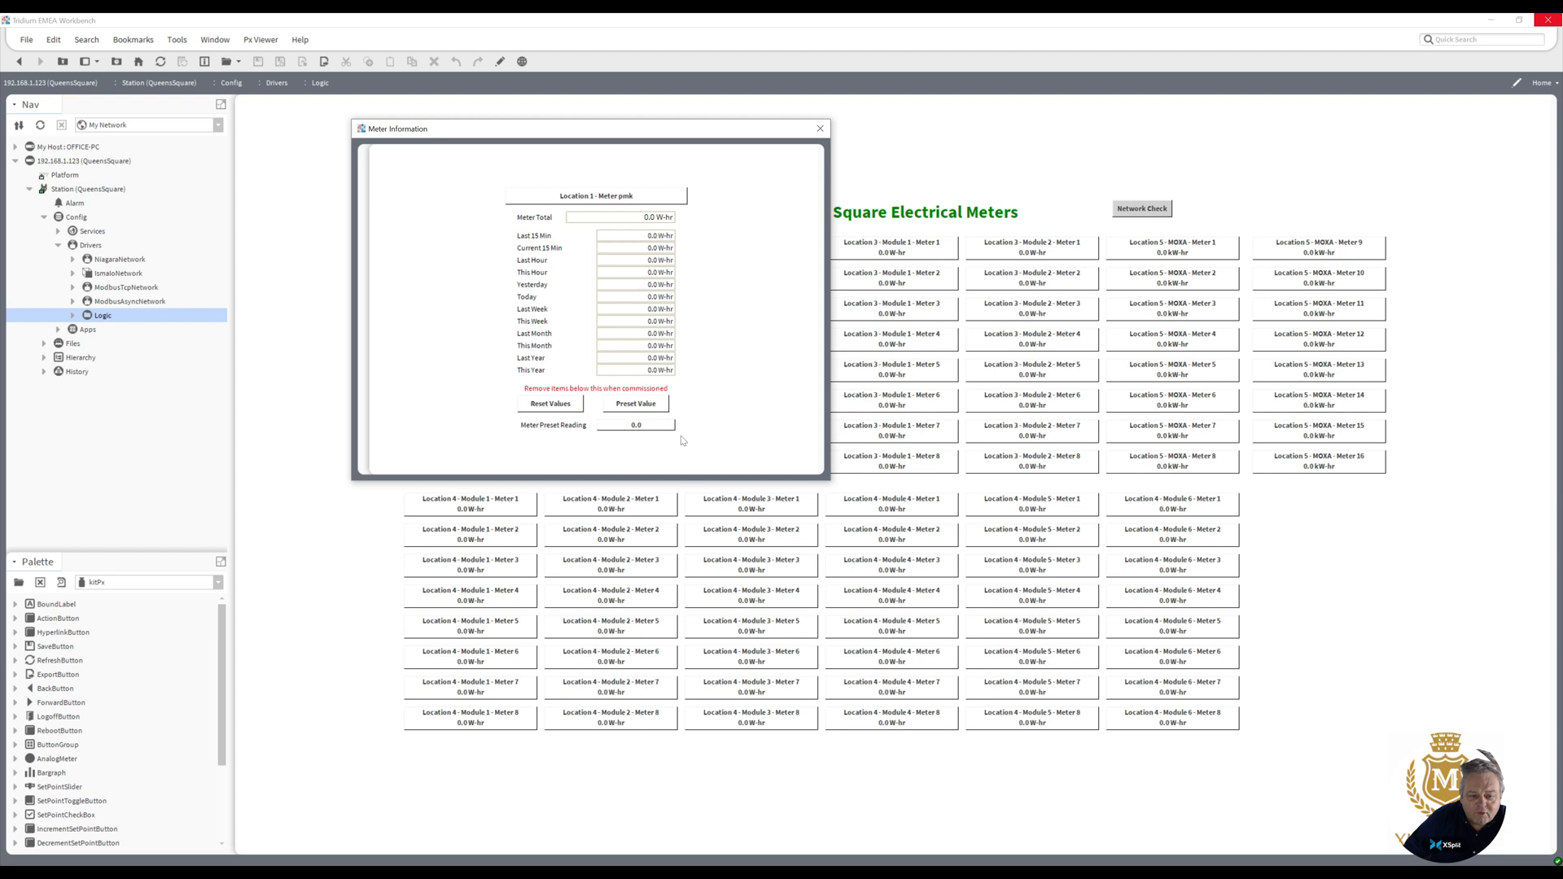
mouse_move(552, 395)
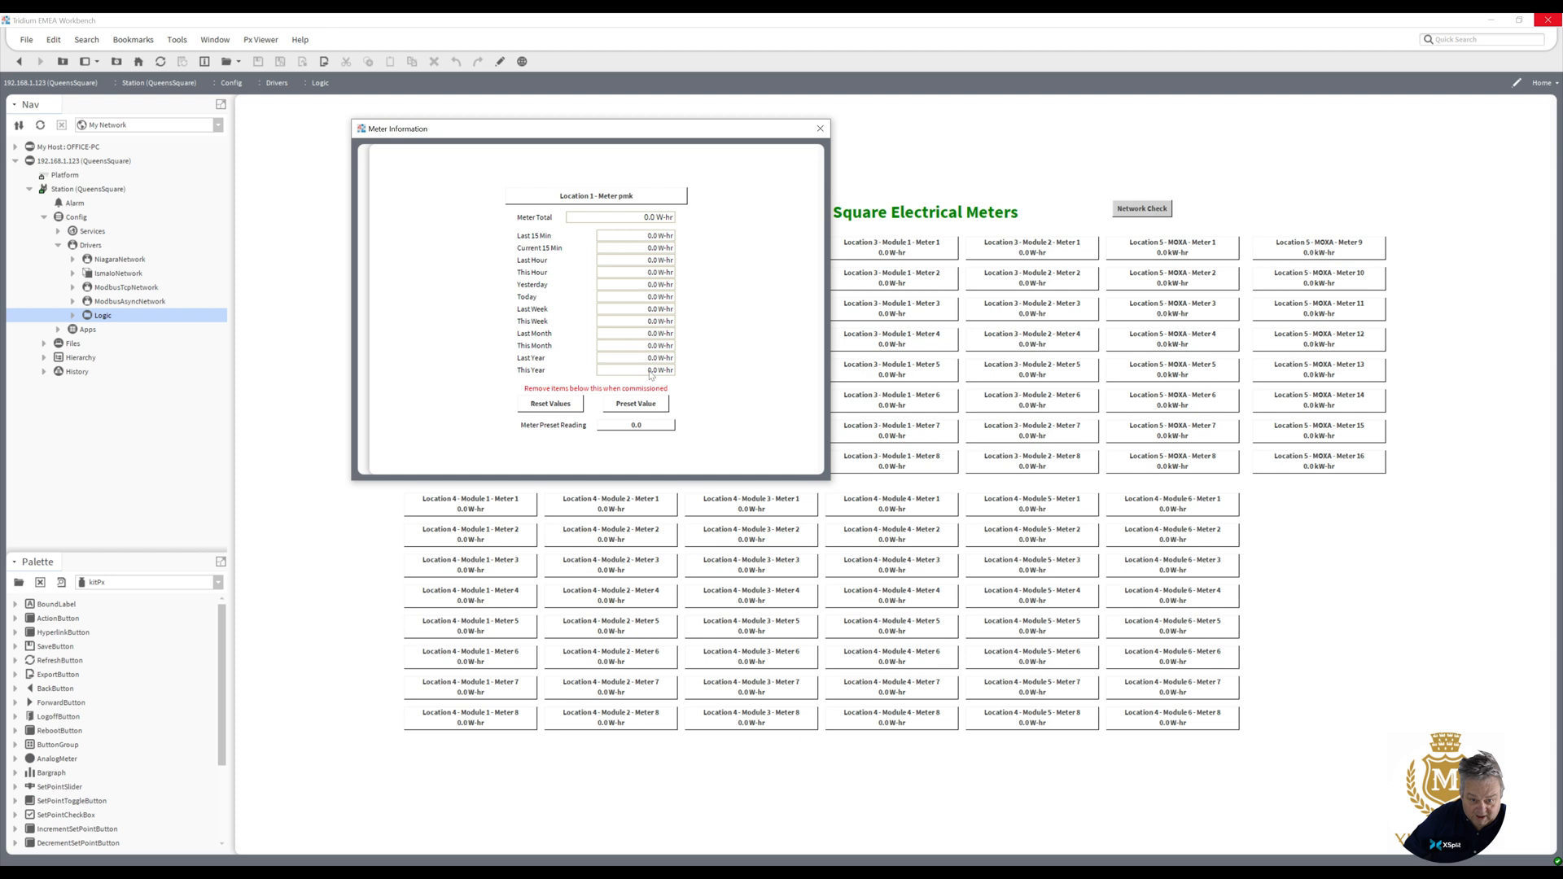
mouse_move(650, 248)
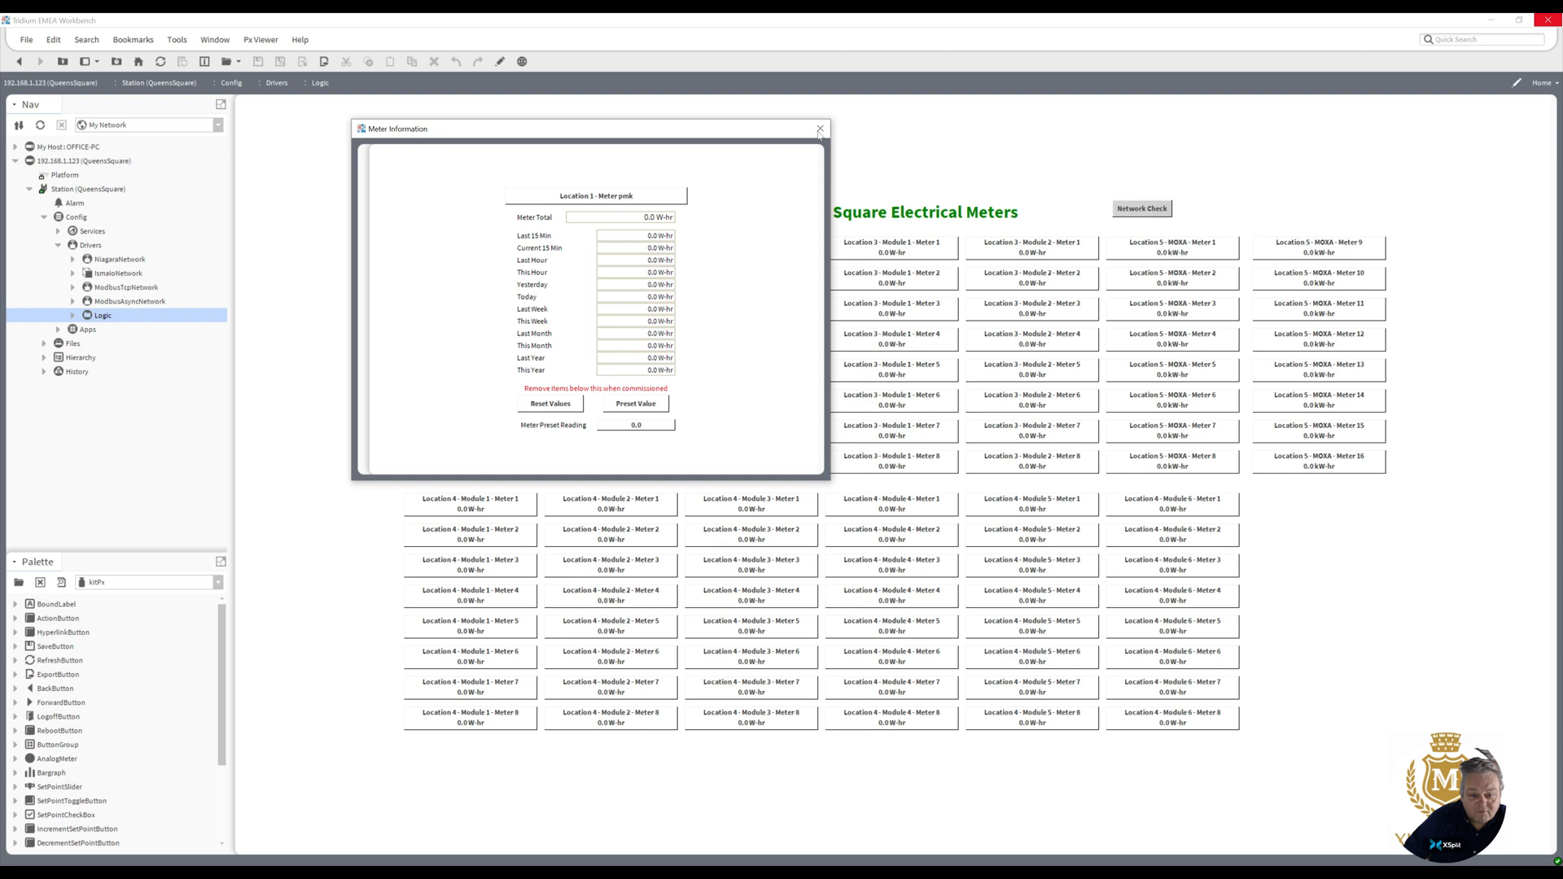
click(819, 129)
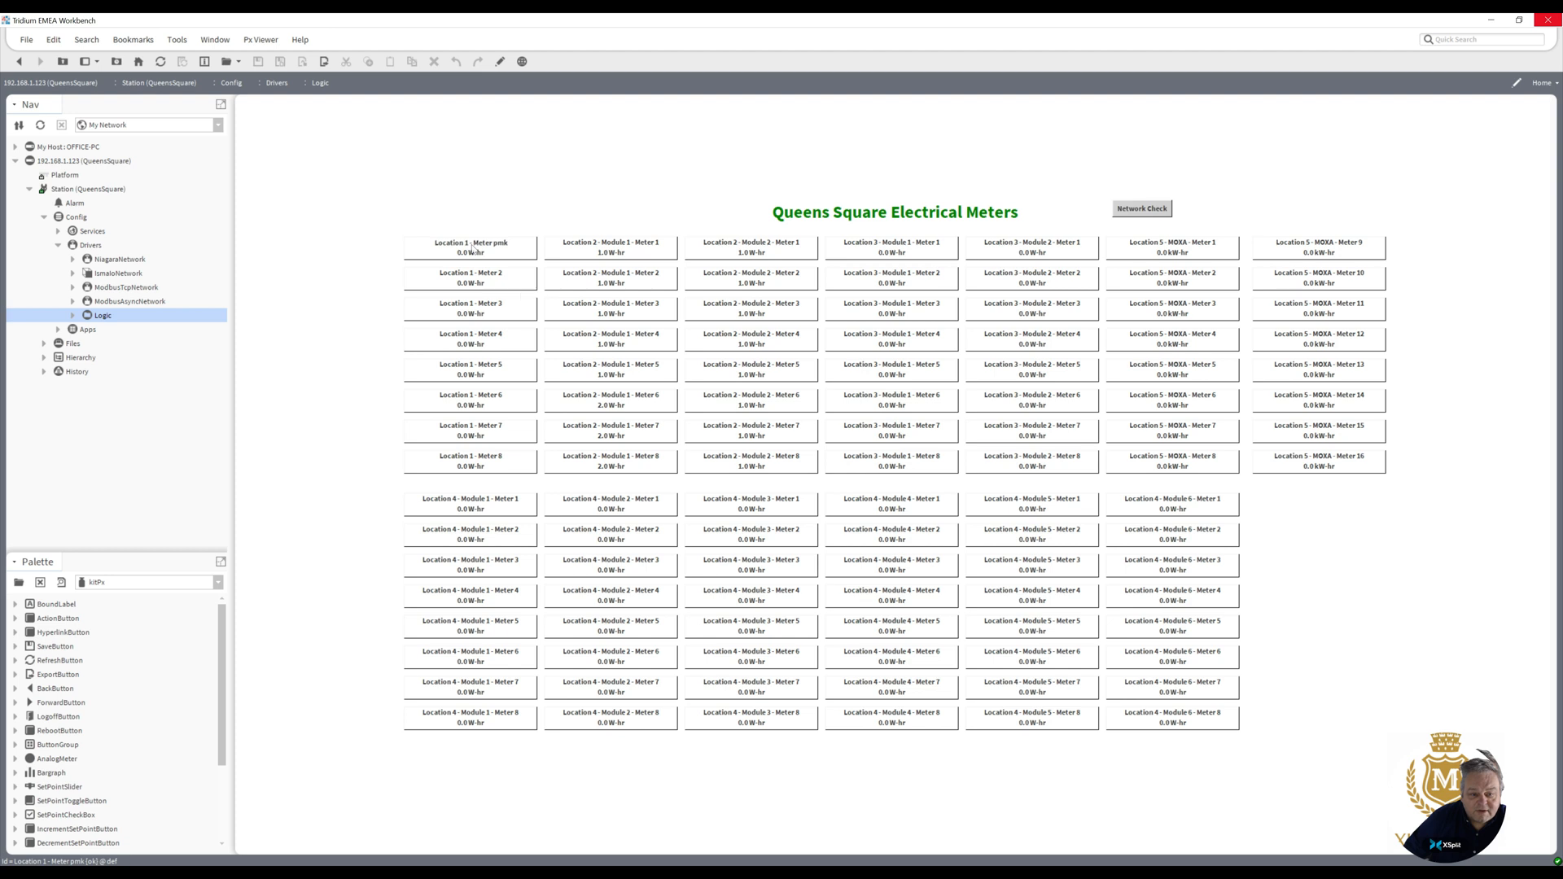
- Relabel the first meter button back to 'Location 1 - Meter 1'
double_click(469, 248)
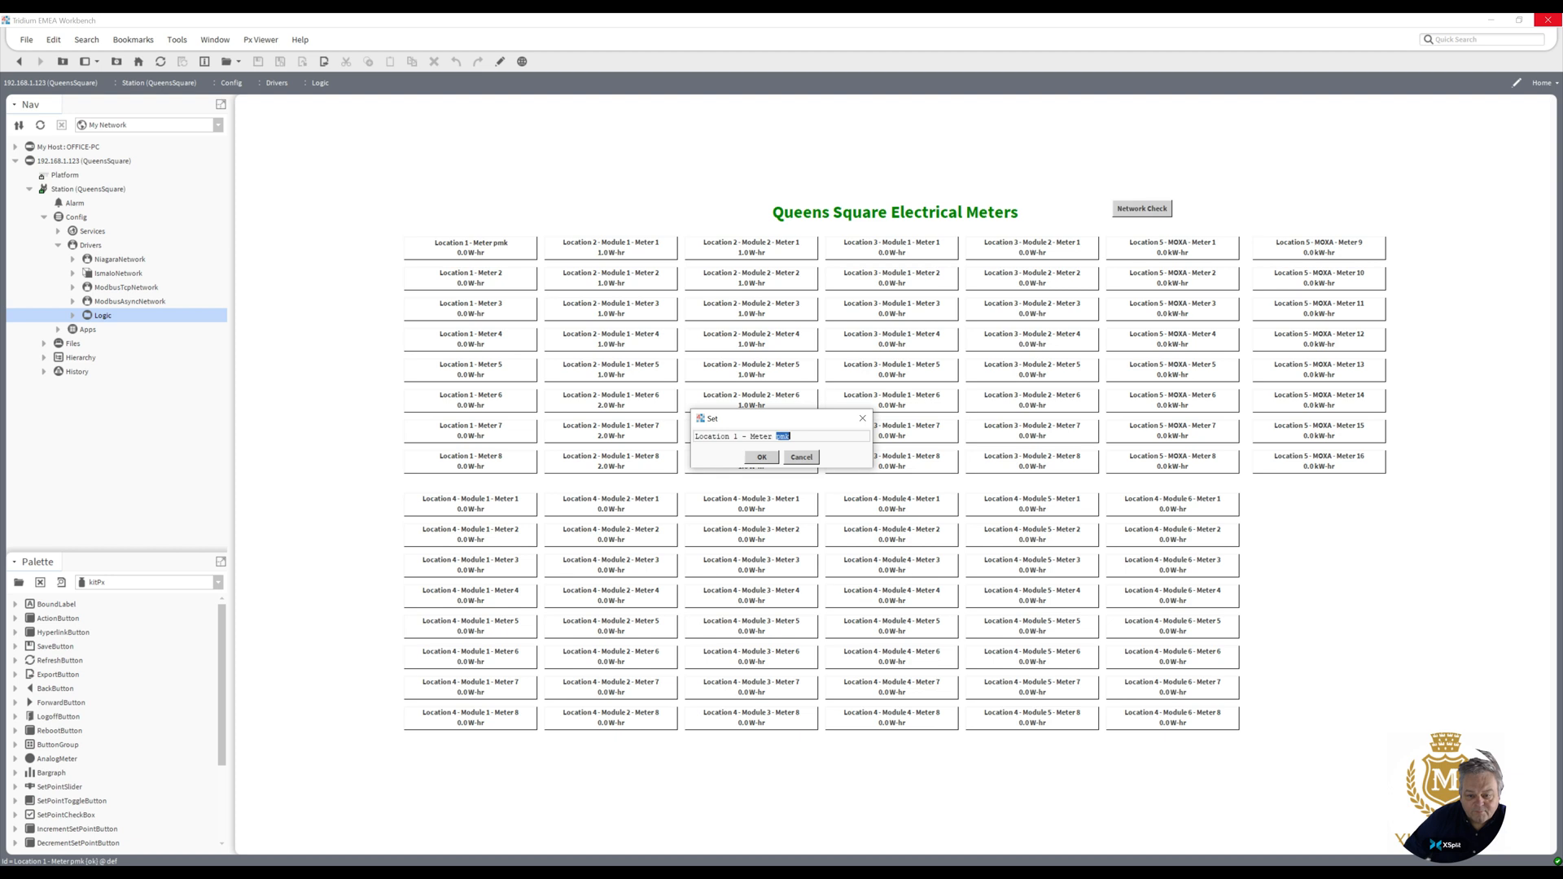
text(1)
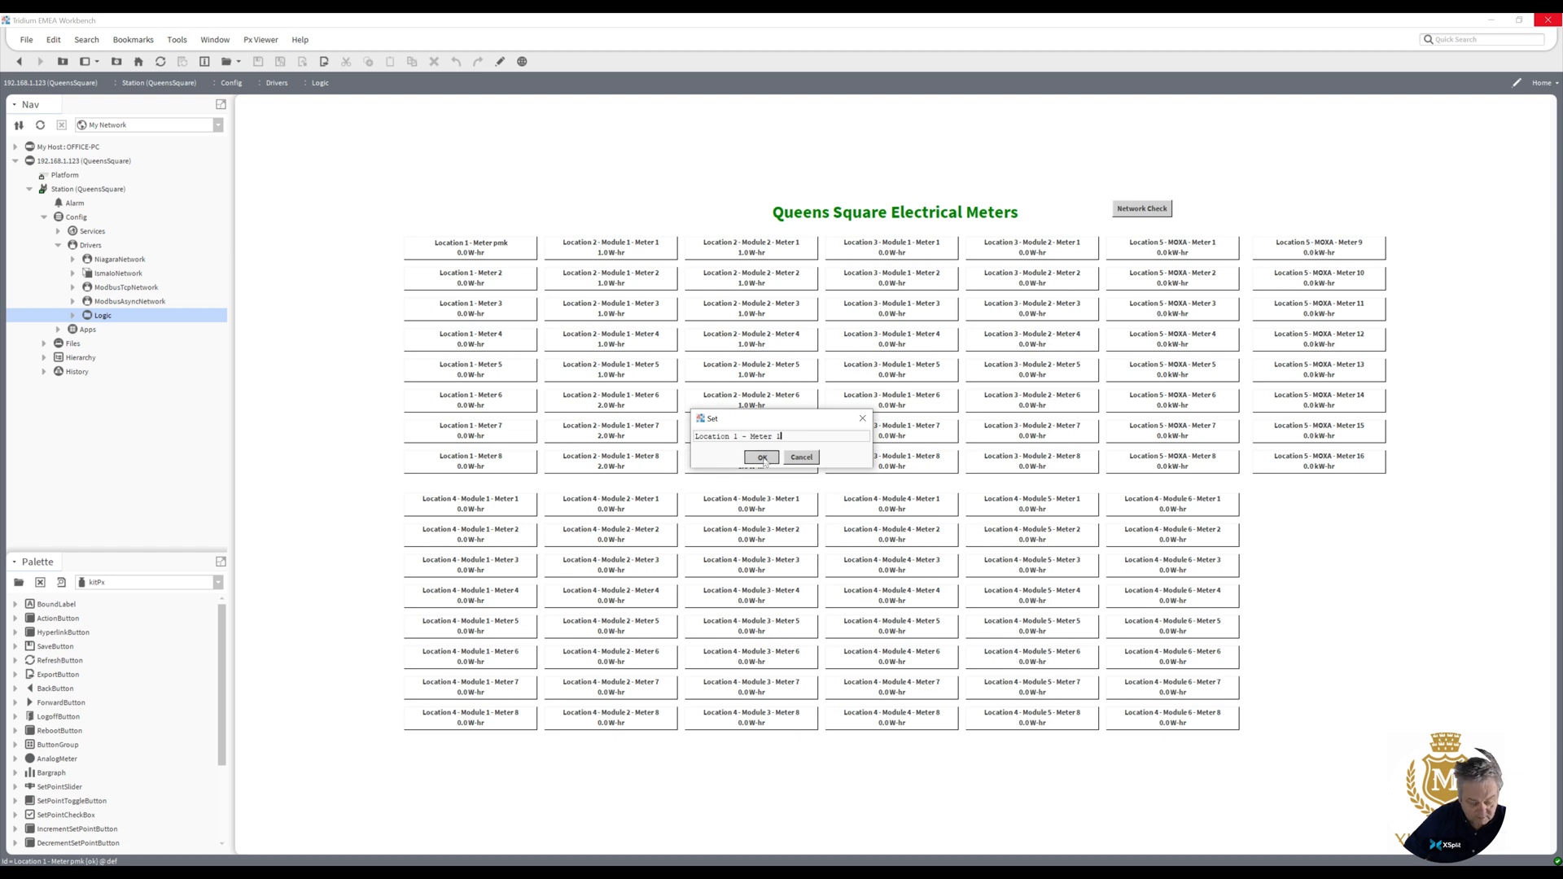
click(761, 456)
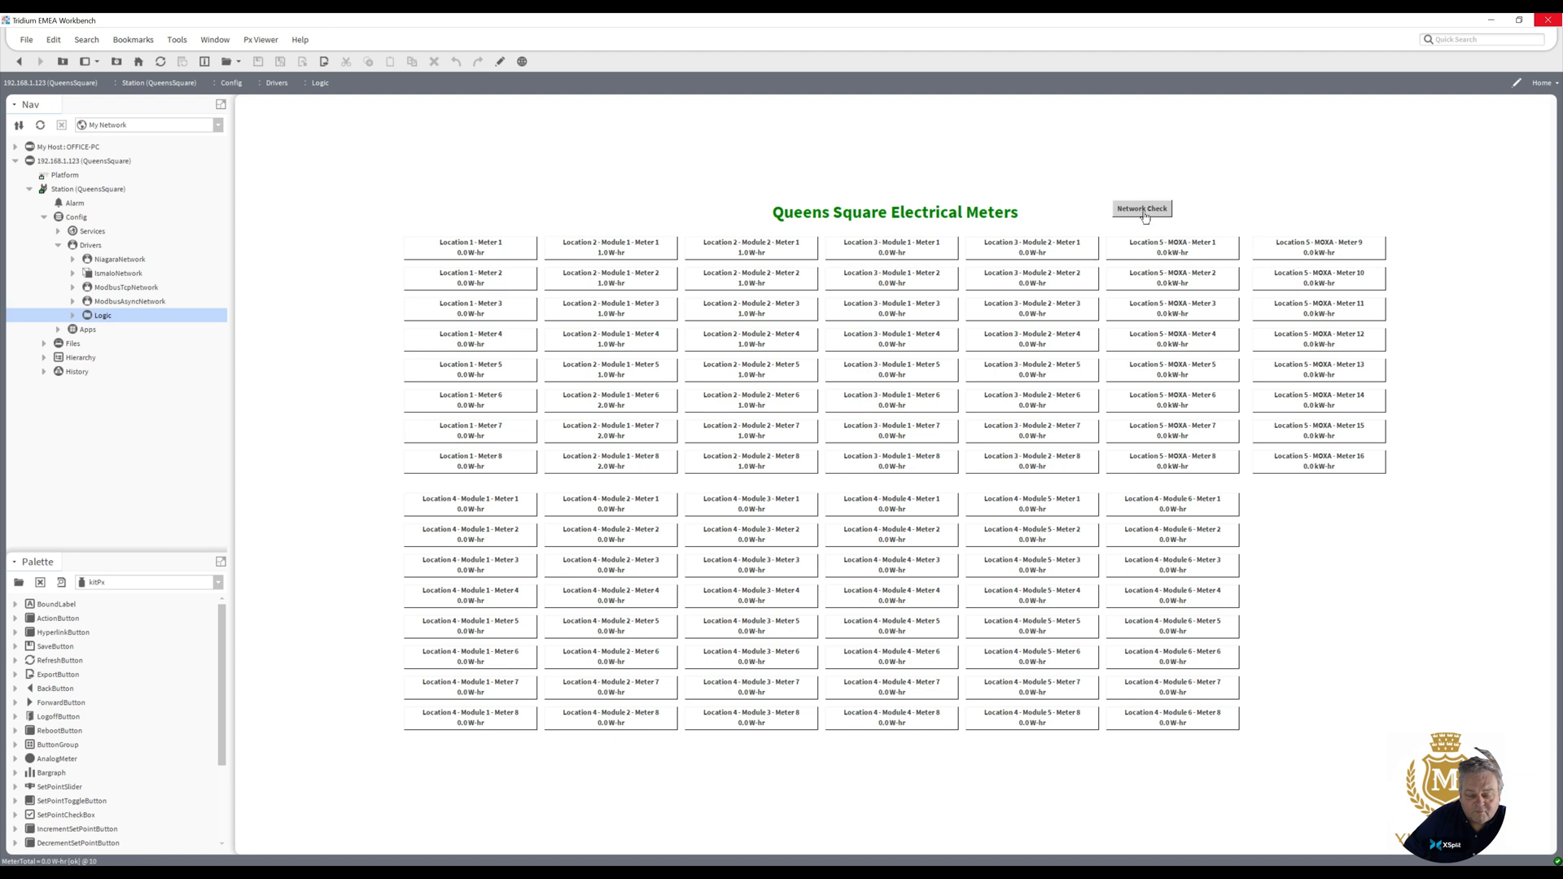
click(1140, 209)
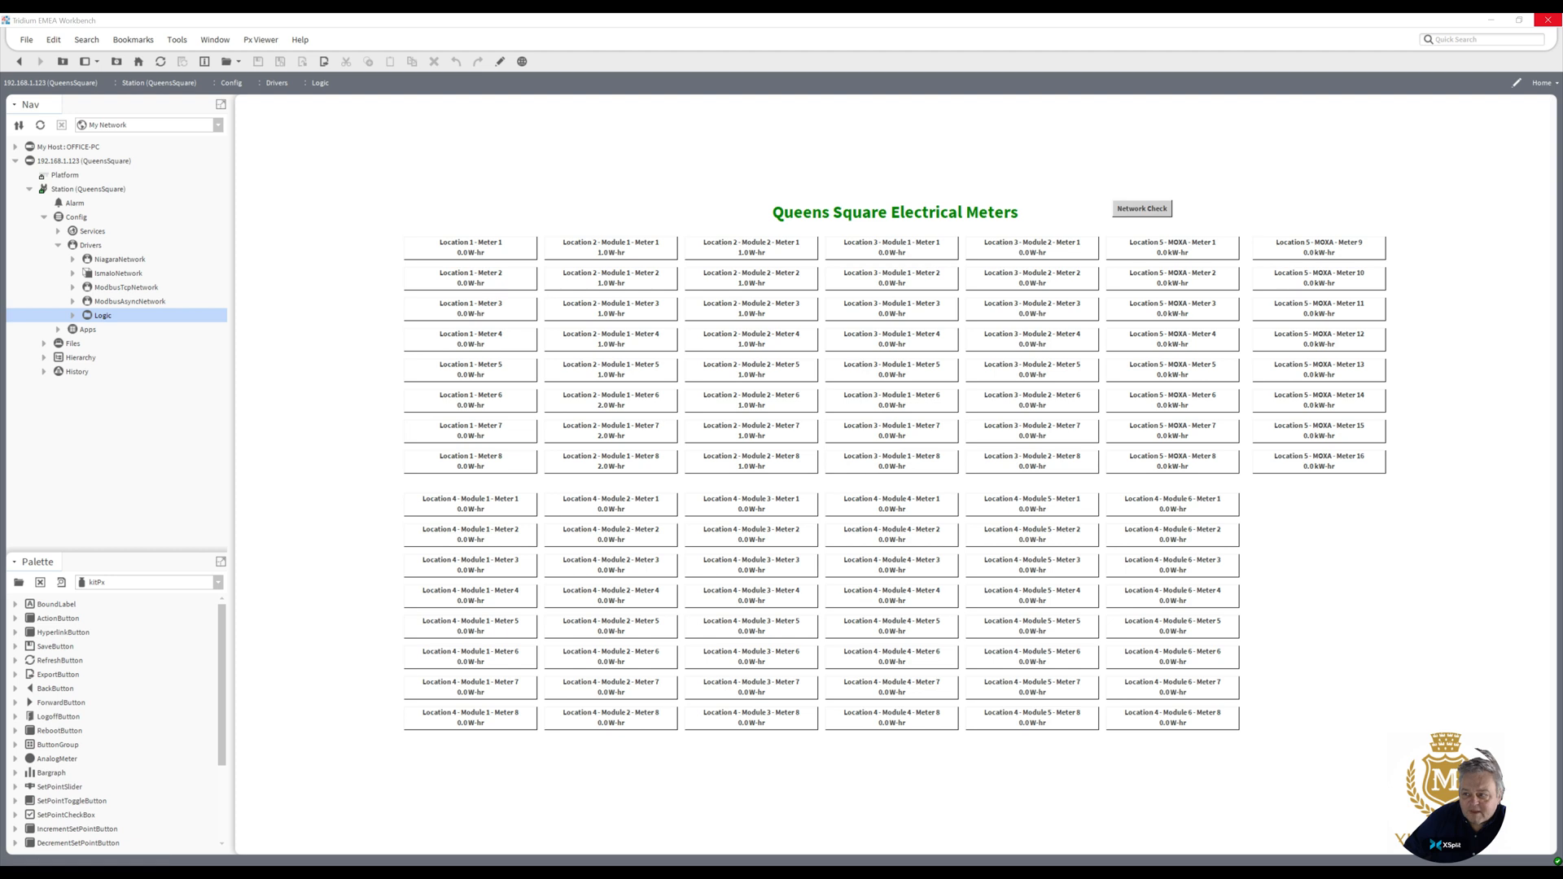
mouse_move(1451, 152)
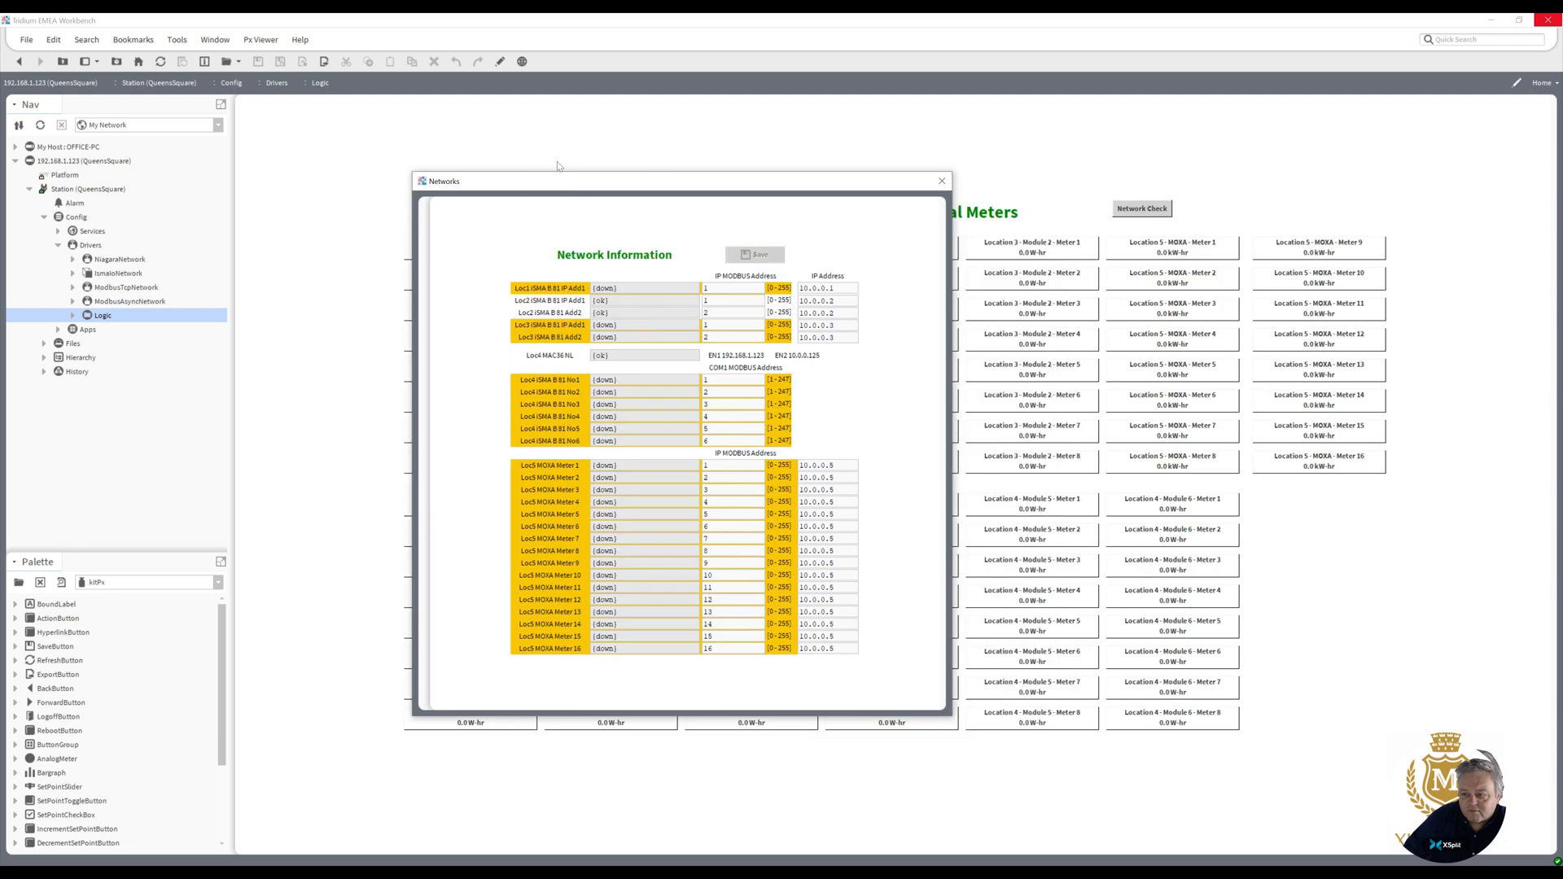
drag(558, 181, 459, 163)
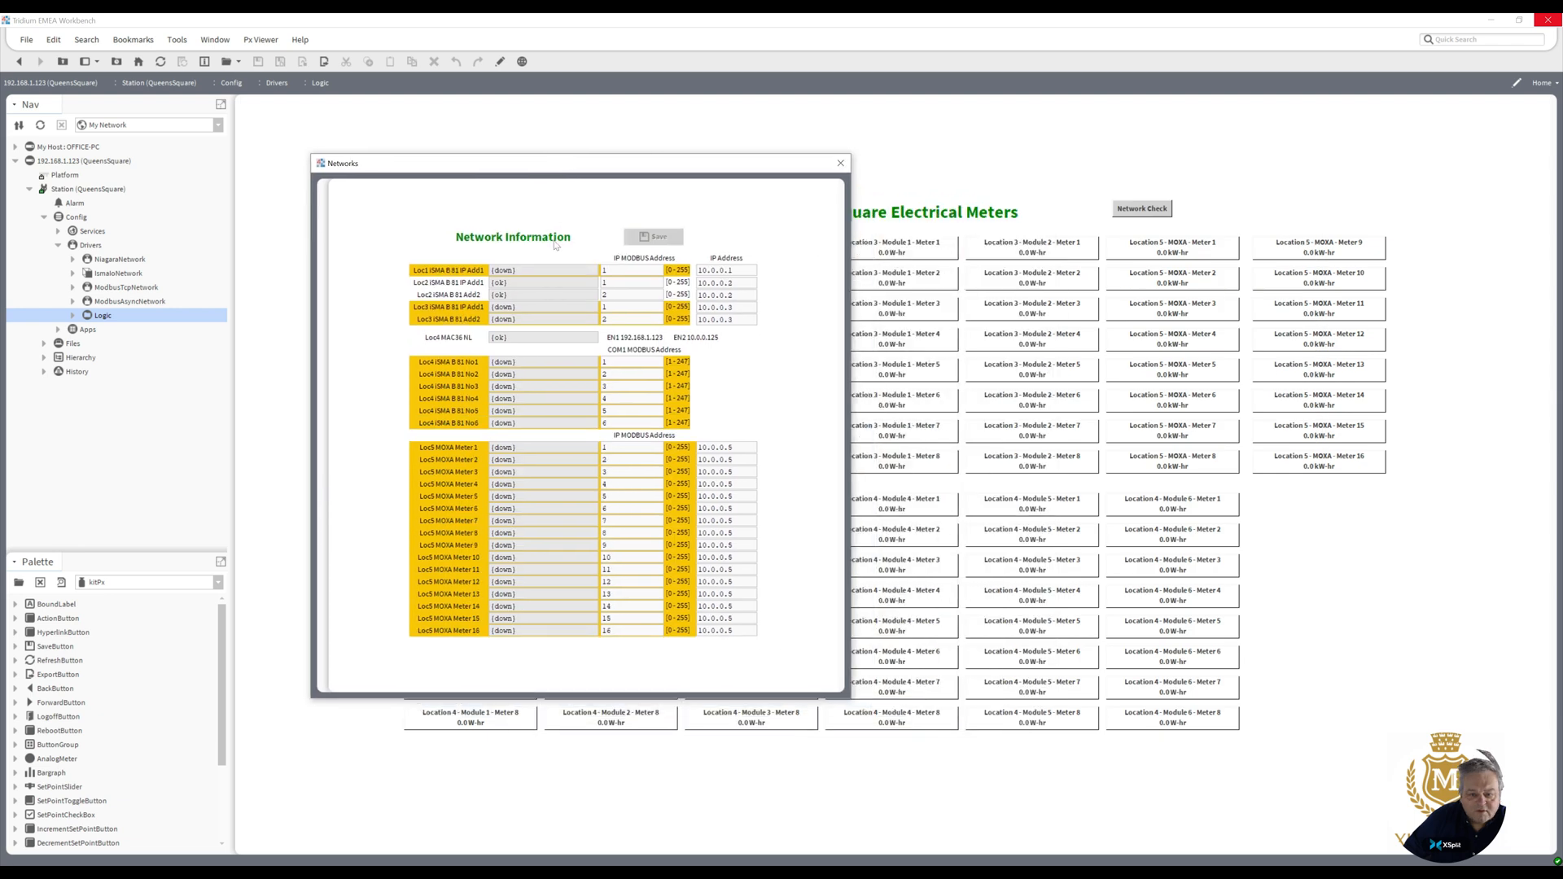
mouse_move(441, 292)
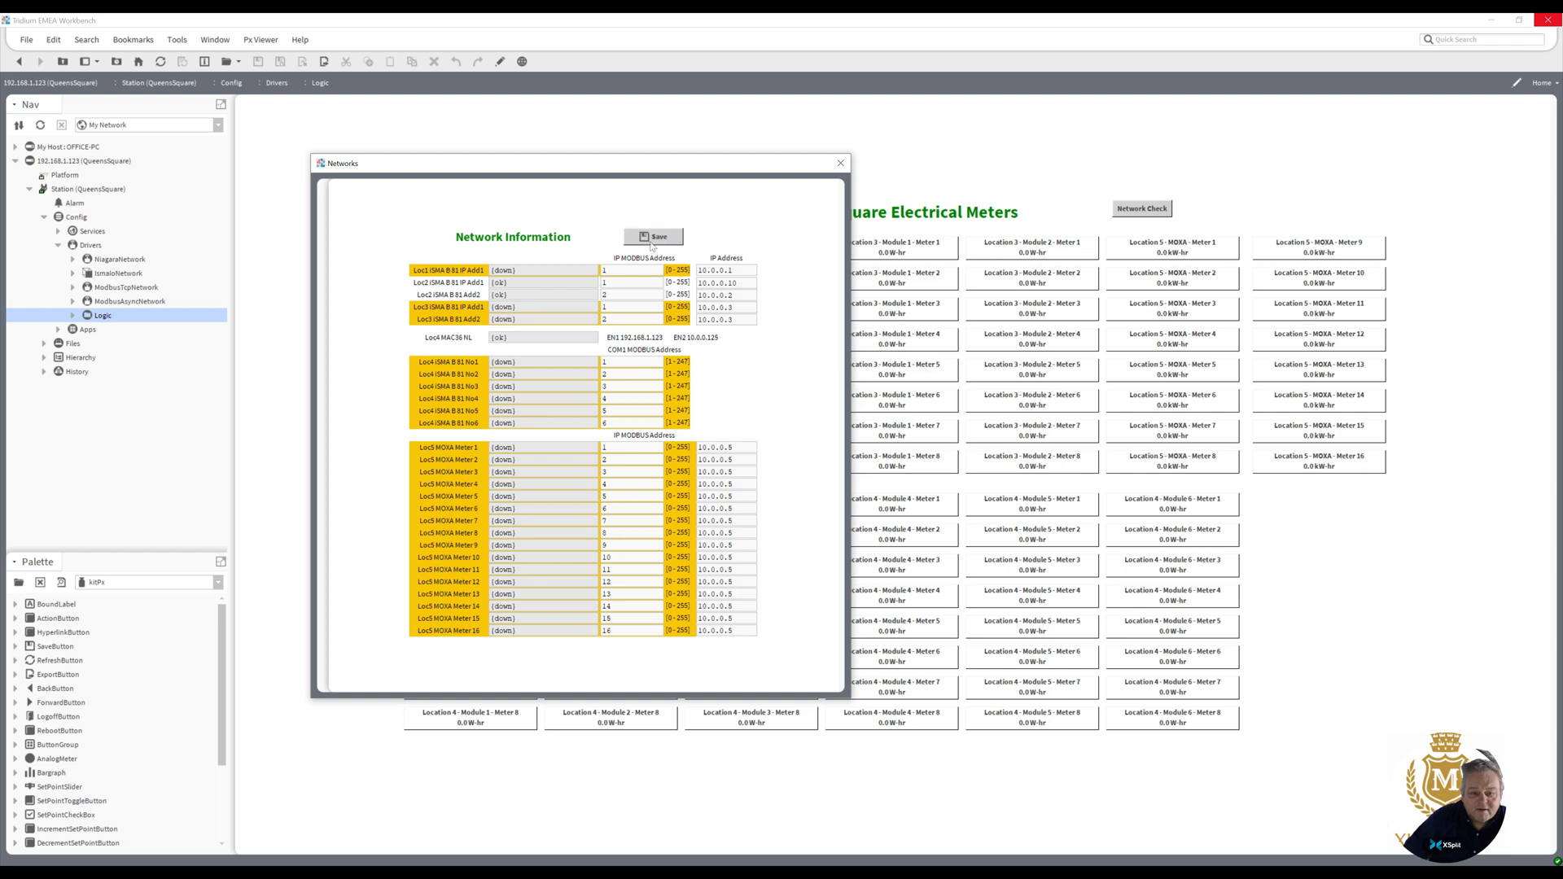
click(651, 236)
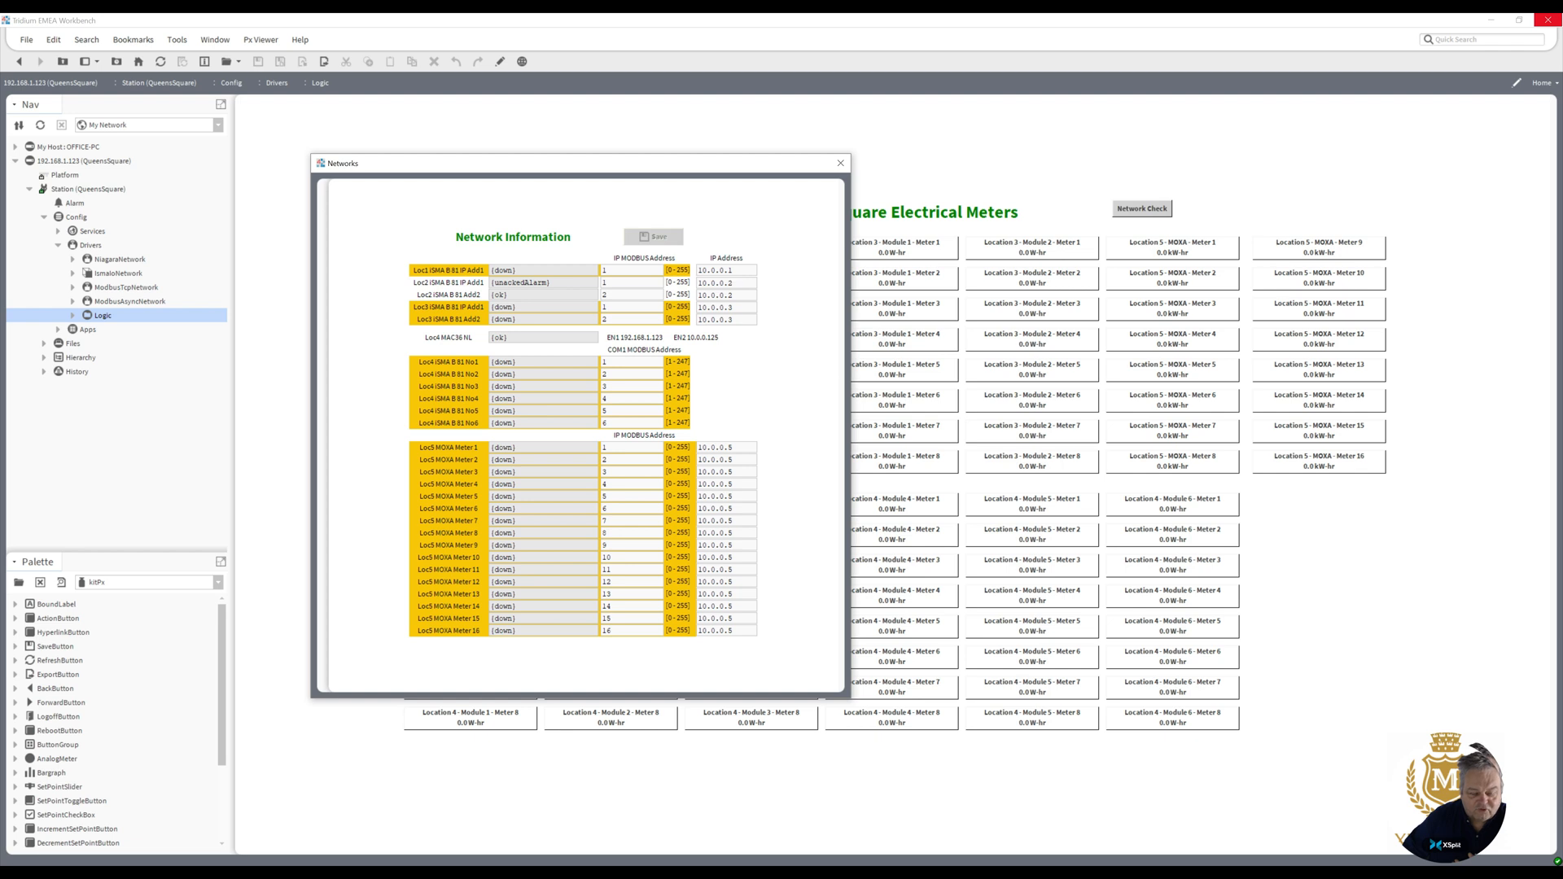
mouse_move(713, 433)
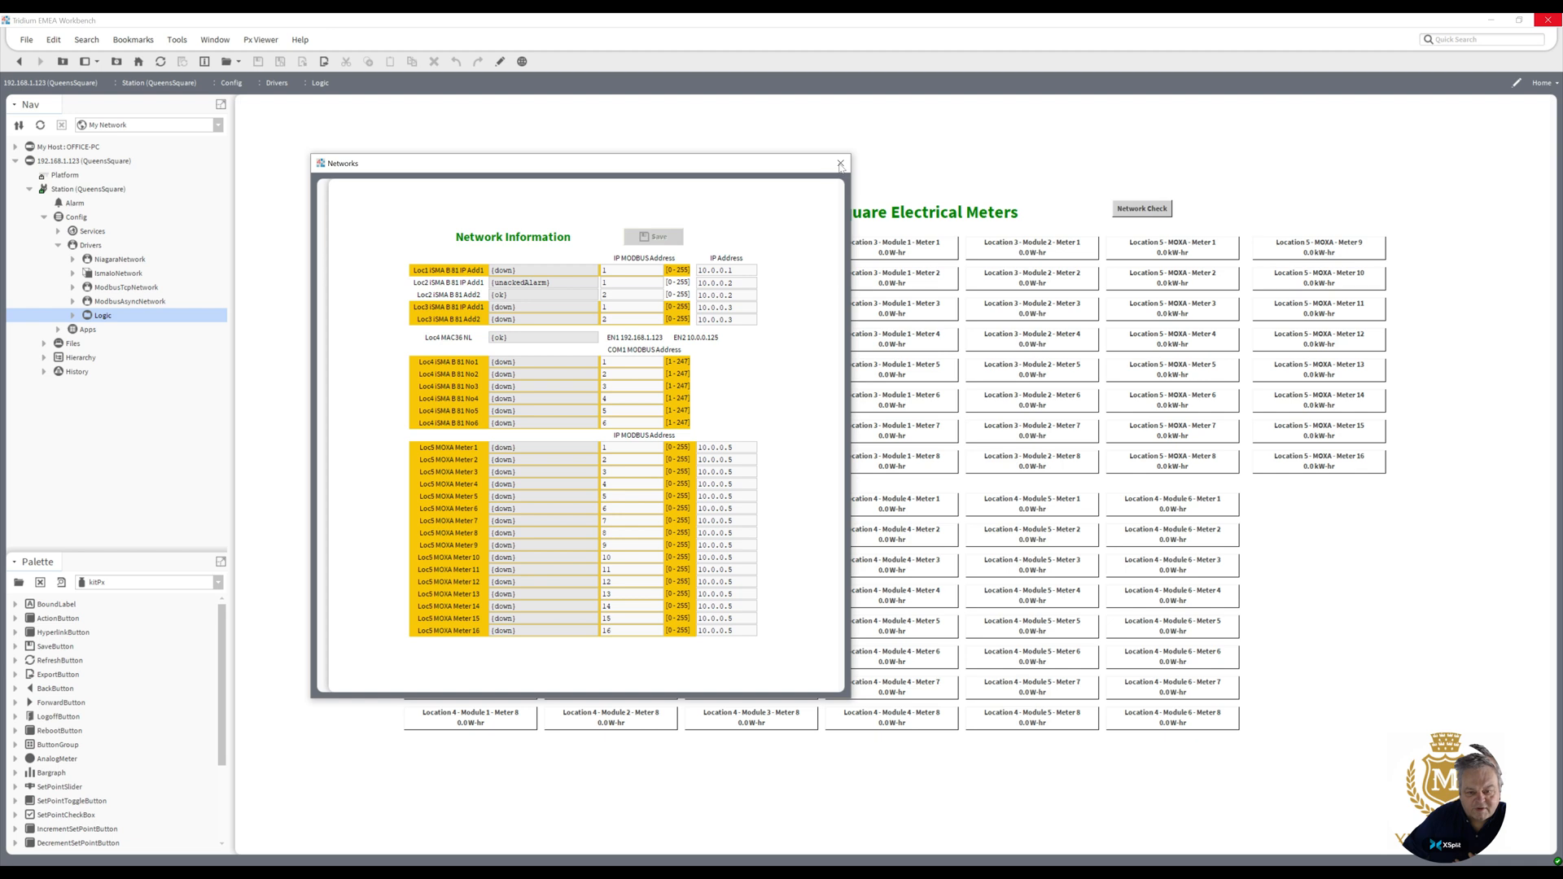
click(839, 163)
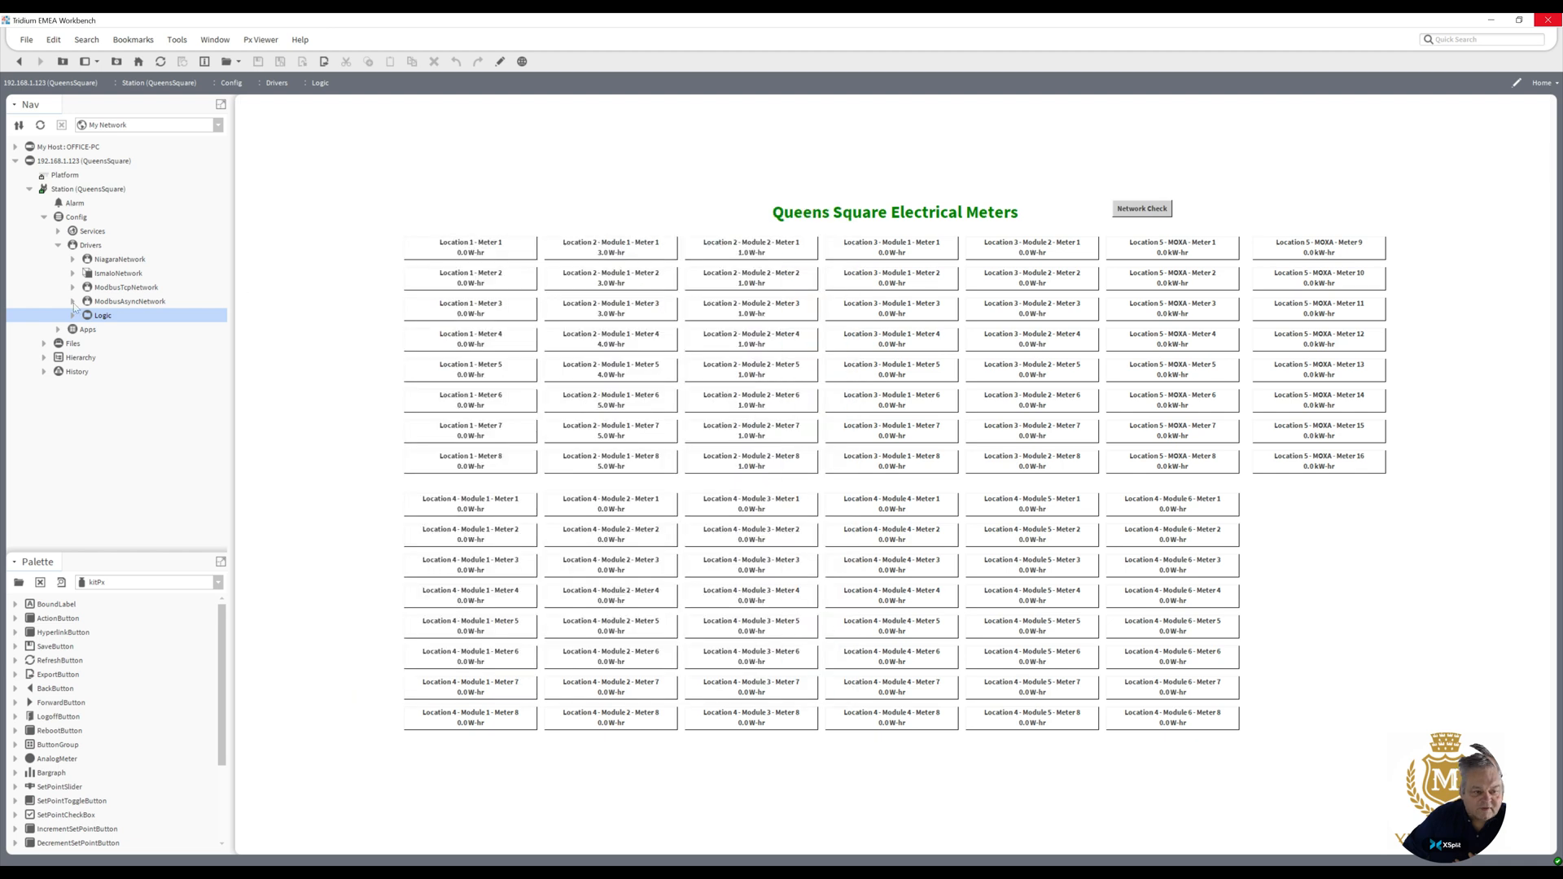
click(73, 301)
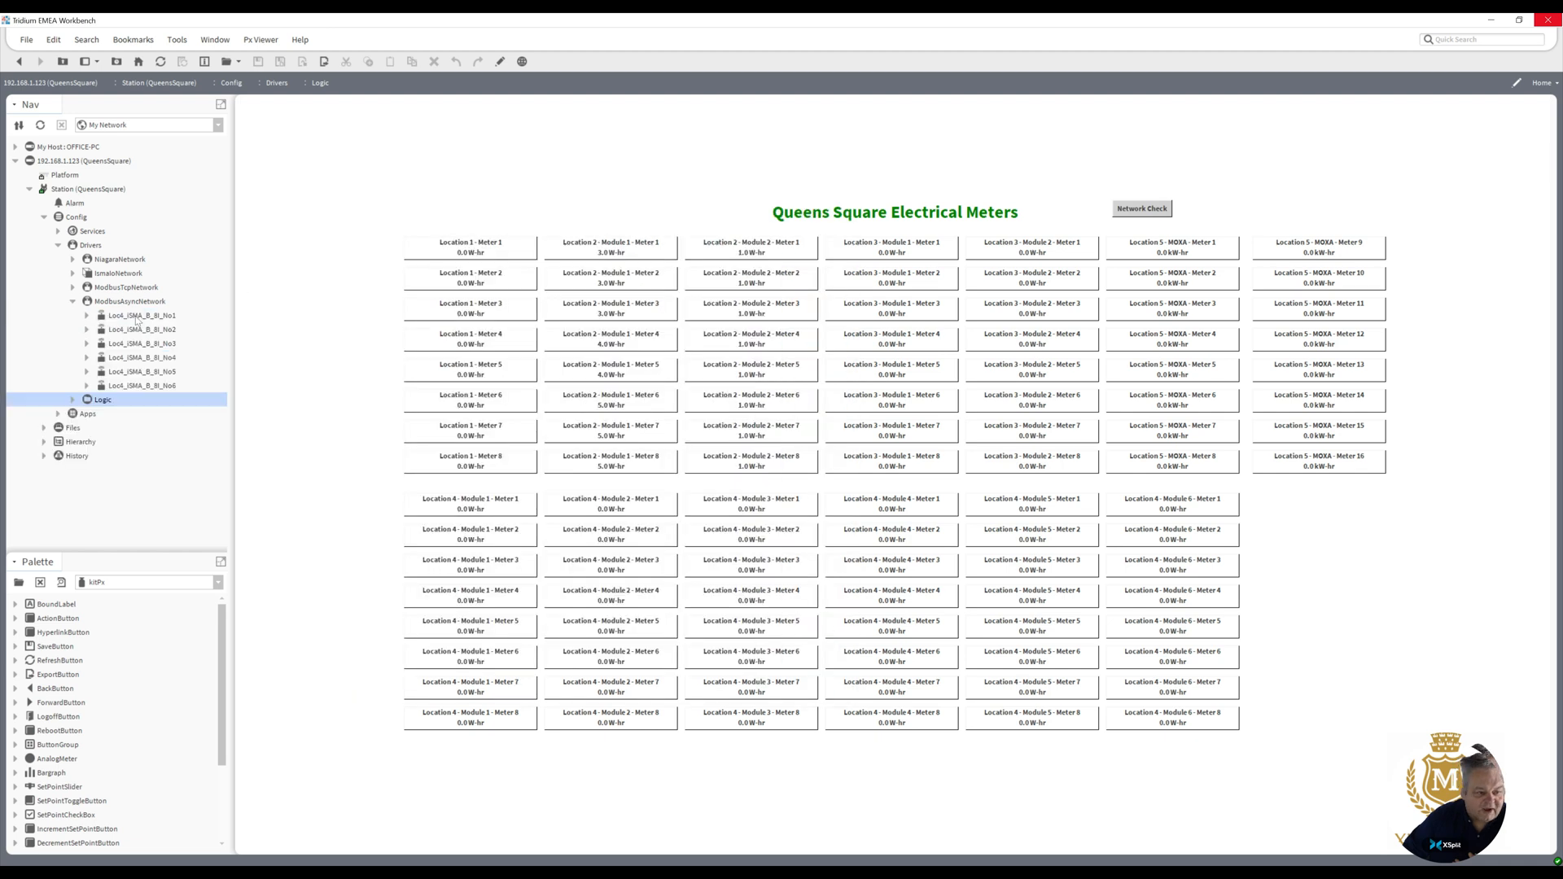
click(140, 329)
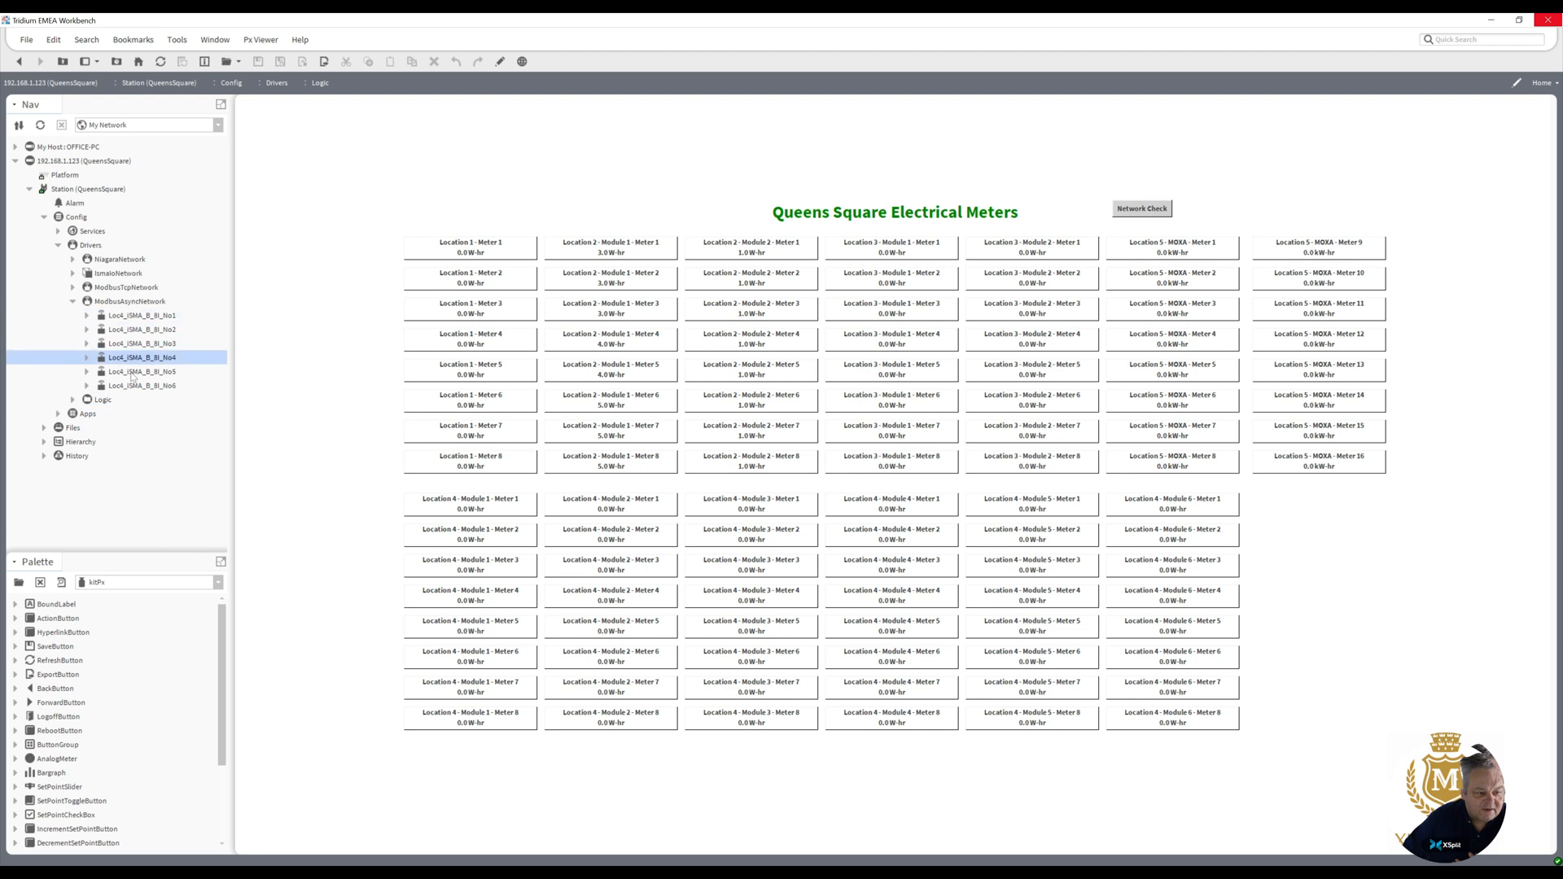
click(143, 386)
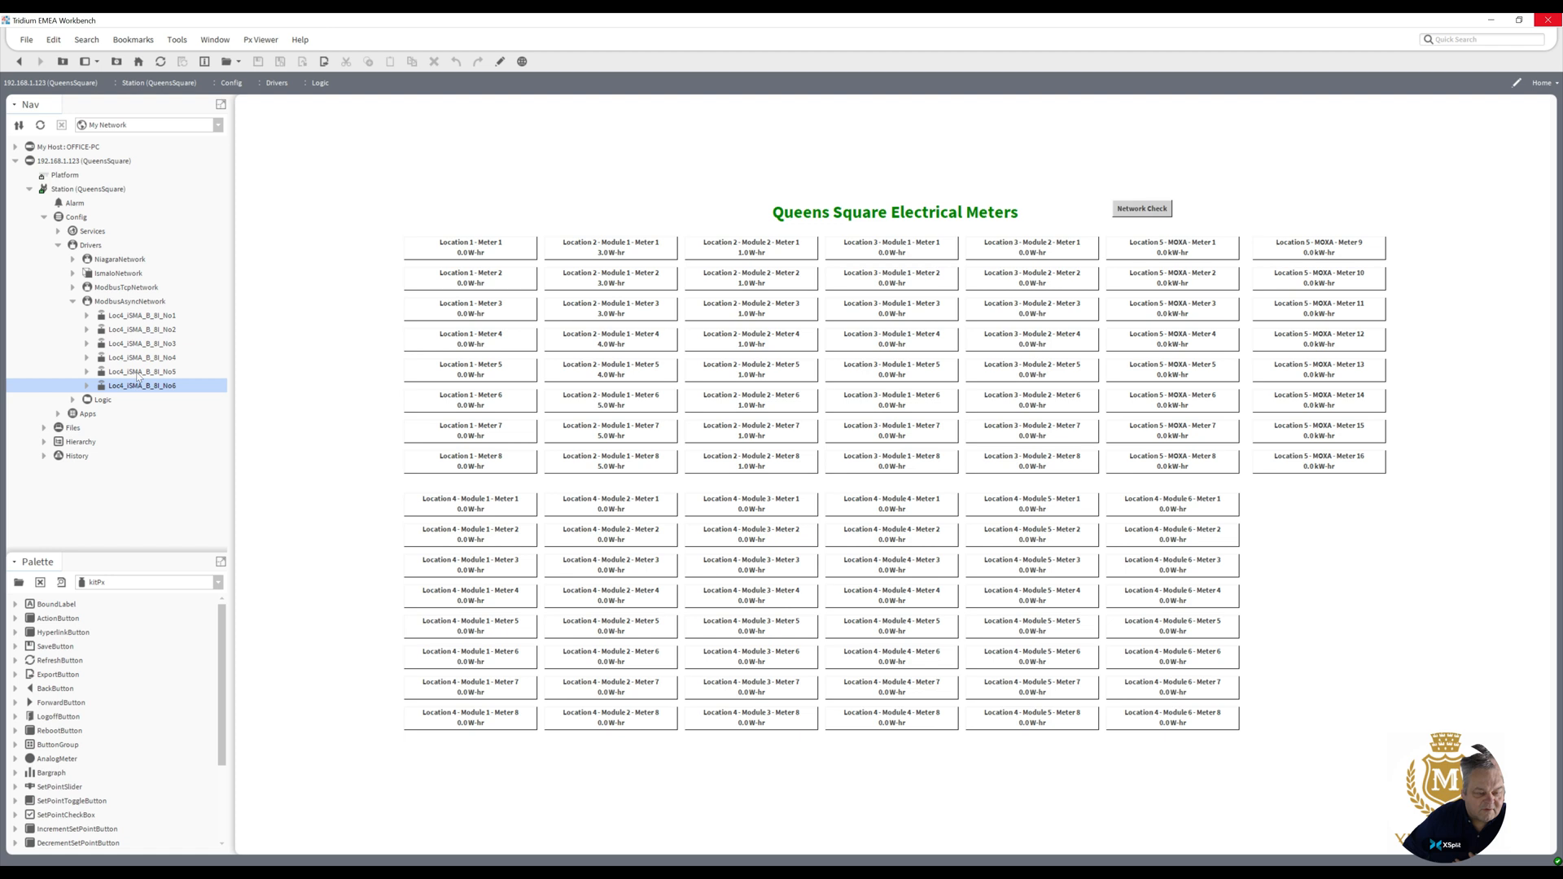
click(72, 286)
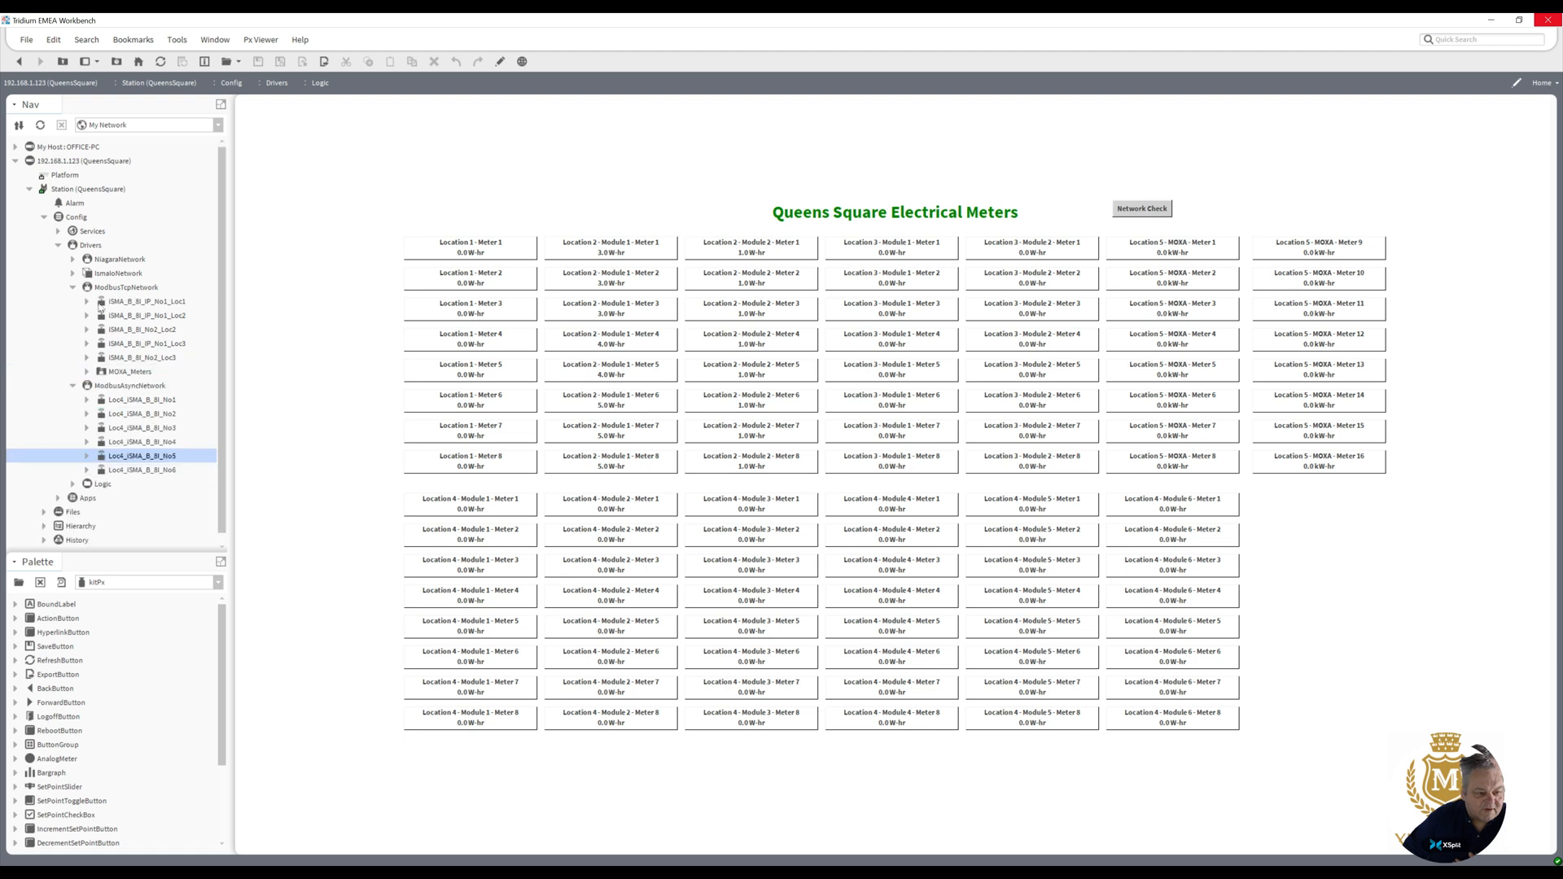
click(148, 301)
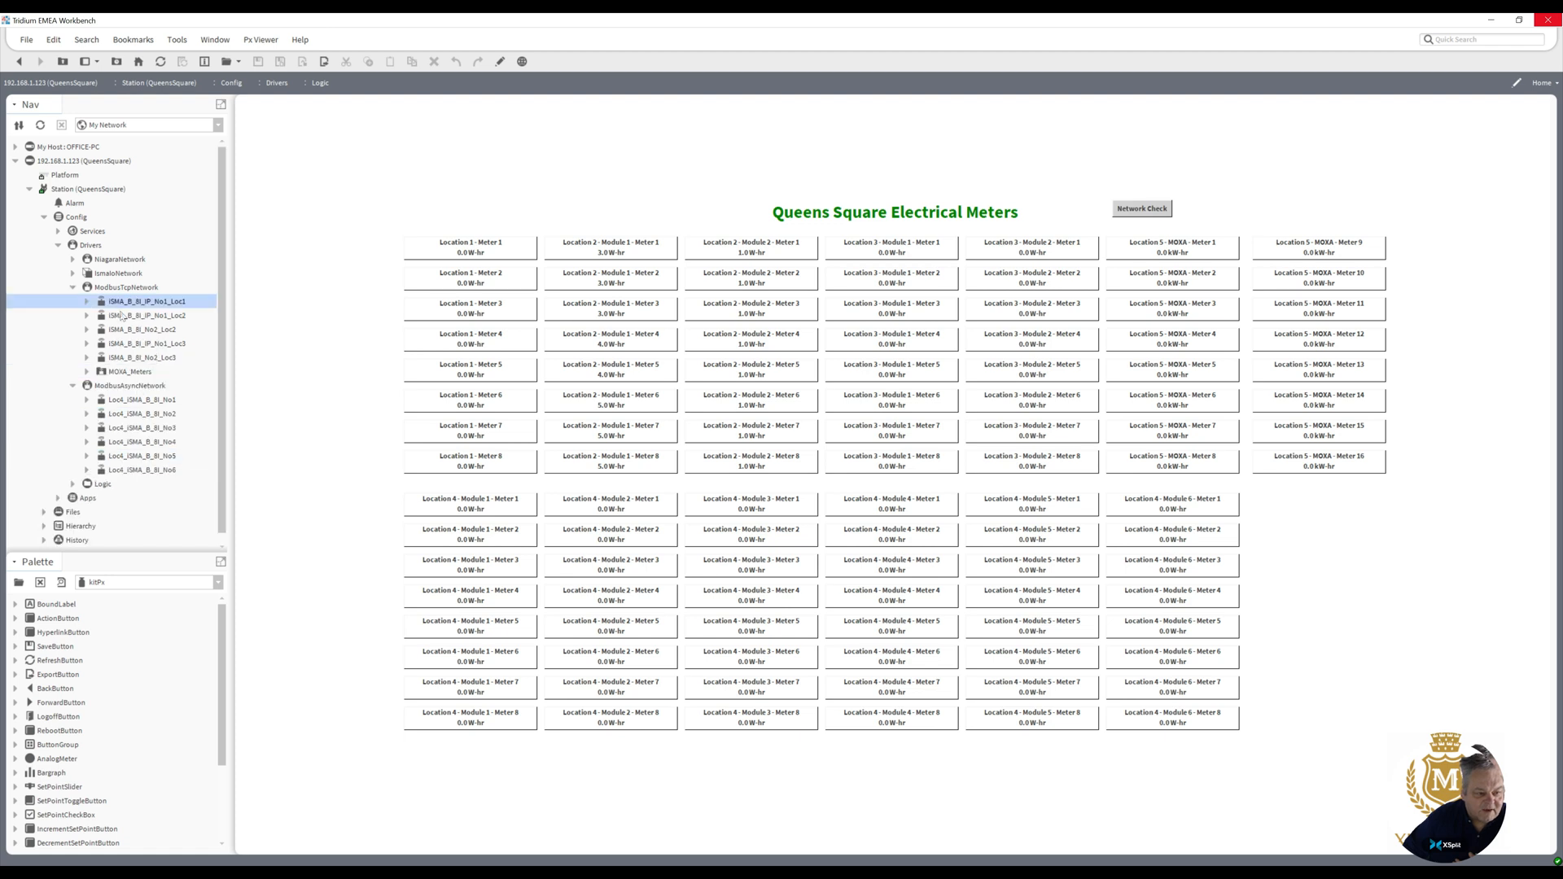
click(140, 329)
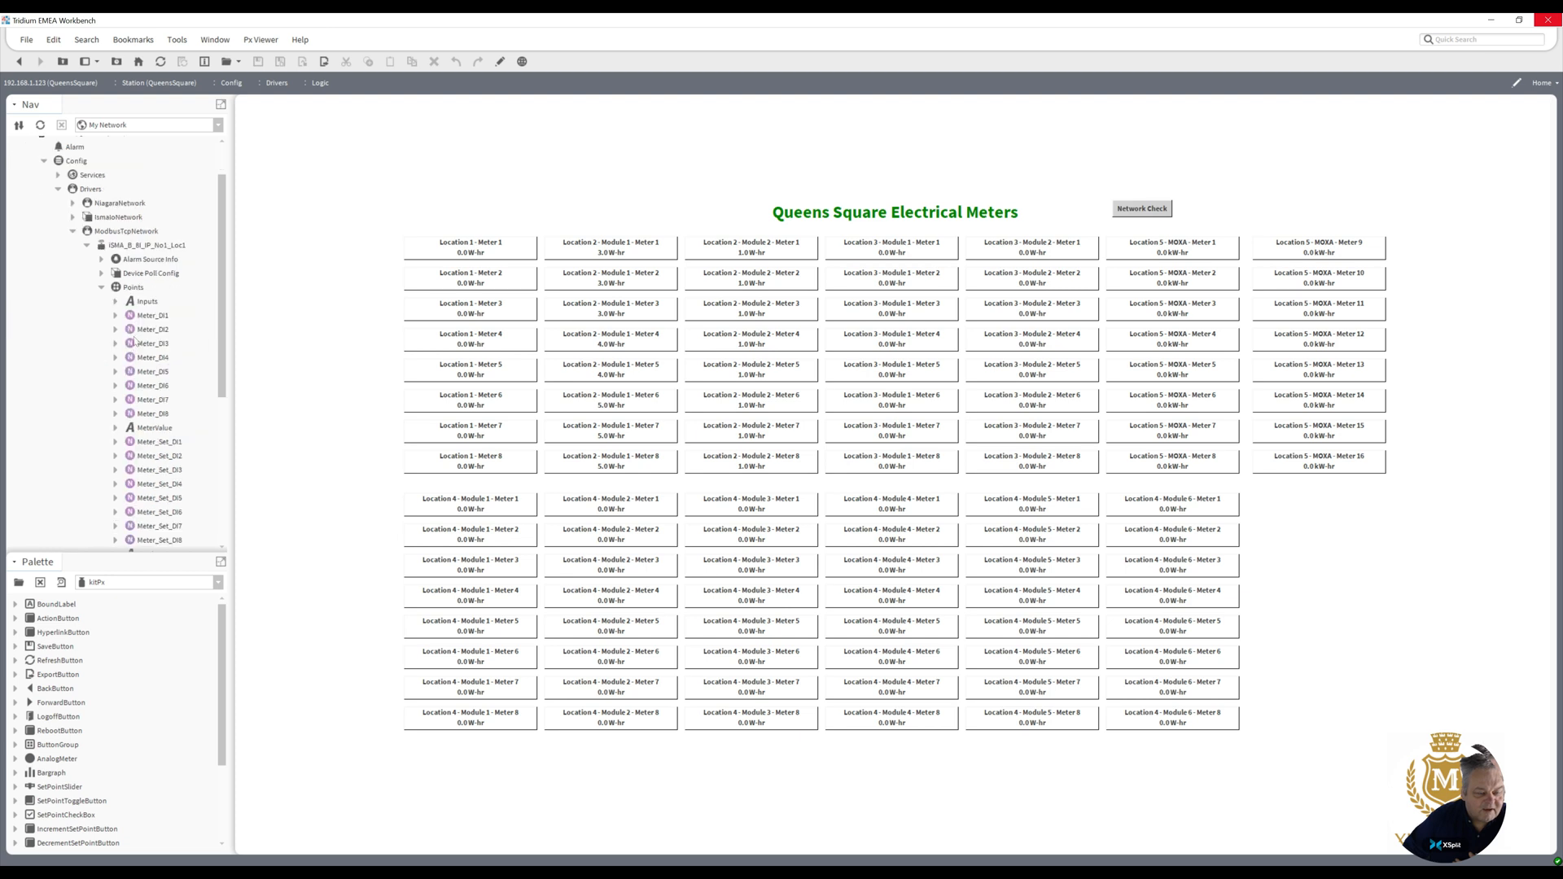
click(153, 344)
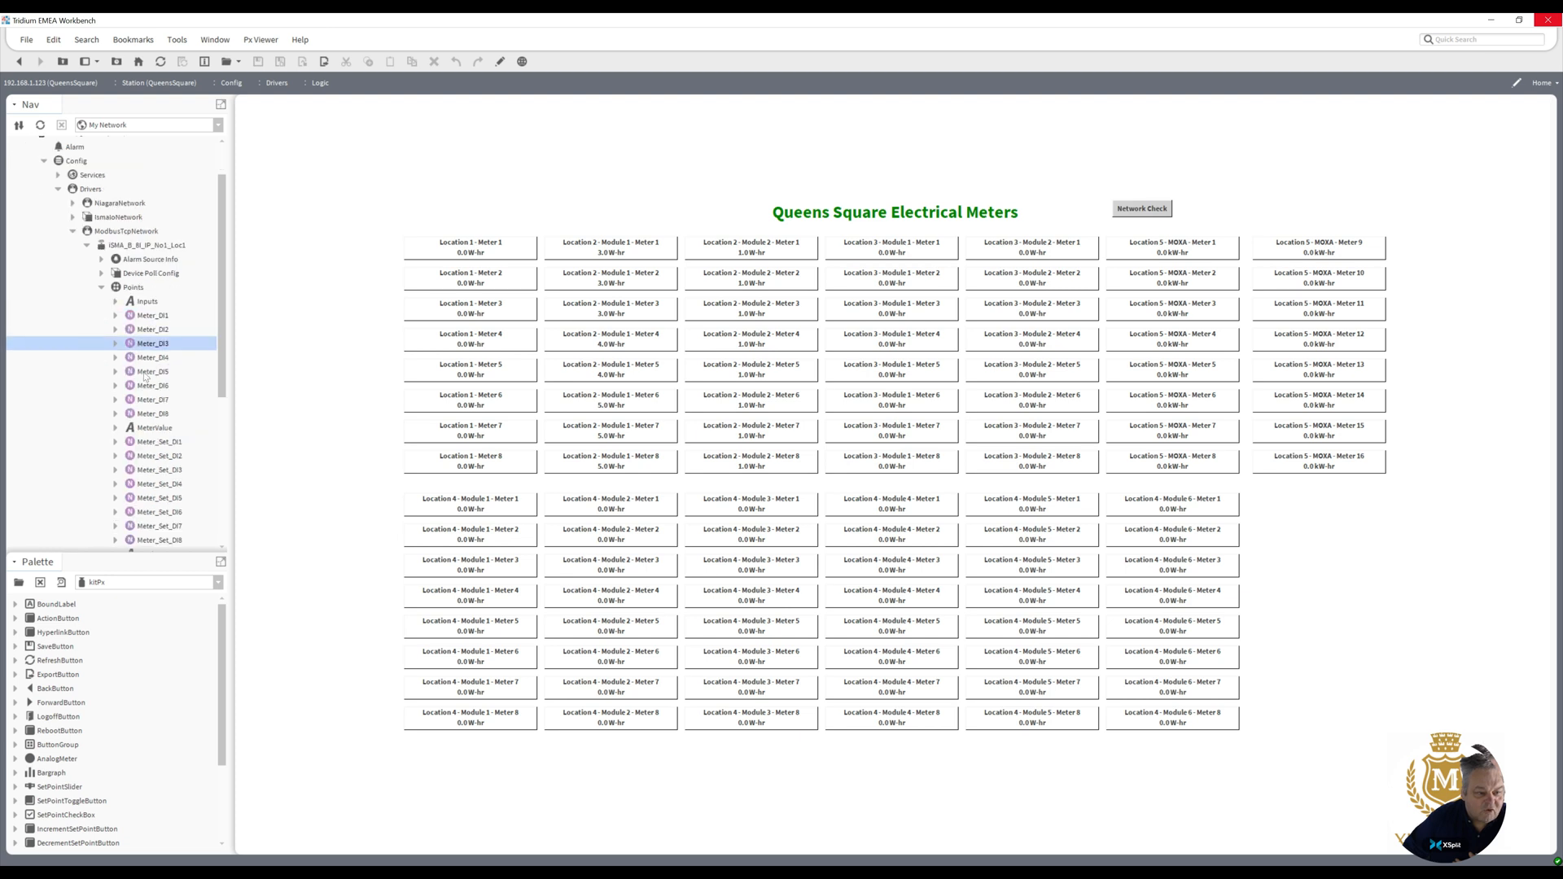
click(153, 384)
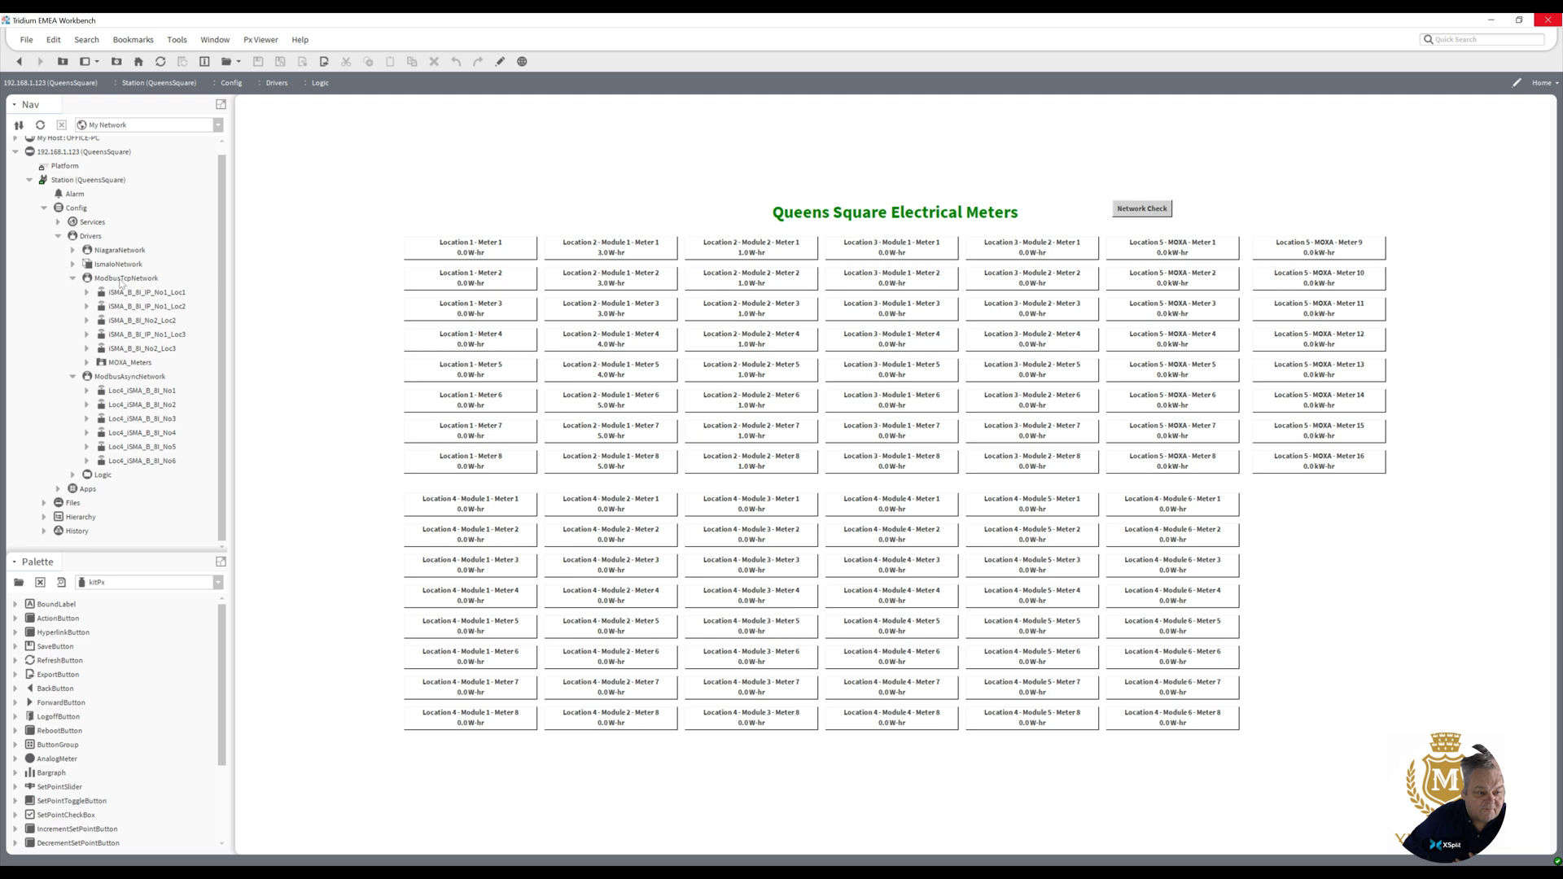
mouse_move(119, 284)
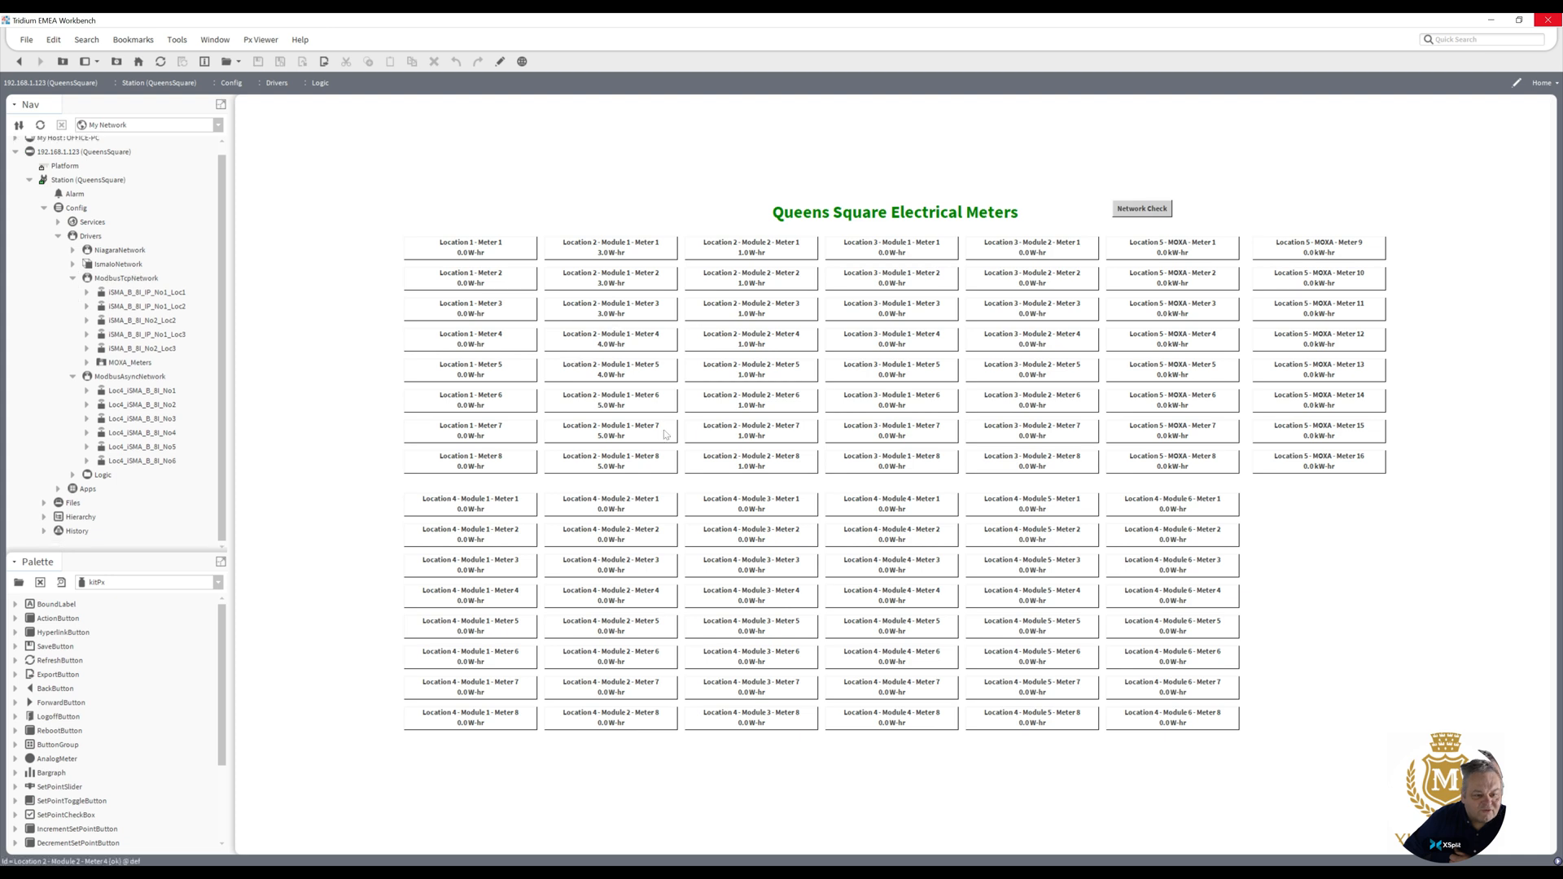
mouse_move(536, 419)
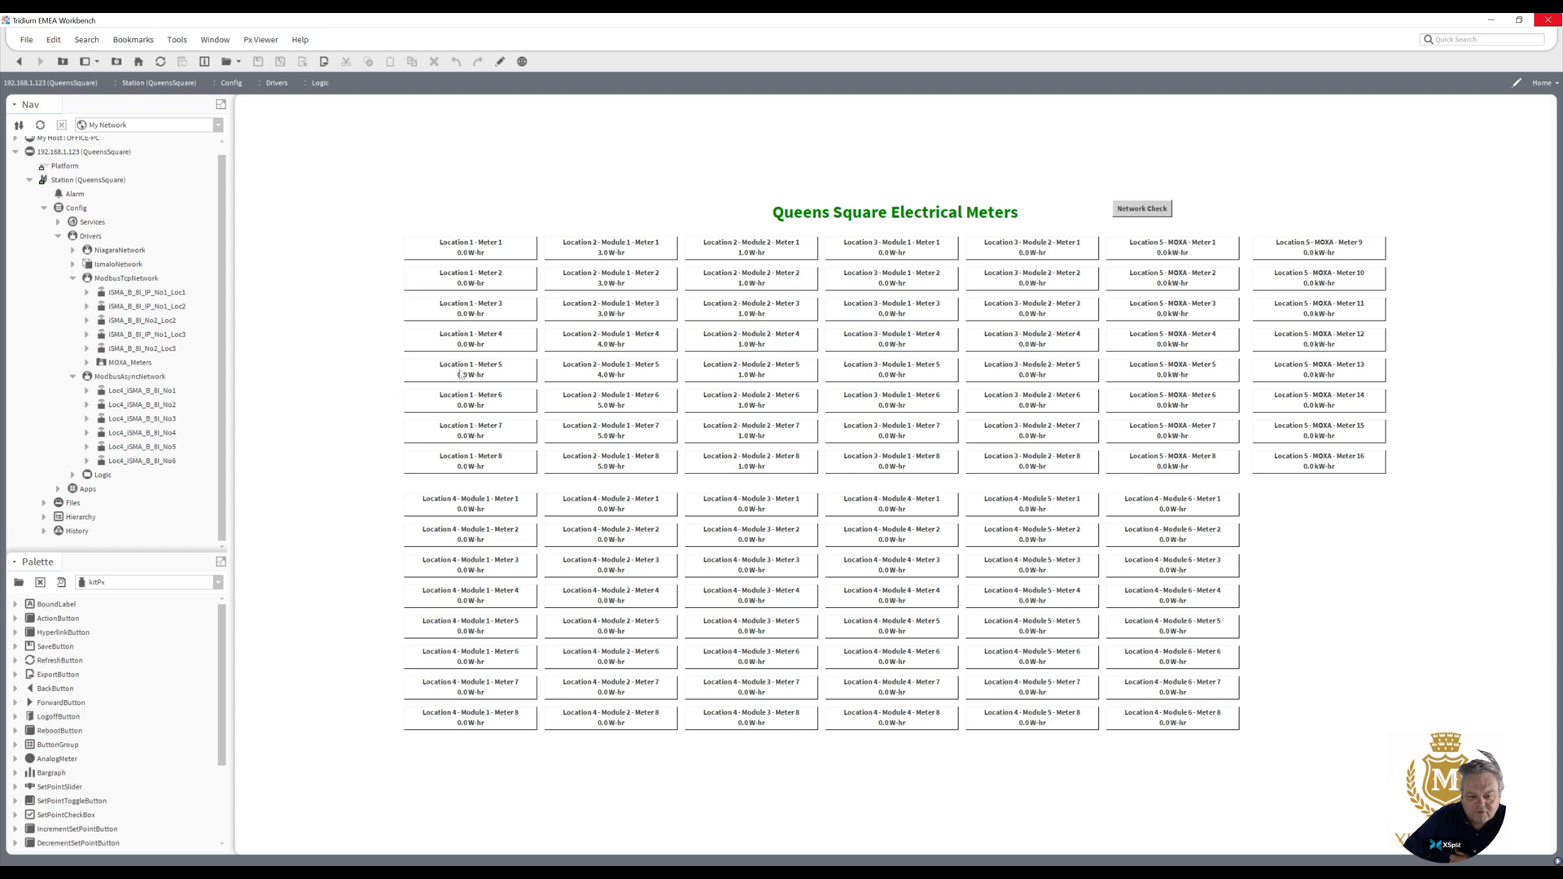
mouse_move(544, 406)
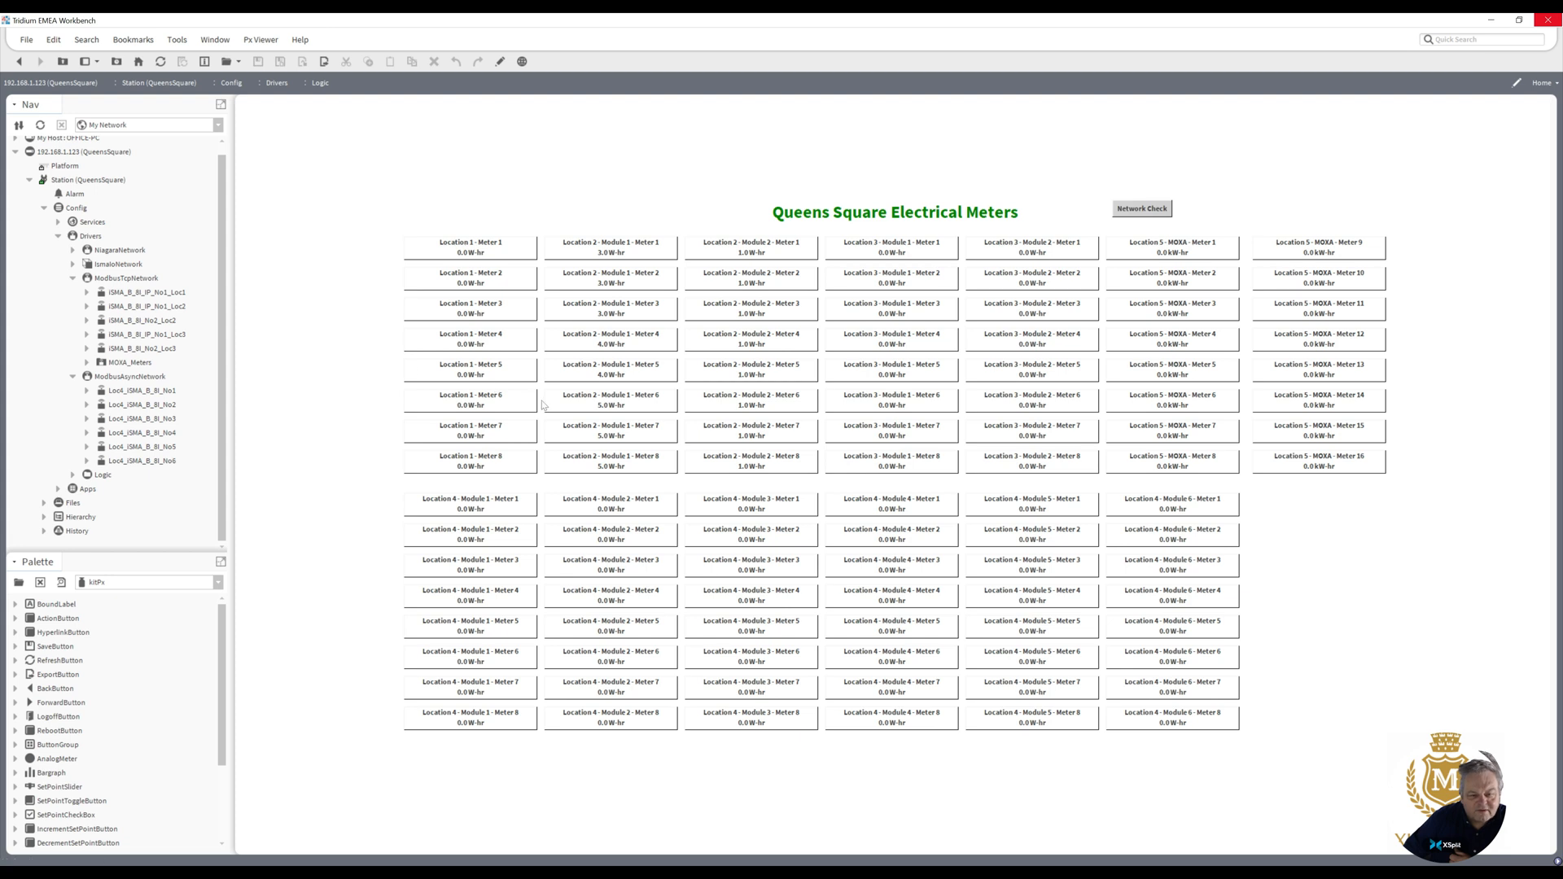
mouse_move(544, 404)
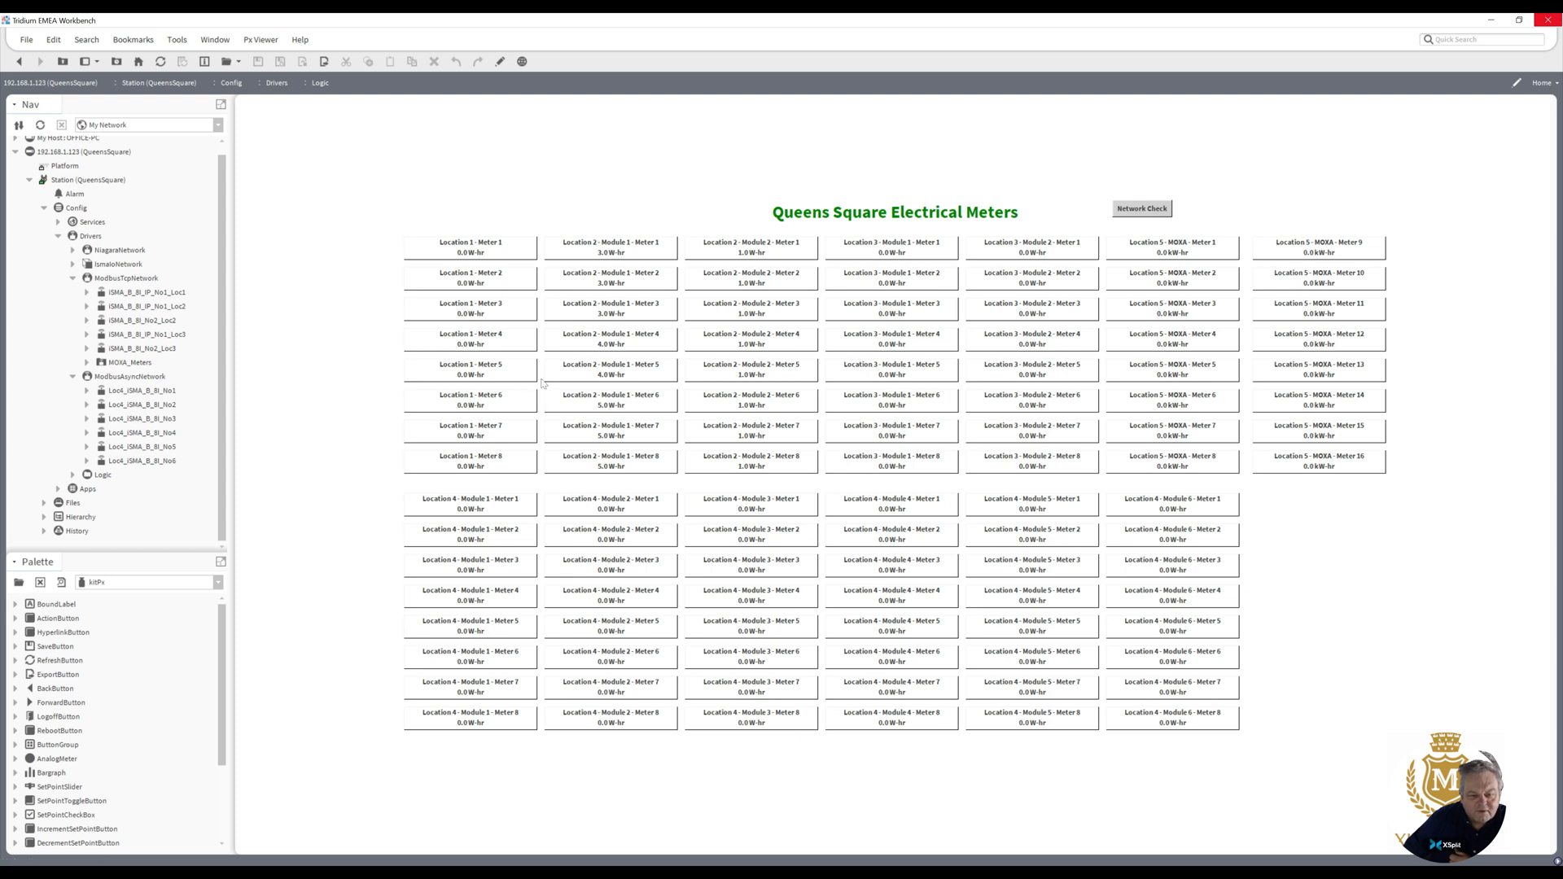
mouse_move(544, 403)
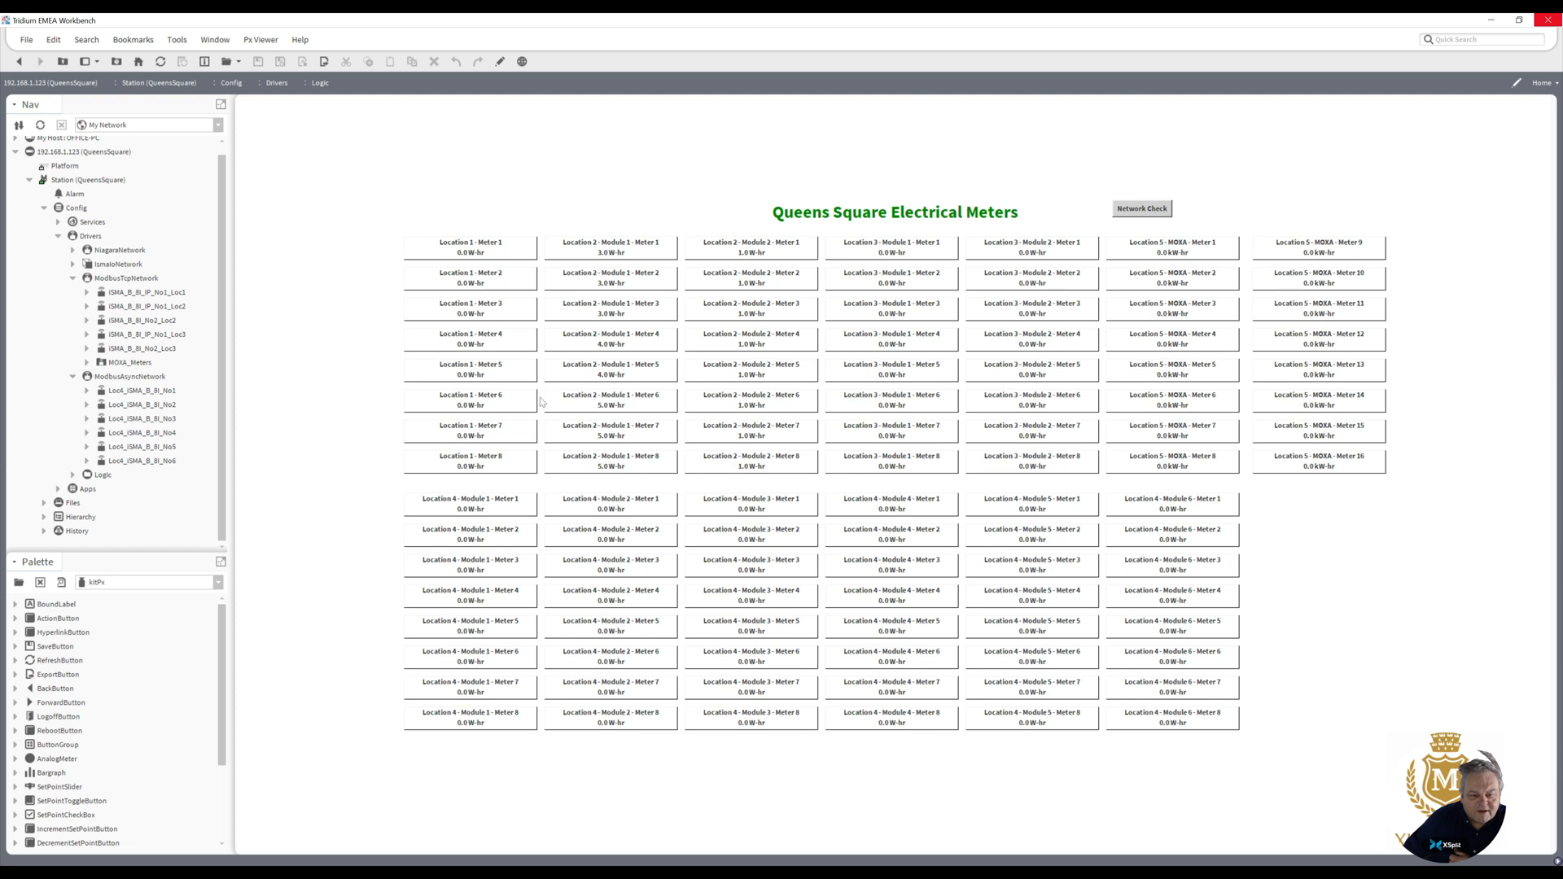
mouse_move(540, 408)
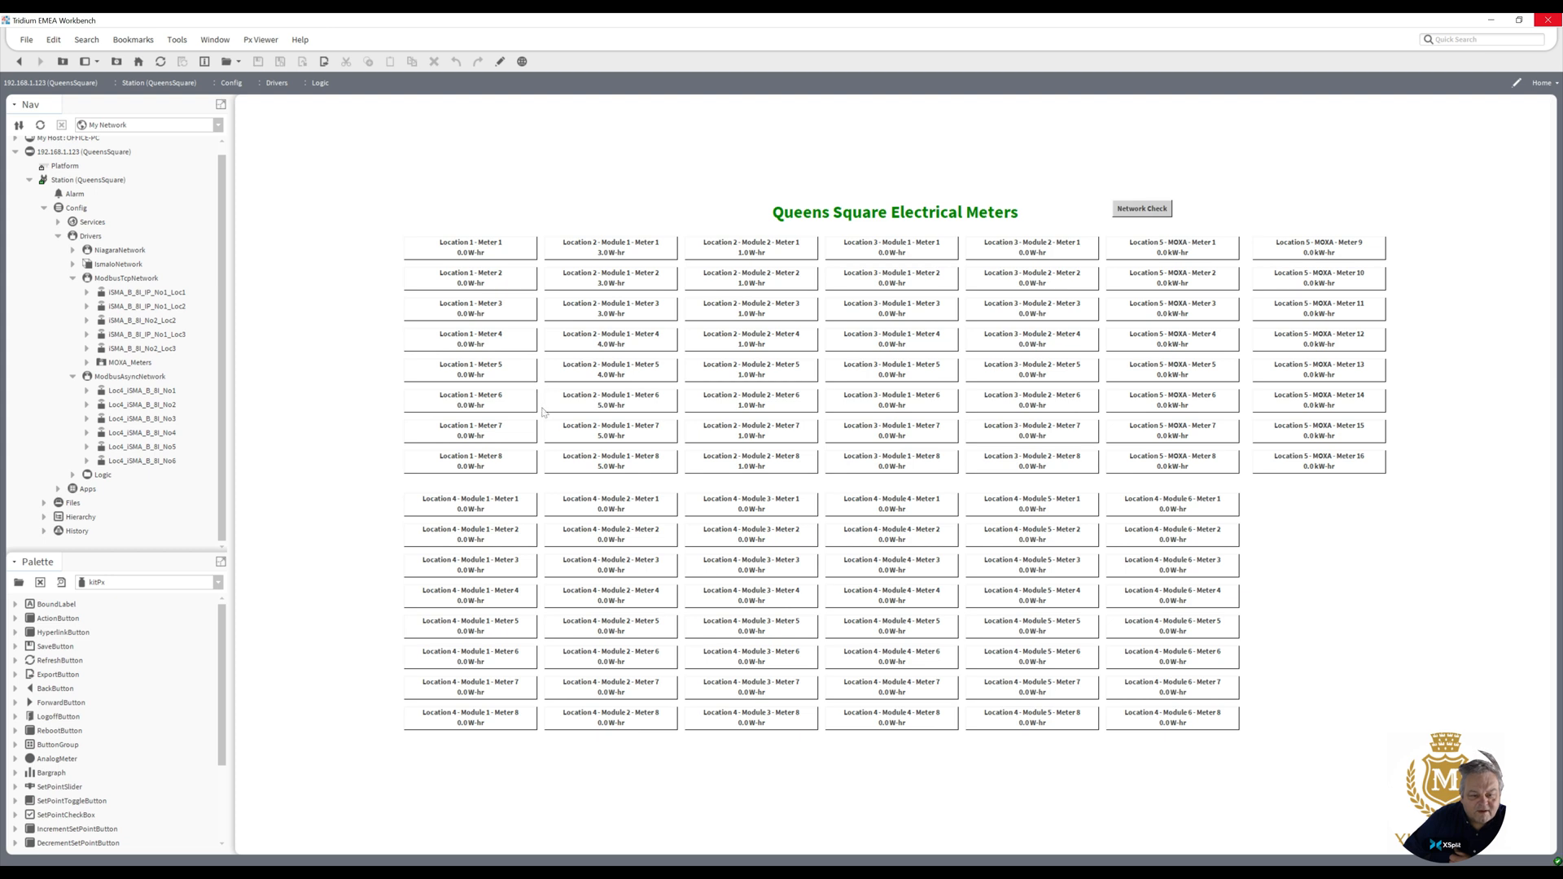
mouse_move(291, 298)
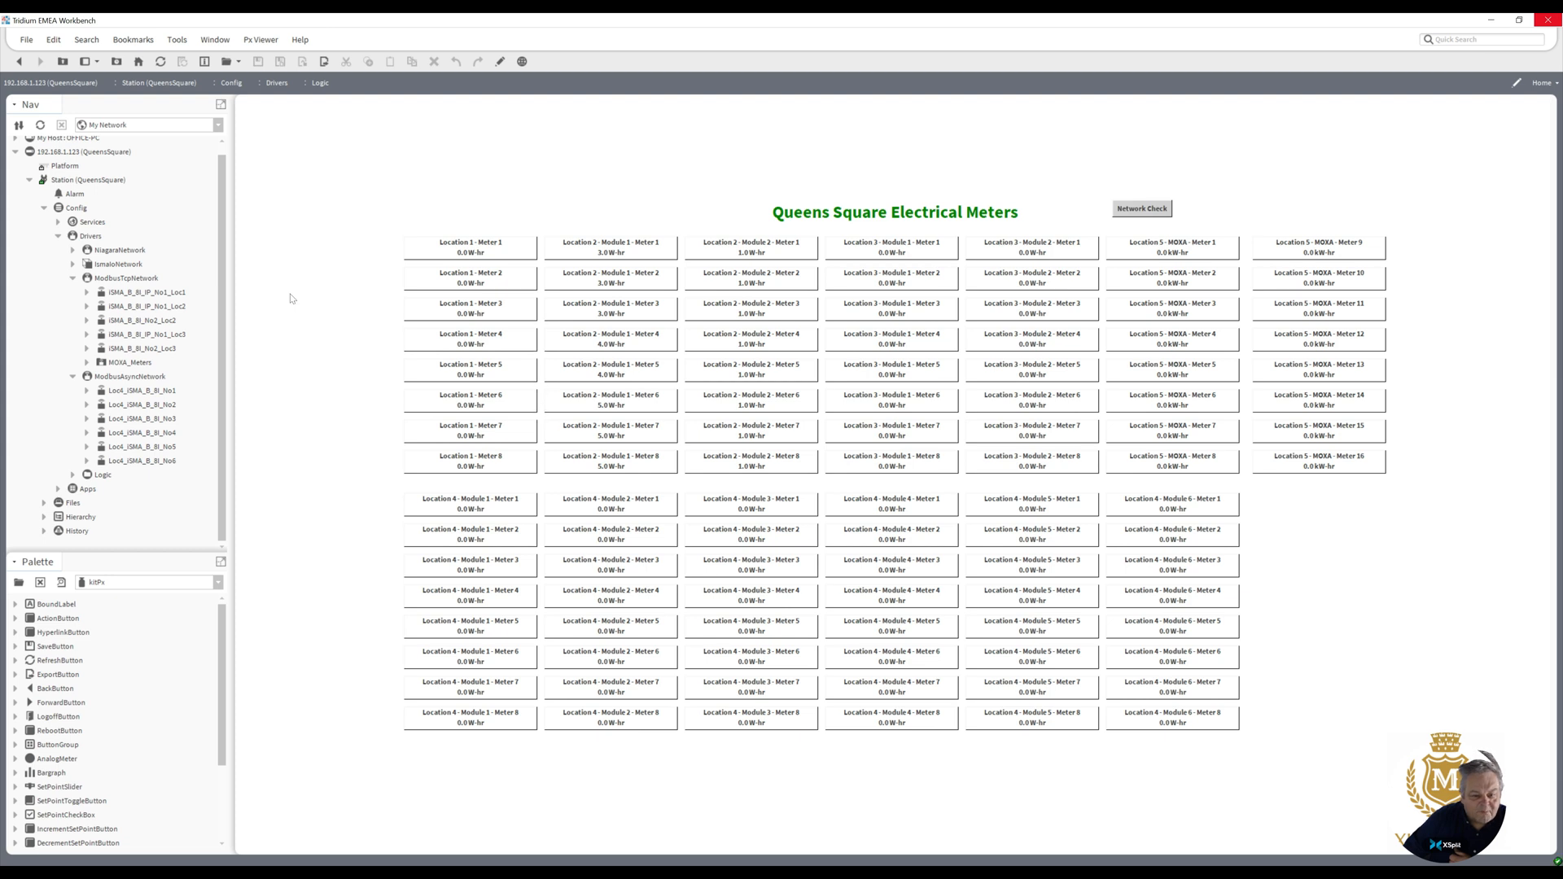
mouse_move(539, 358)
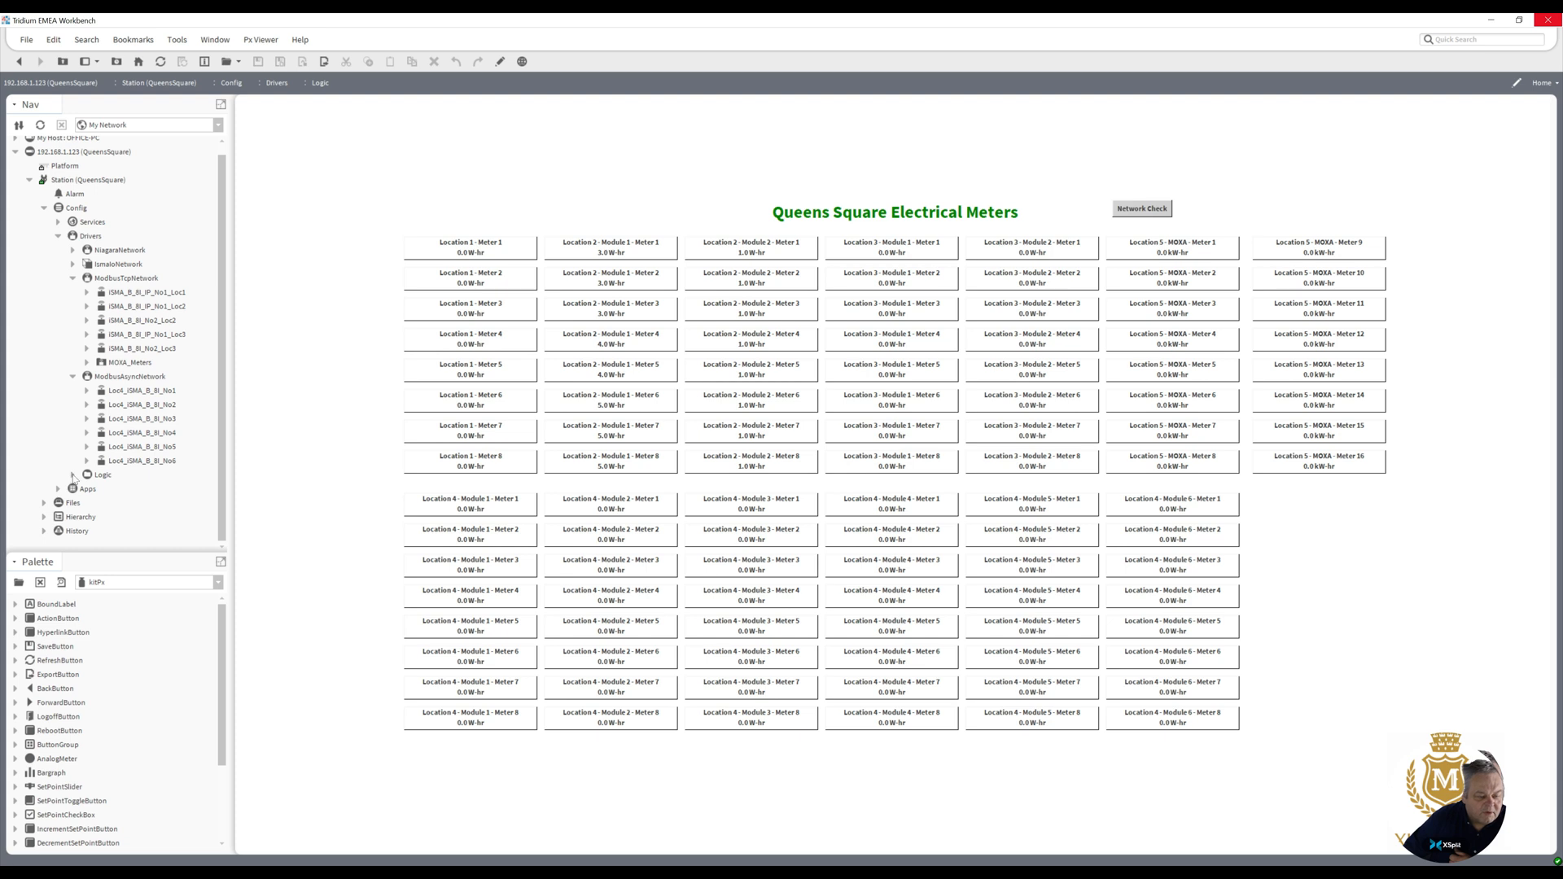
click(71, 474)
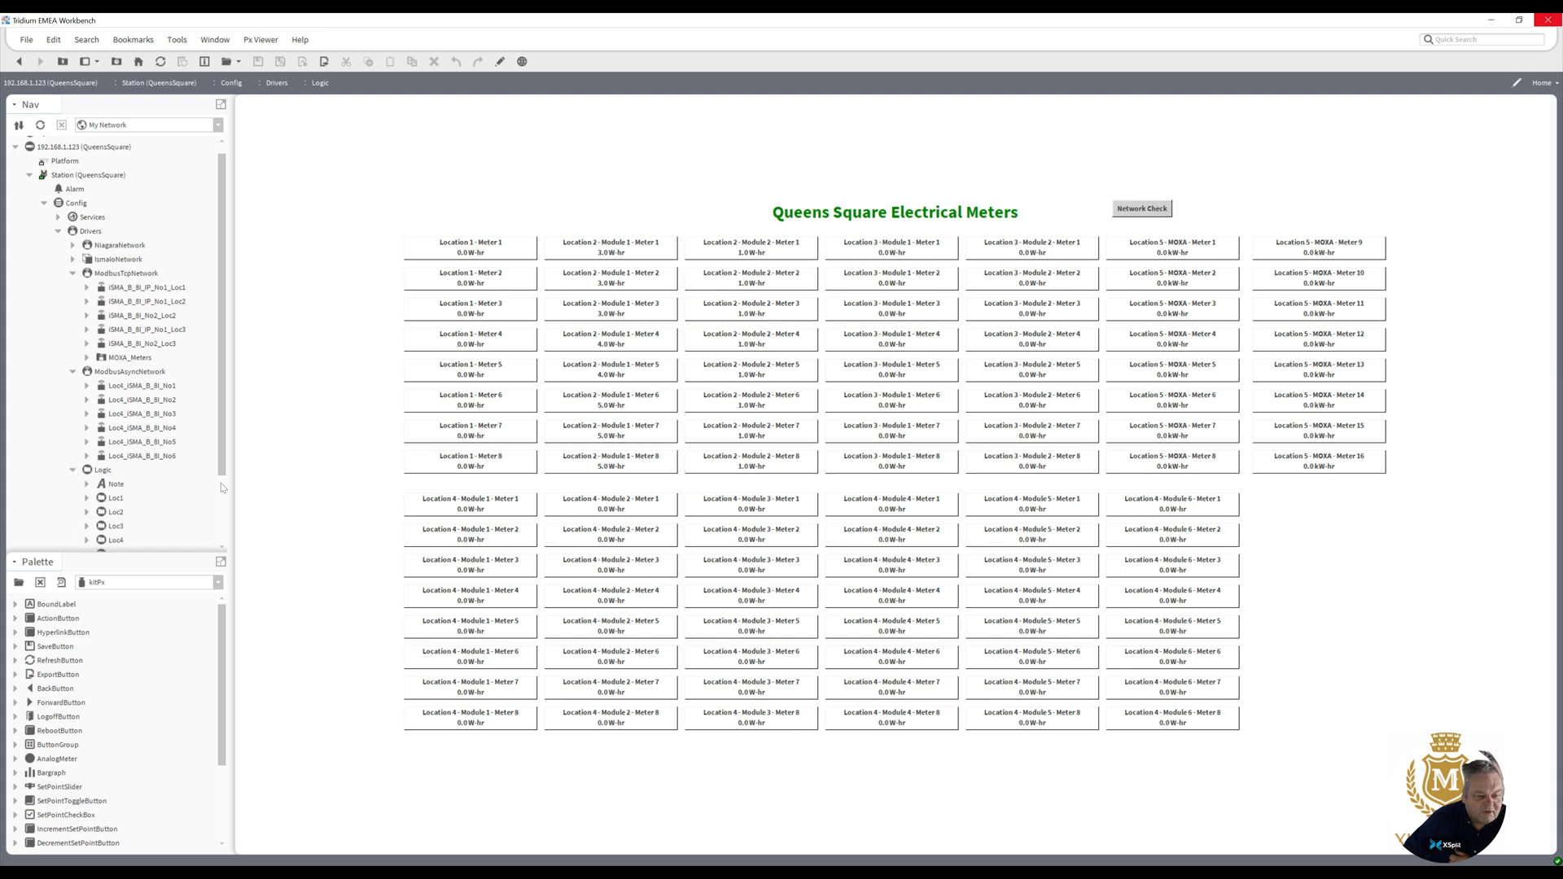
scroll(down, 3)
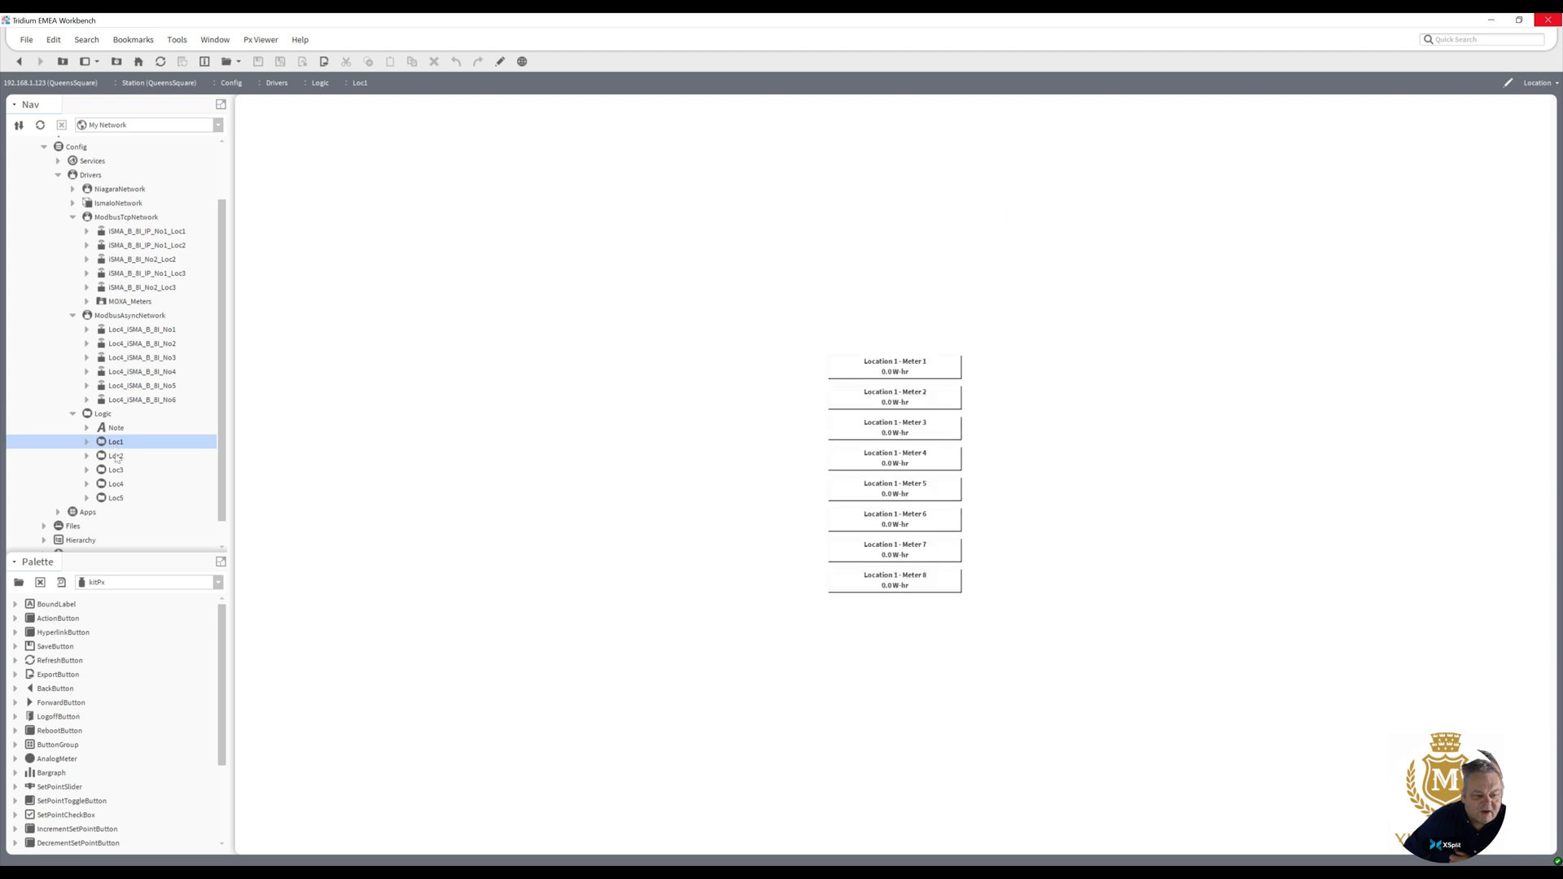
click(116, 456)
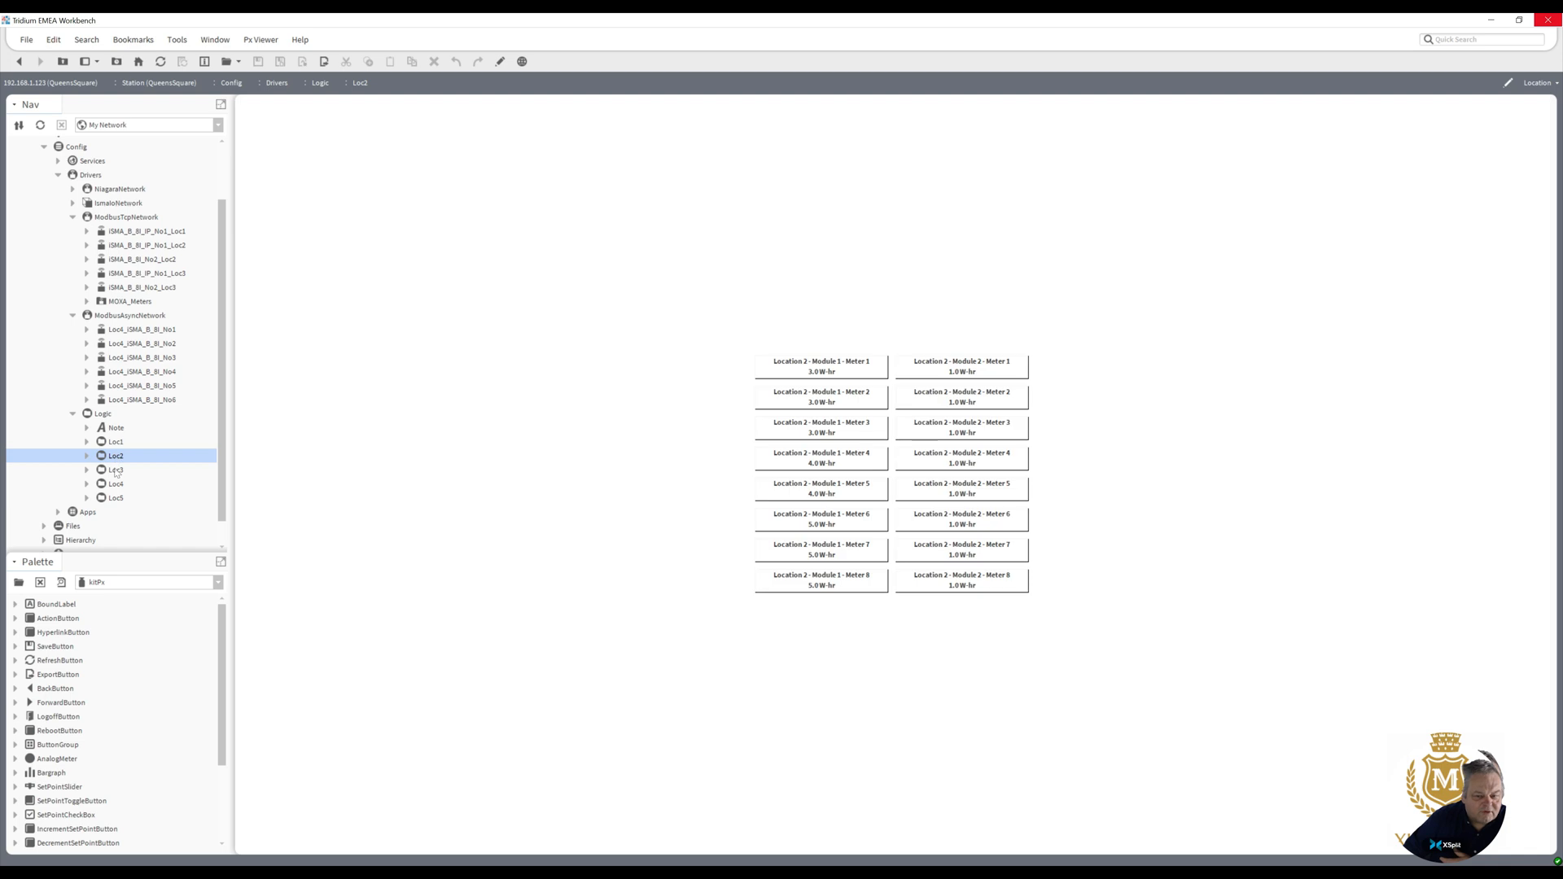
click(115, 469)
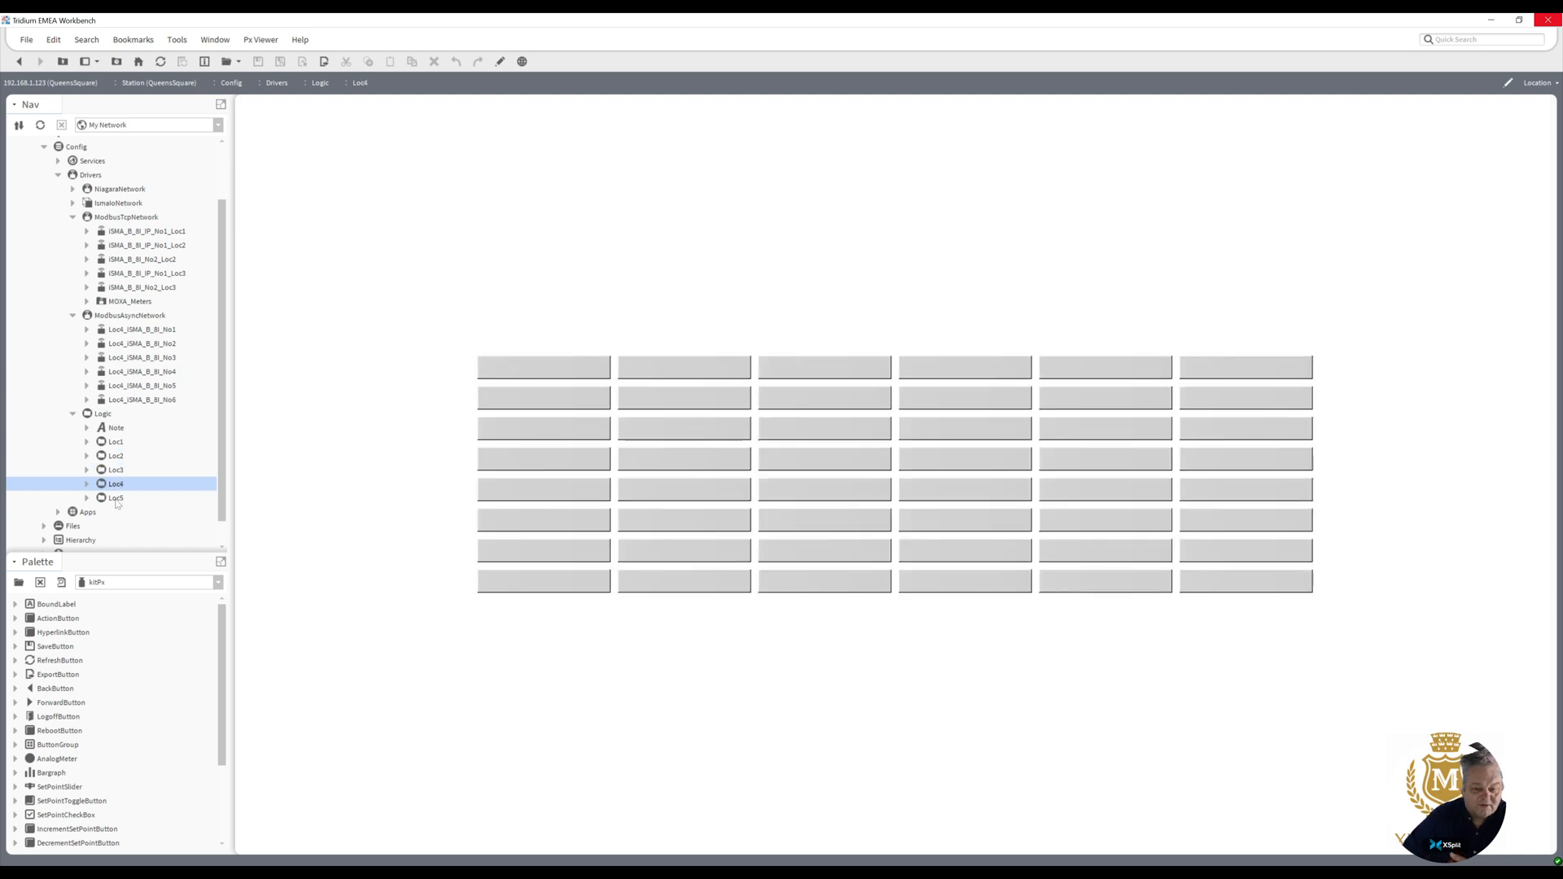
click(116, 498)
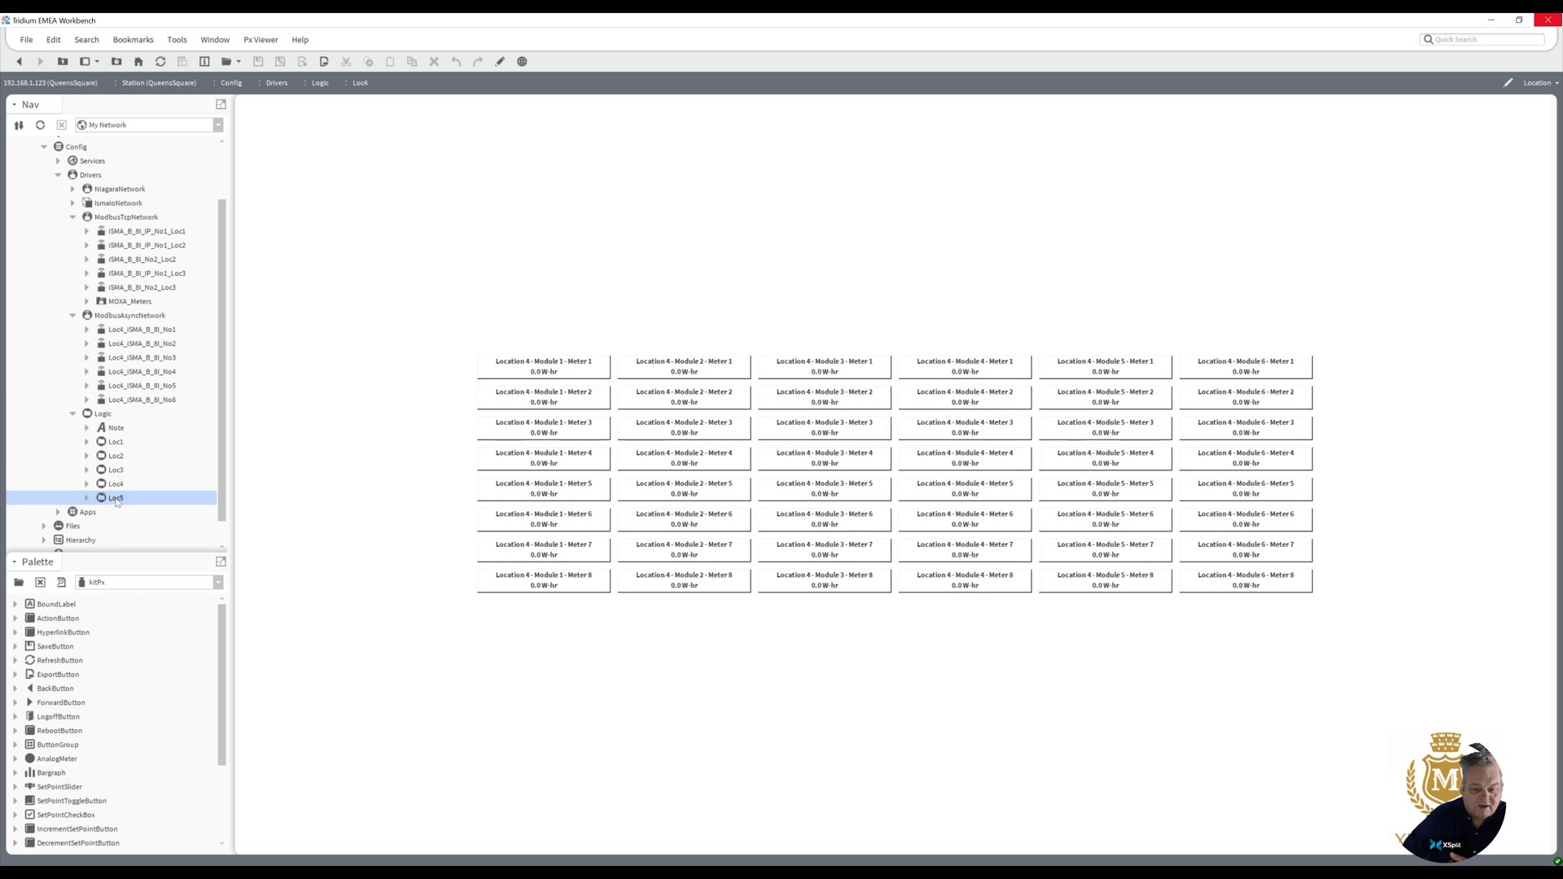
click(116, 498)
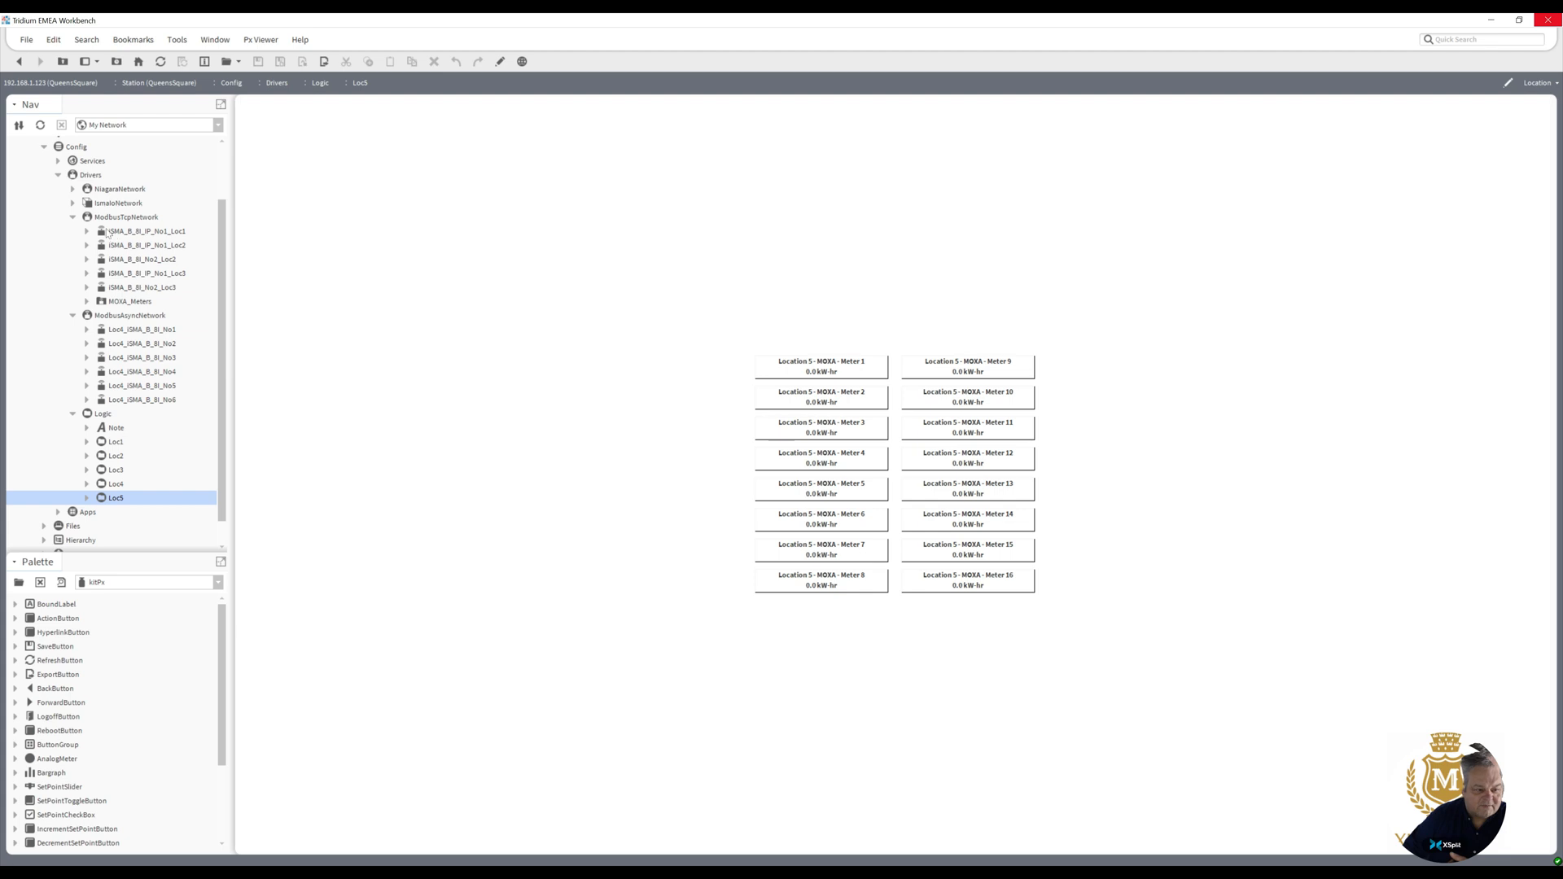
mouse_move(103, 413)
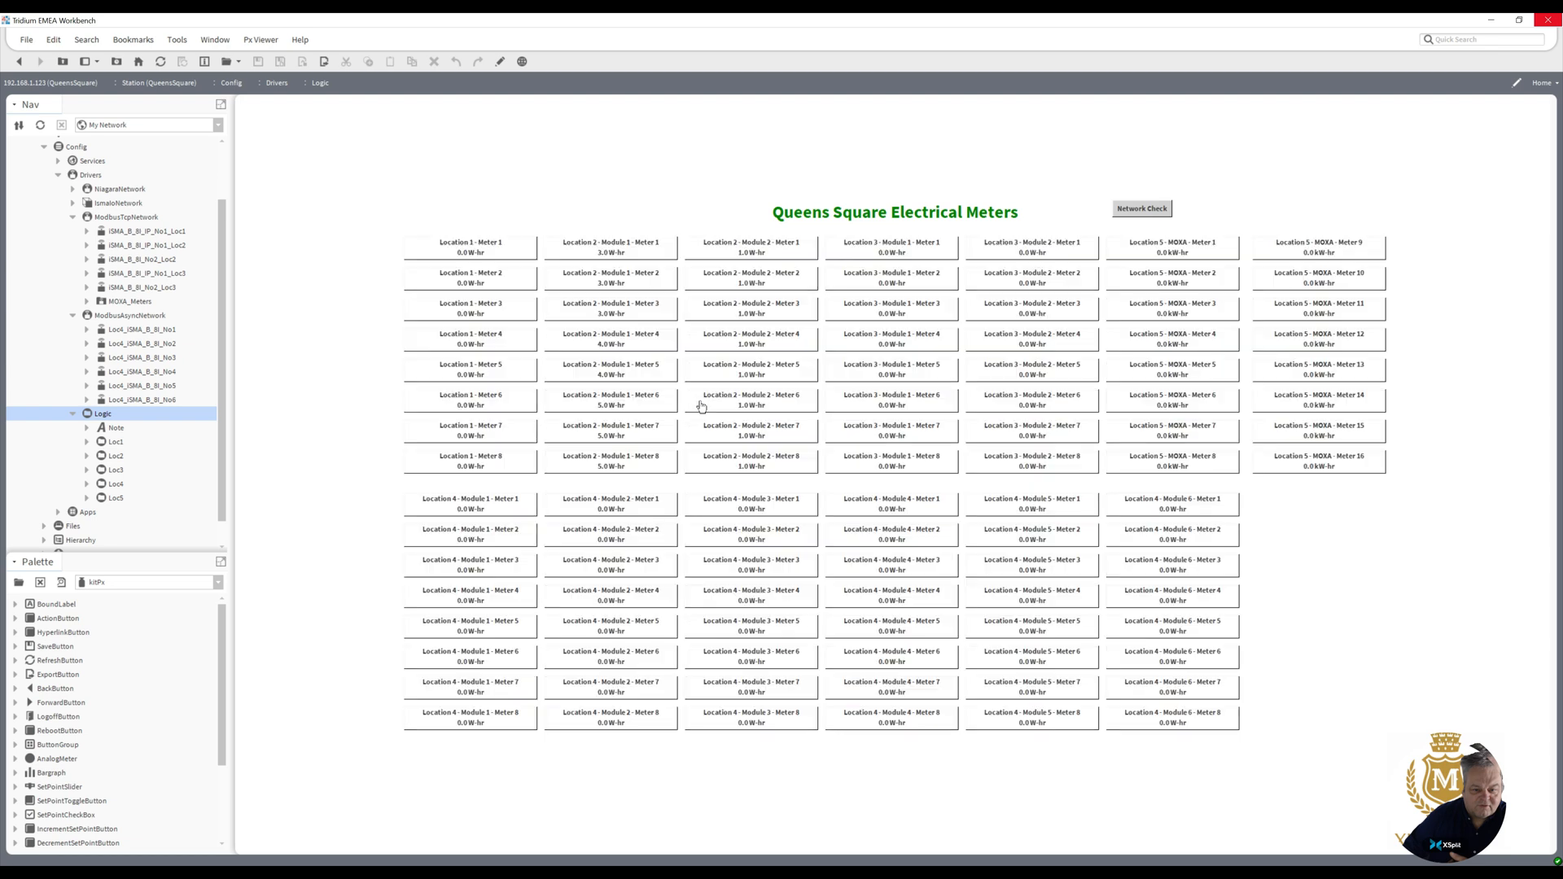
mouse_move(436, 209)
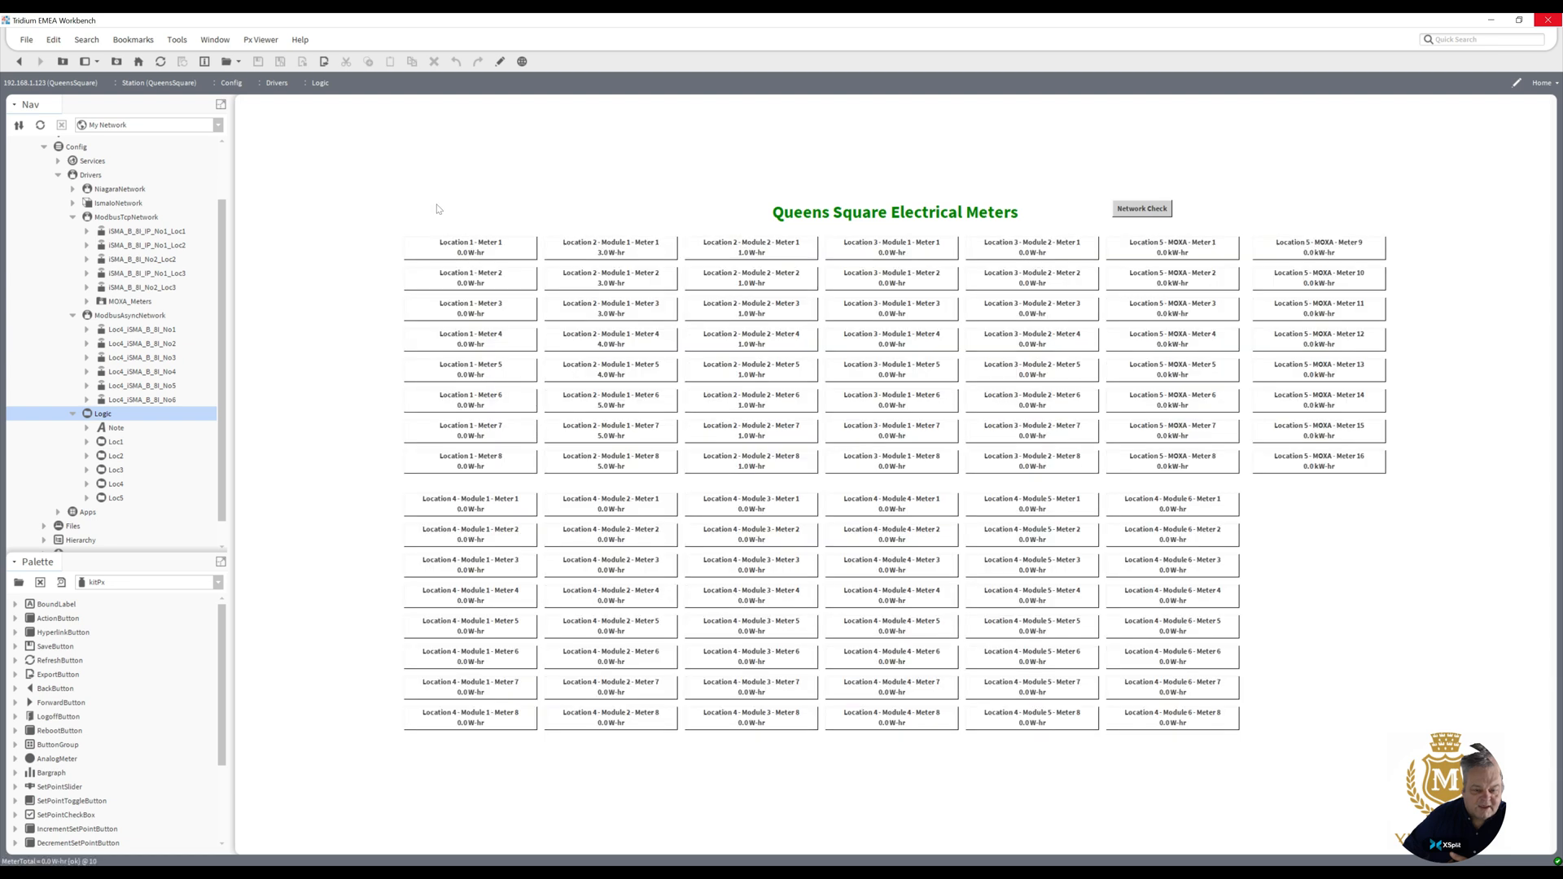
- Put the Home graphic into Px Editor mode and expand the station's Files folder
click(500, 60)
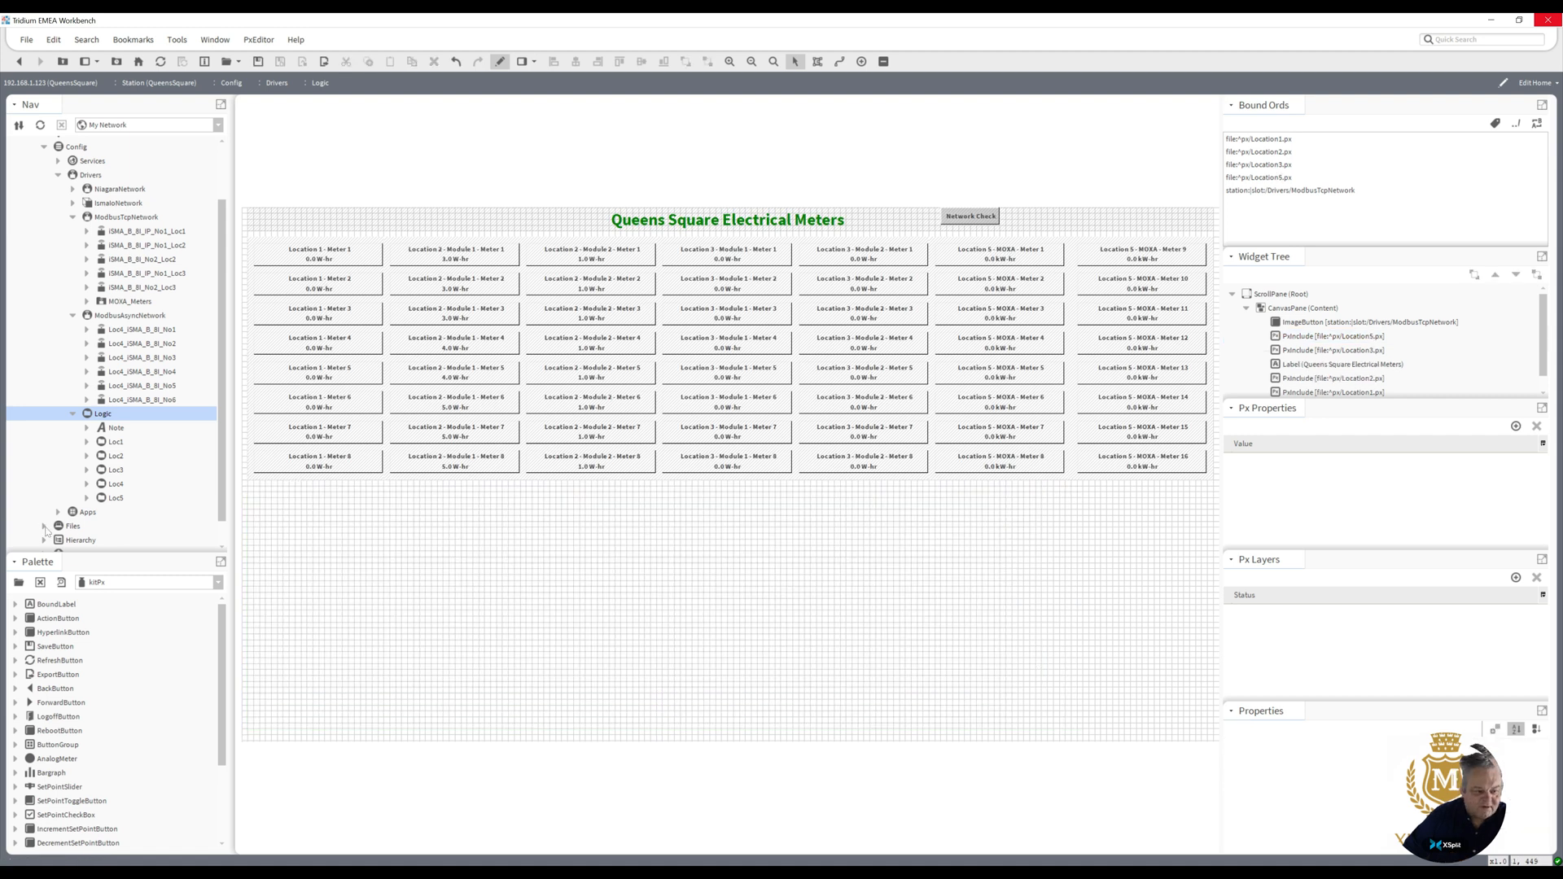
click(59, 512)
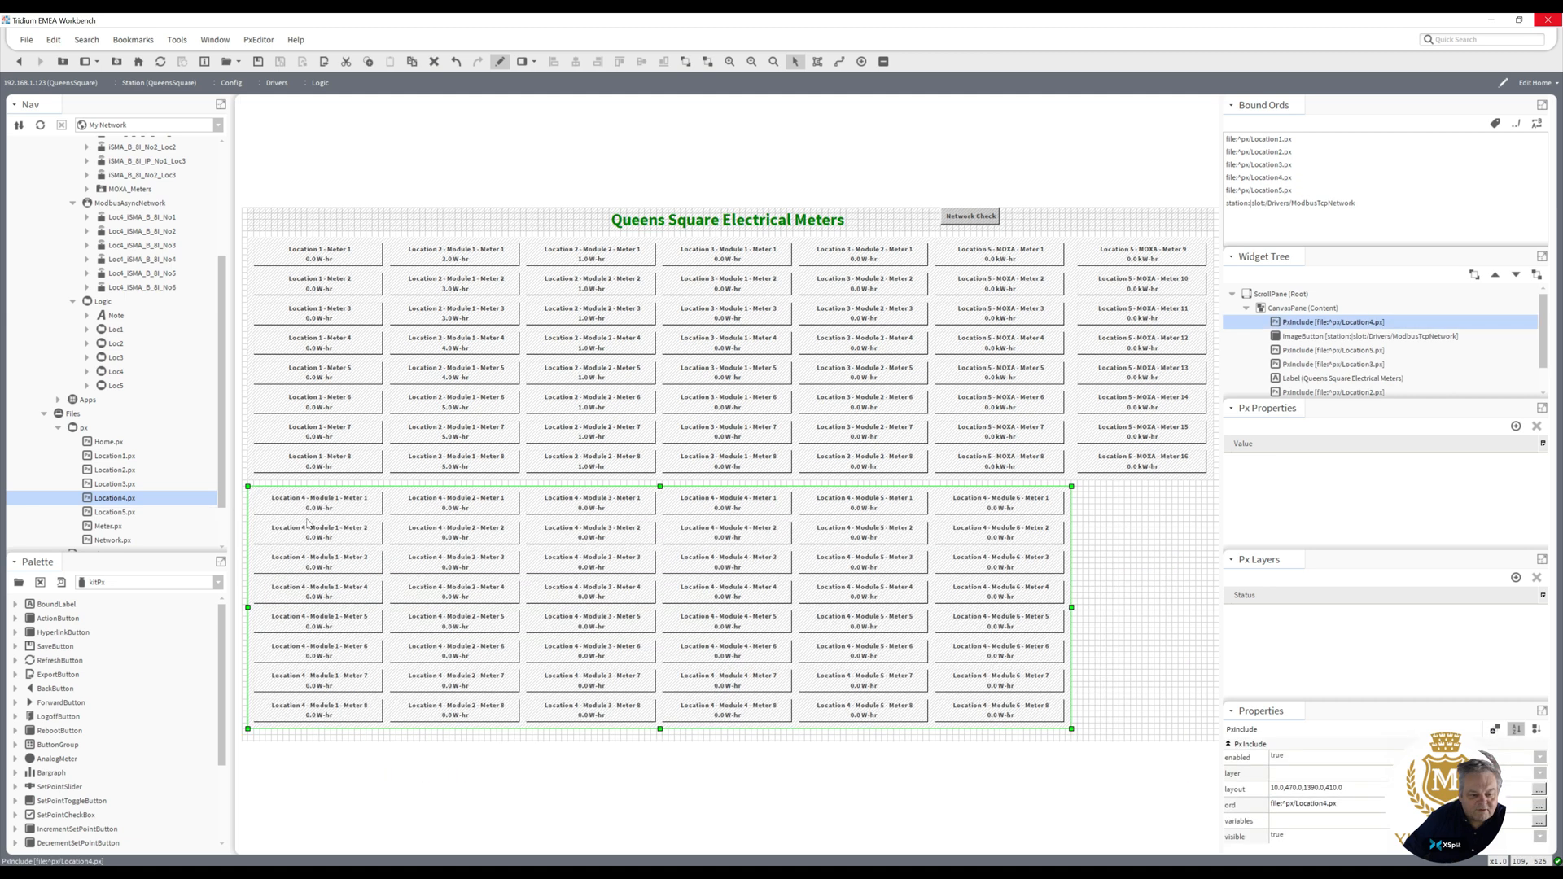
mouse_move(897, 389)
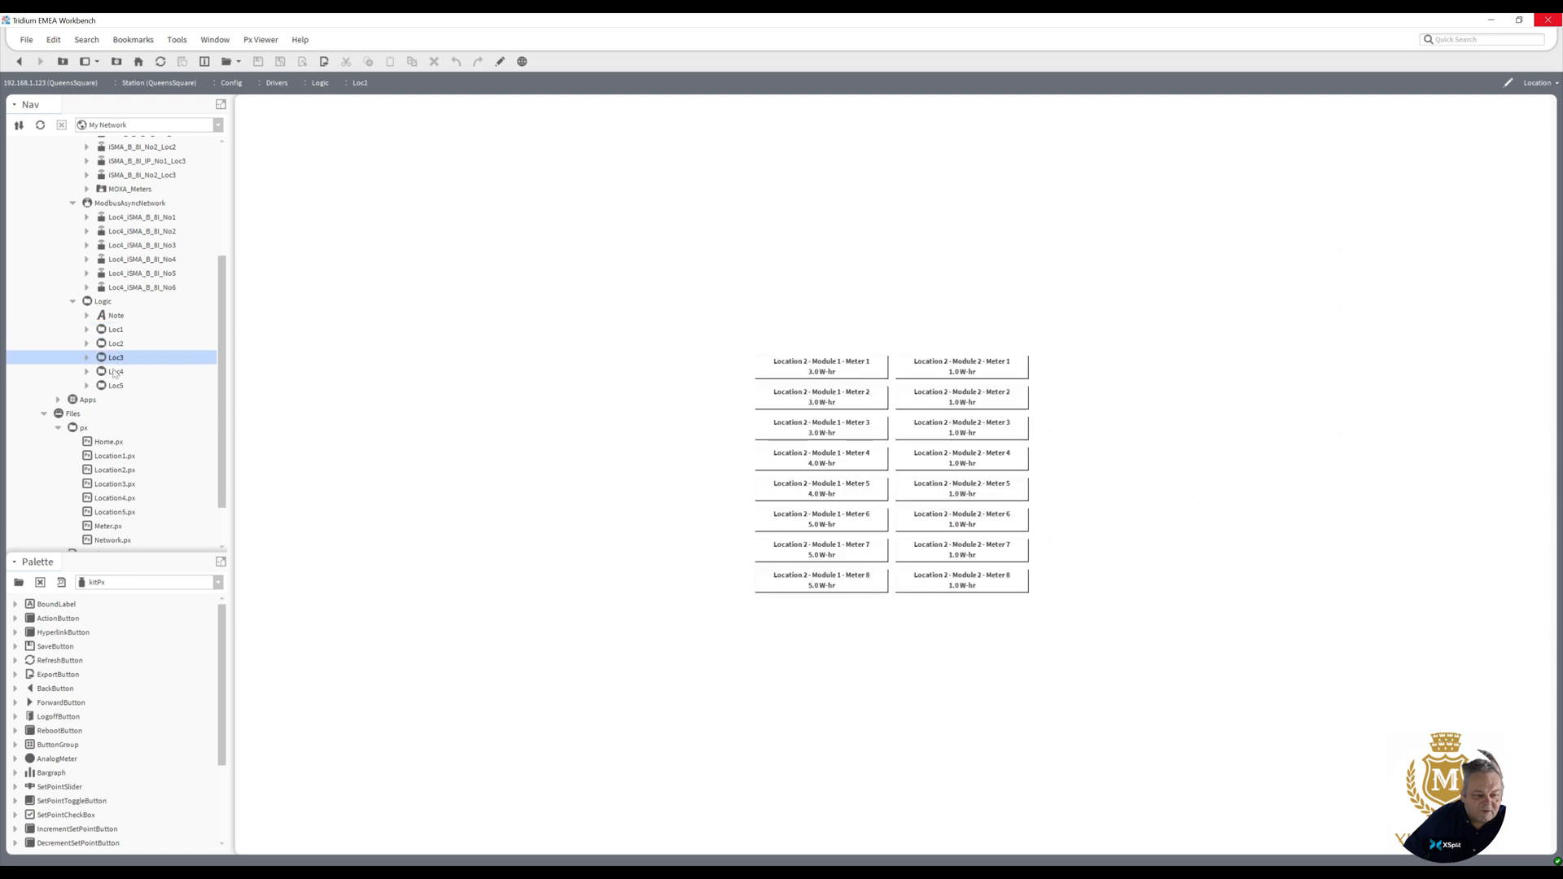
- View the Loc3 graphic, then load Location1.px and switch it into edit mode
click(115, 356)
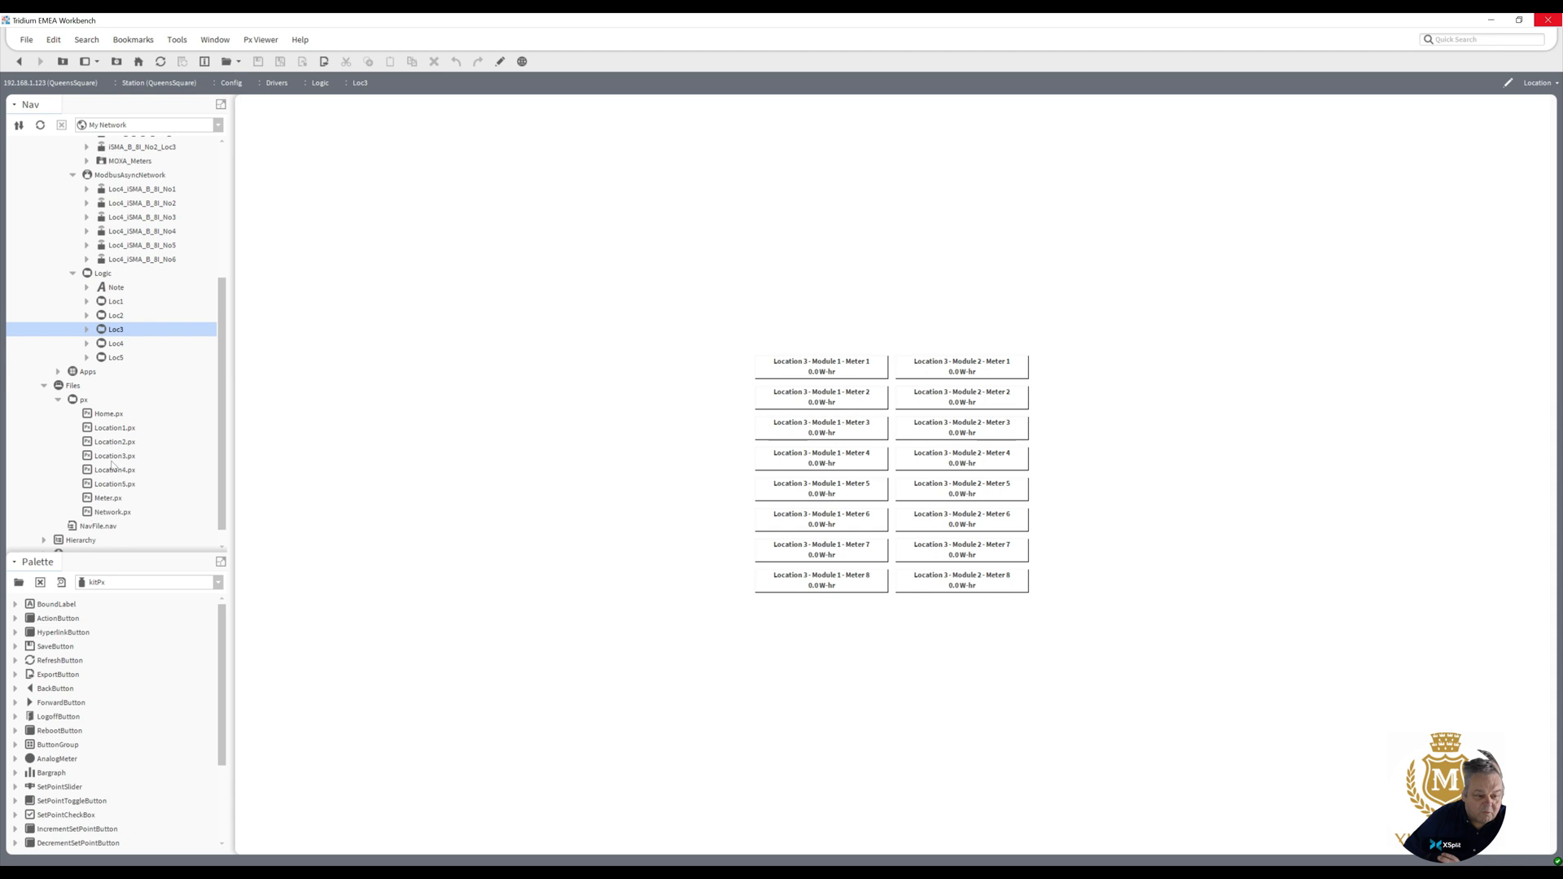
click(114, 427)
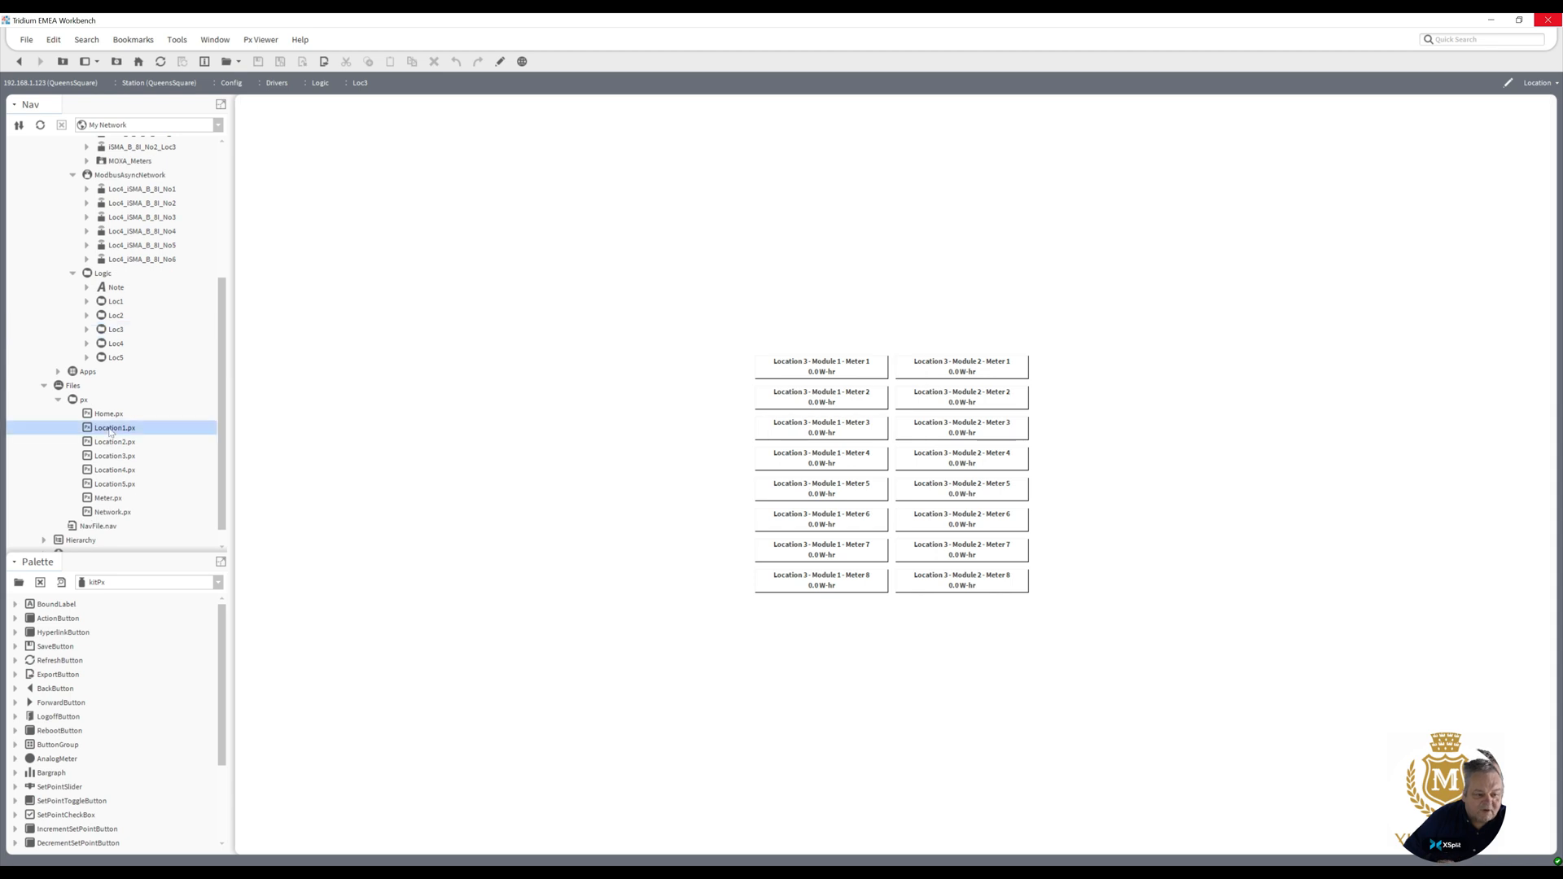
click(498, 60)
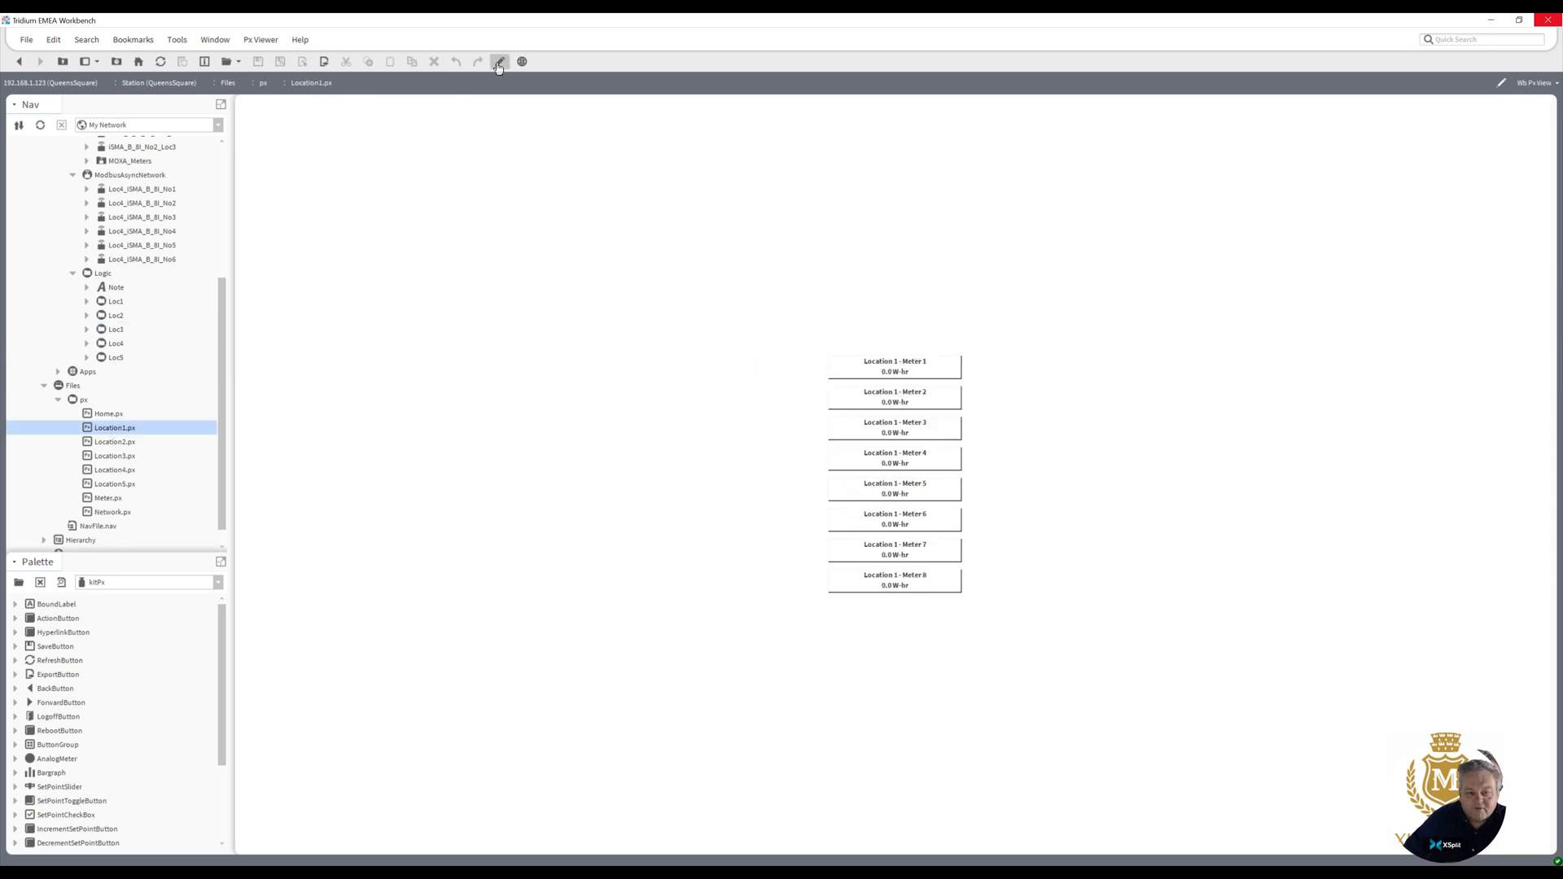
click(499, 62)
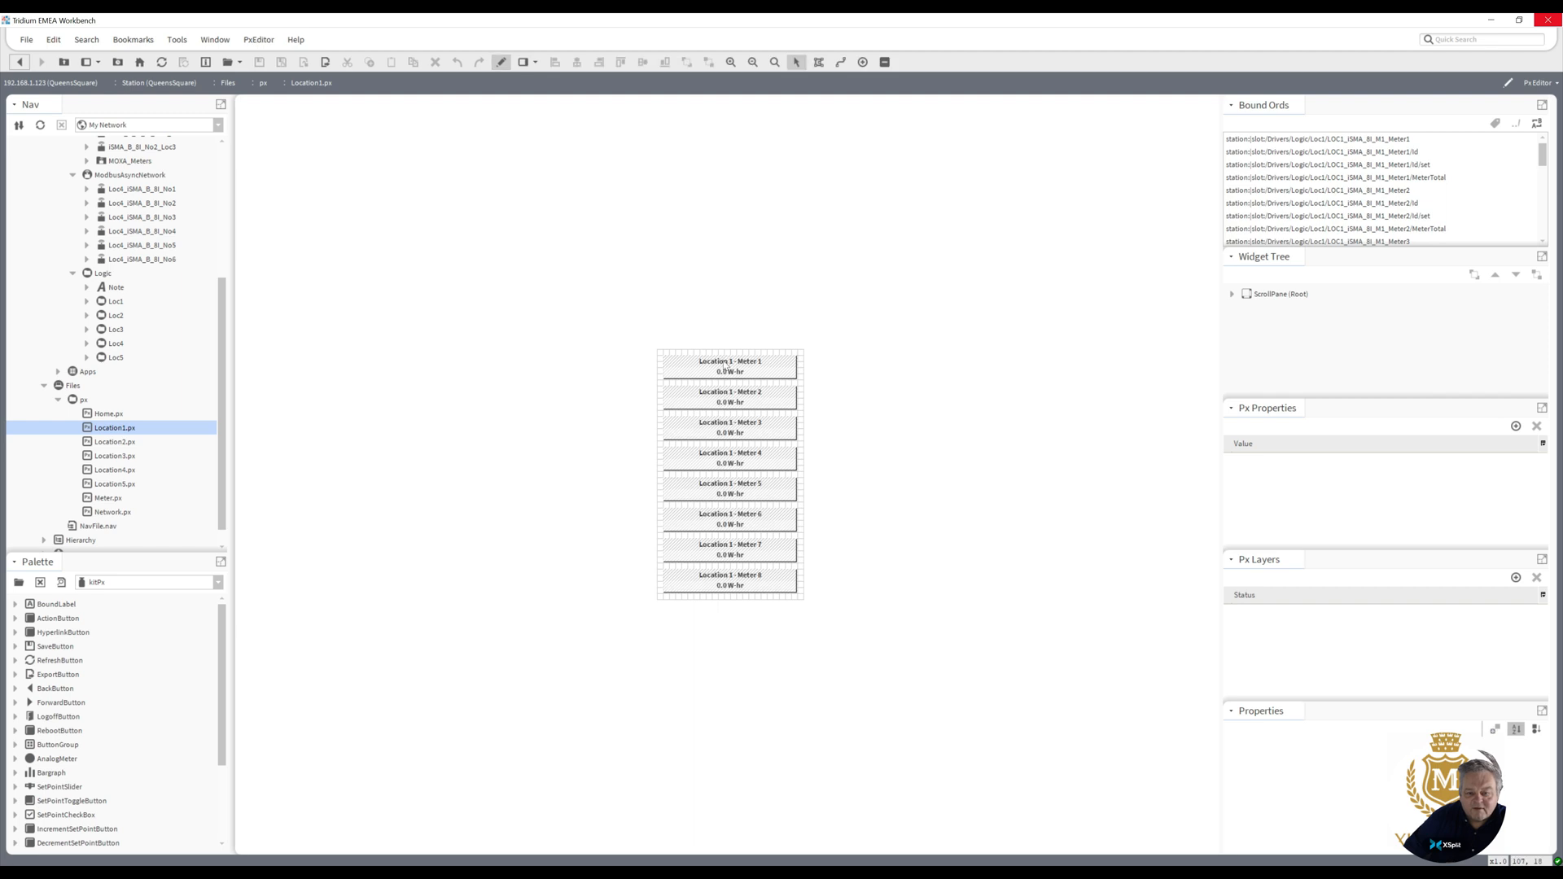
- Inspect the Meter 1 and Meter 2 button properties without changing them
double_click(730, 366)
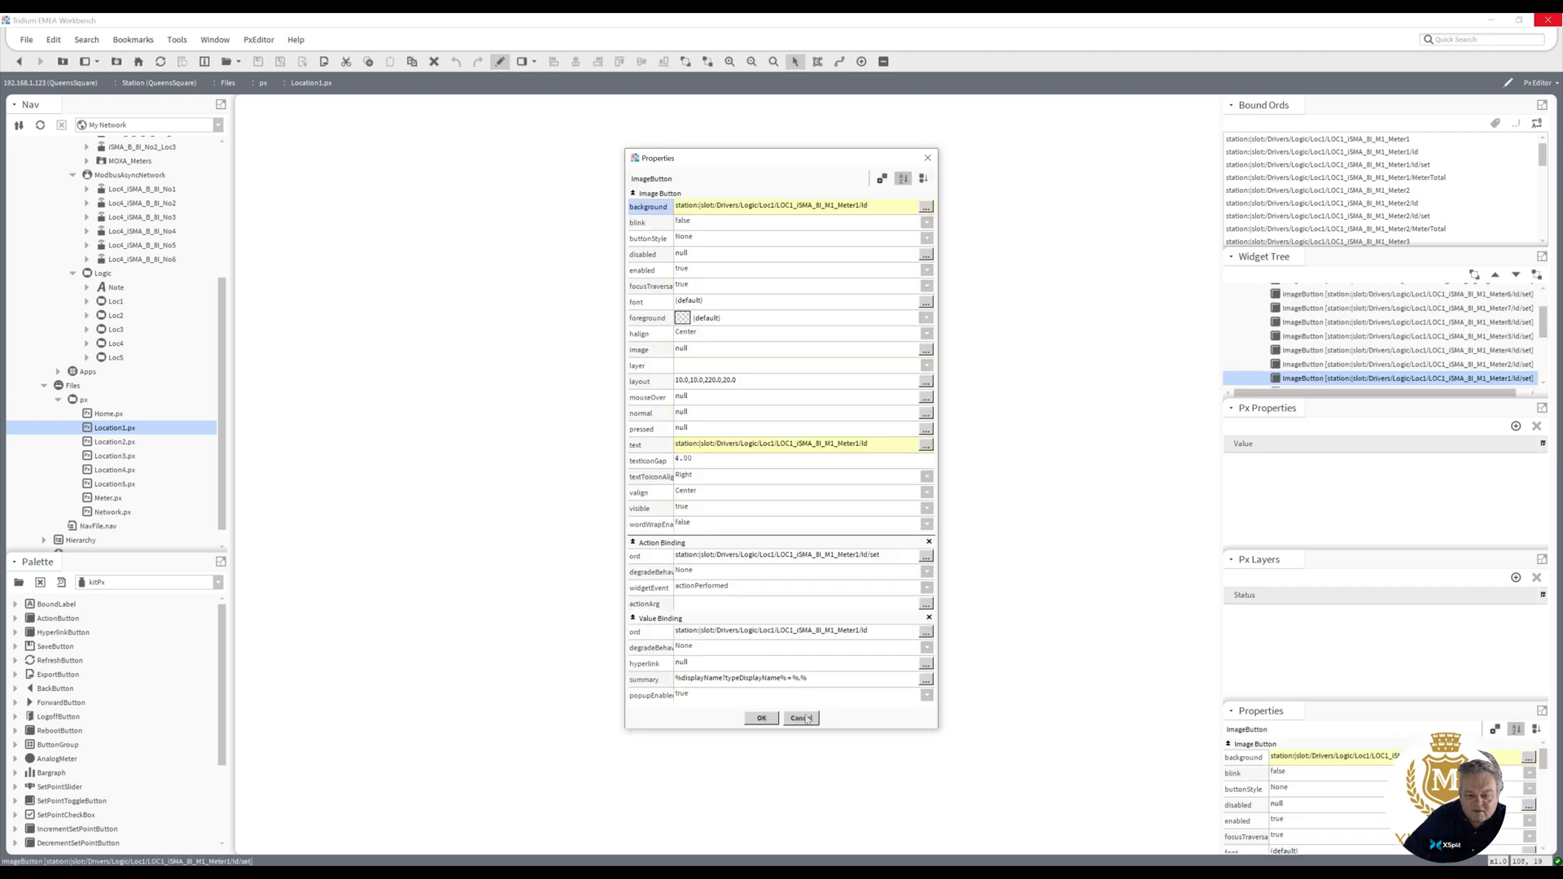
click(761, 719)
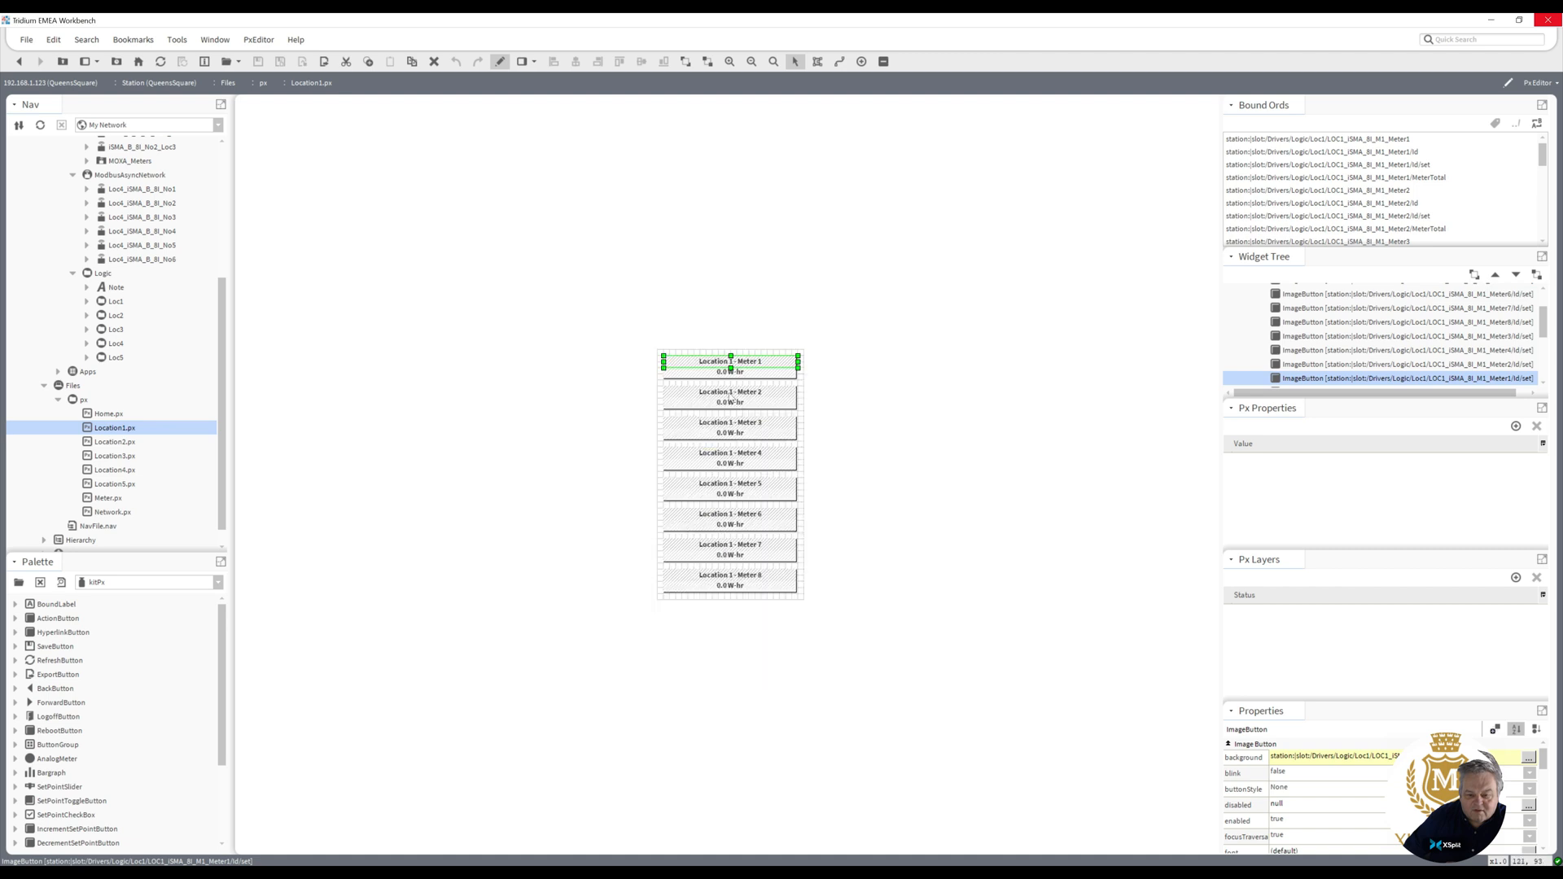
double_click(1386, 378)
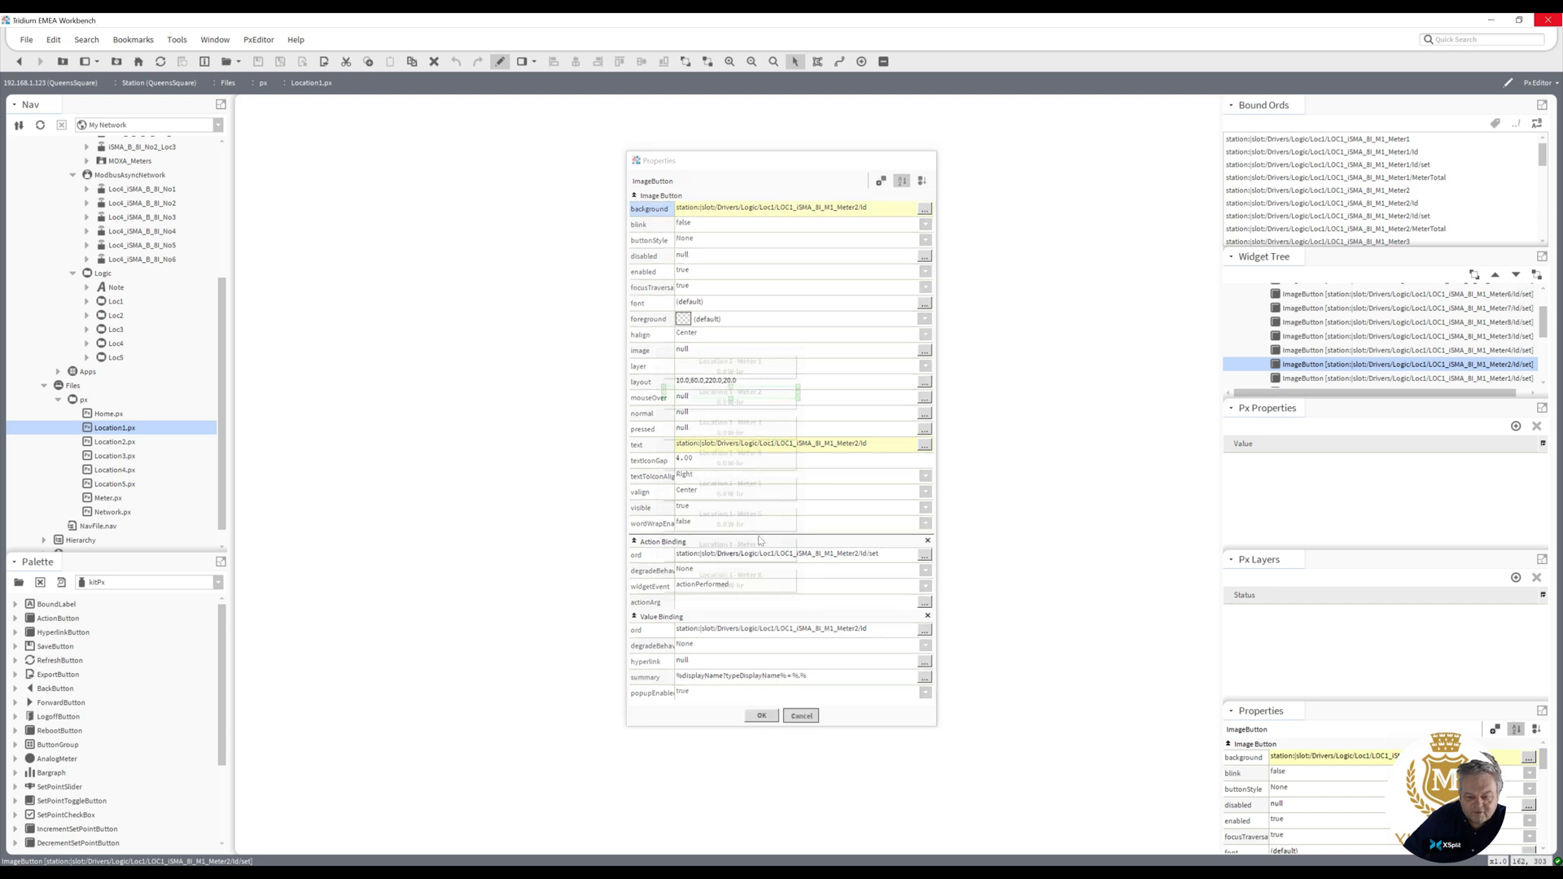
click(760, 716)
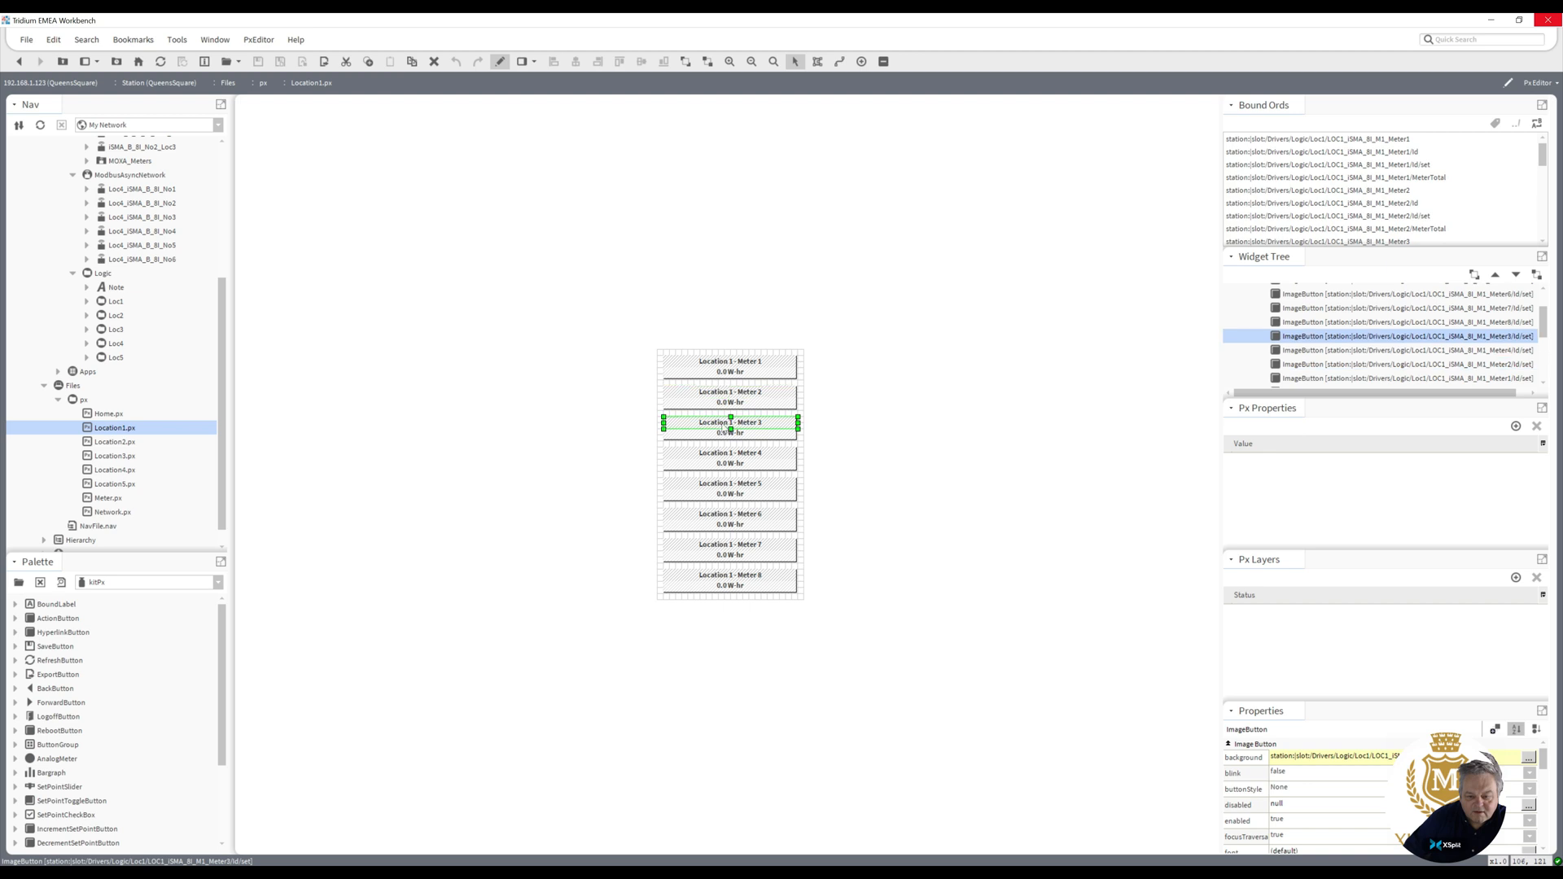
- Review and apply the Meter 3 button's popup binding to Meter3, then edit its binding ord
double_click(729, 421)
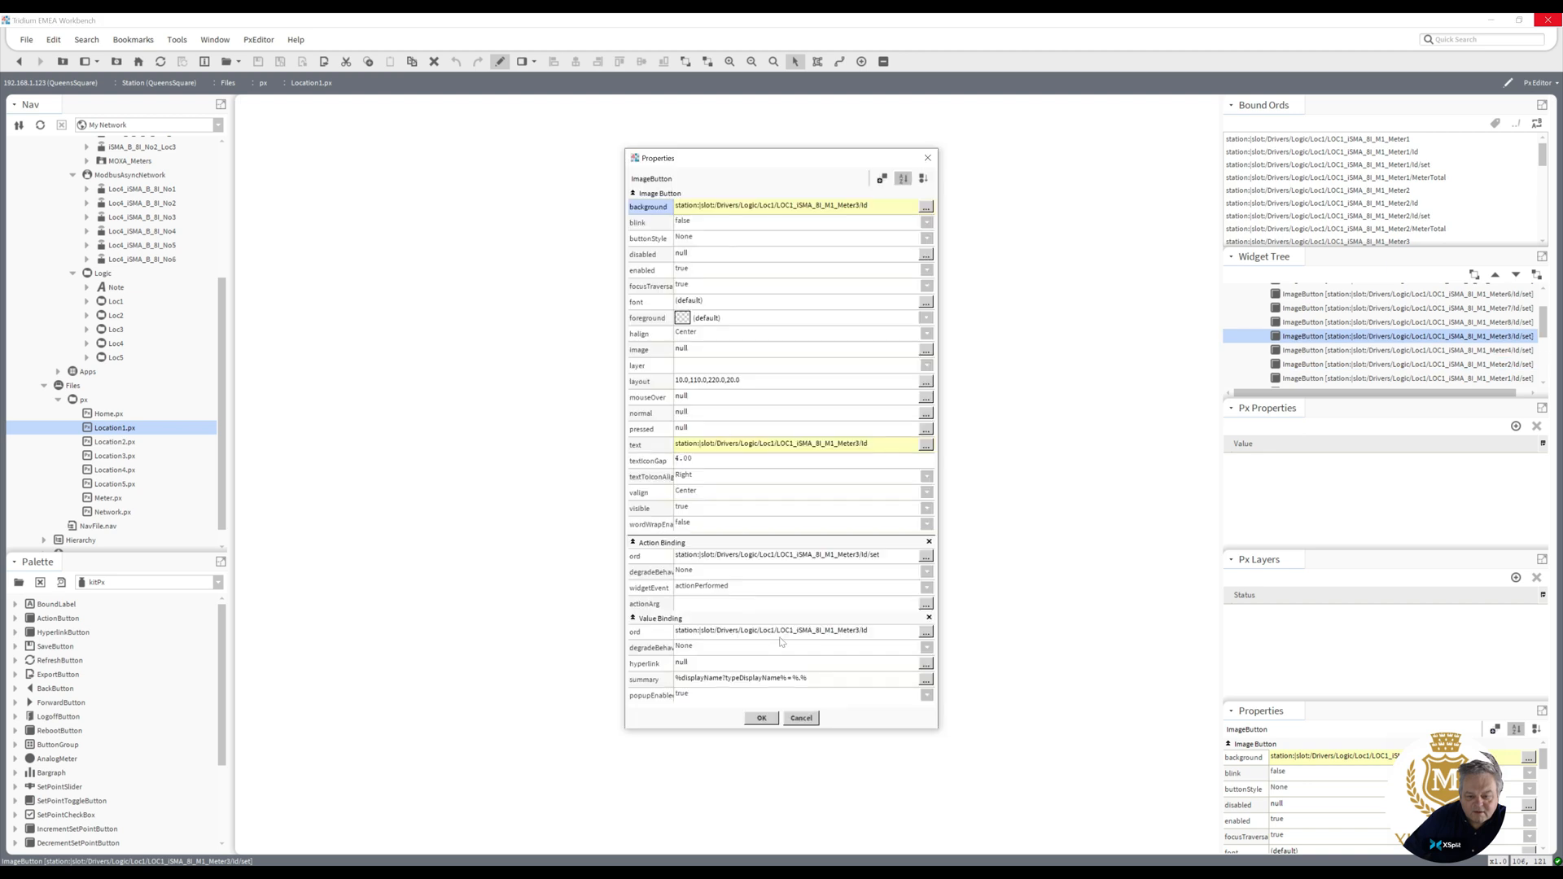
mouse_move(819, 564)
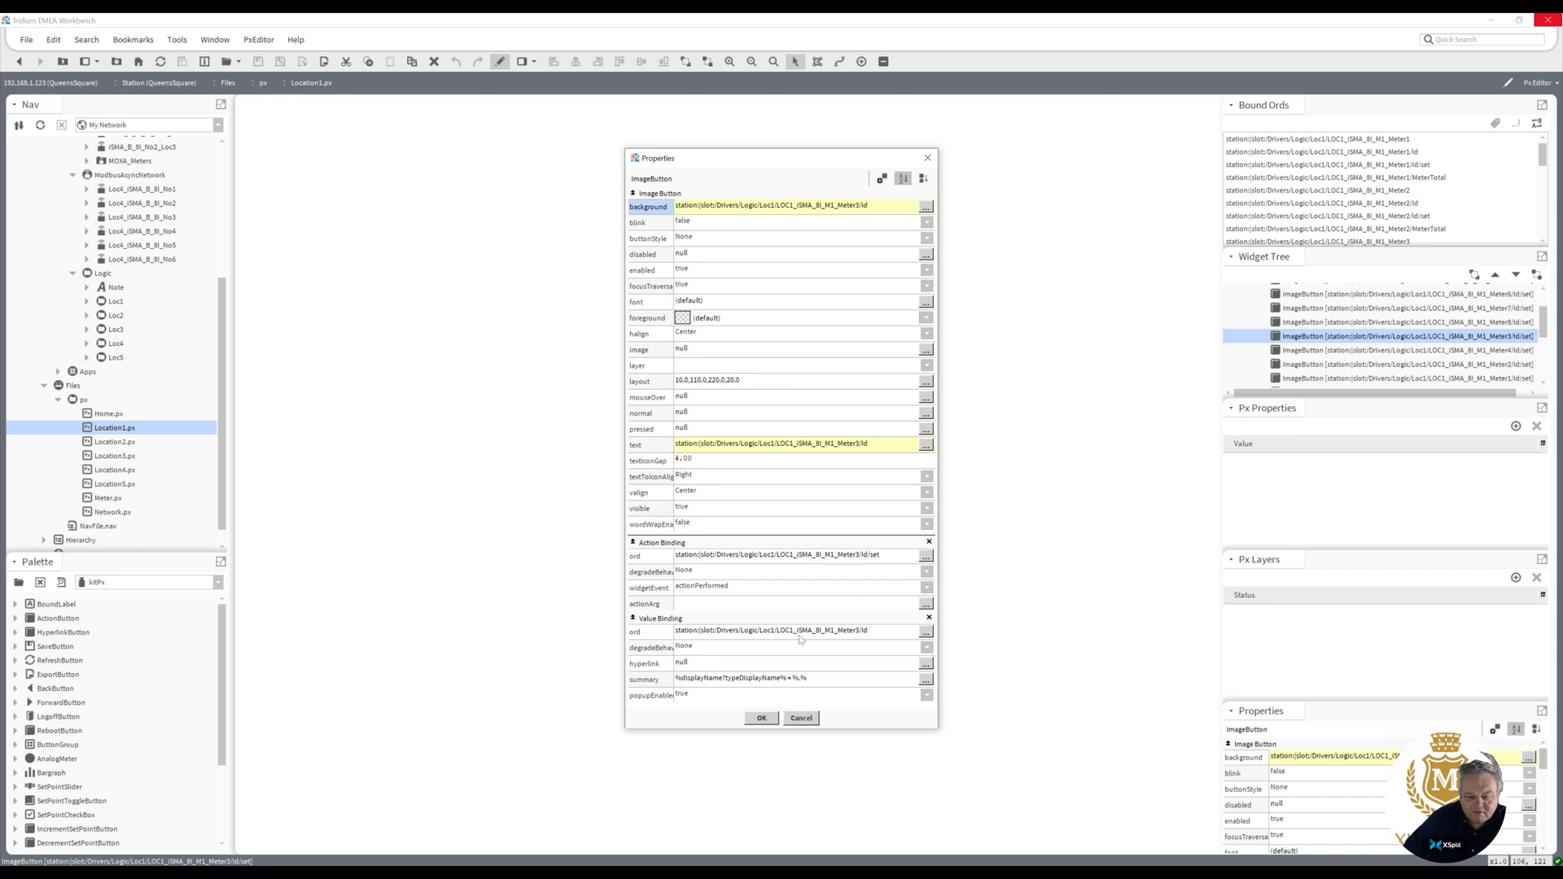
mouse_move(863, 637)
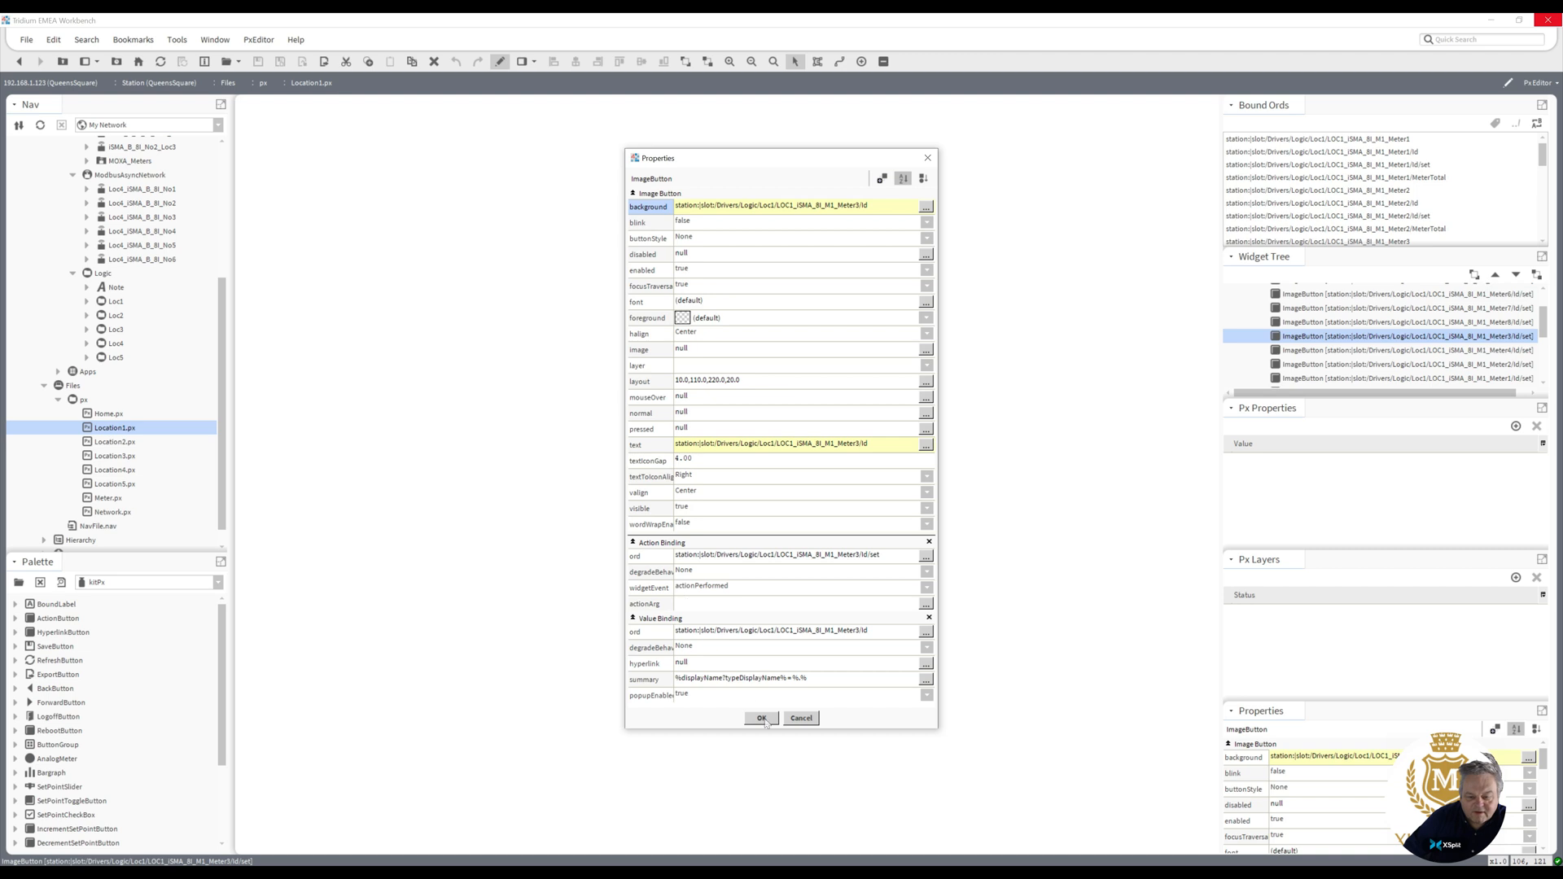
click(760, 718)
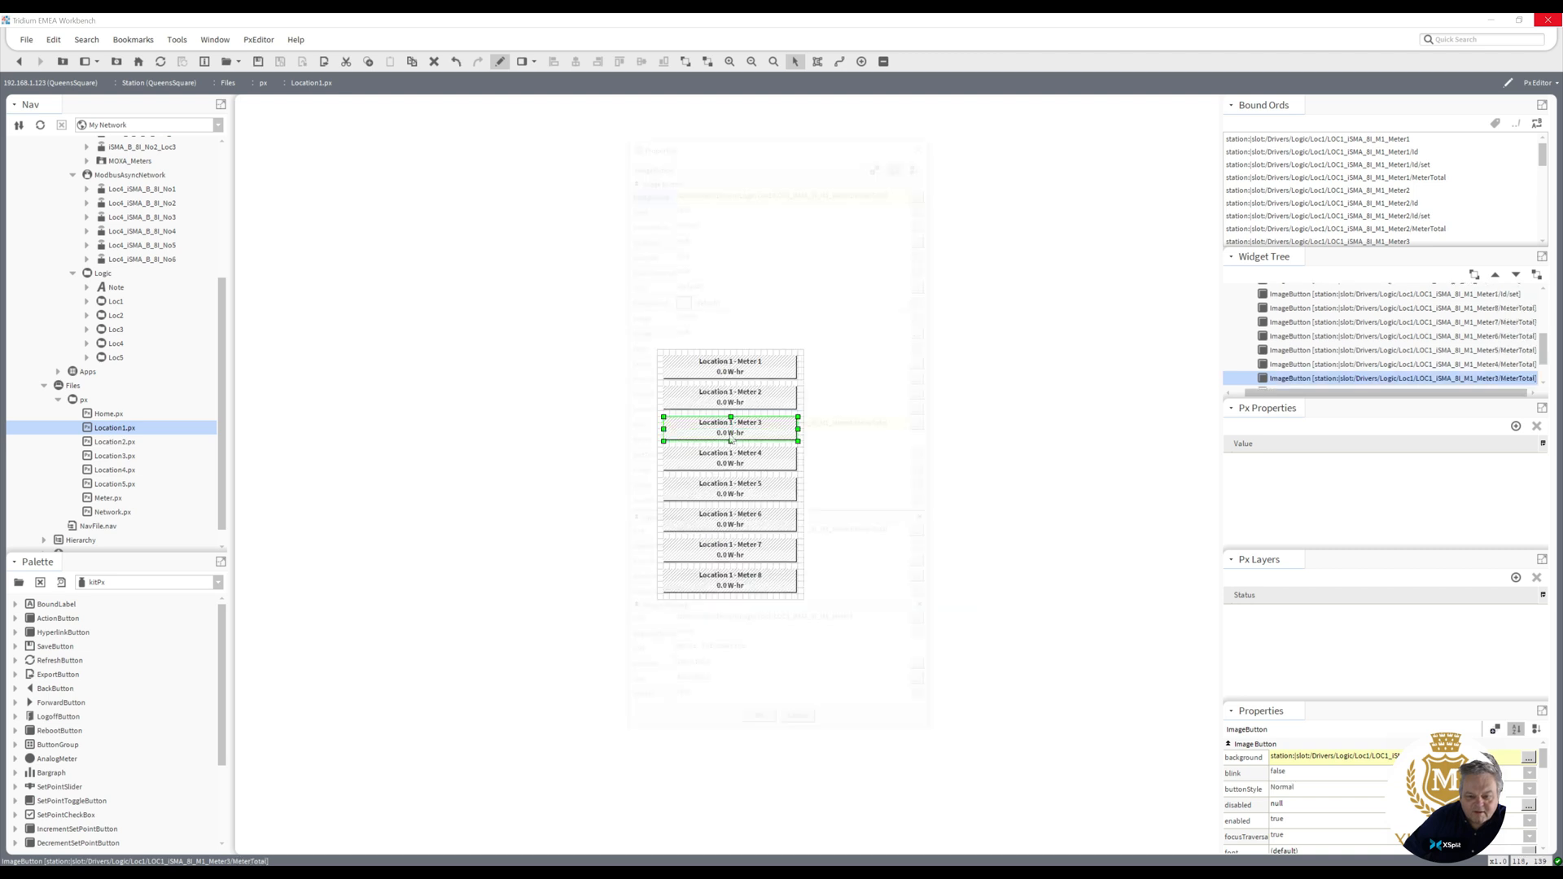
double_click(730, 429)
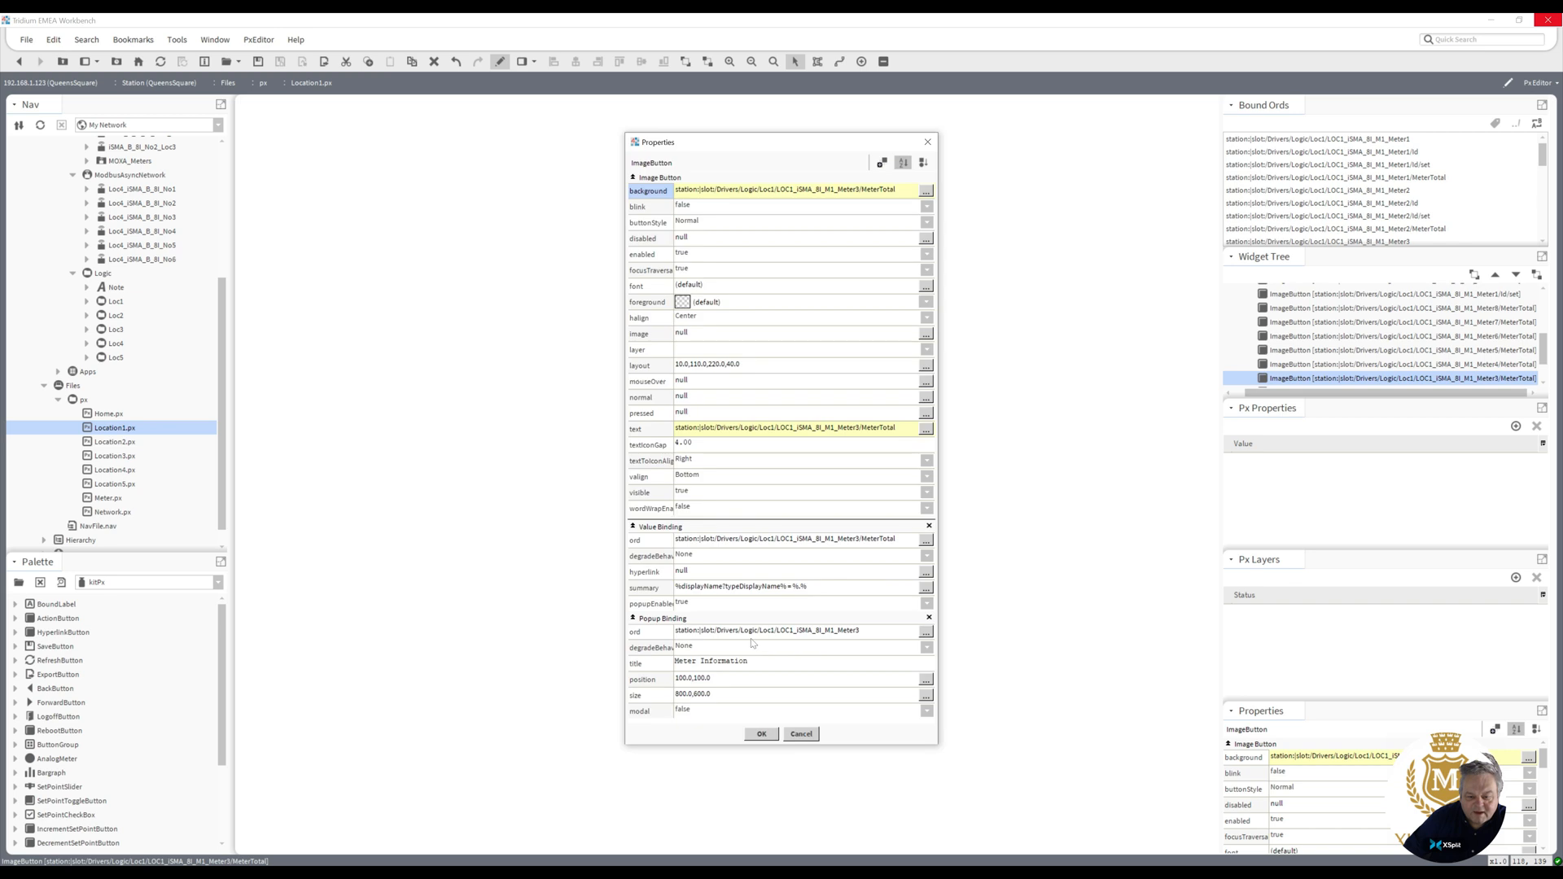
mouse_move(852, 637)
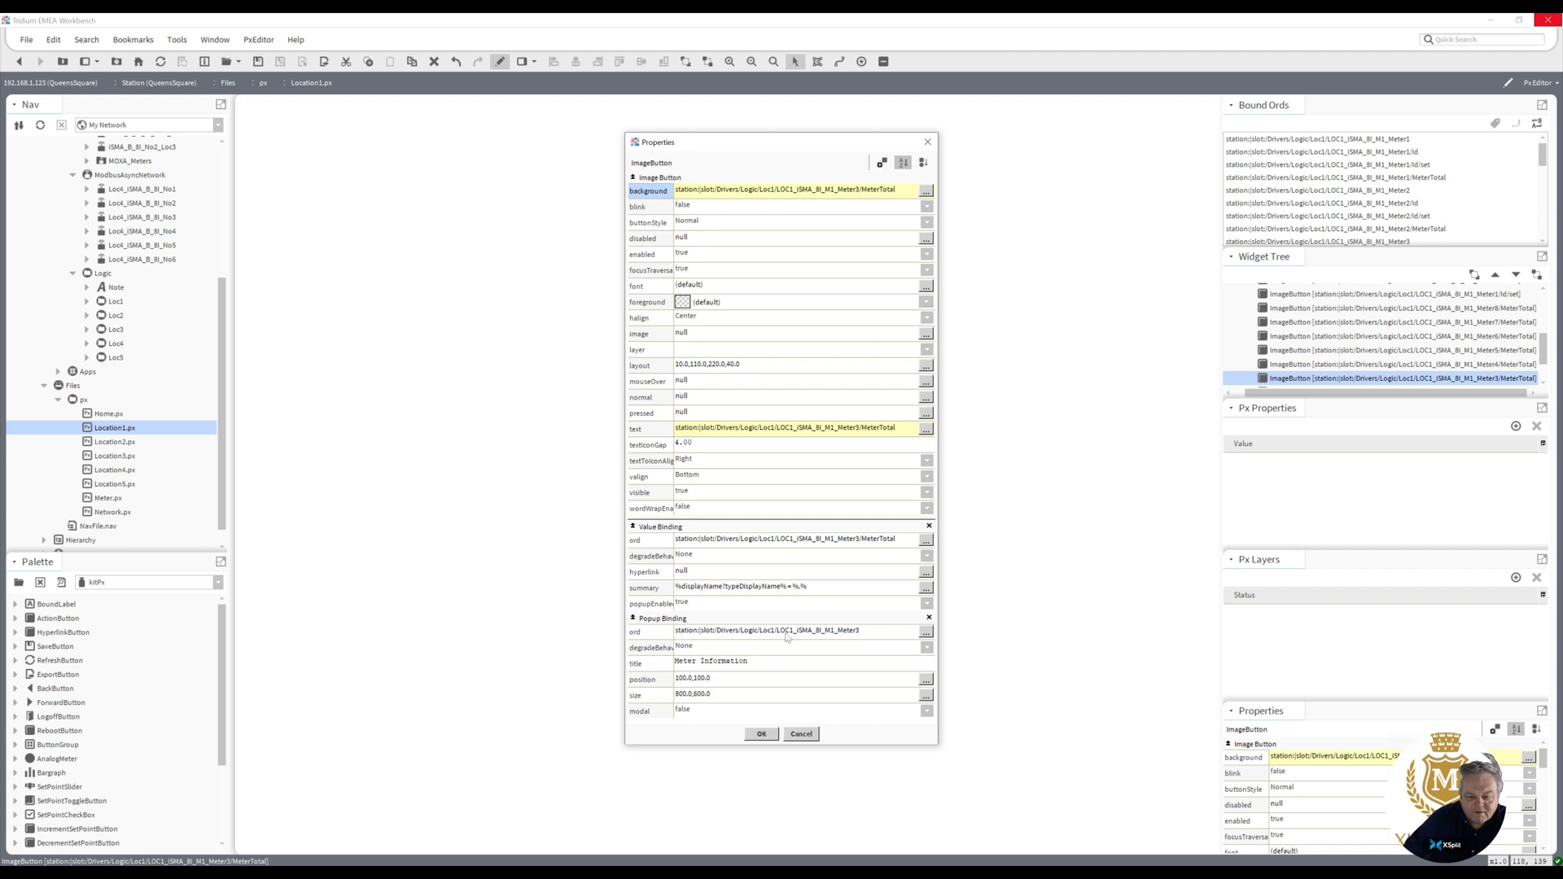
mouse_move(795, 761)
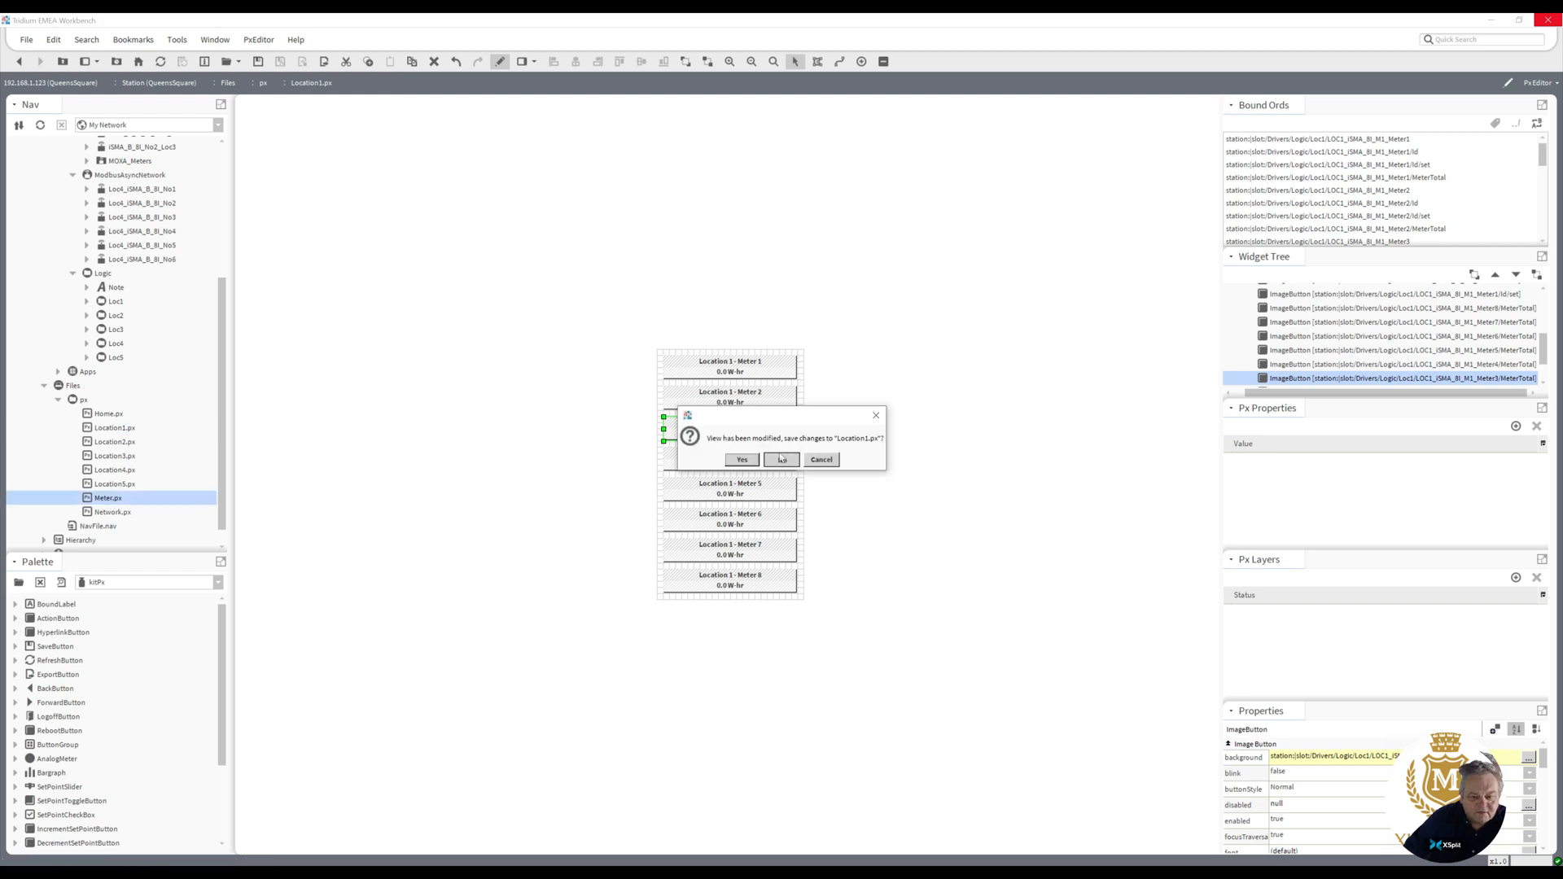
- Save Location1.px and bring up LOC1_ISMA_BI_M1_Meter1's graphic for editing
click(781, 459)
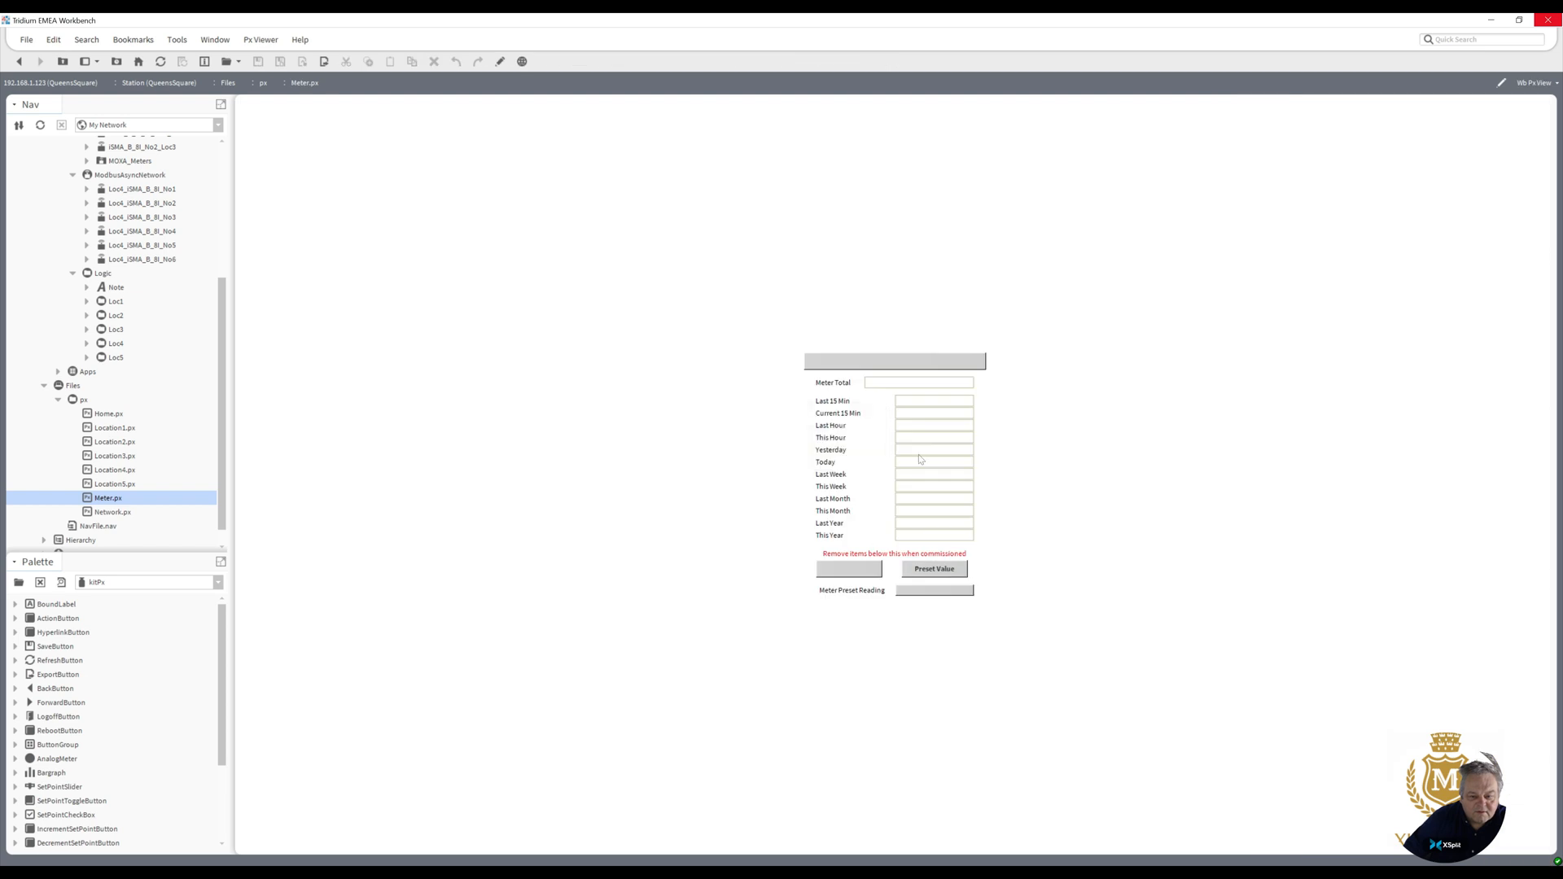
mouse_move(166, 521)
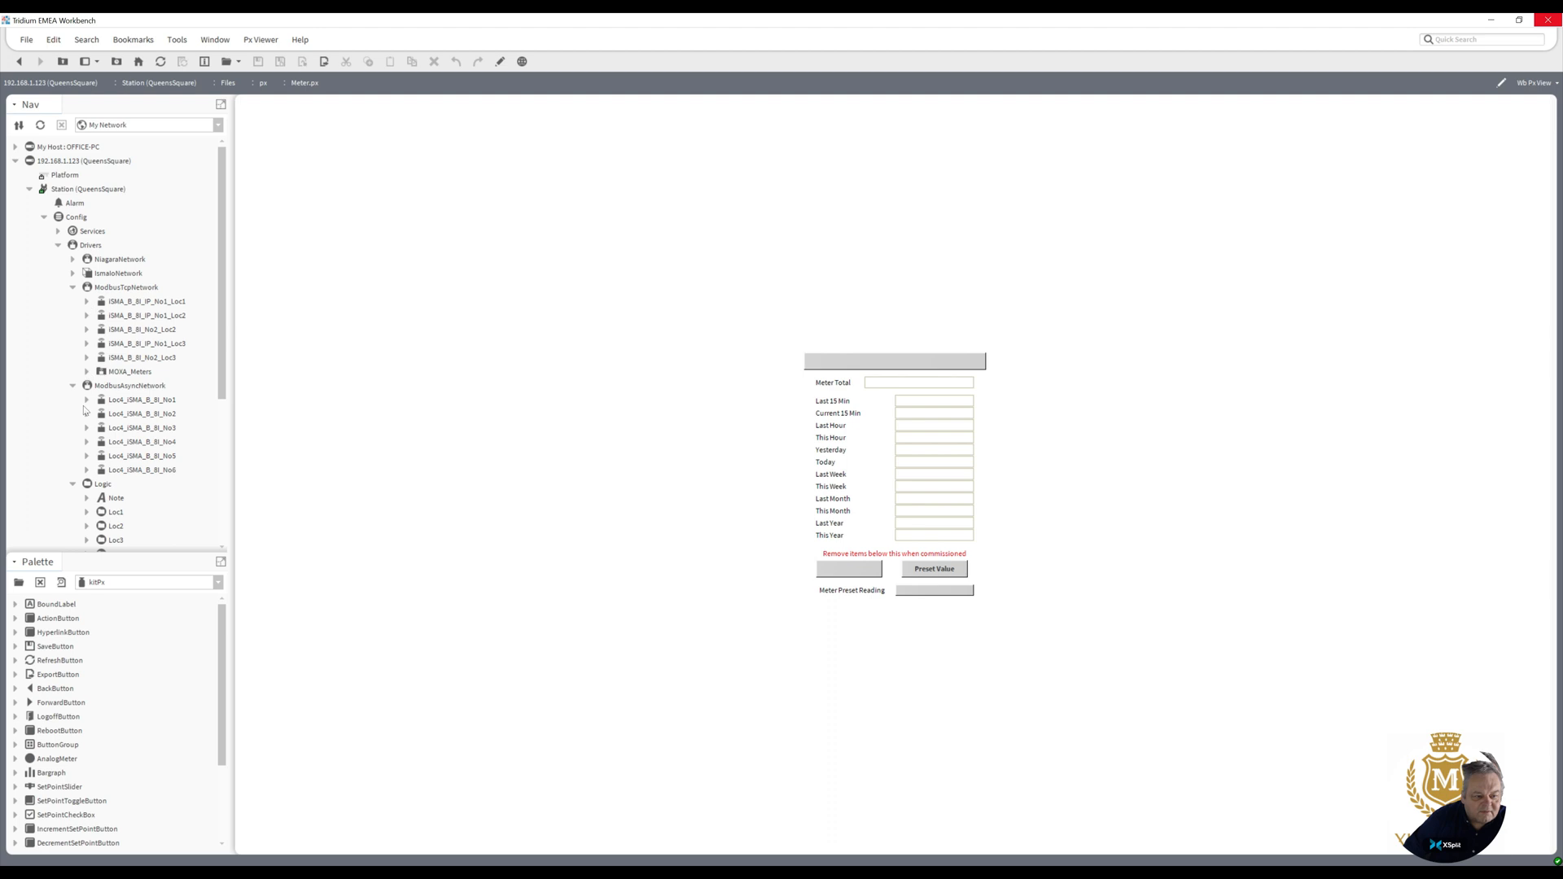
click(86, 401)
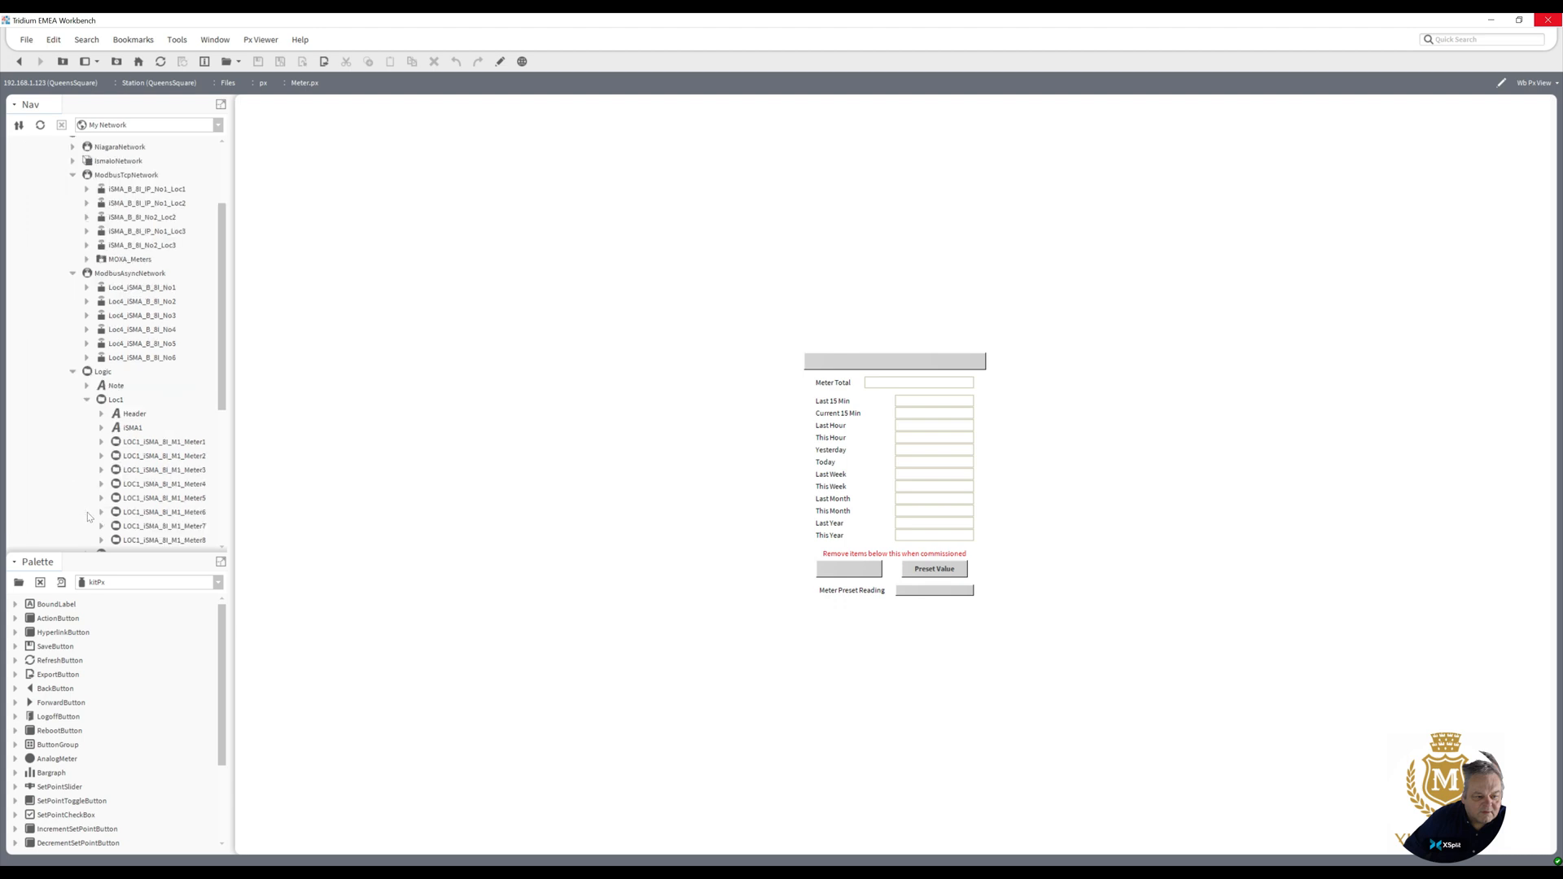
click(165, 442)
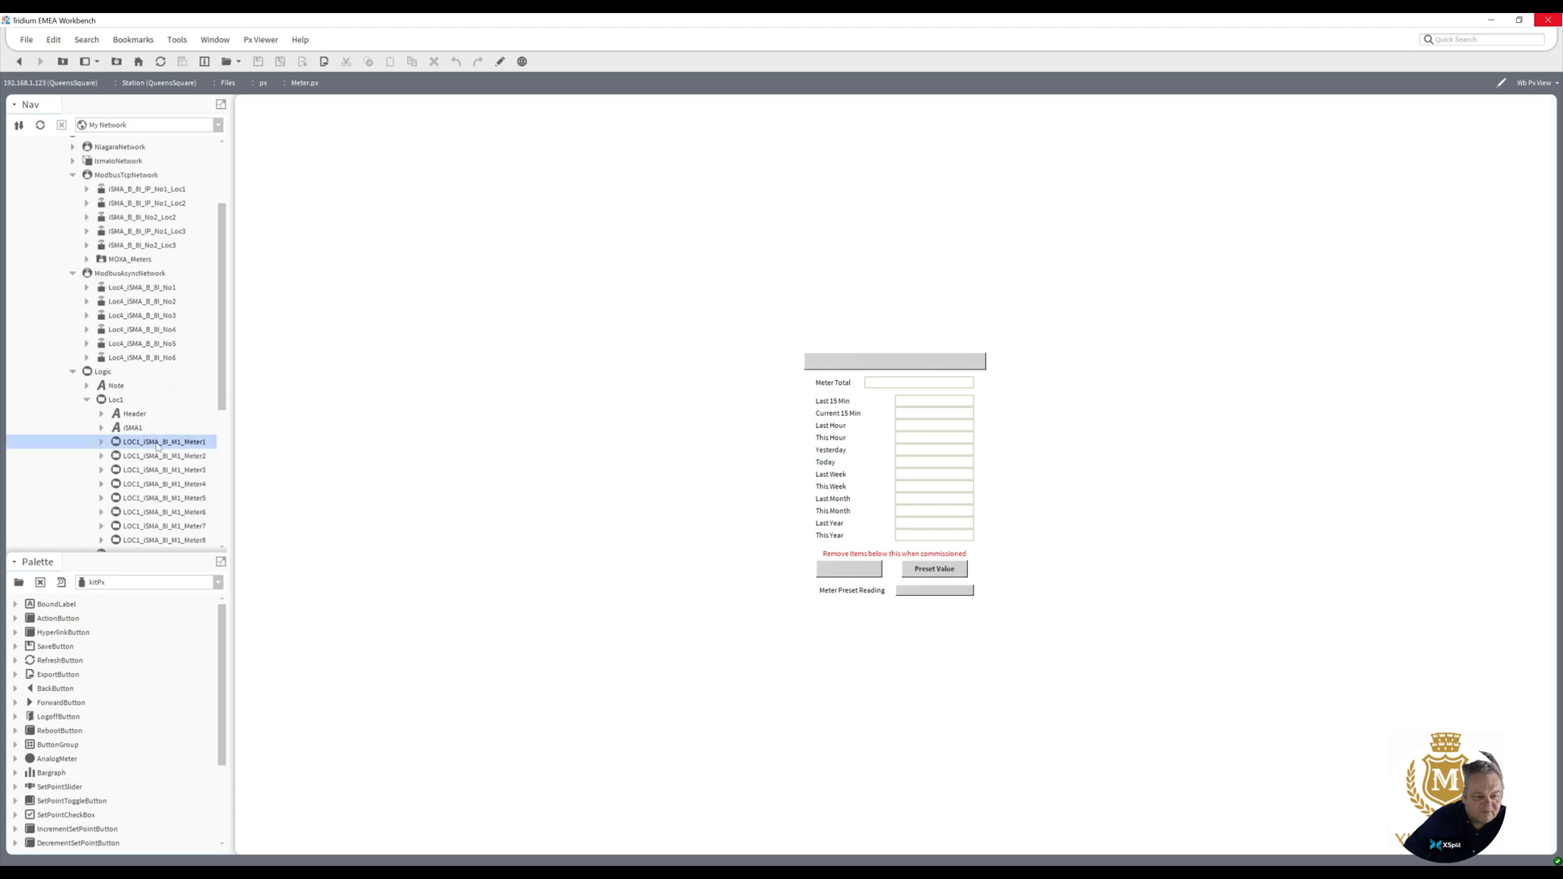
double_click(165, 441)
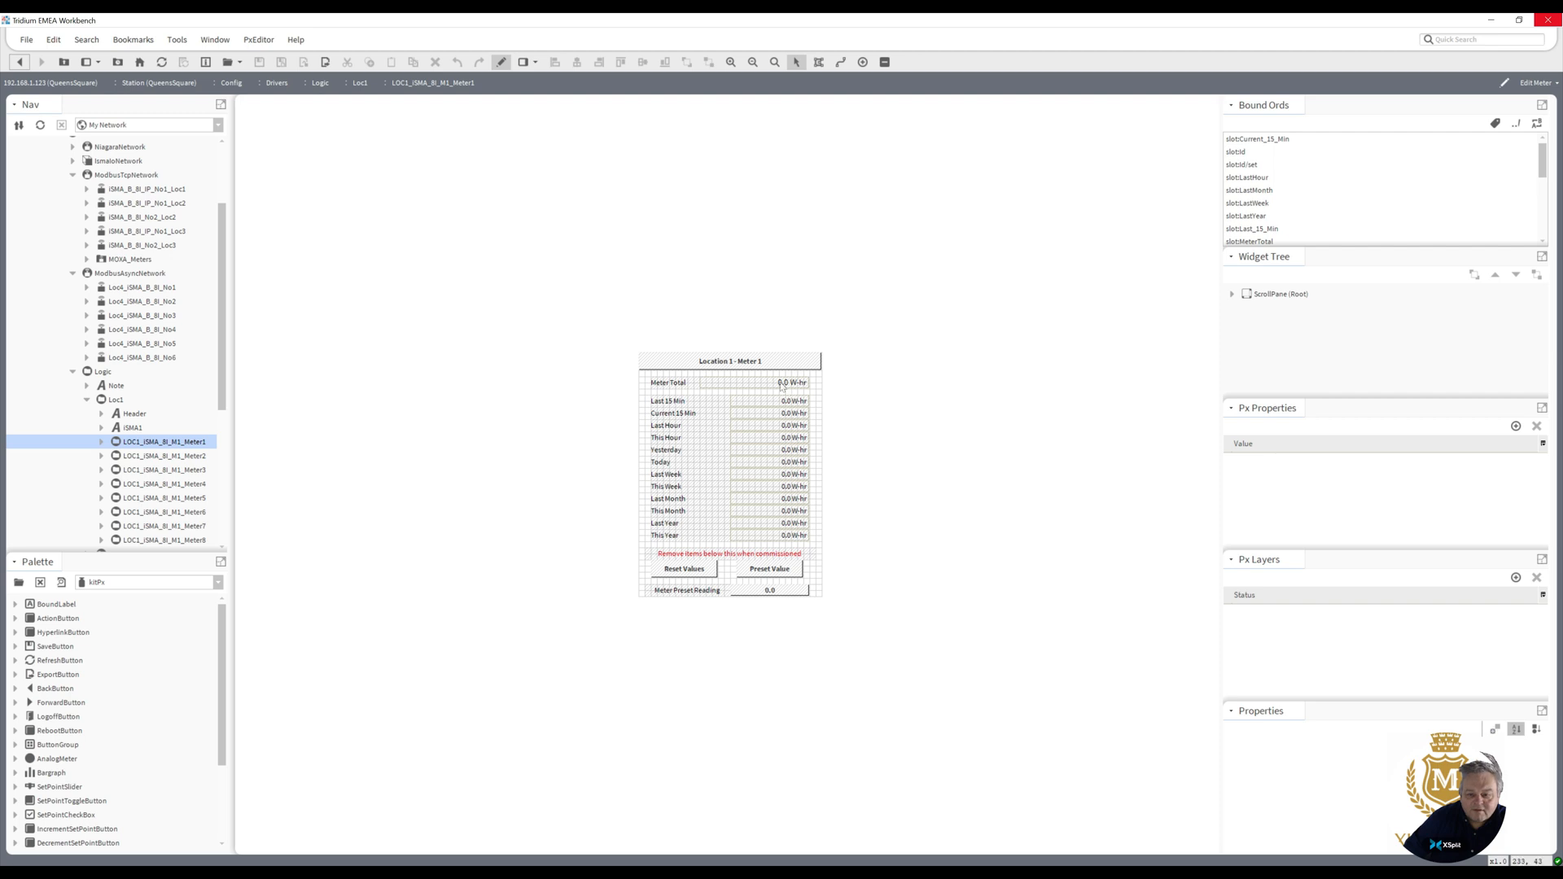
- Browse Meter1's points, switch to Meter2 via the save prompt, then back to Meter1's live view
double_click(793, 381)
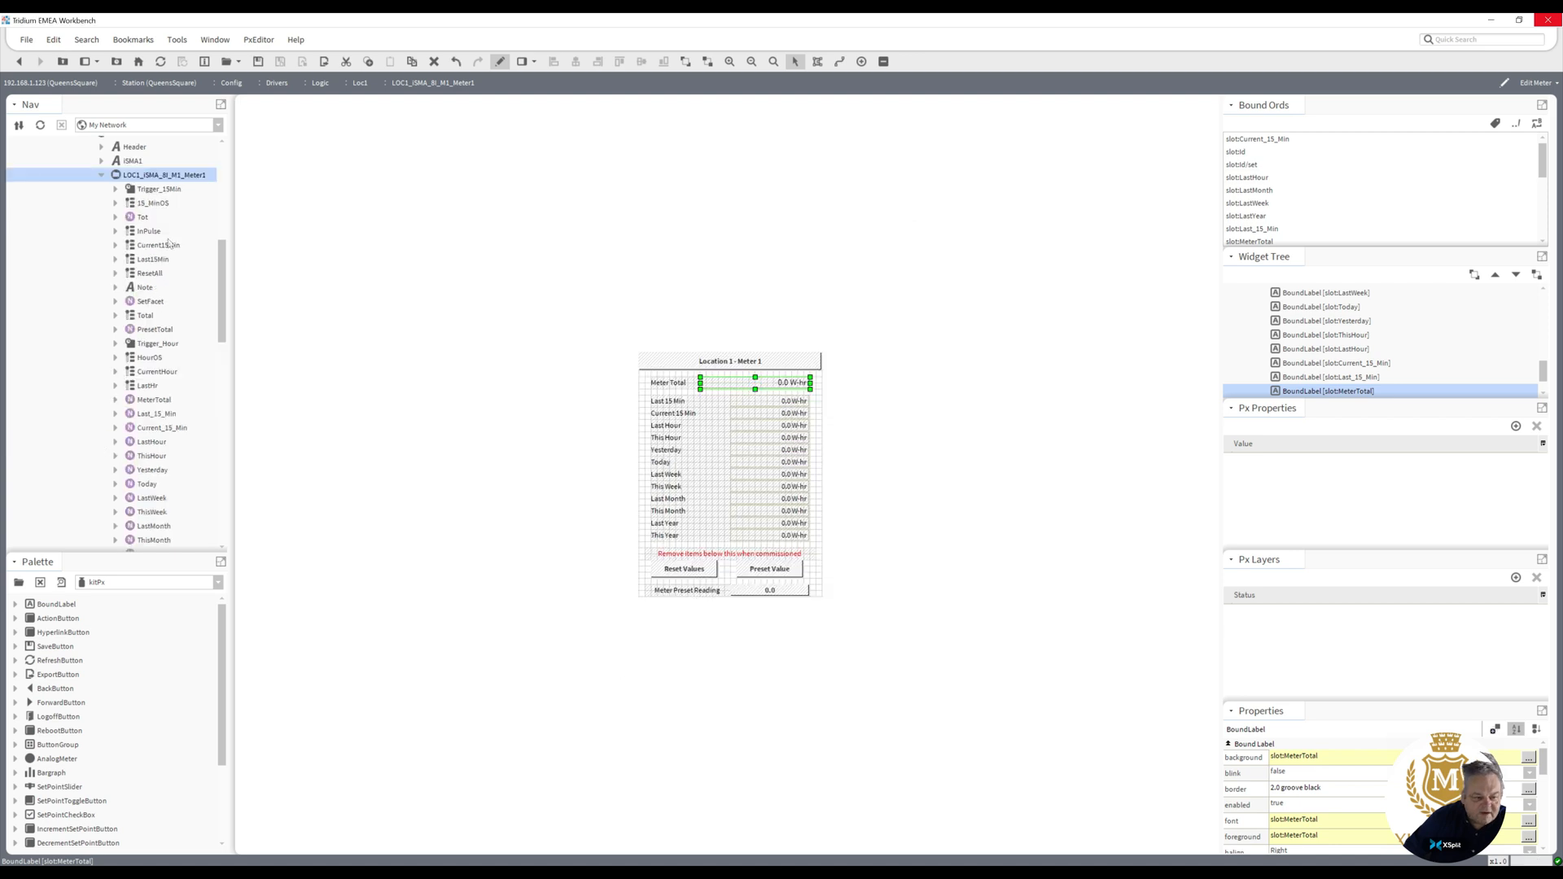
scroll(down, 3)
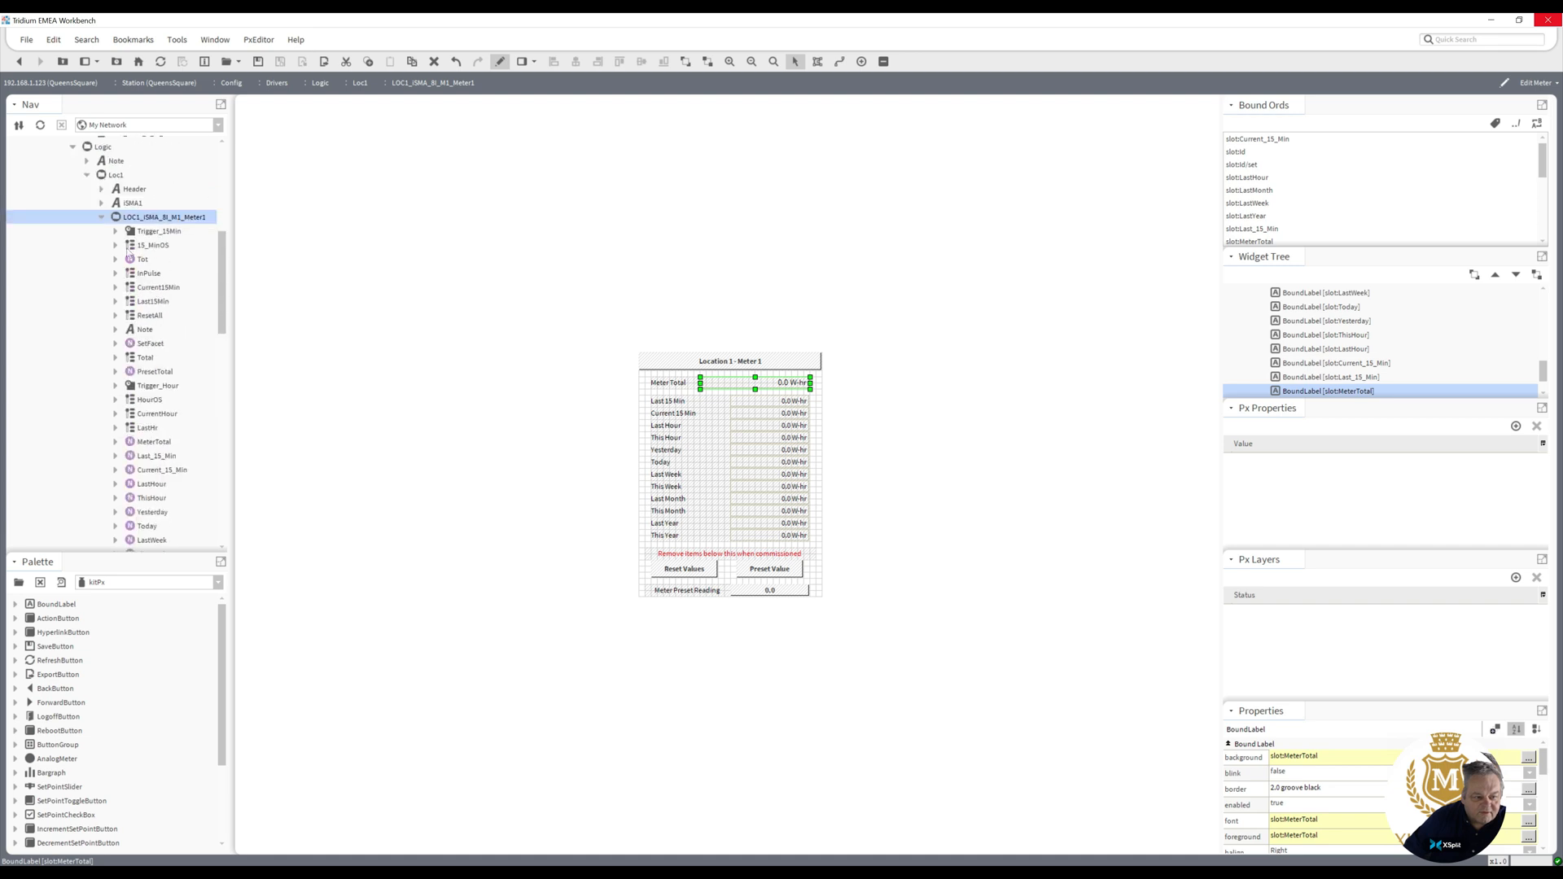
click(101, 216)
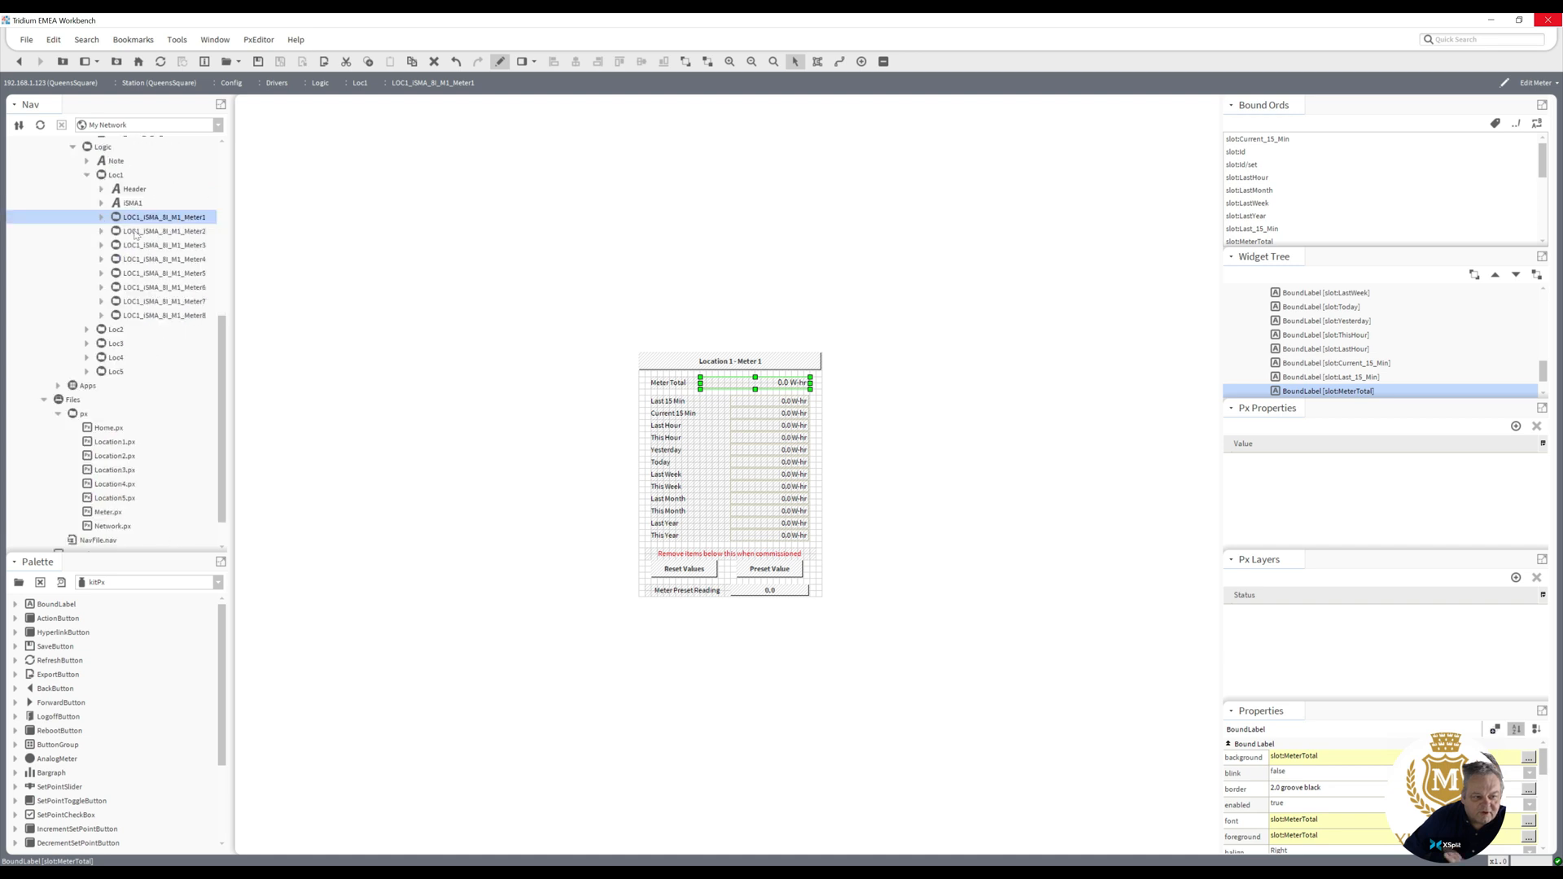
click(162, 230)
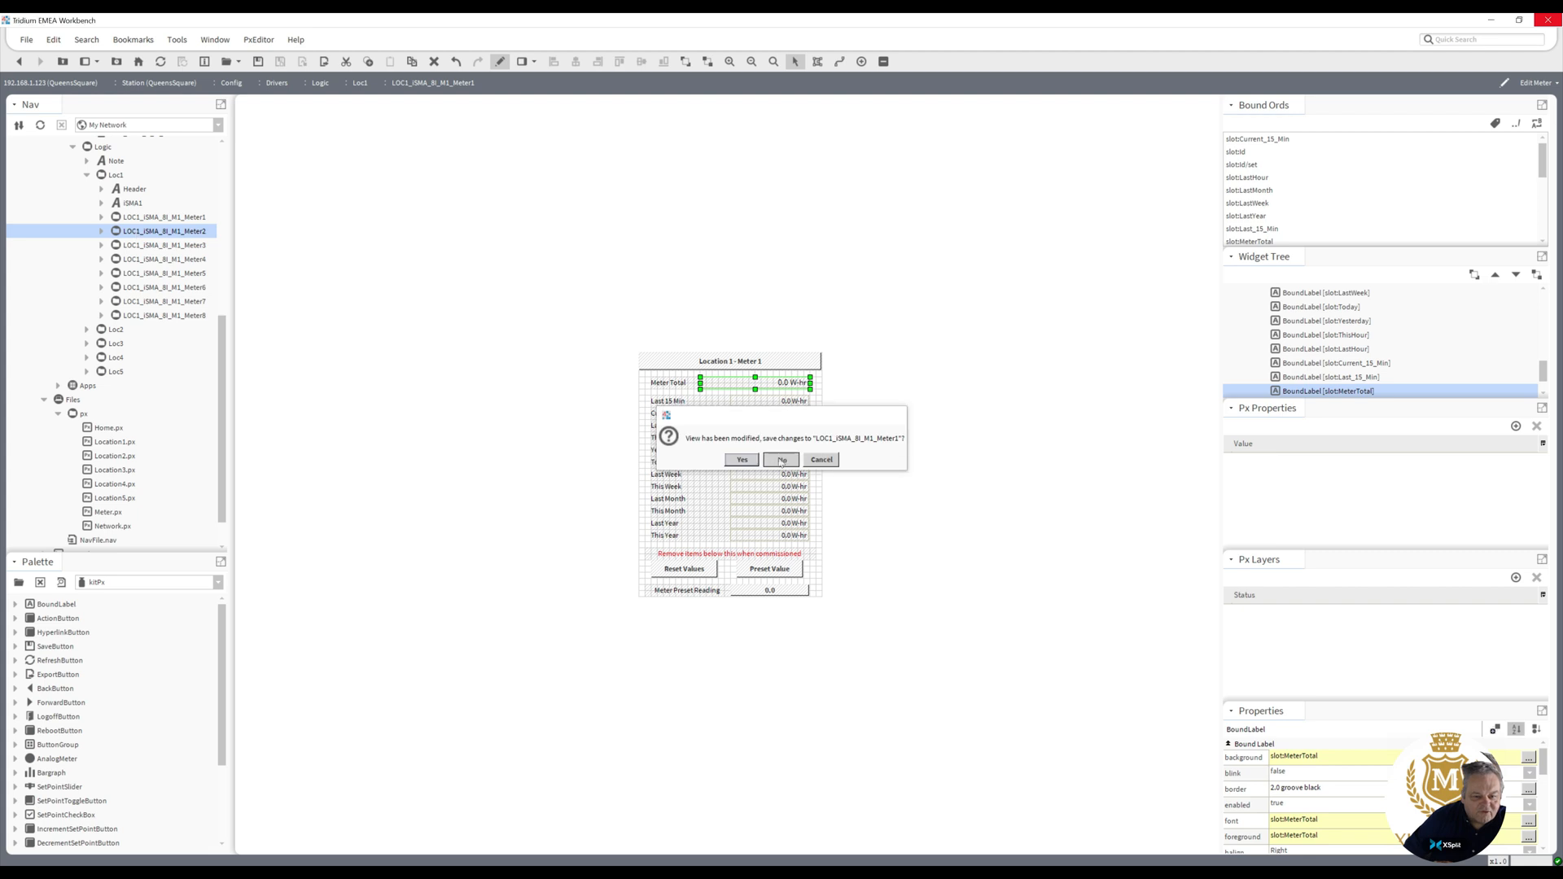
click(782, 459)
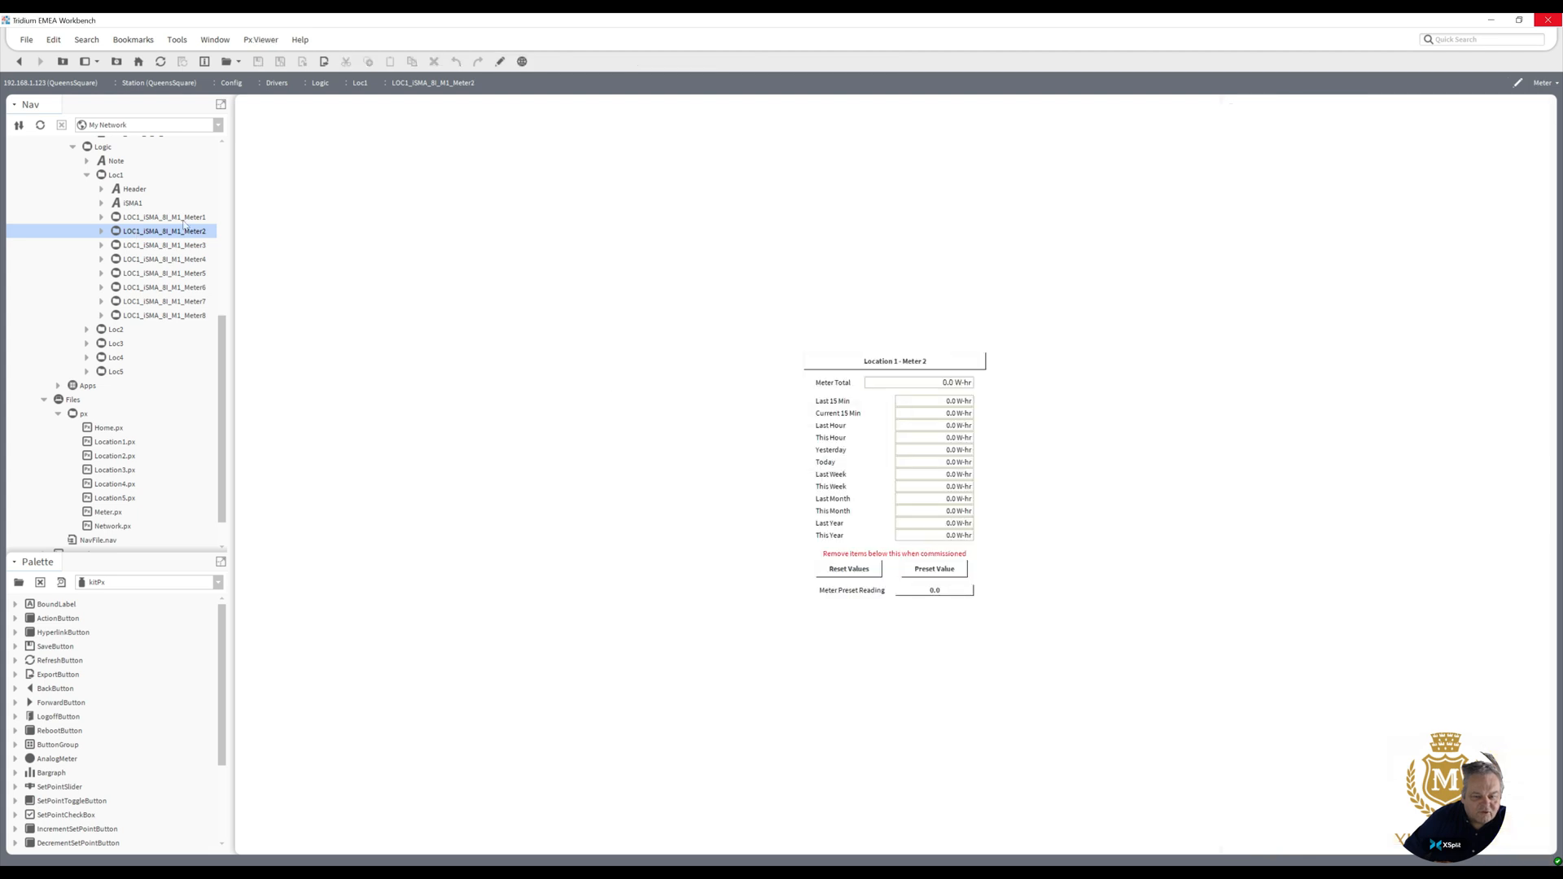
click(162, 217)
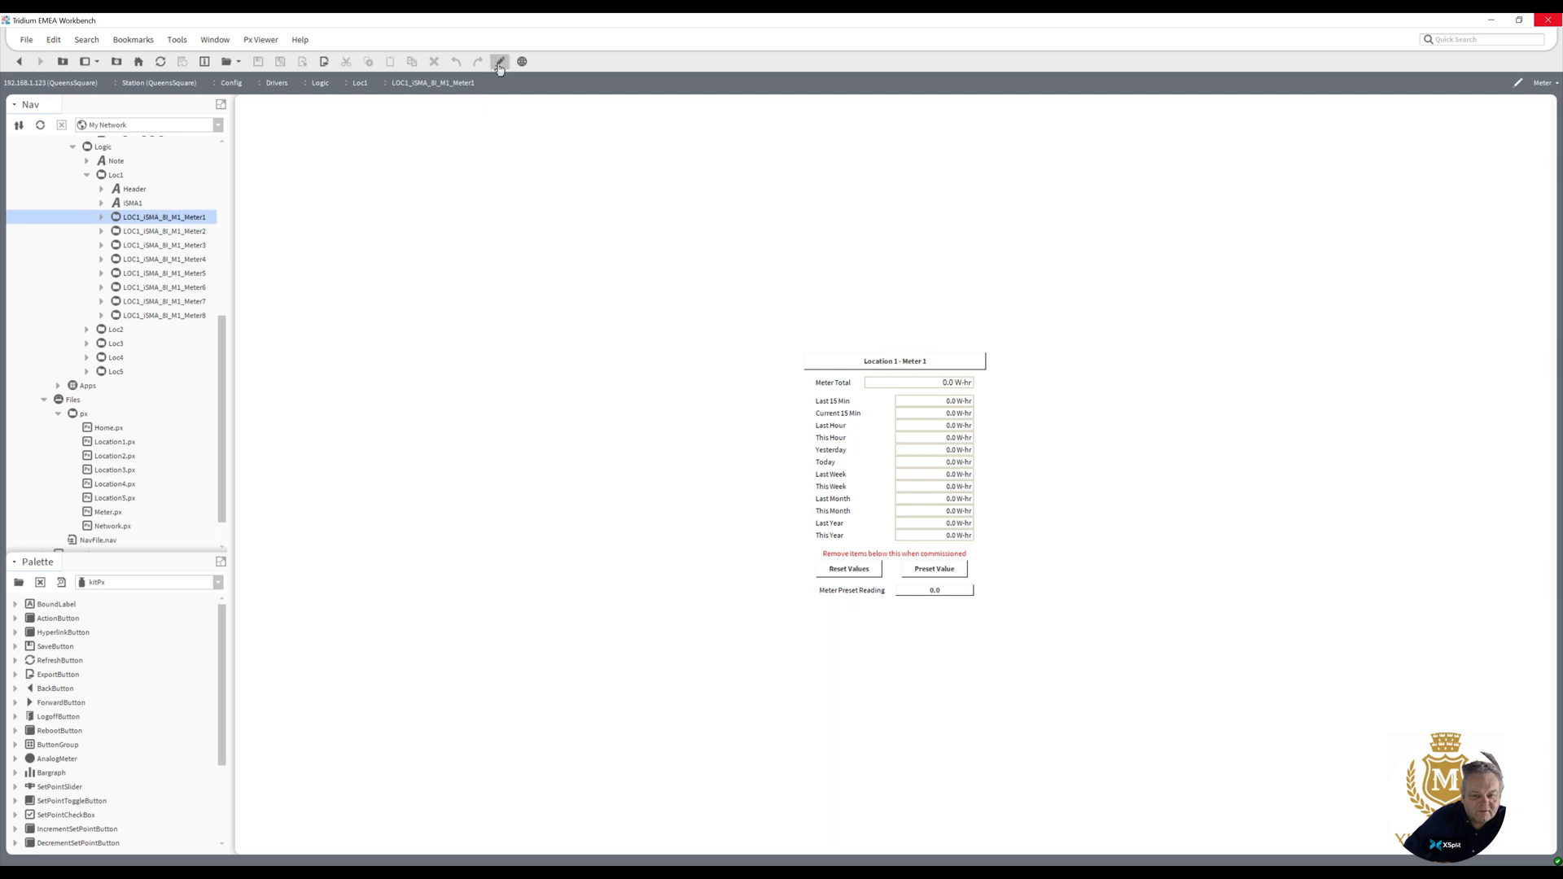
- Change the shared meter graphic's Last 15 Min label to 'Last 15 Min pmk'
click(500, 60)
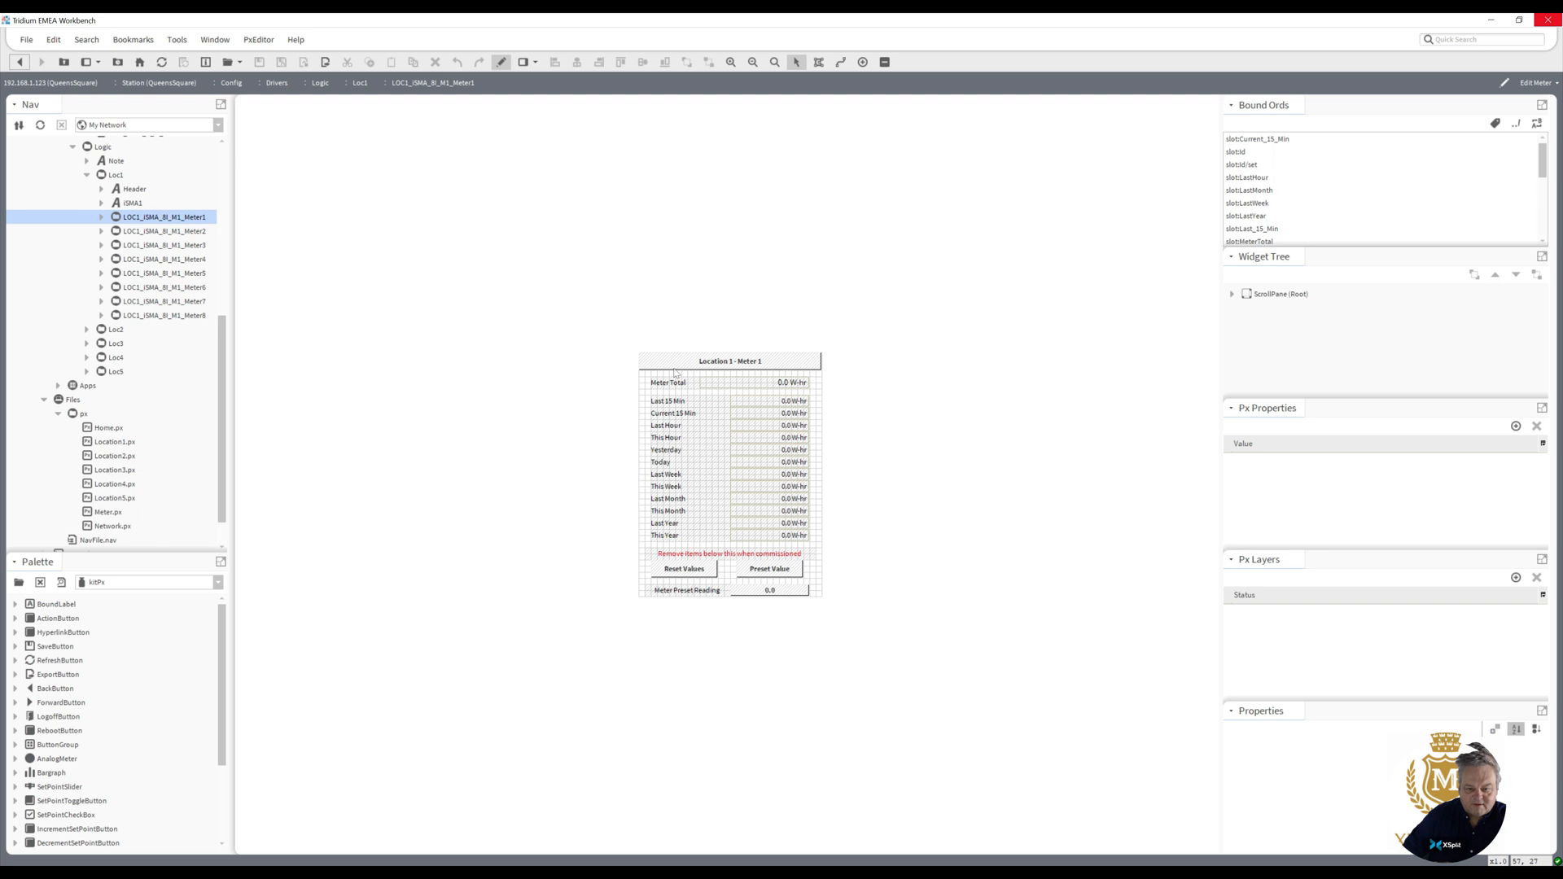
click(668, 401)
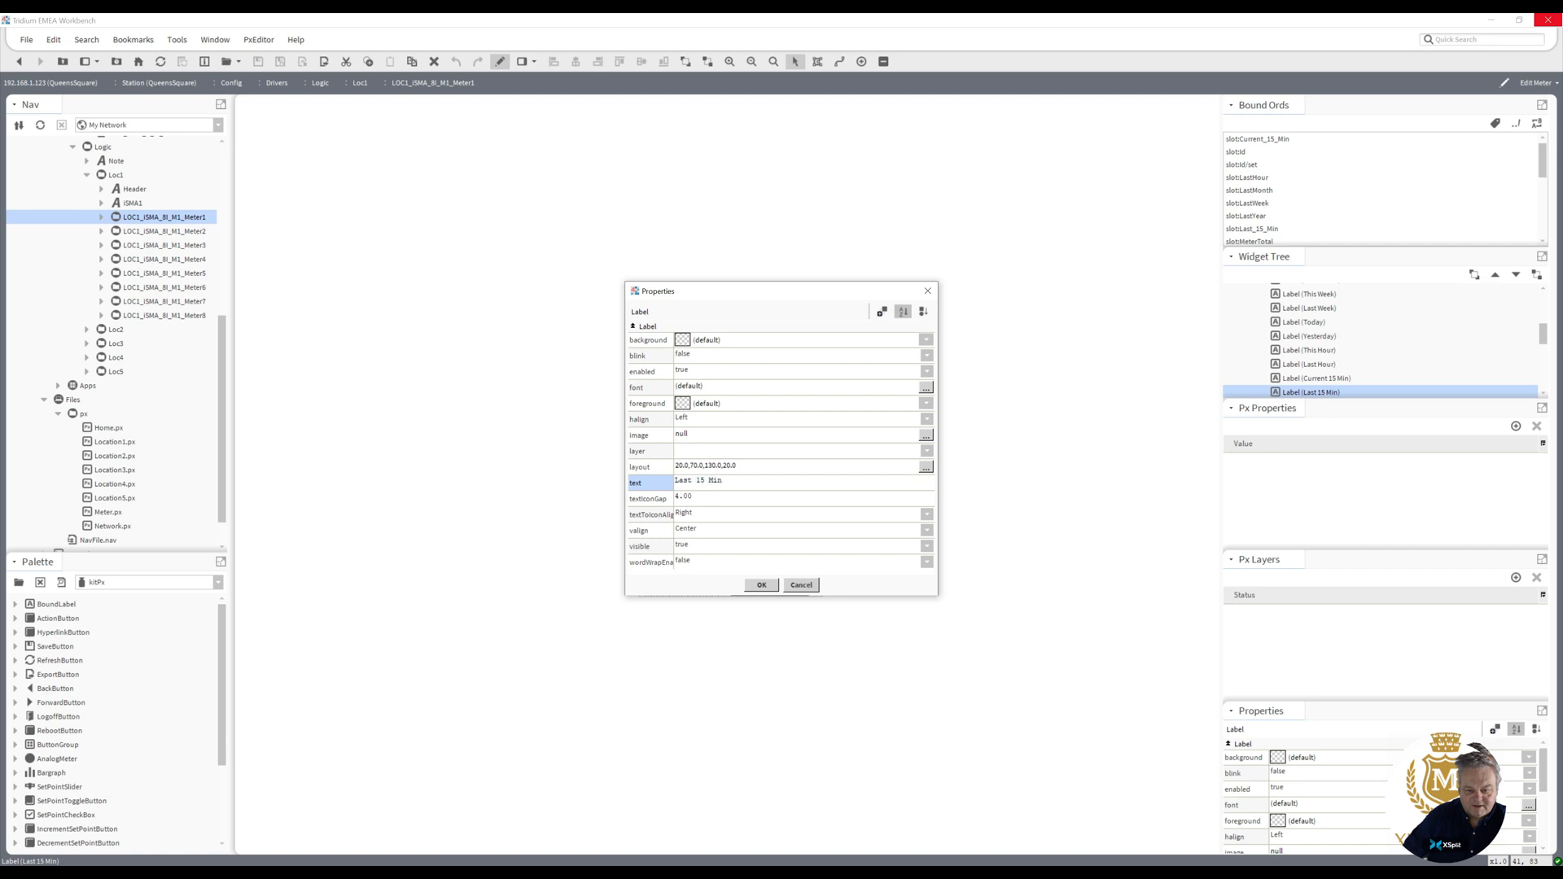
text(pmk)
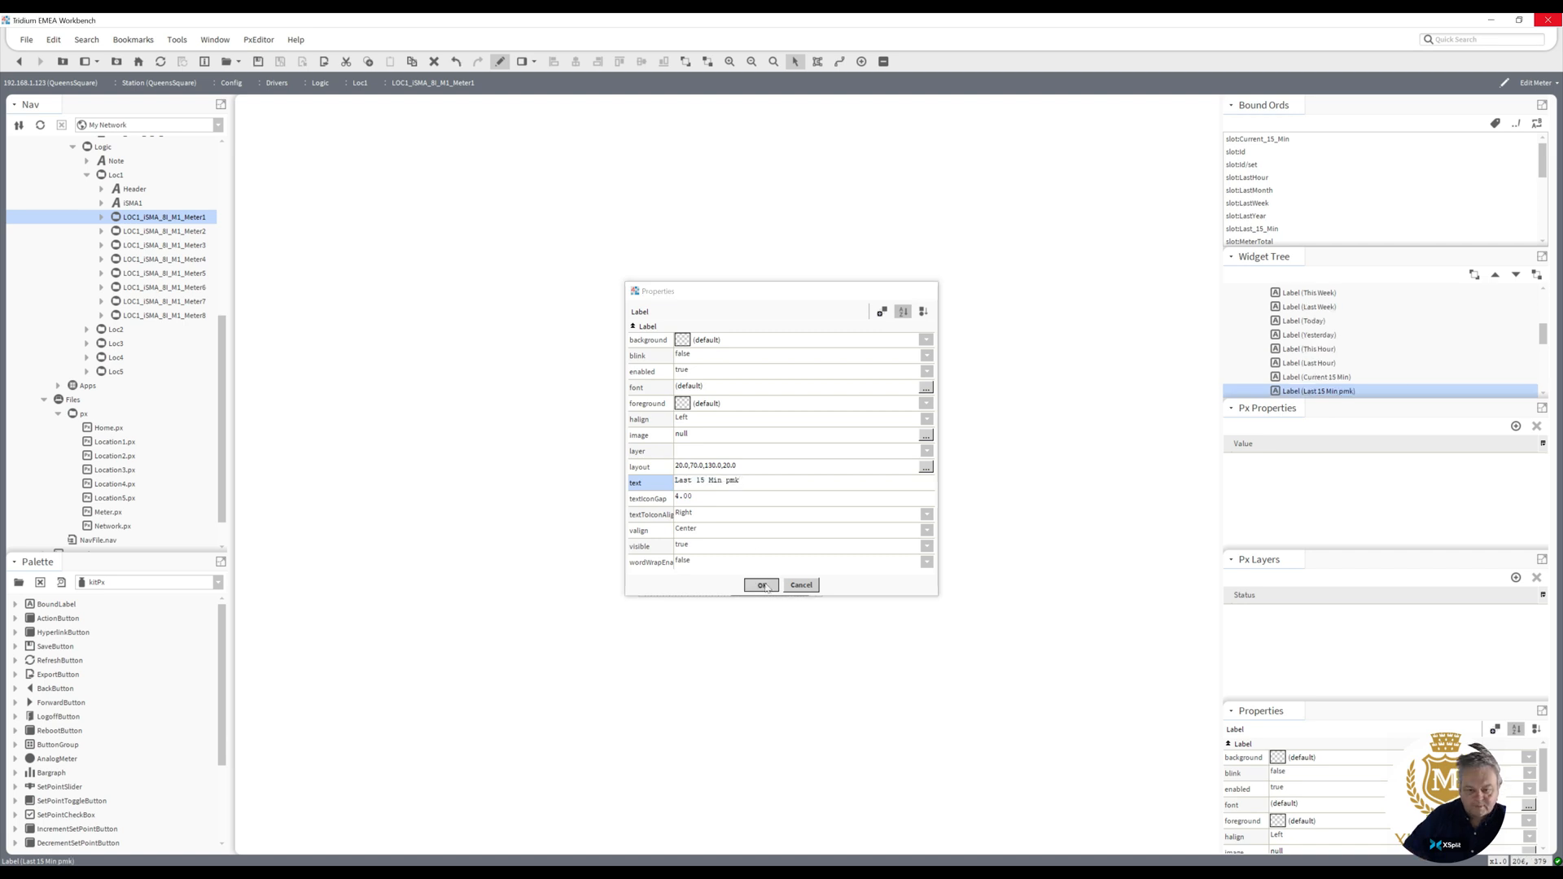
click(760, 584)
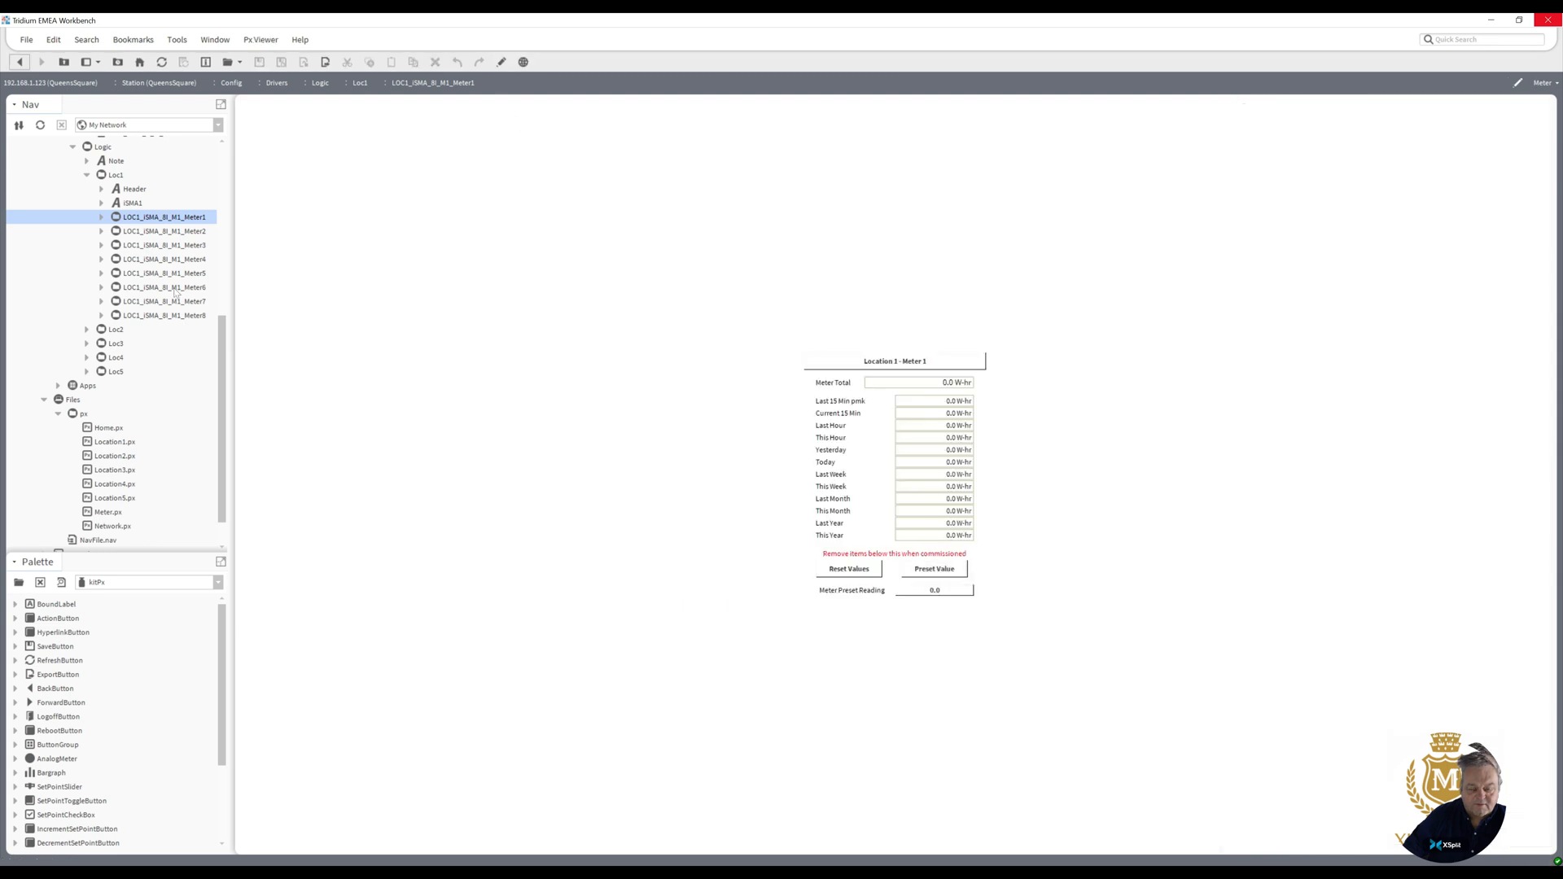
- Confirm the new label shows for Meters 6, 7 and 8, then return to Meter 1
click(164, 286)
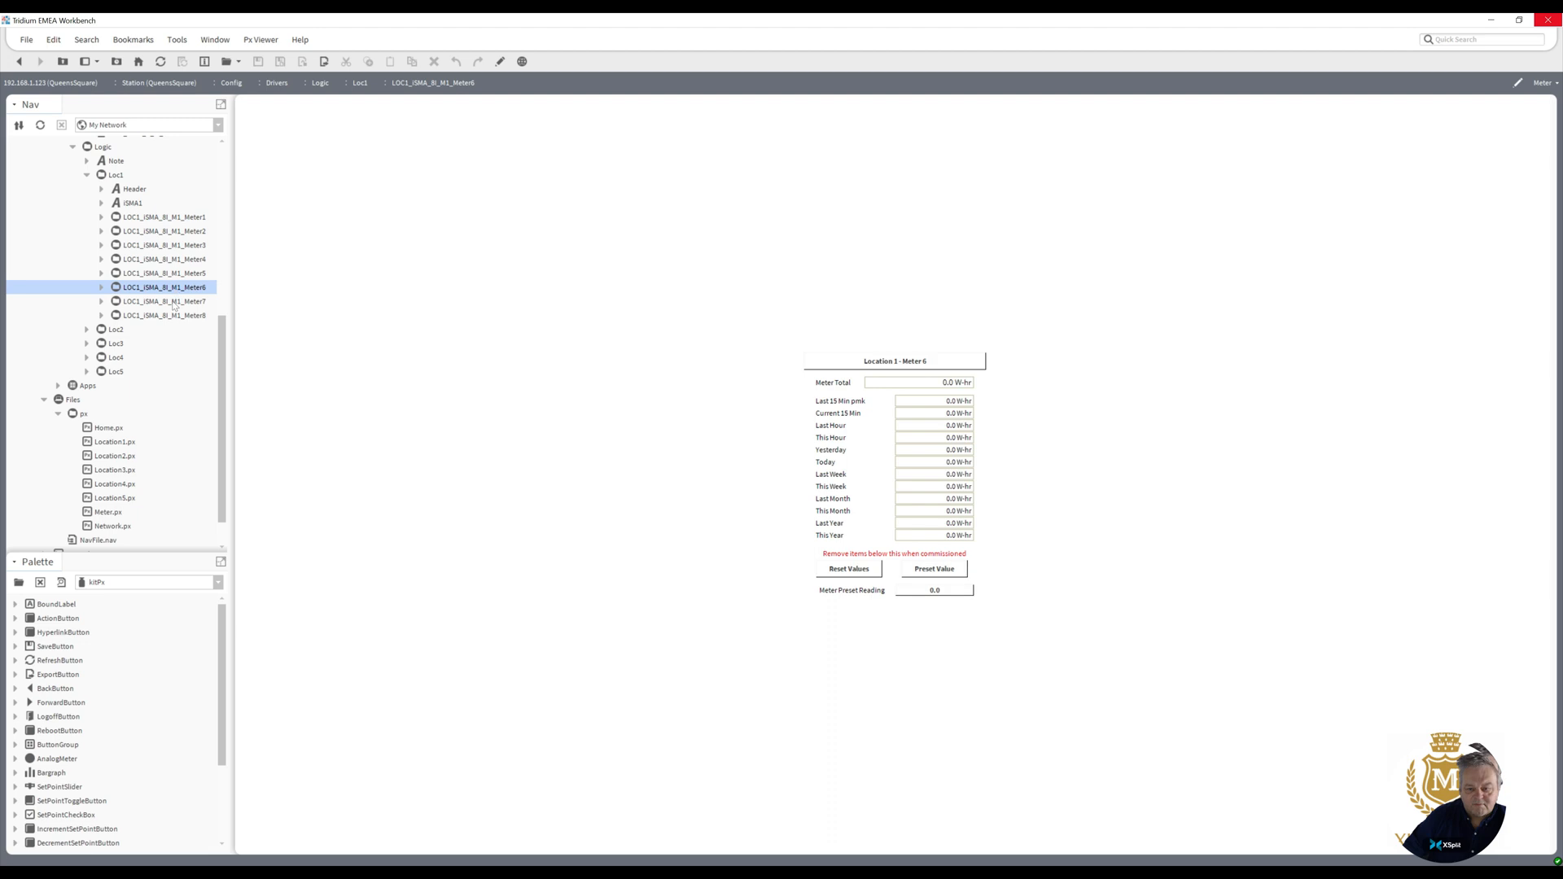
click(164, 302)
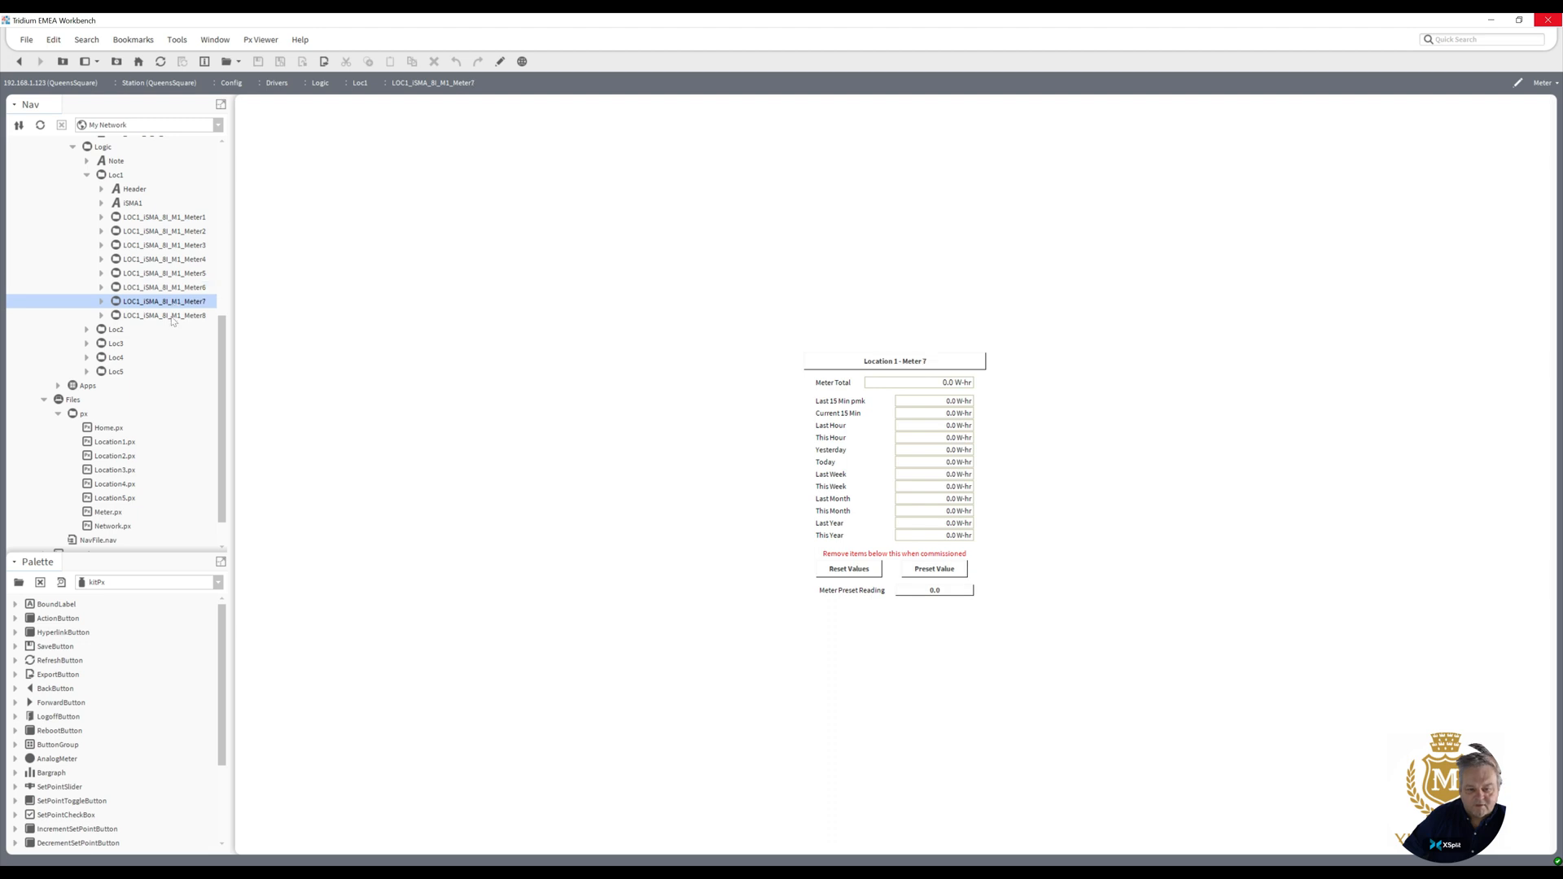
click(166, 315)
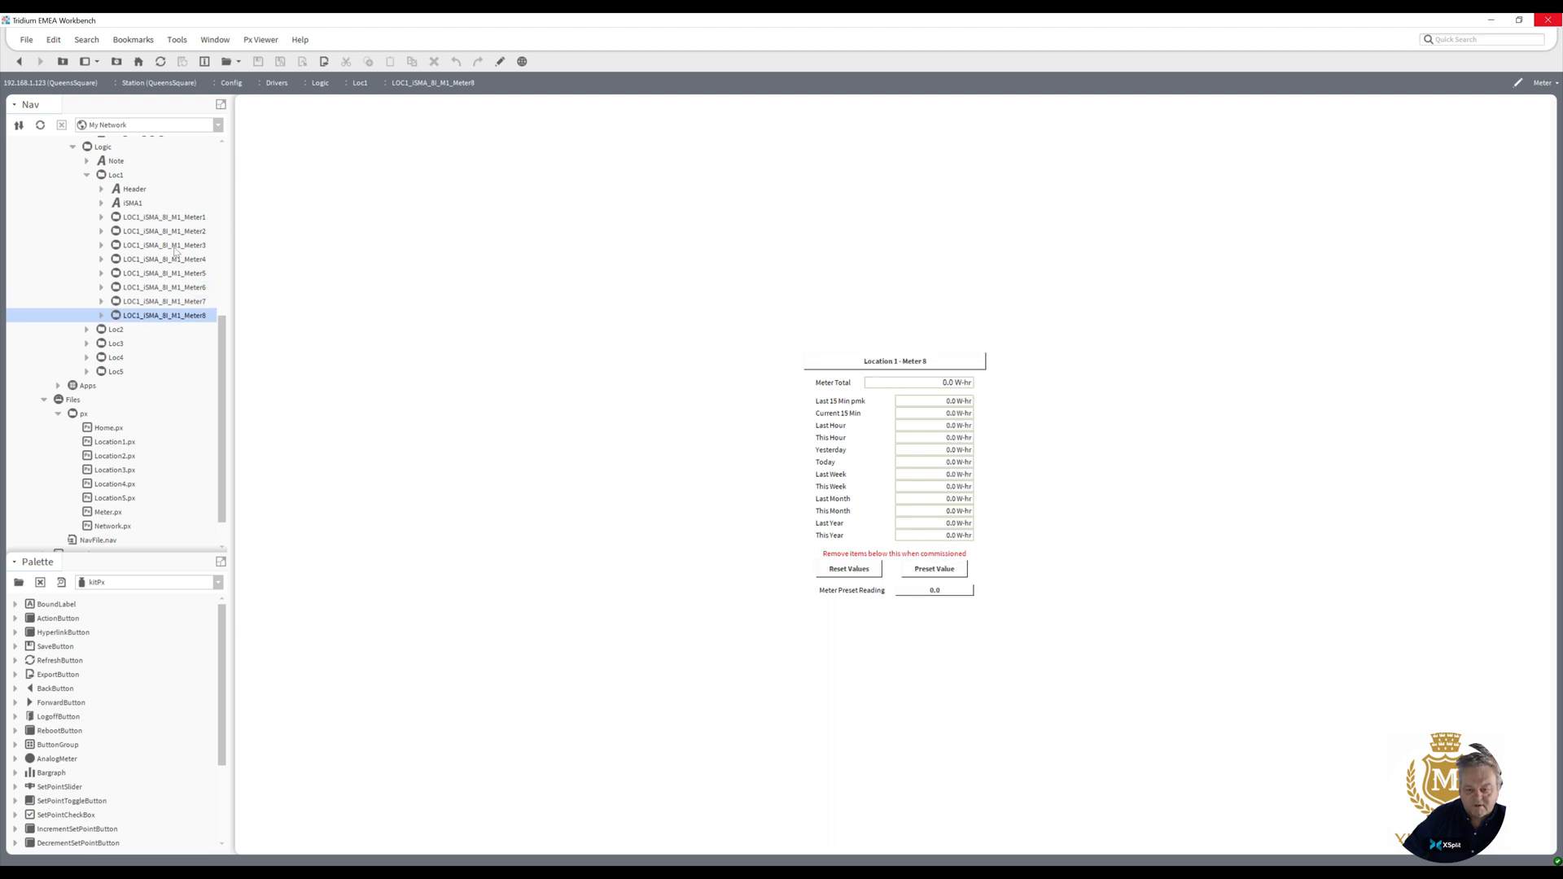
click(163, 246)
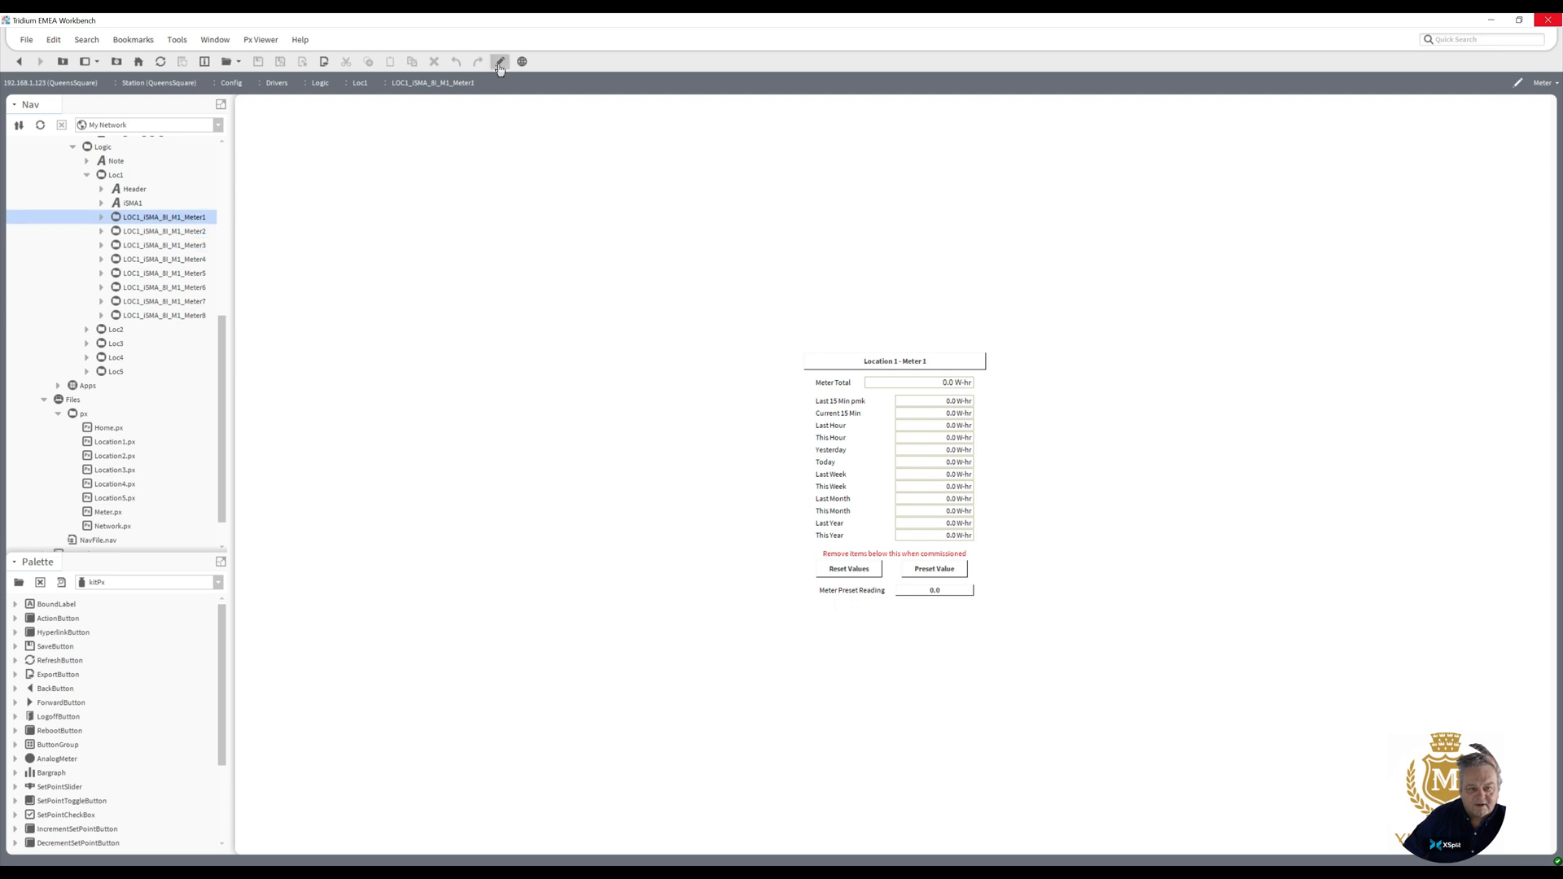
- Edit the Meter 1 graphic and restore the label text to 'Last 15 Min' without 'pmk'
click(500, 62)
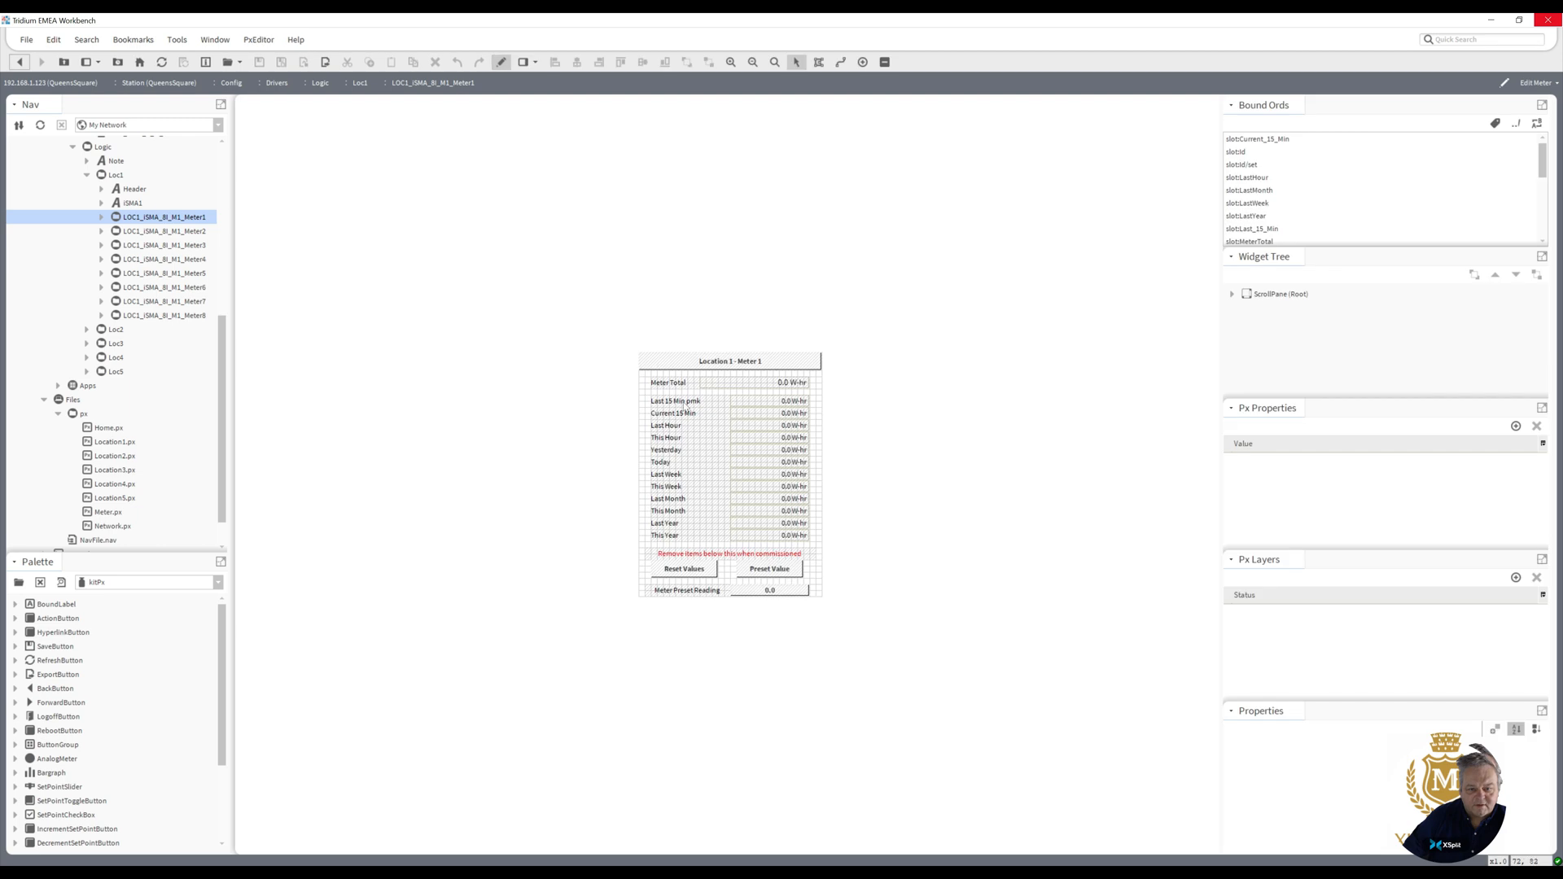
double_click(677, 400)
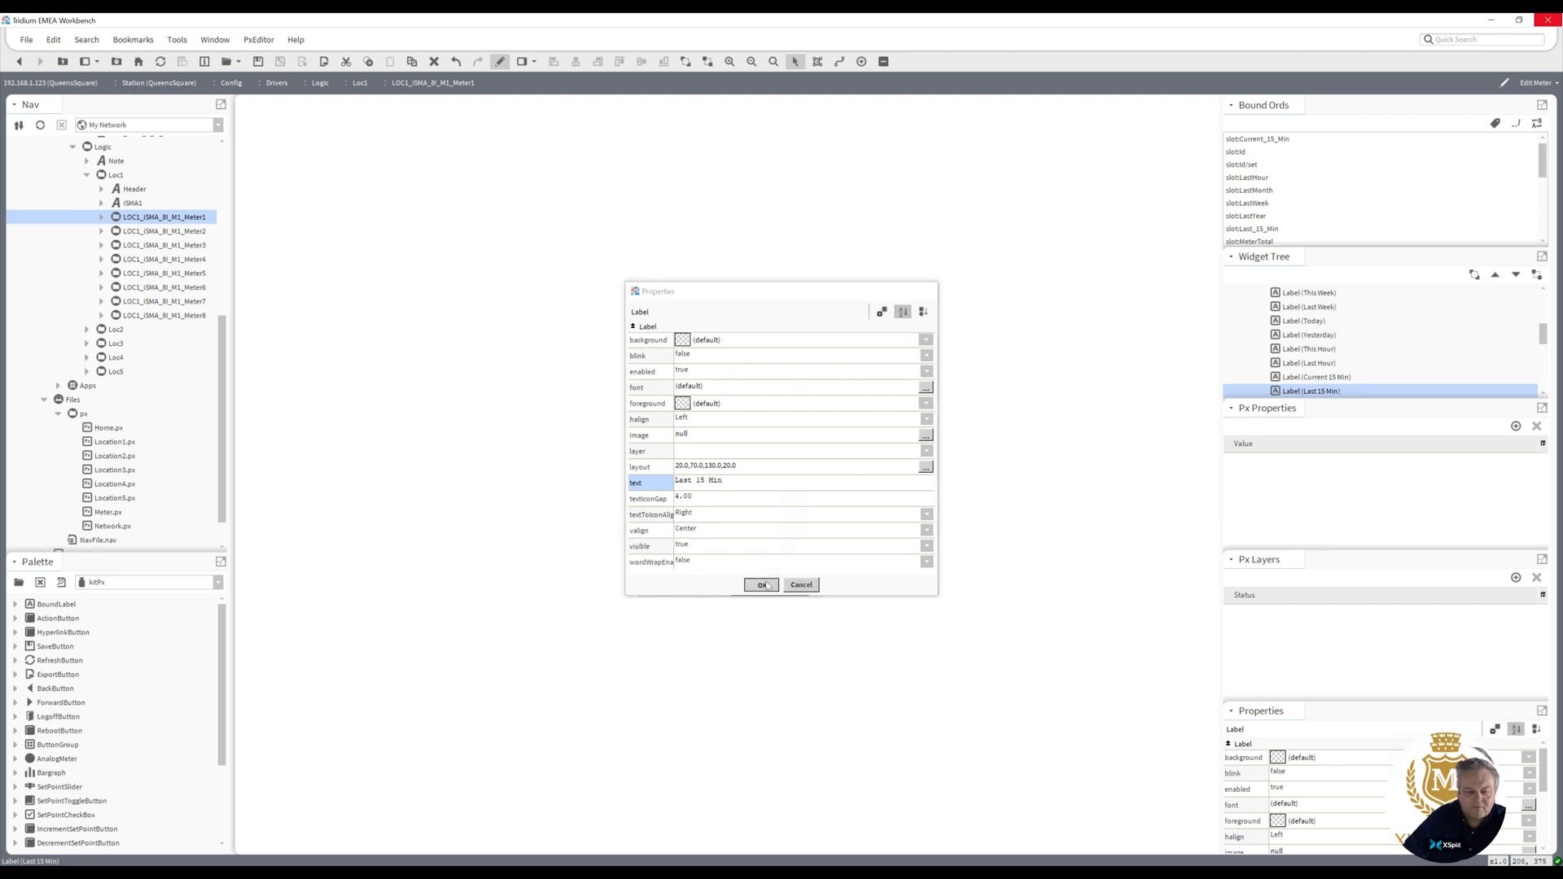
click(761, 584)
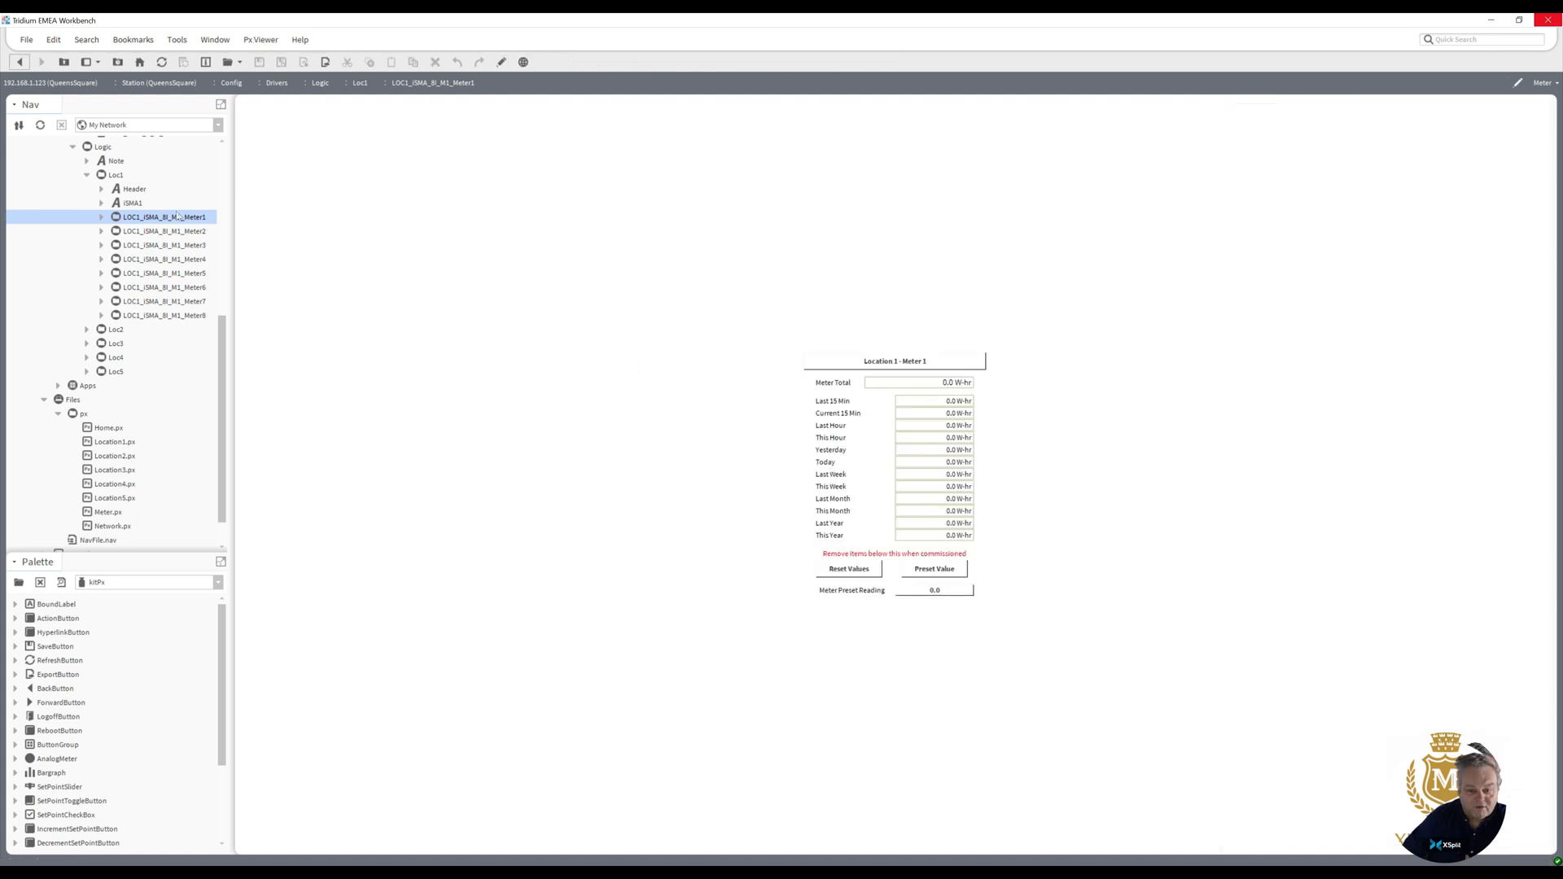
- View Meter1's slot sheet and wire sheet, glance at Meter2, and return to Meter1
right_click(164, 216)
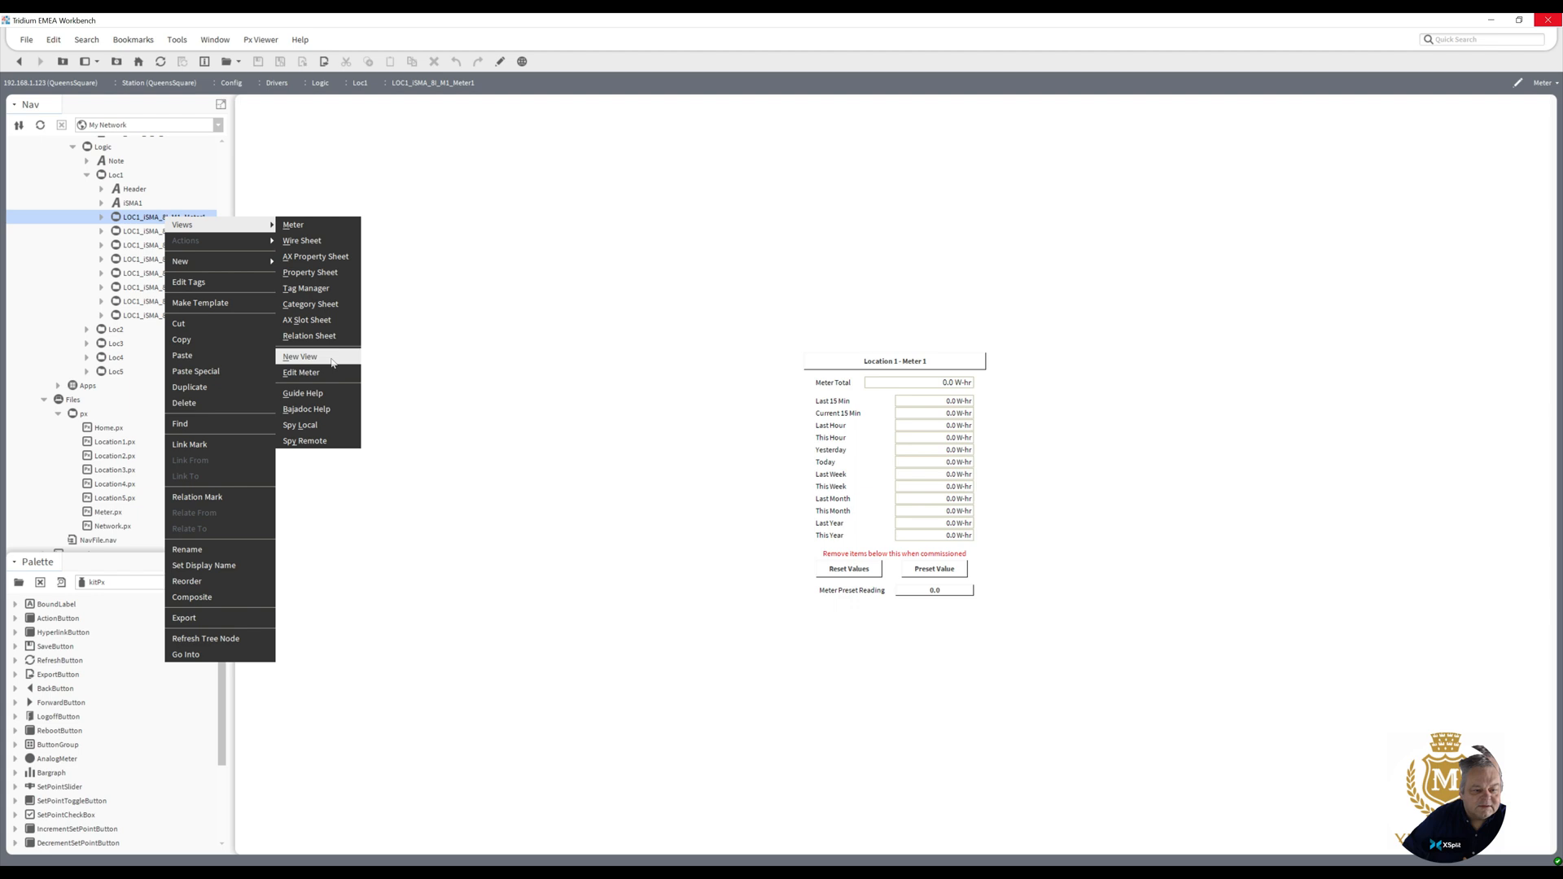
click(306, 320)
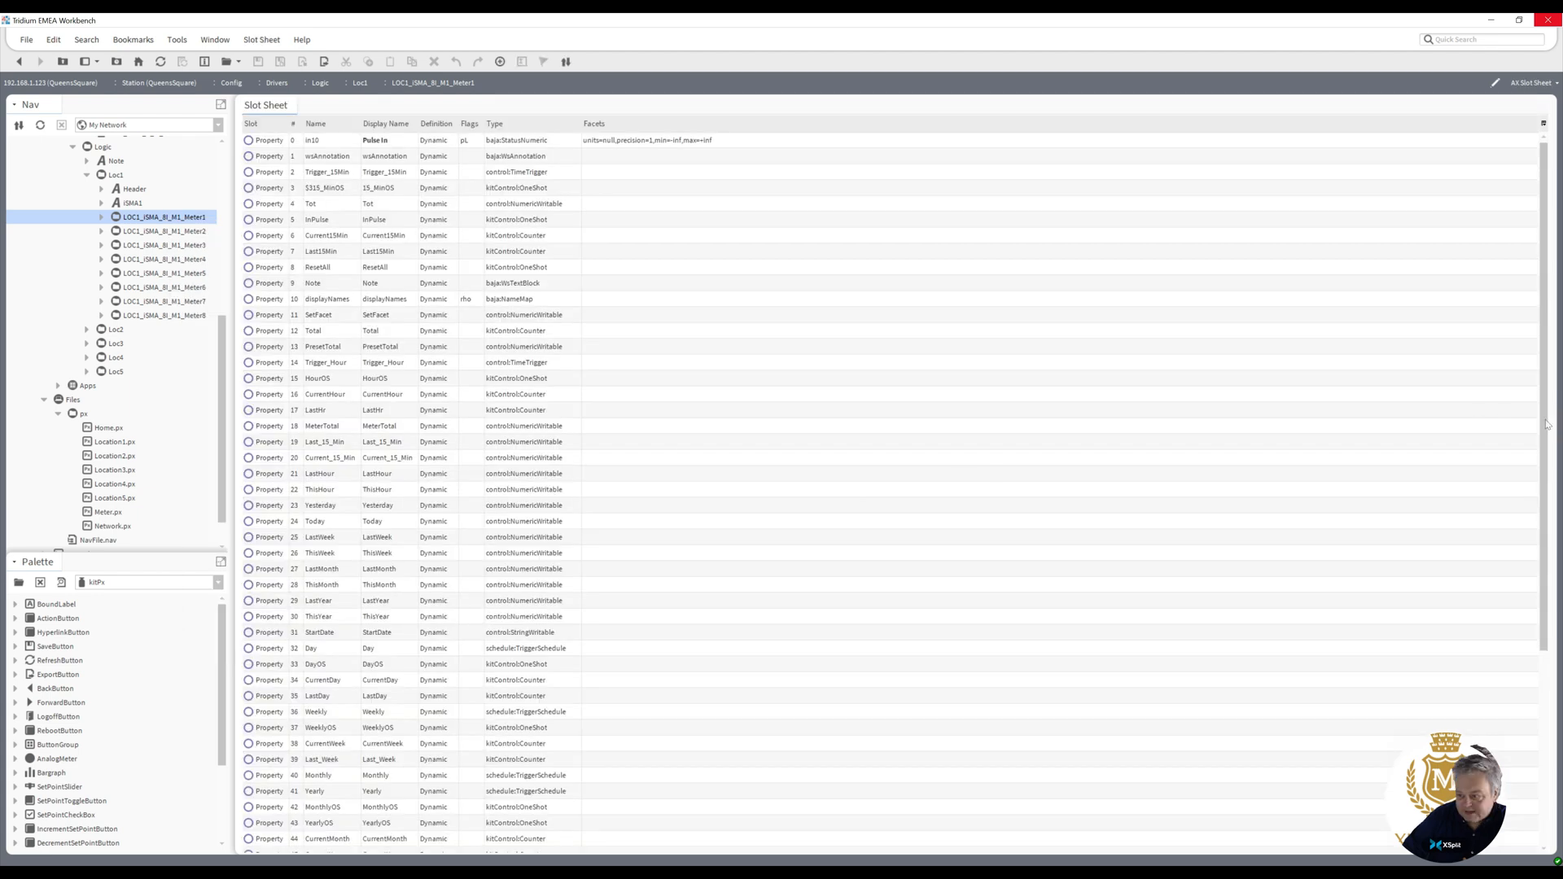
scroll(down, 3)
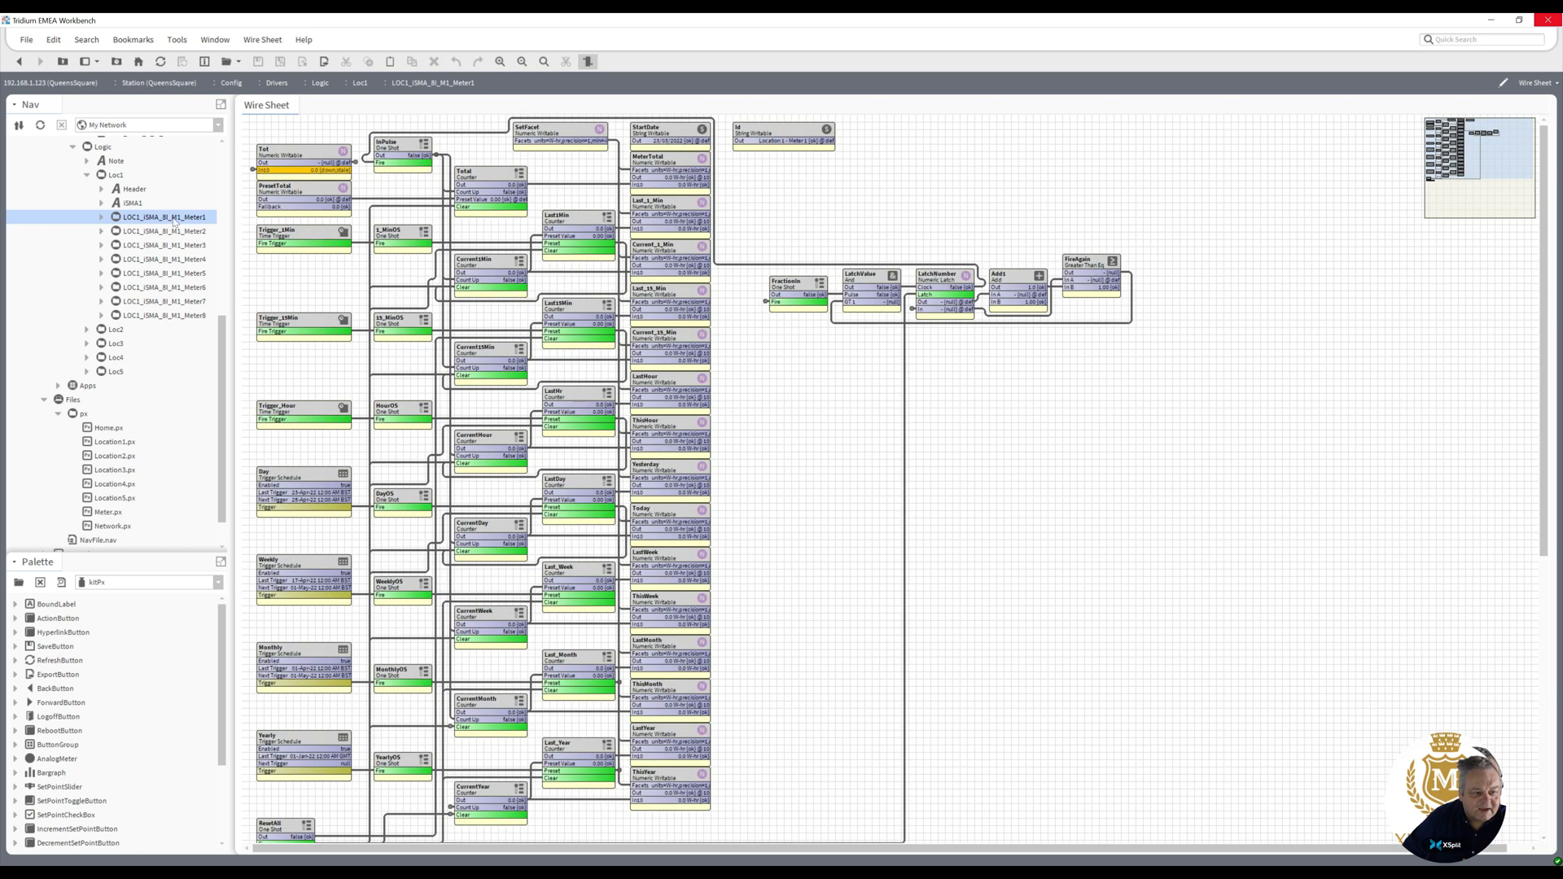
click(165, 229)
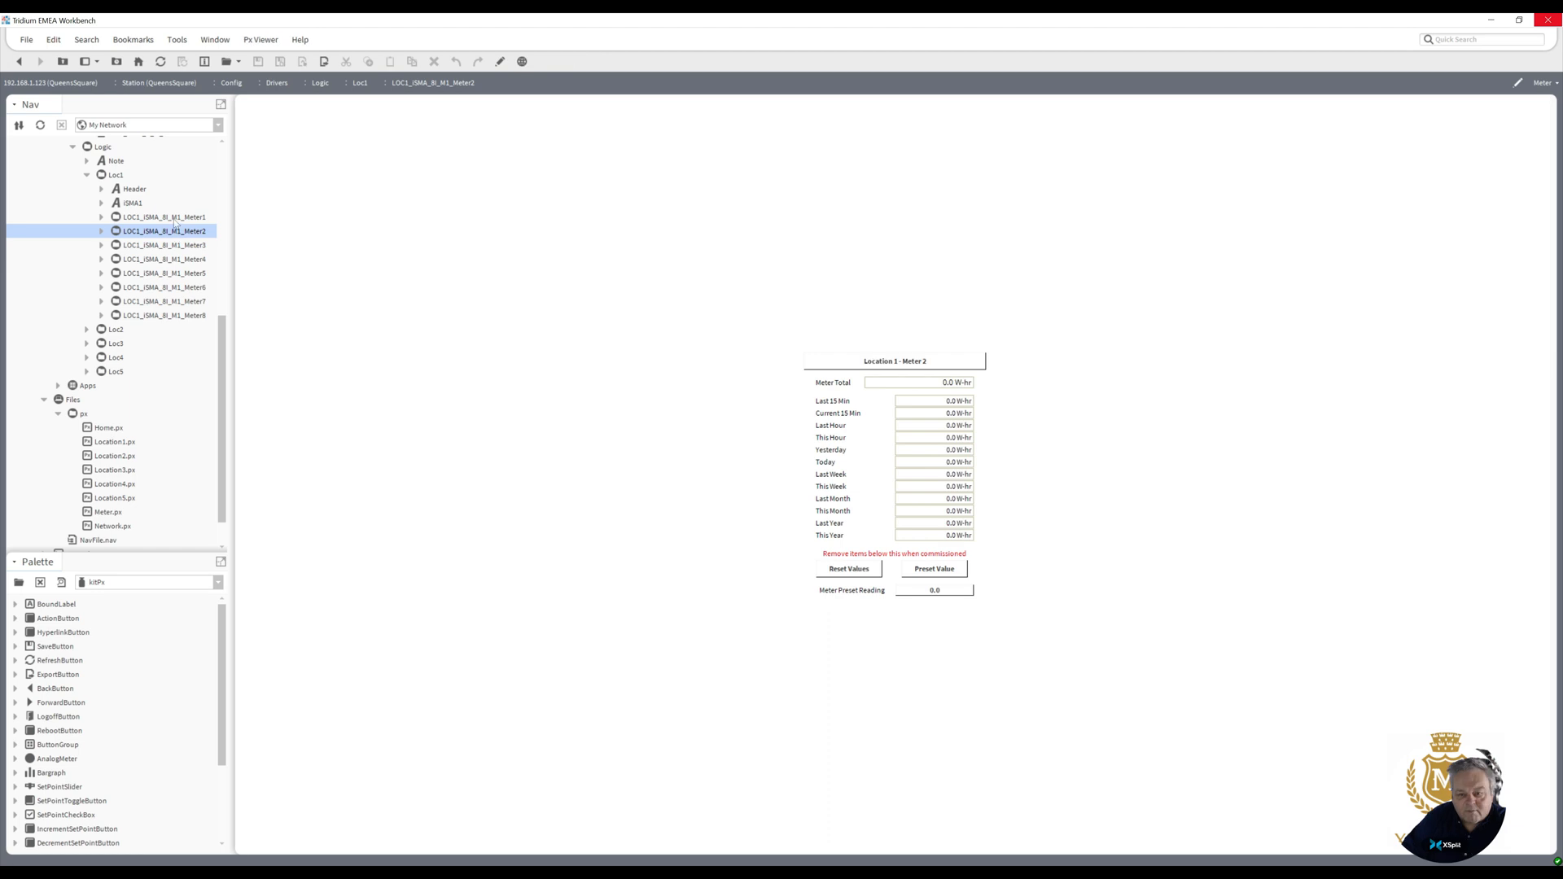
click(163, 216)
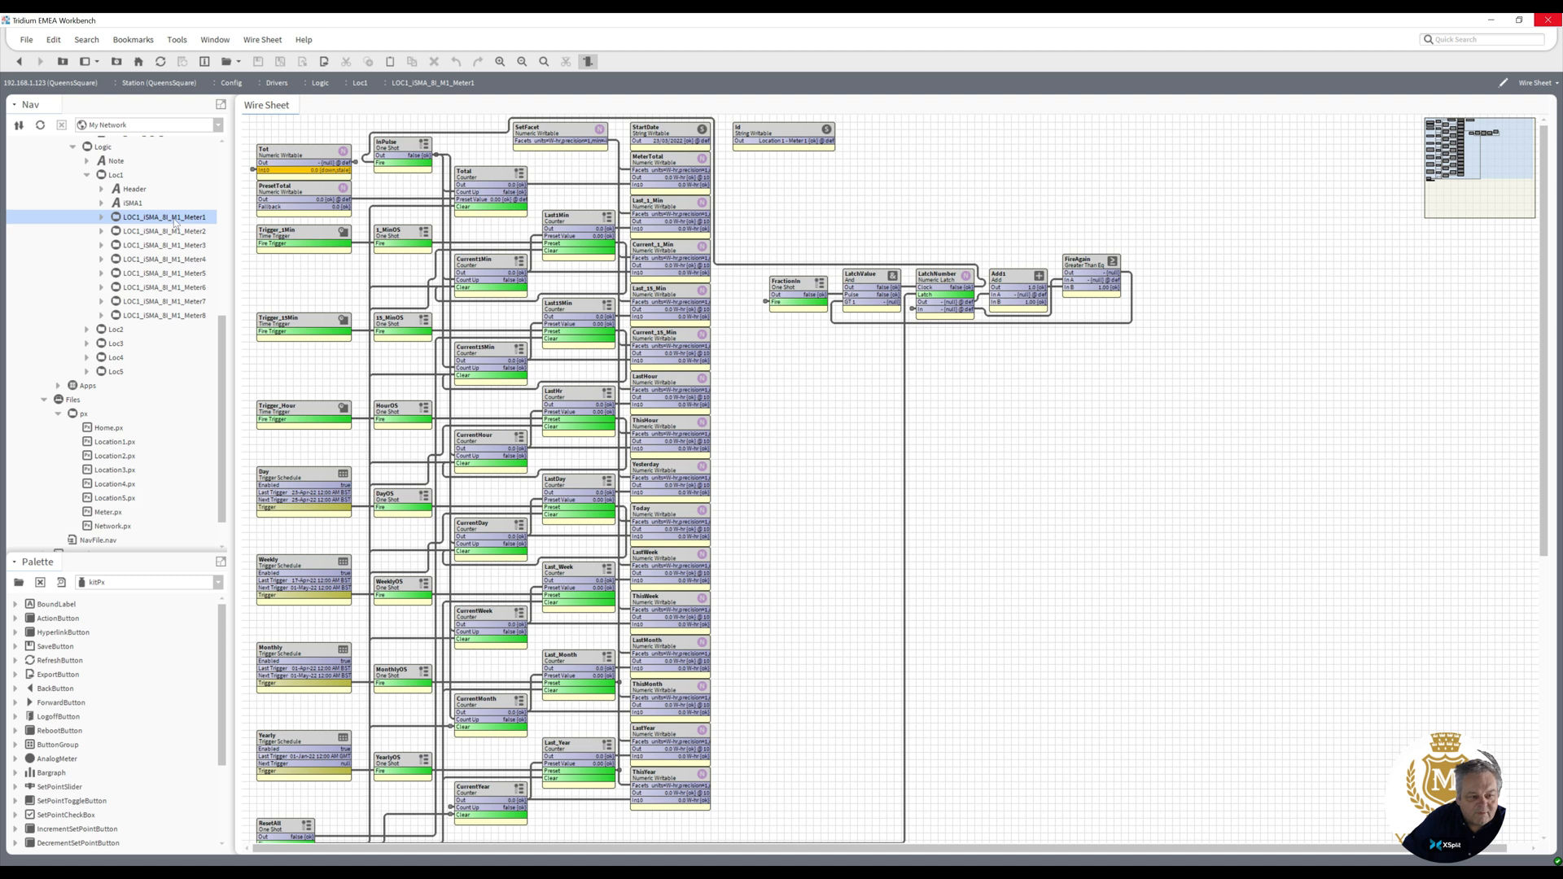
- Create a 'Meter' Px view on Meter1 with HxPx Media, reusing the existing Meter.px file
right_click(165, 216)
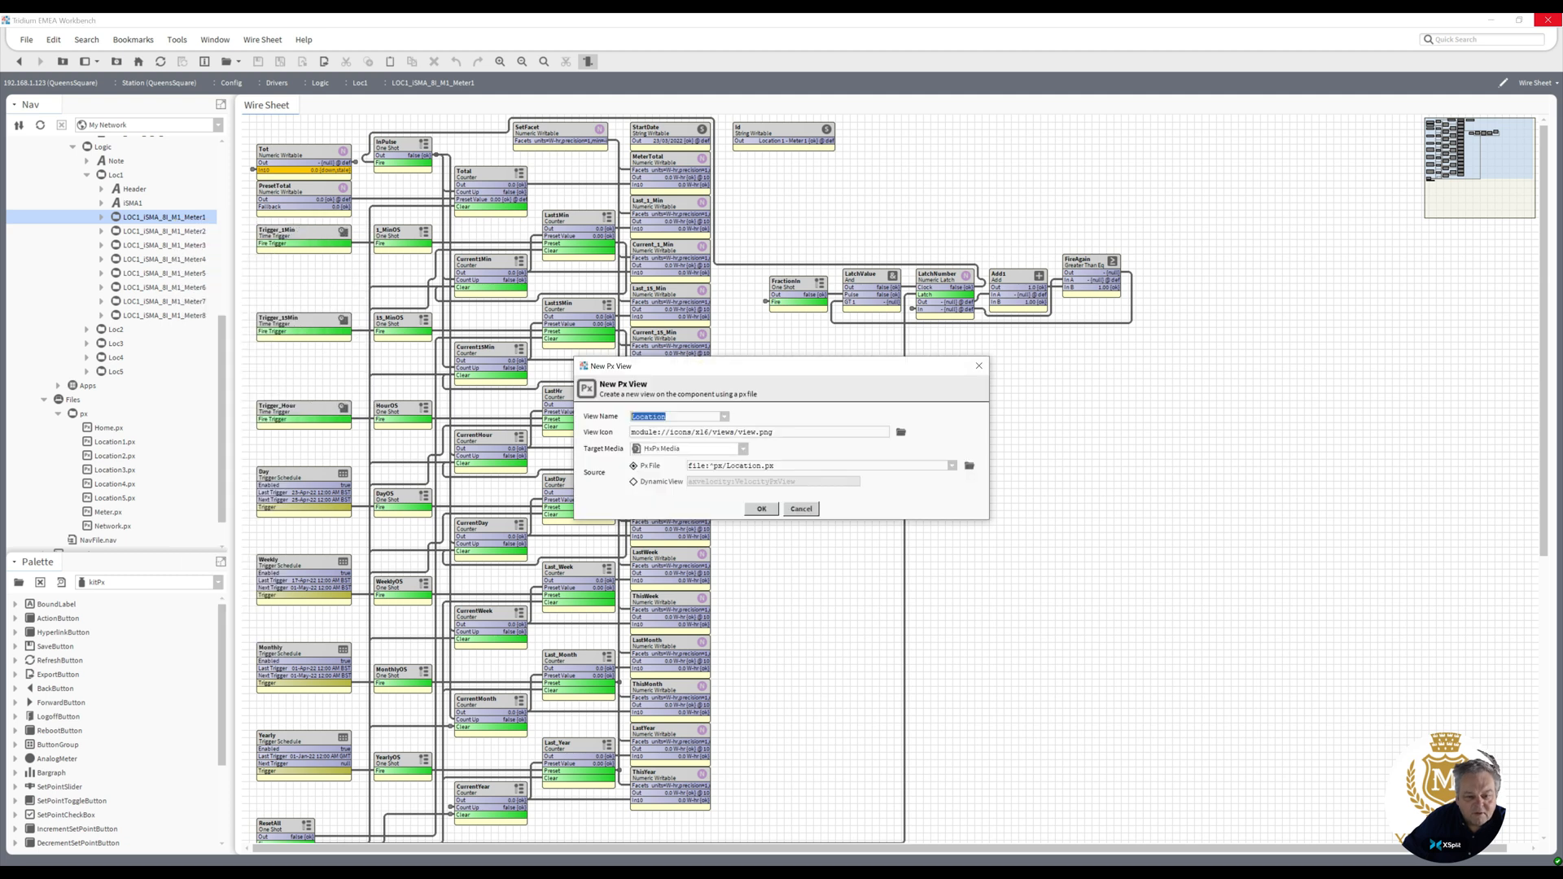
text(Me)
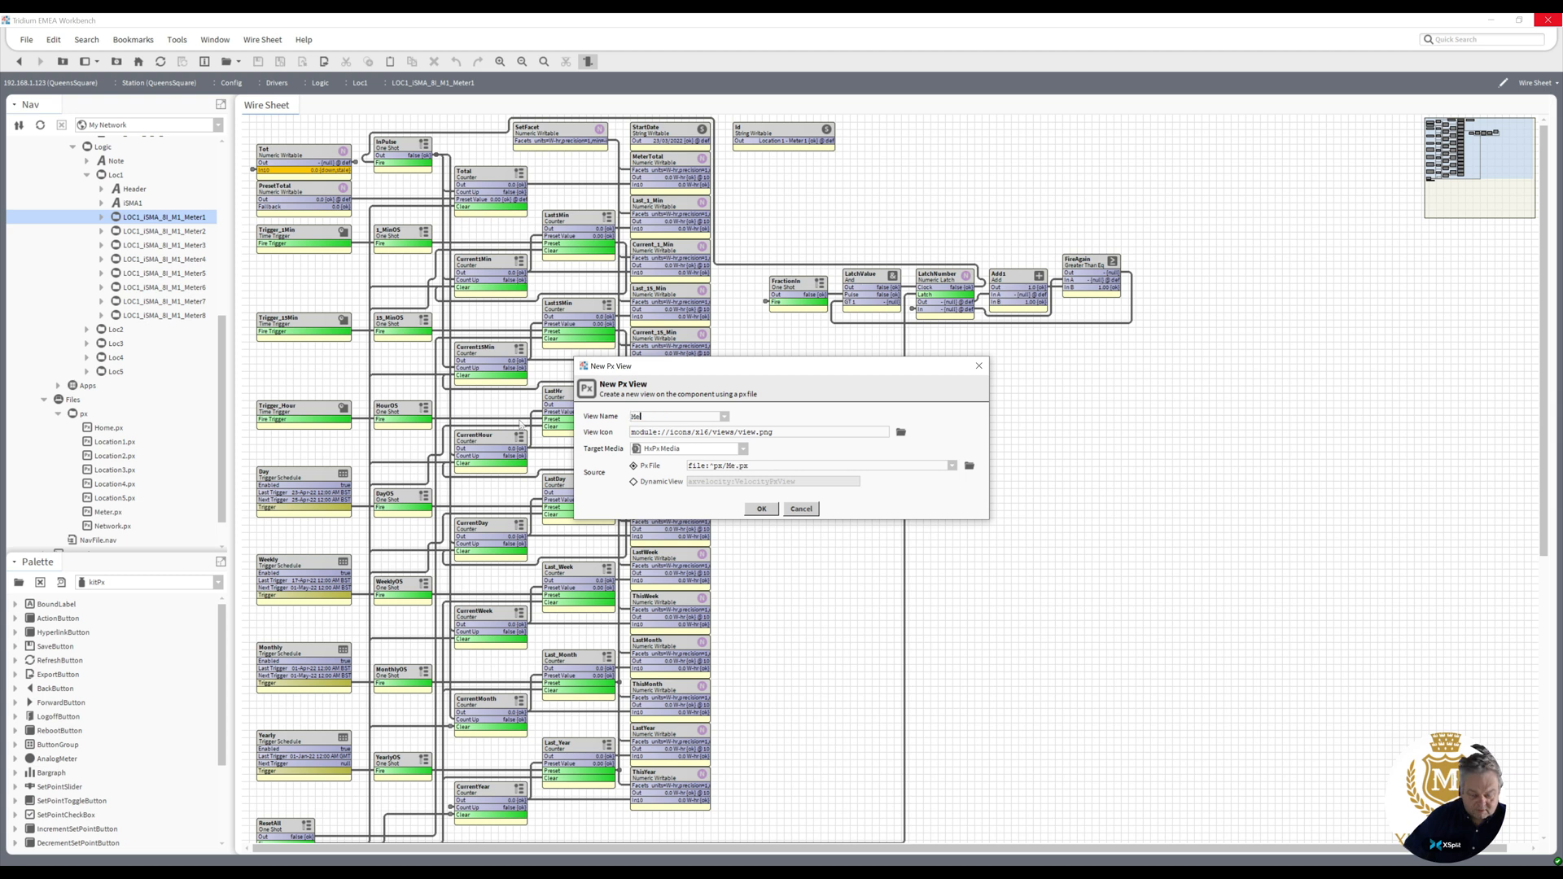
text(Meter)
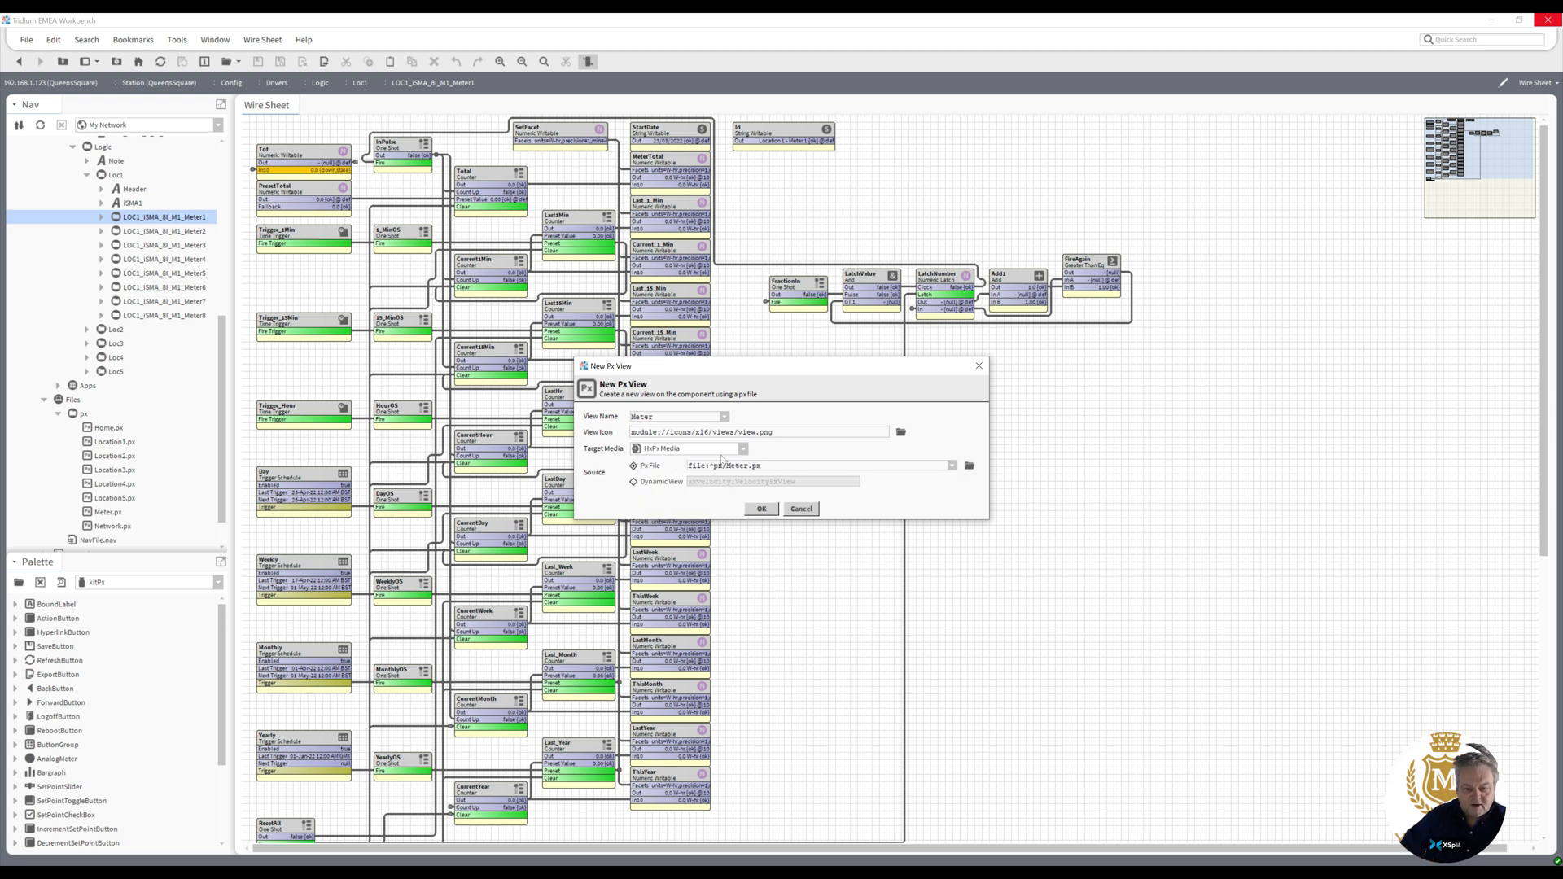
click(742, 448)
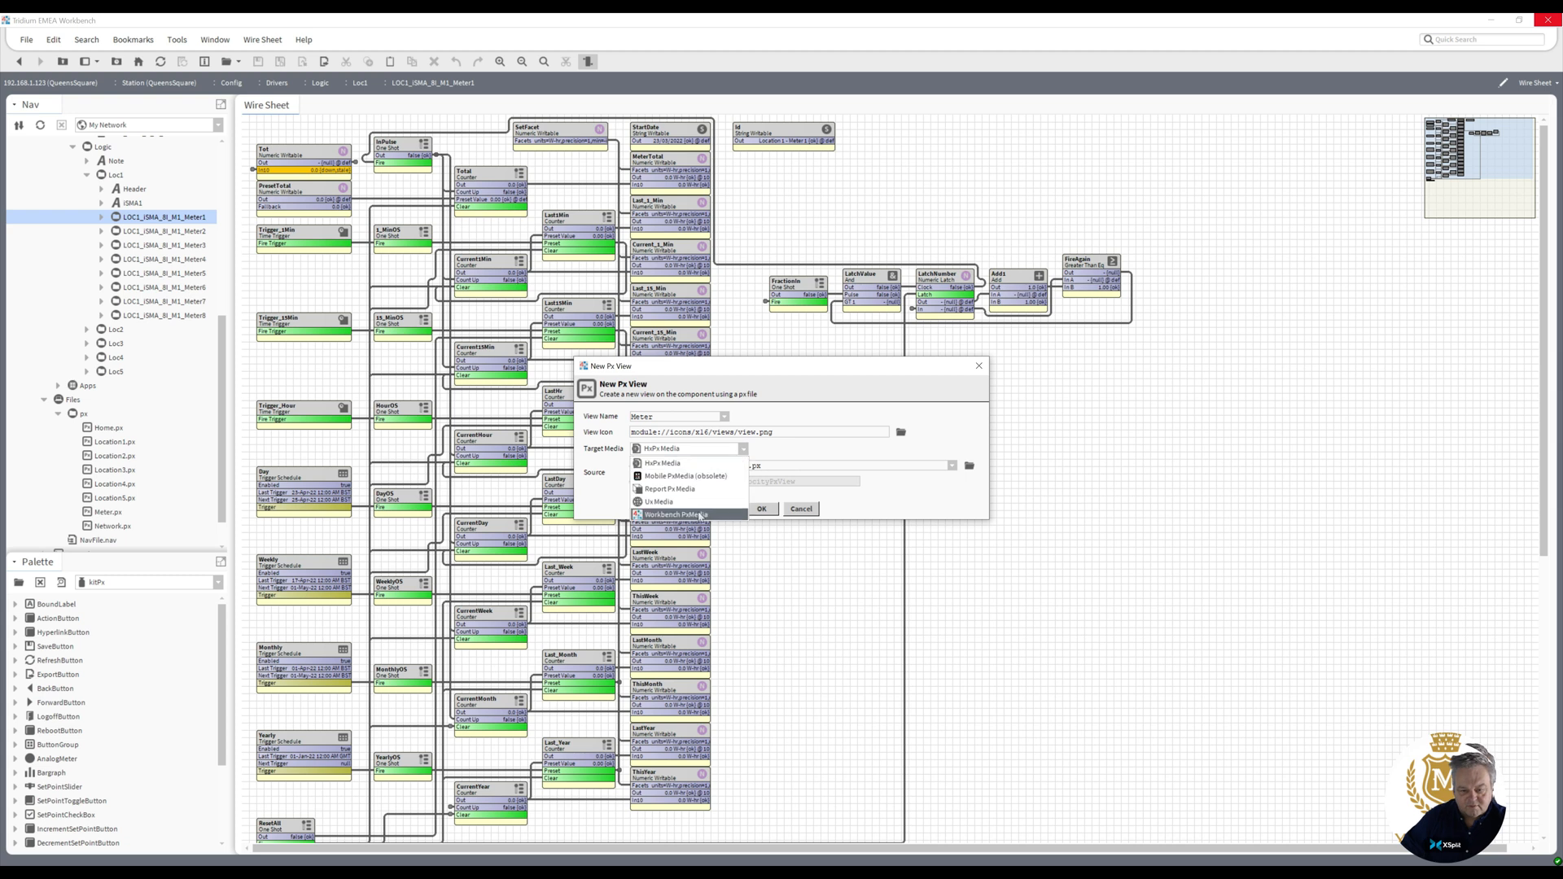
click(672, 513)
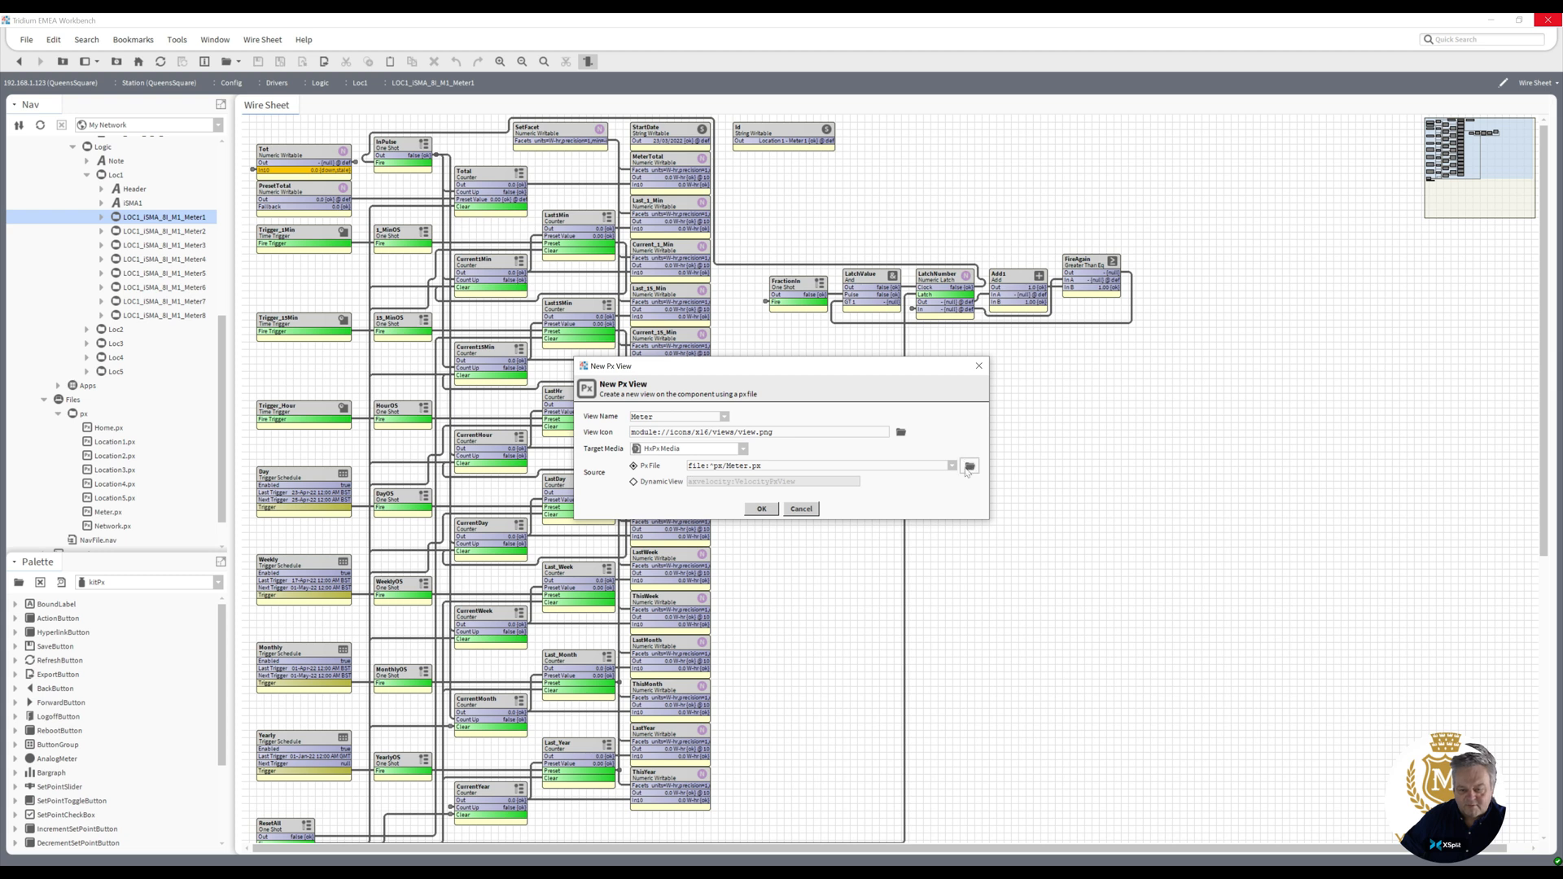
click(967, 465)
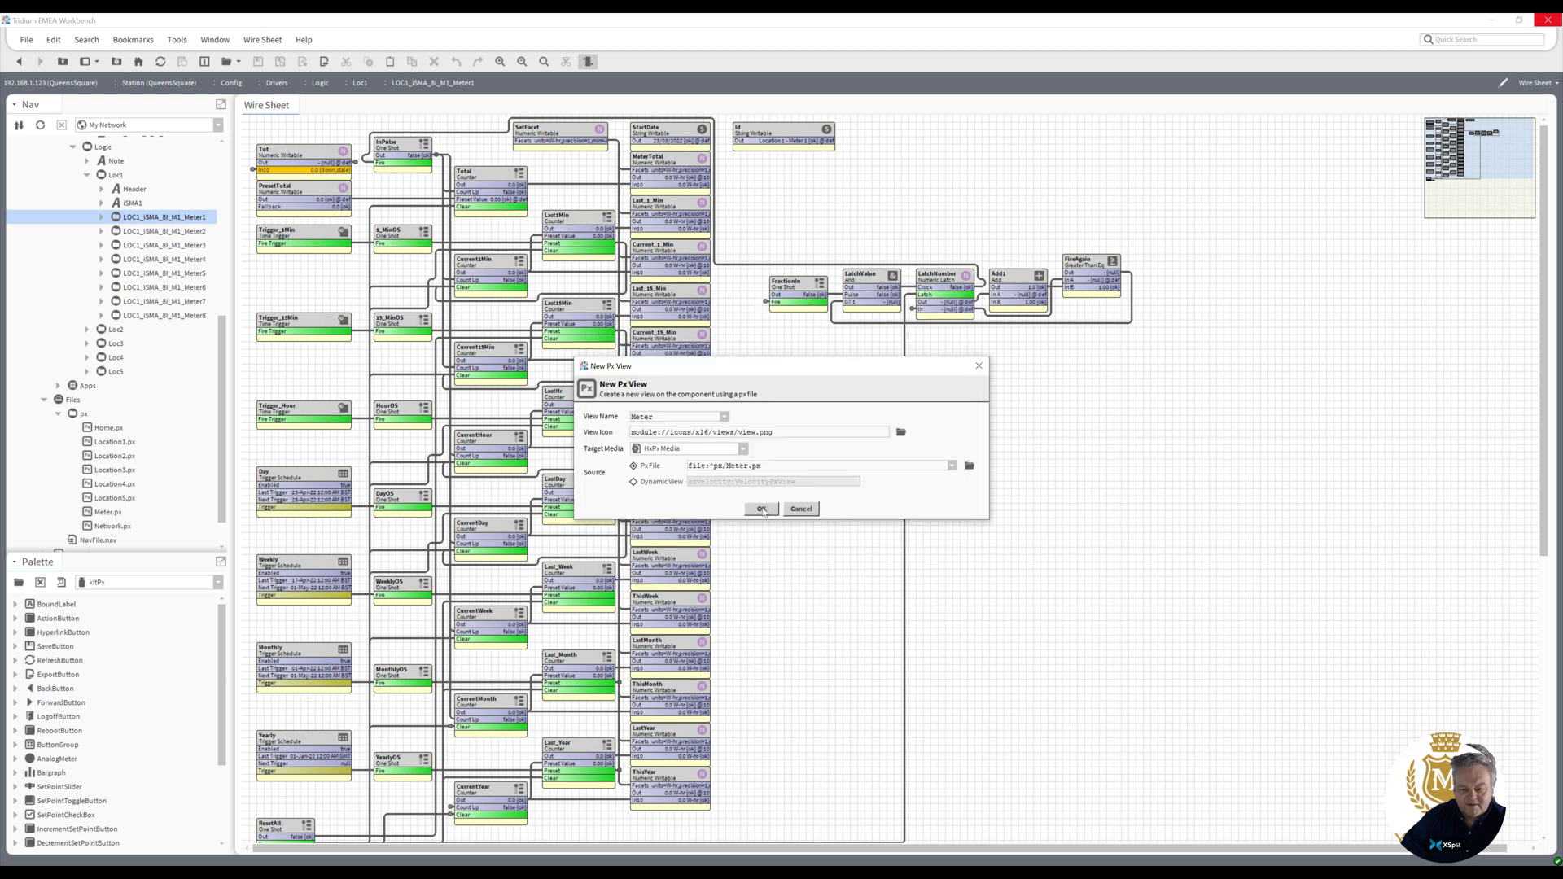
click(761, 508)
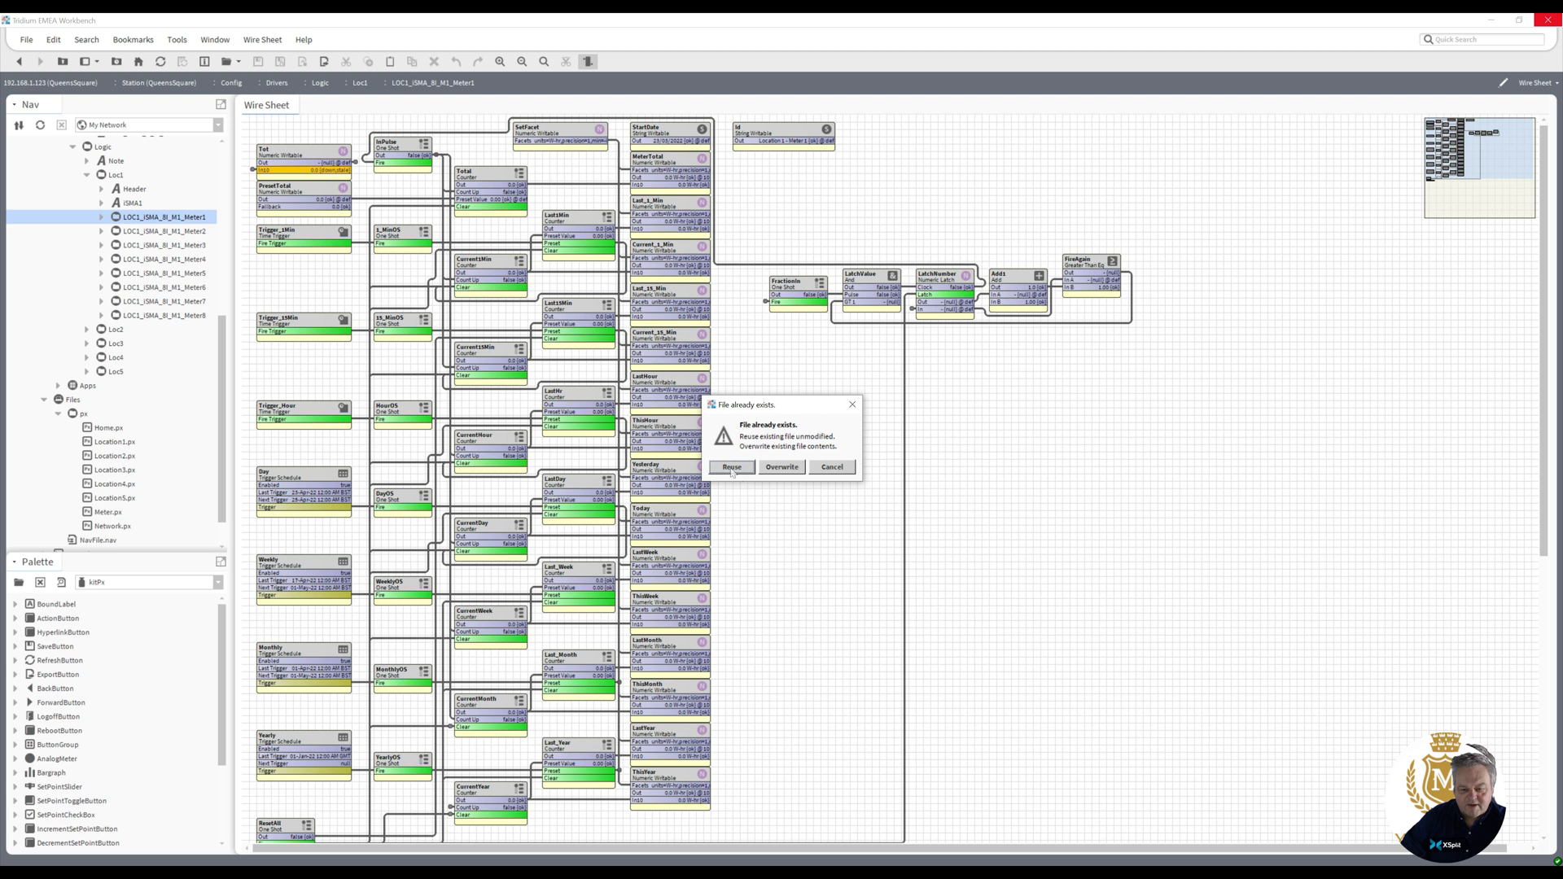
mouse_move(780, 468)
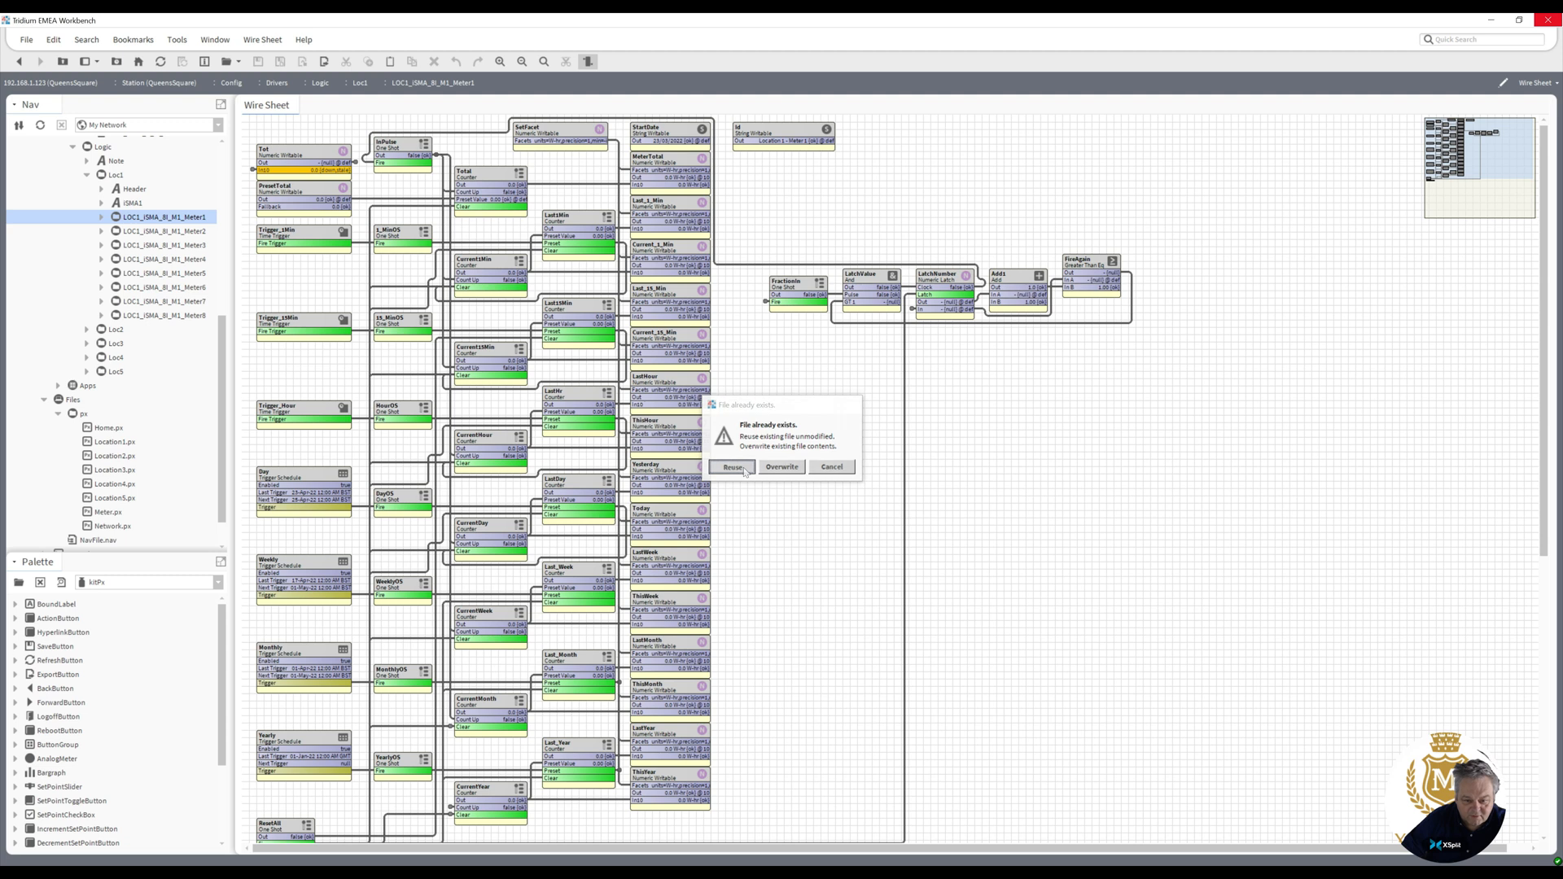
click(733, 467)
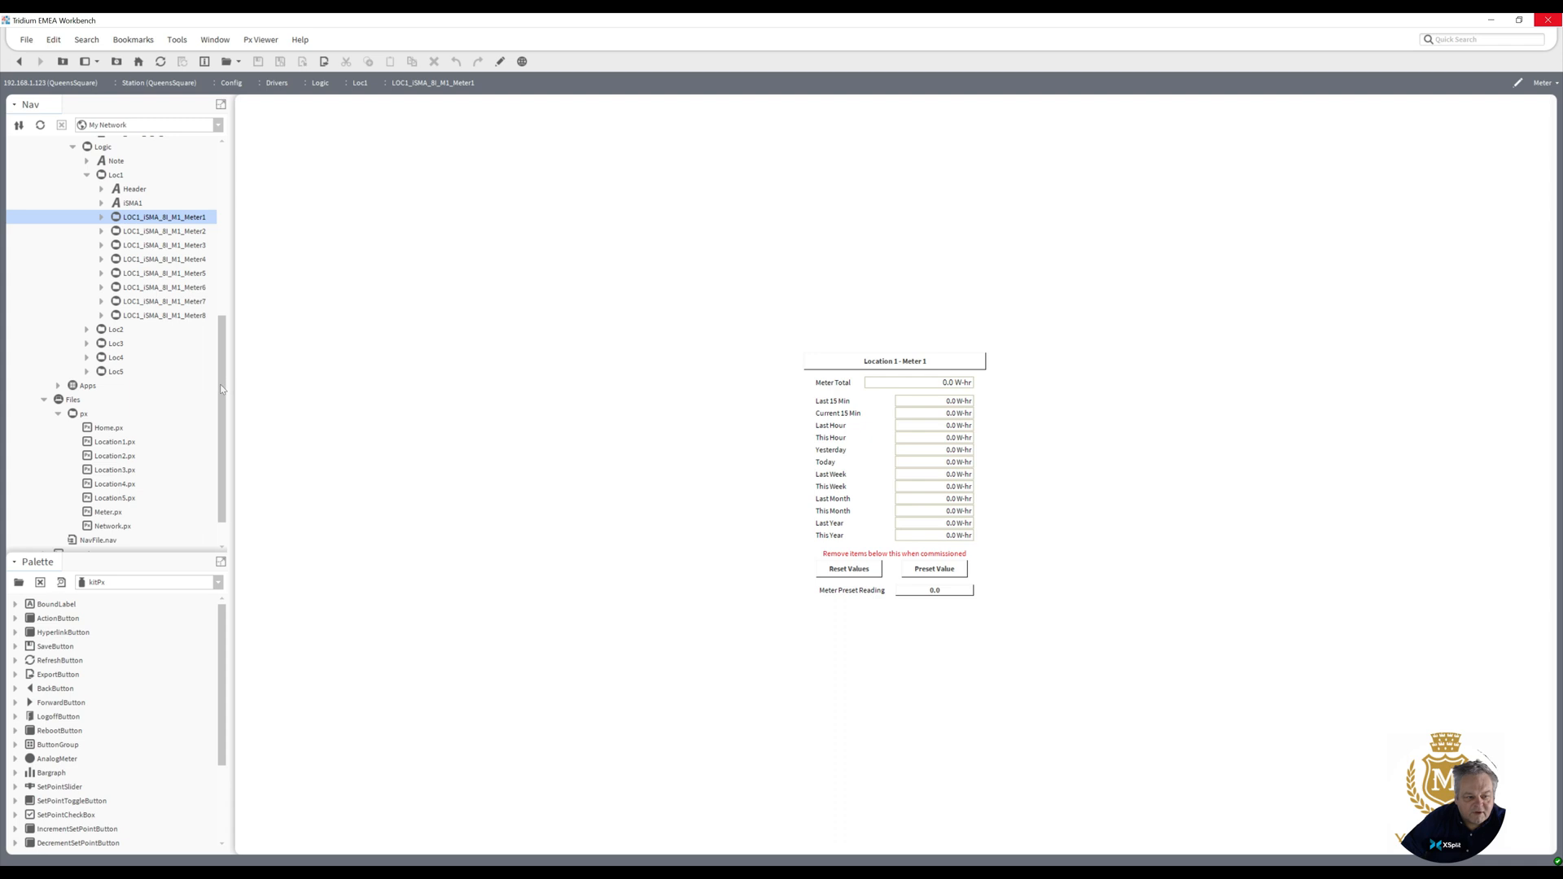
- Browse the Nav tree through the Modbus TCP and Isma networks
click(108, 426)
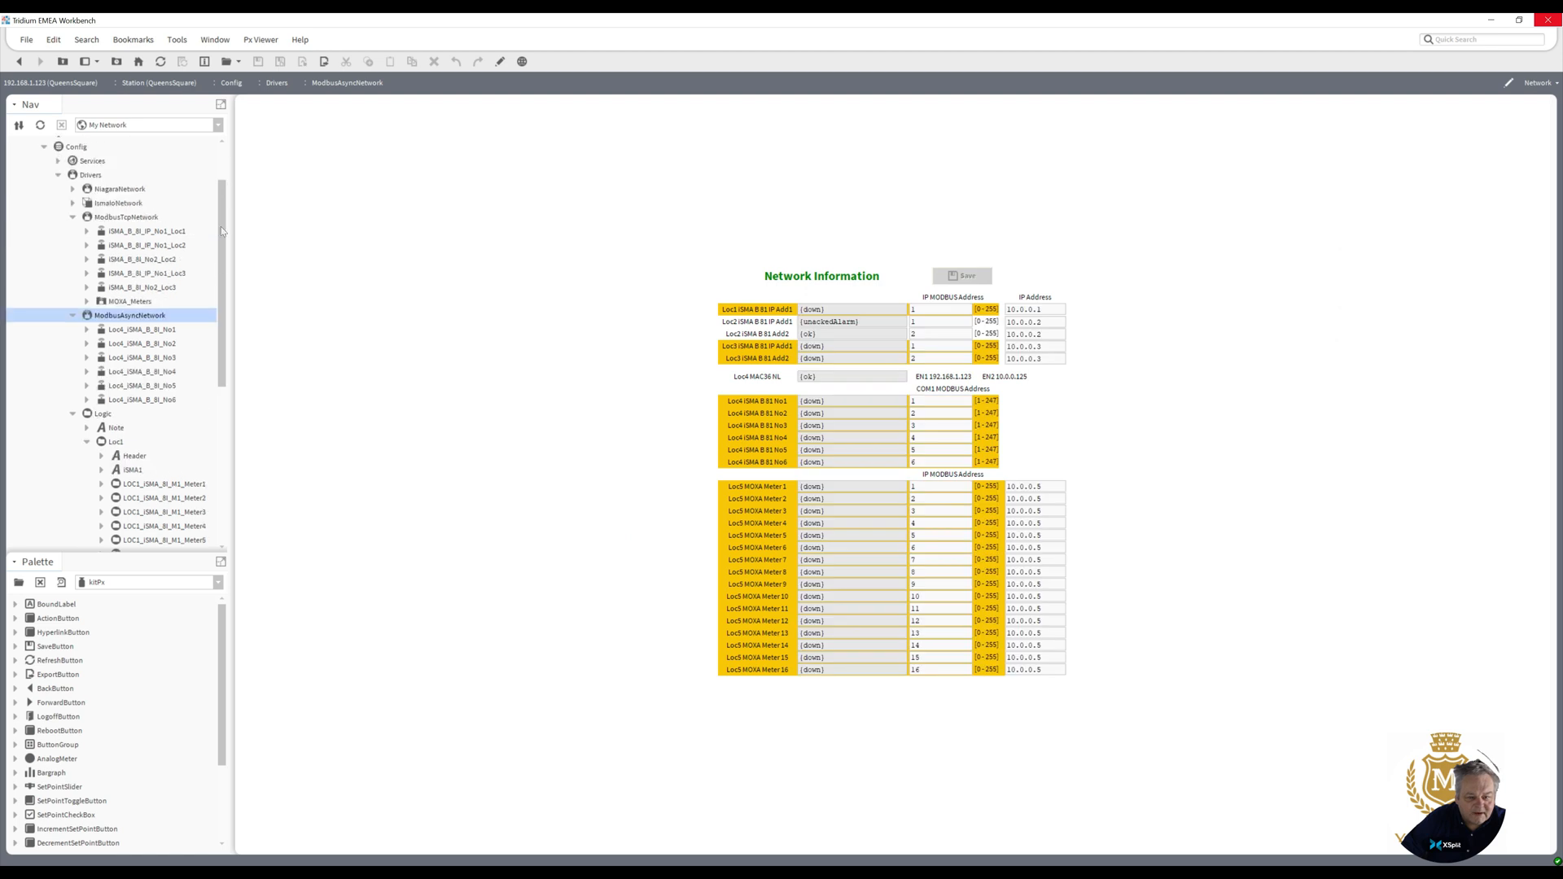
click(125, 216)
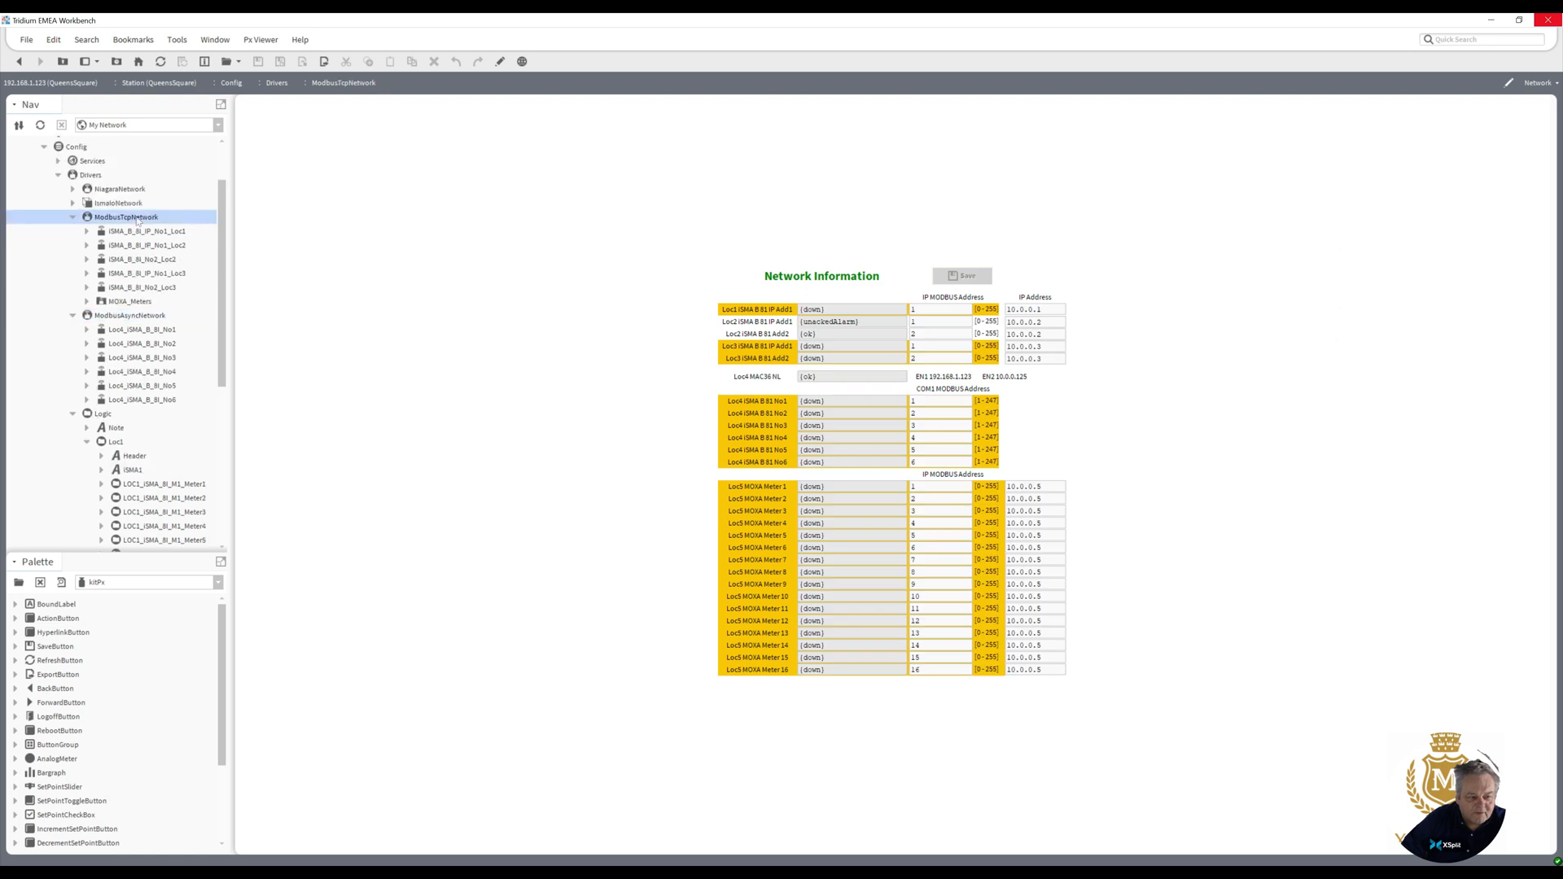
click(118, 203)
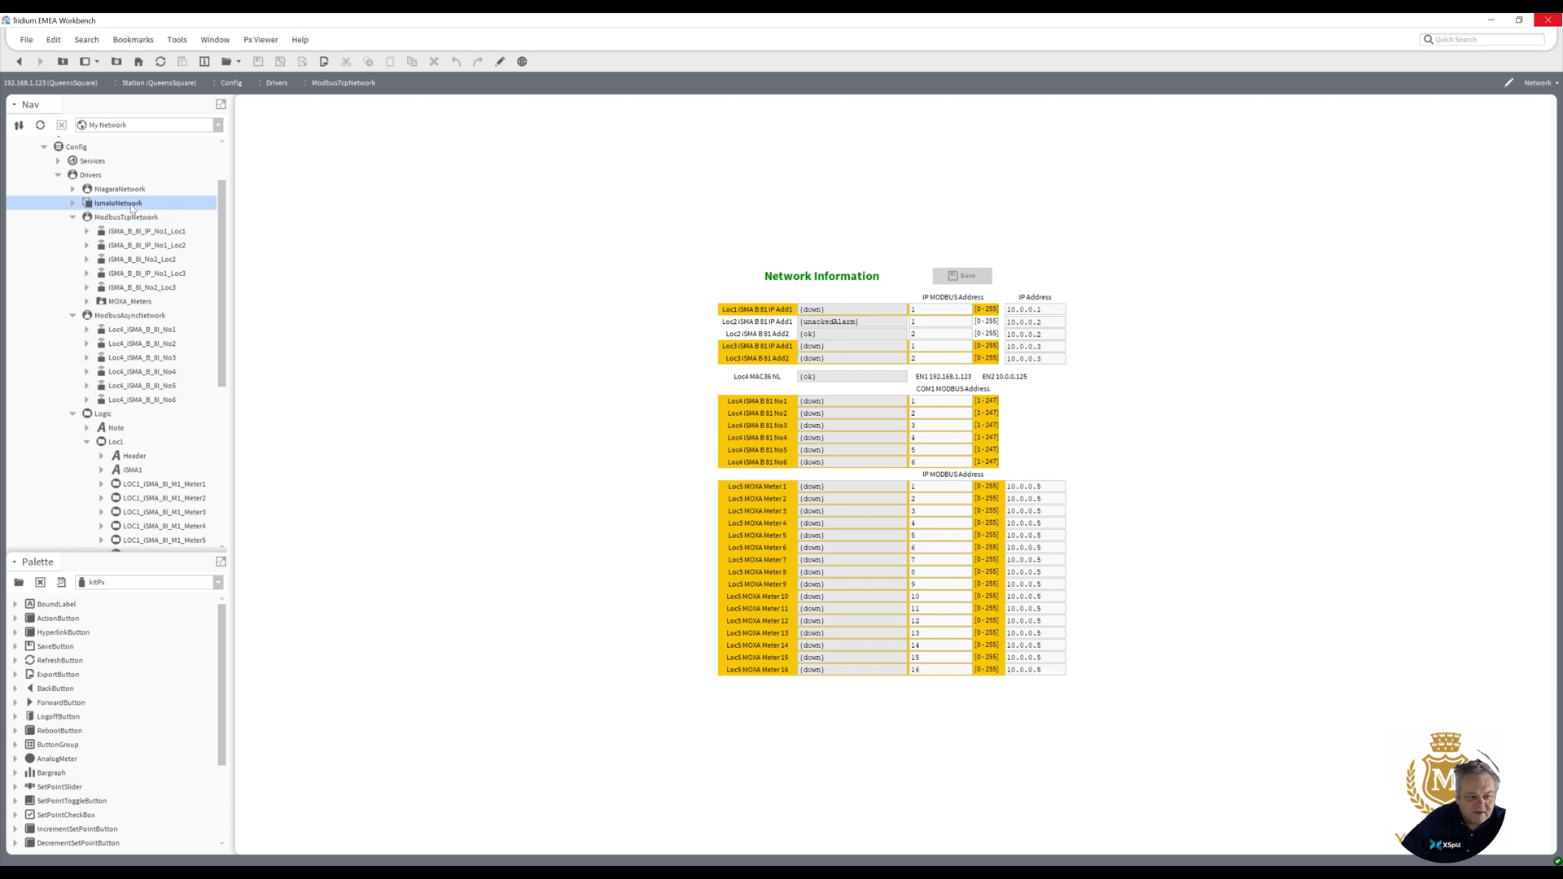
click(117, 201)
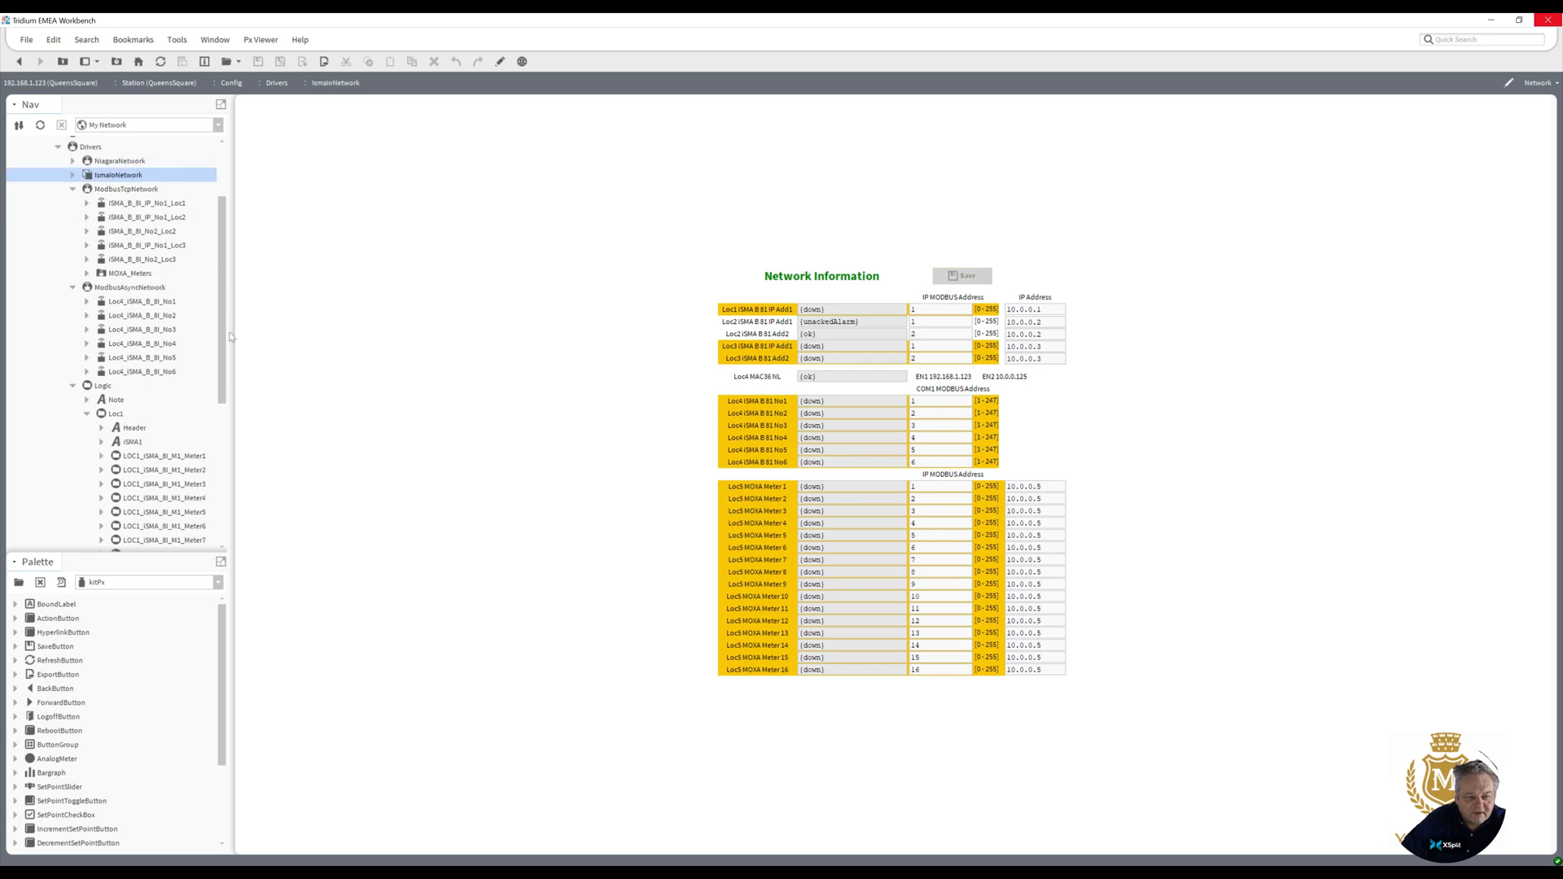
scroll(down, 3)
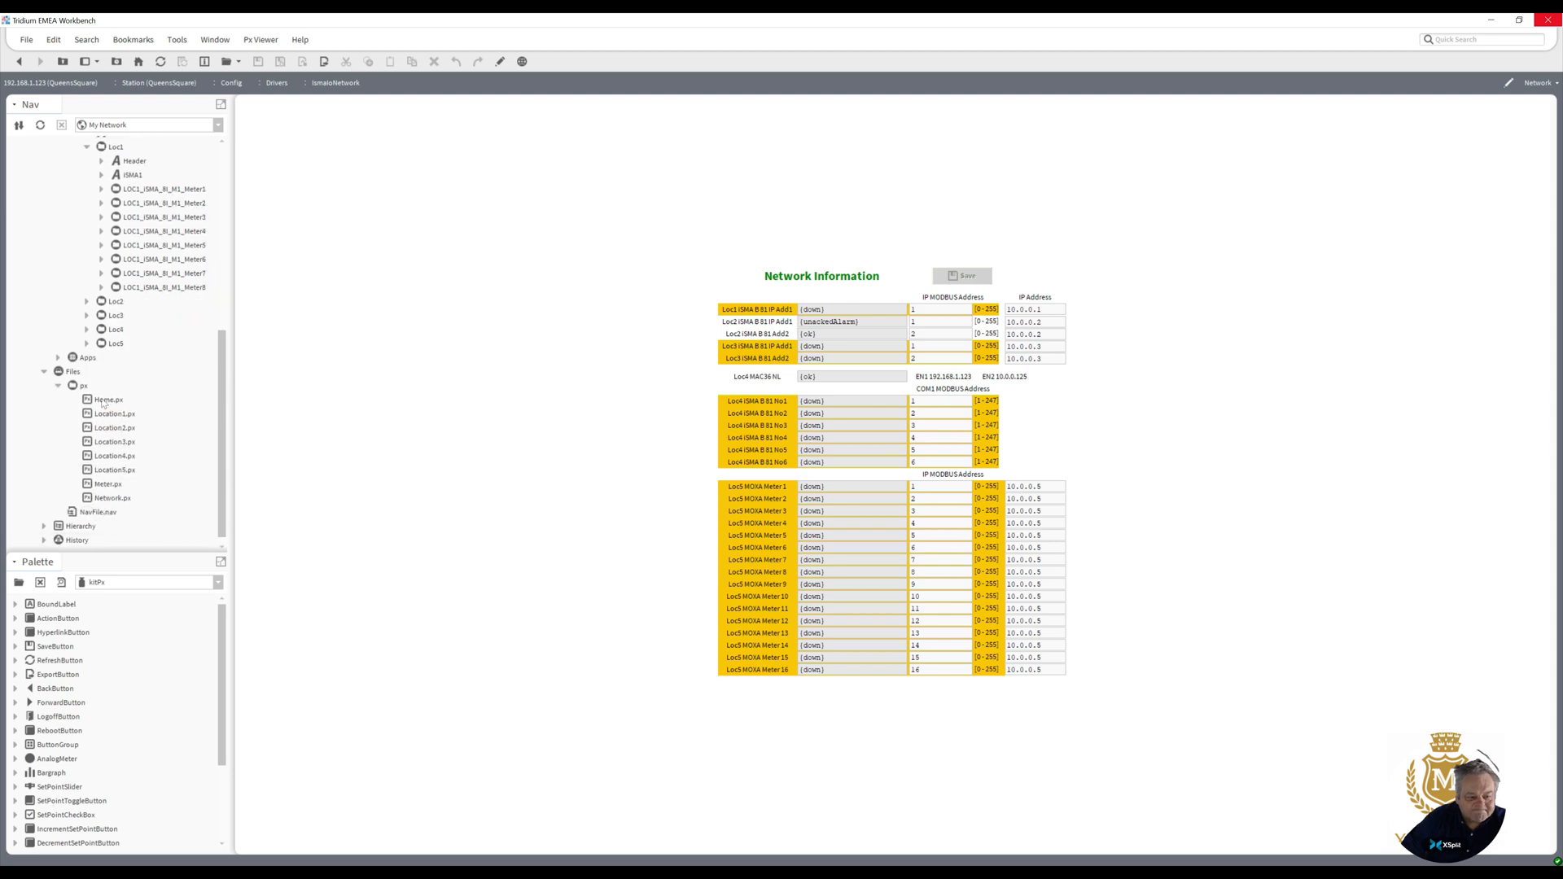
mouse_move(98, 518)
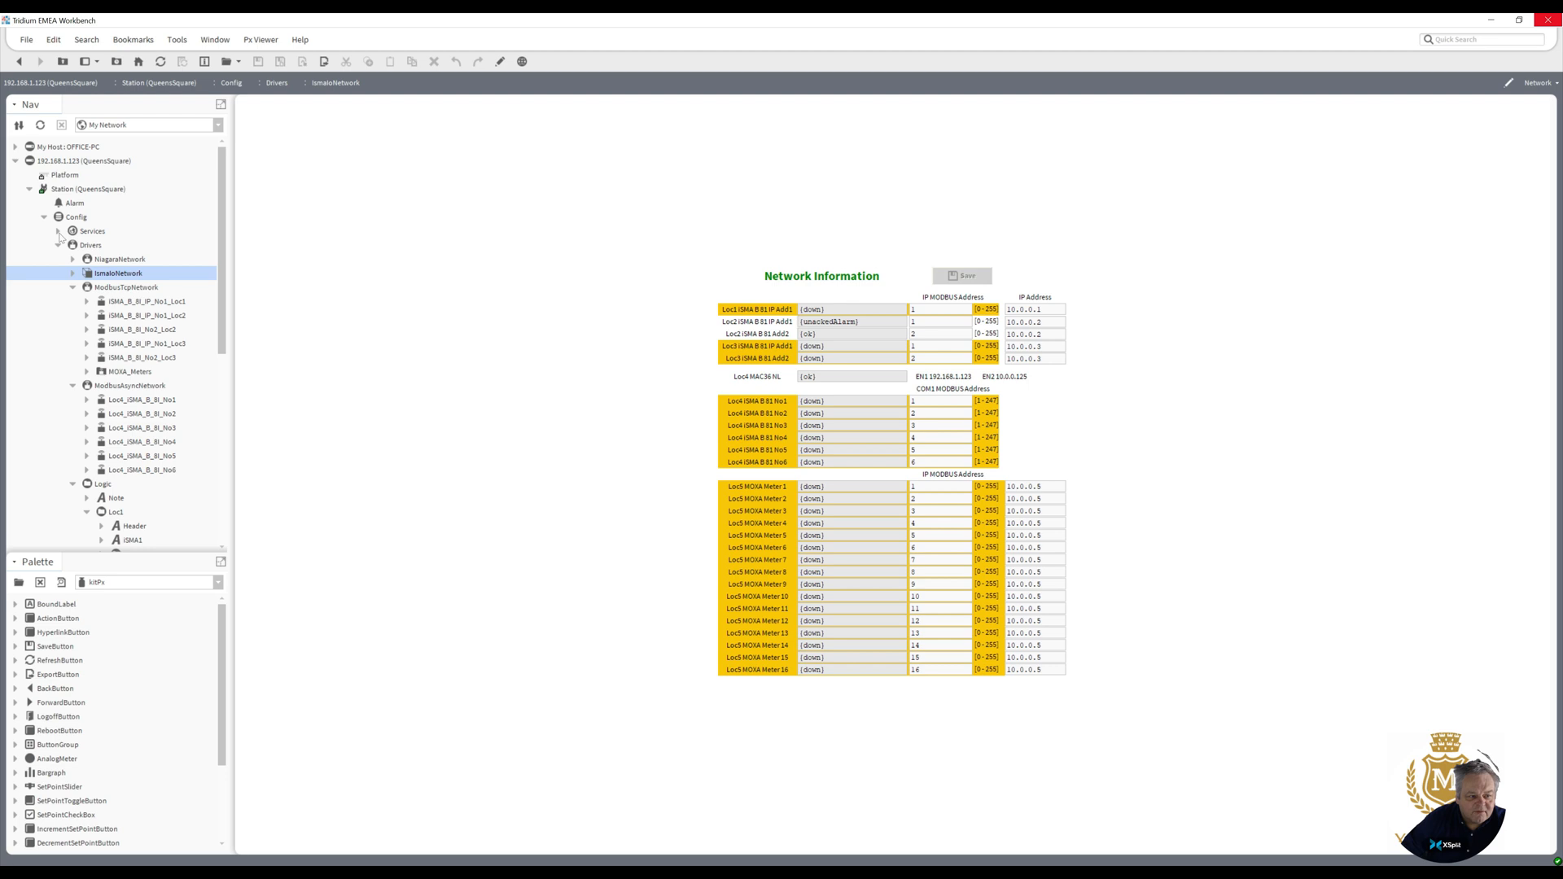
- Expand Services and UserService to show the user account's property sheet with NavFile.nav
click(59, 230)
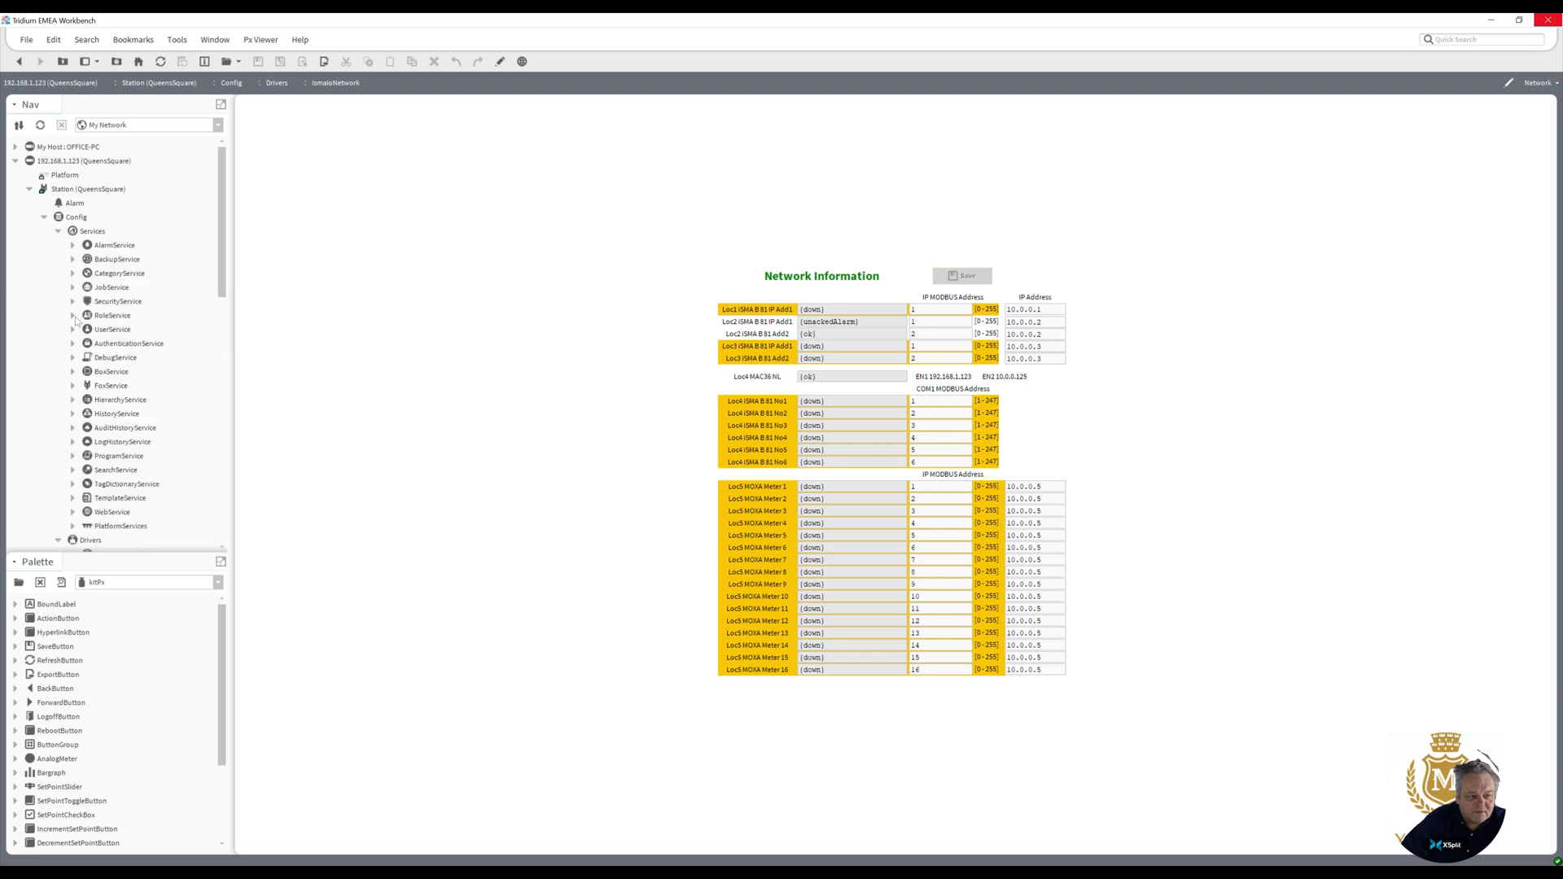
click(72, 315)
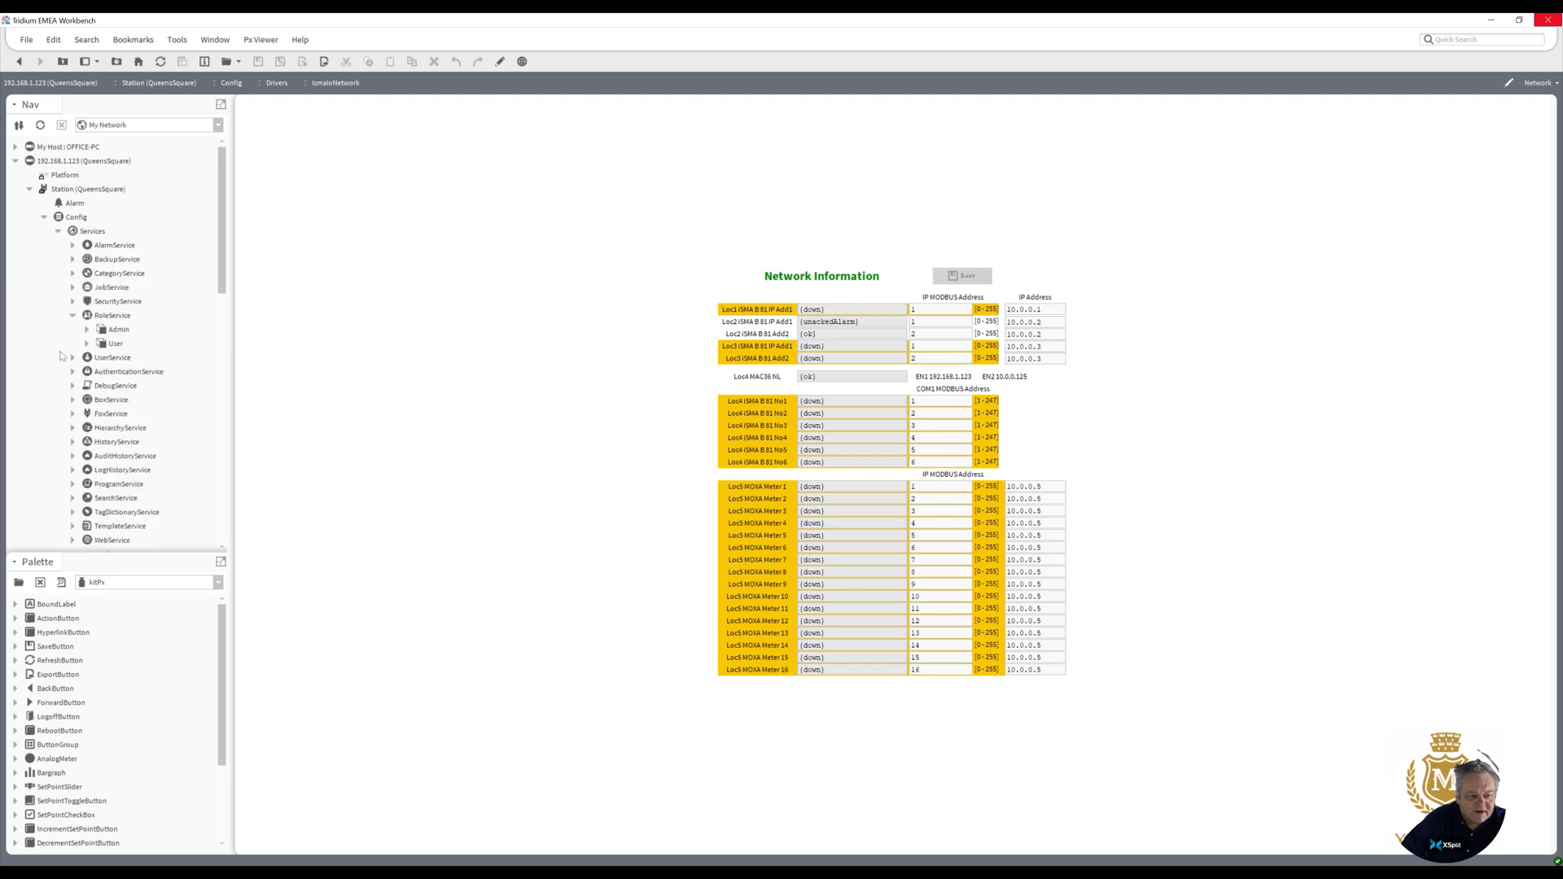
click(72, 357)
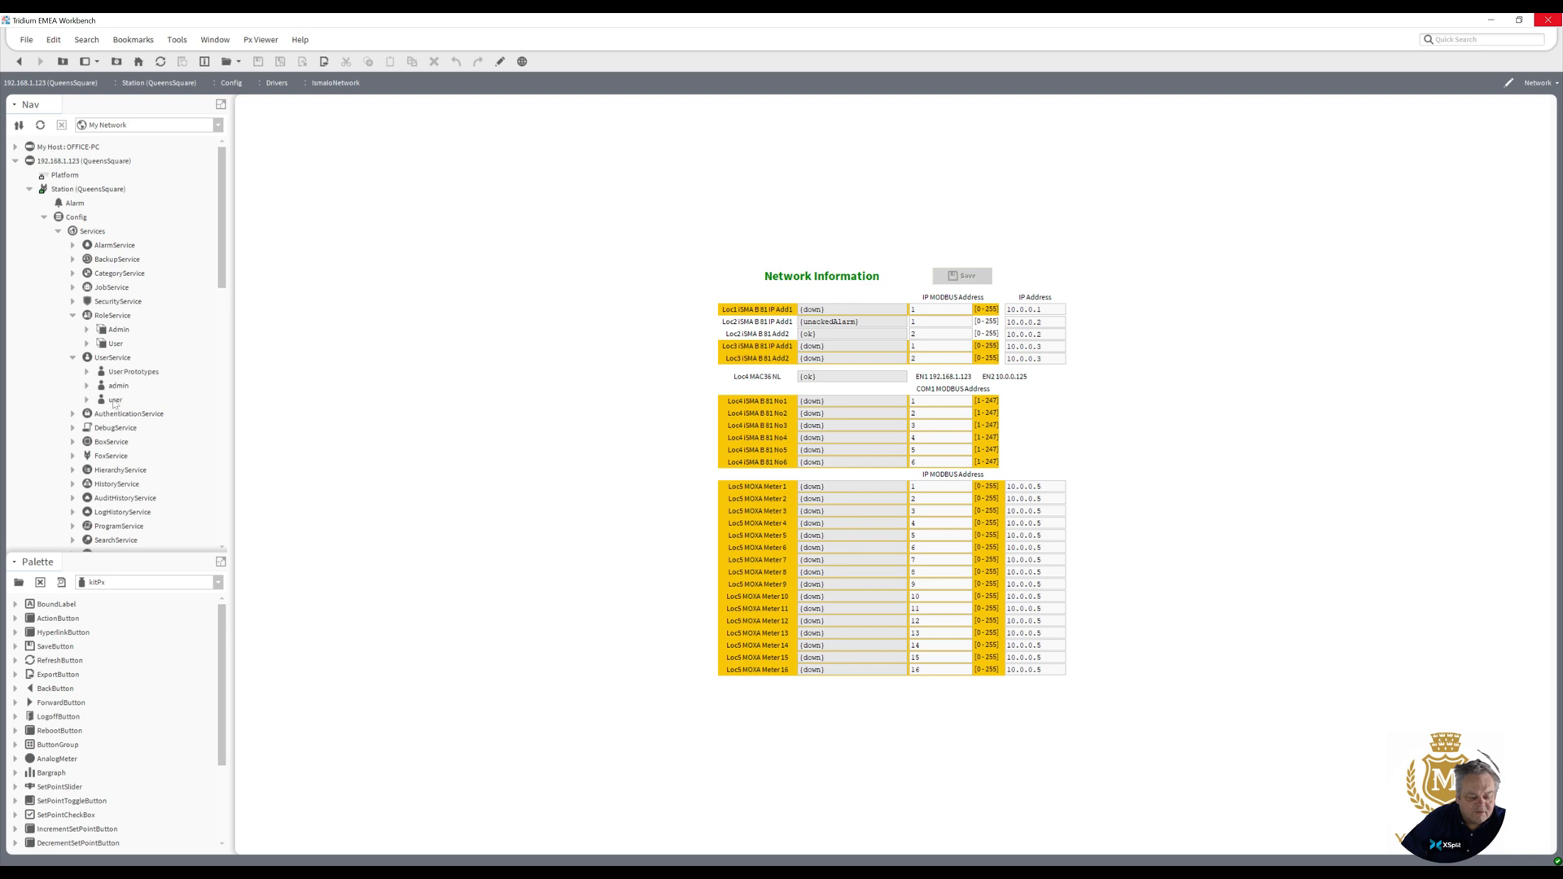
click(116, 401)
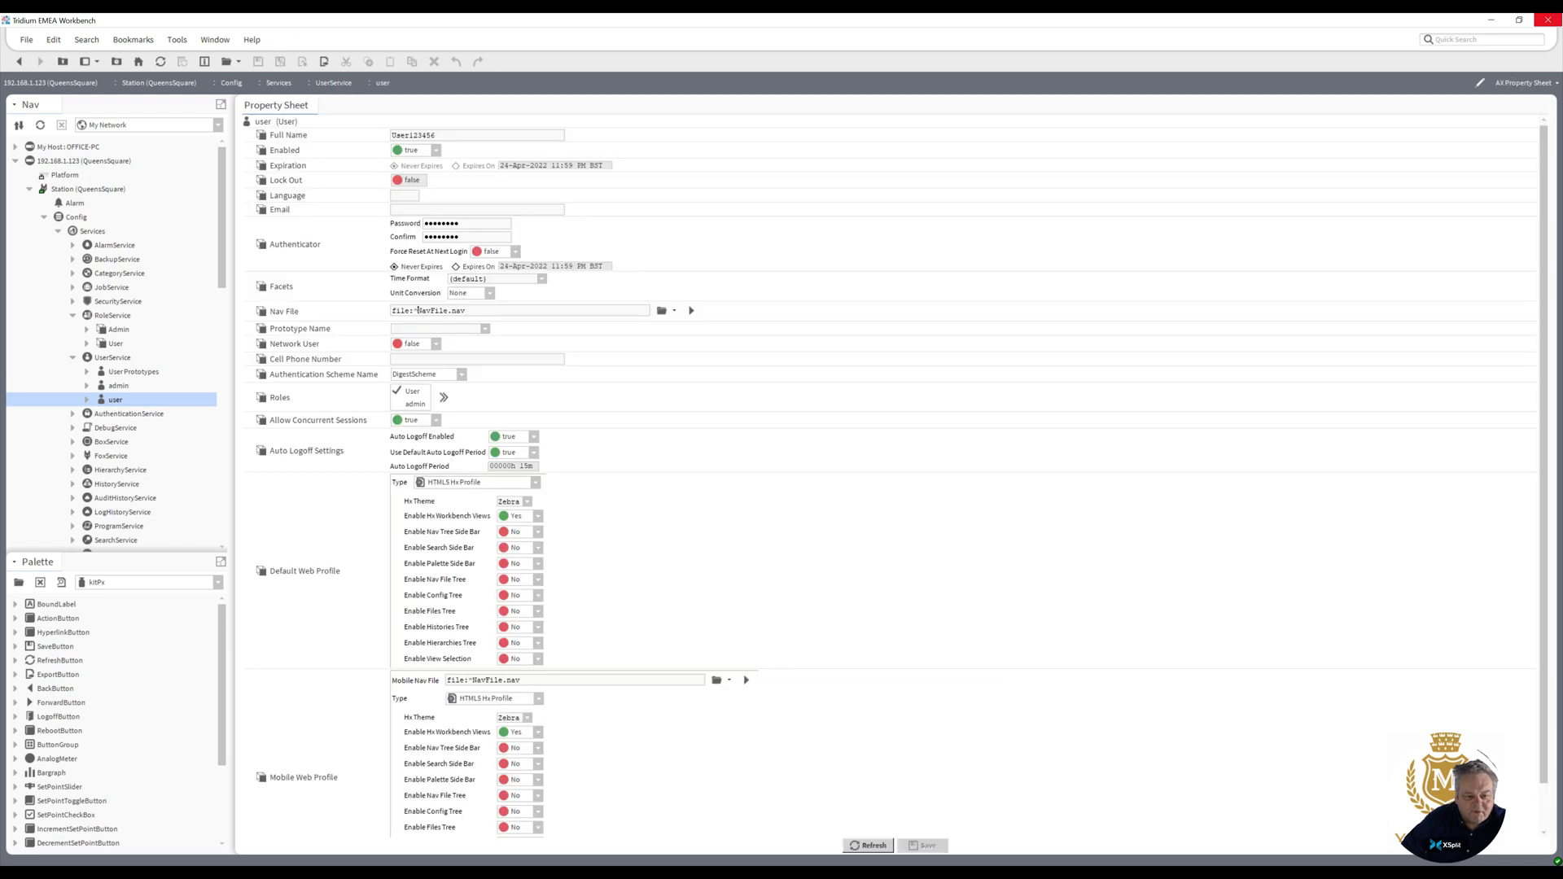
- Review NavFile.nav's Home entry, then display the Logic folder's Home graphic
double_click(438, 309)
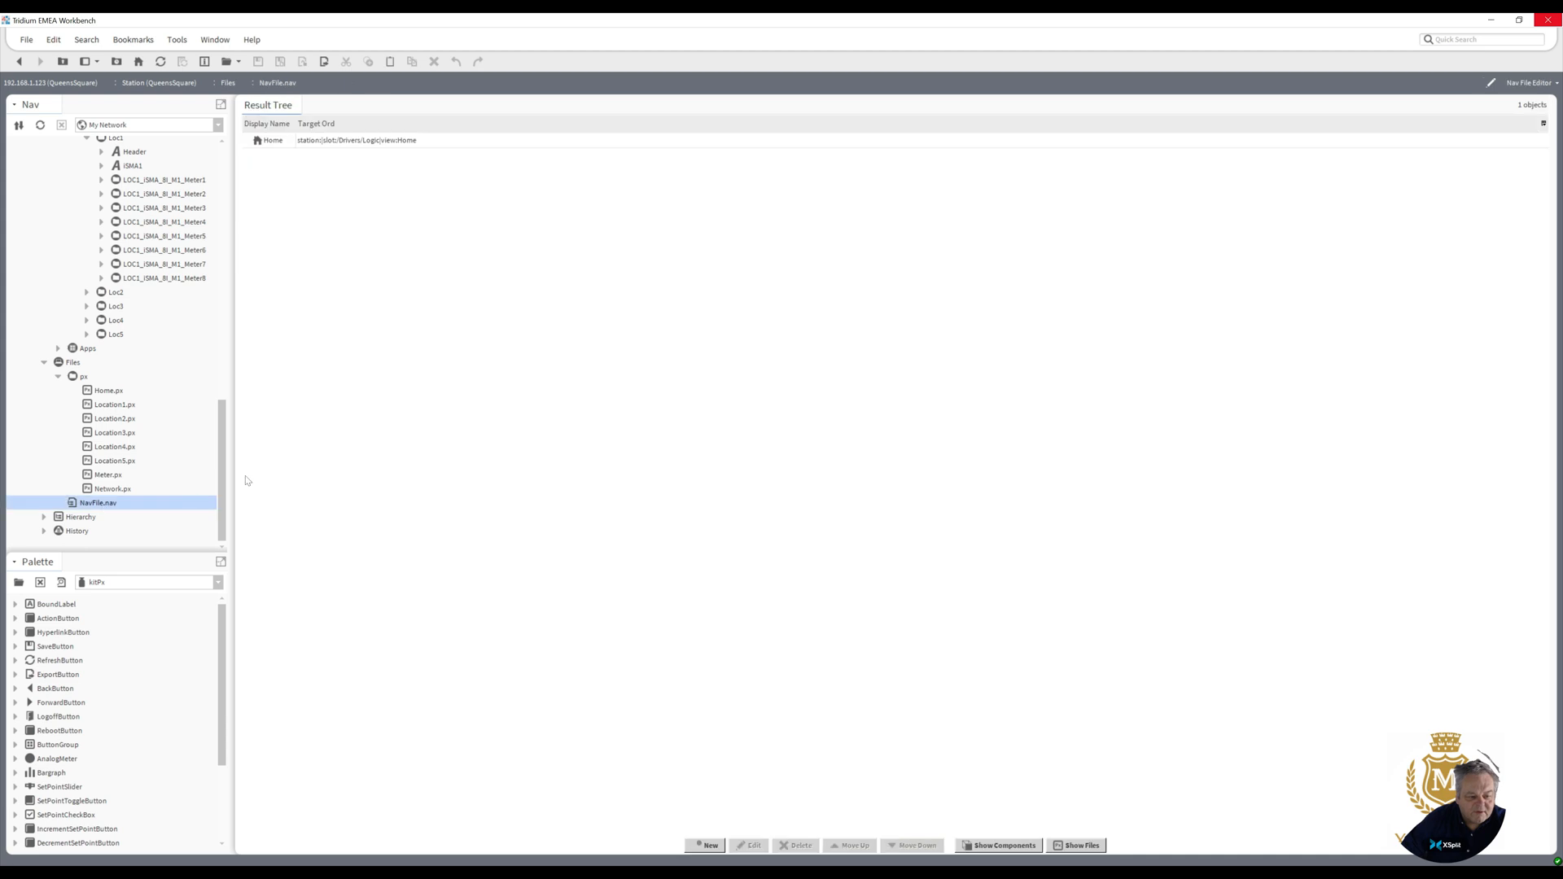
mouse_move(340, 146)
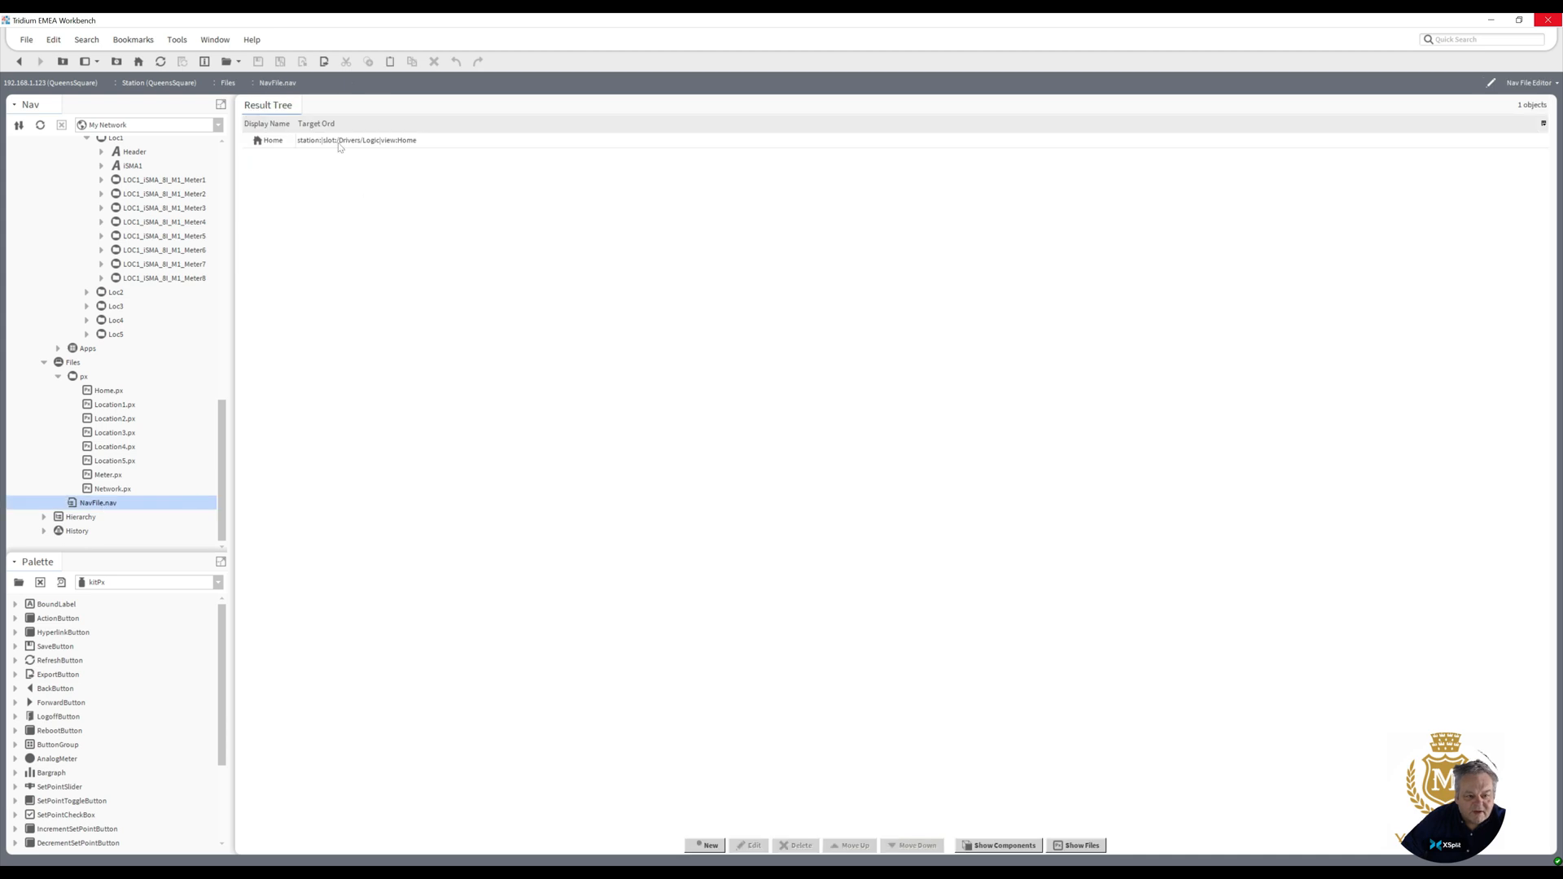
mouse_move(390, 148)
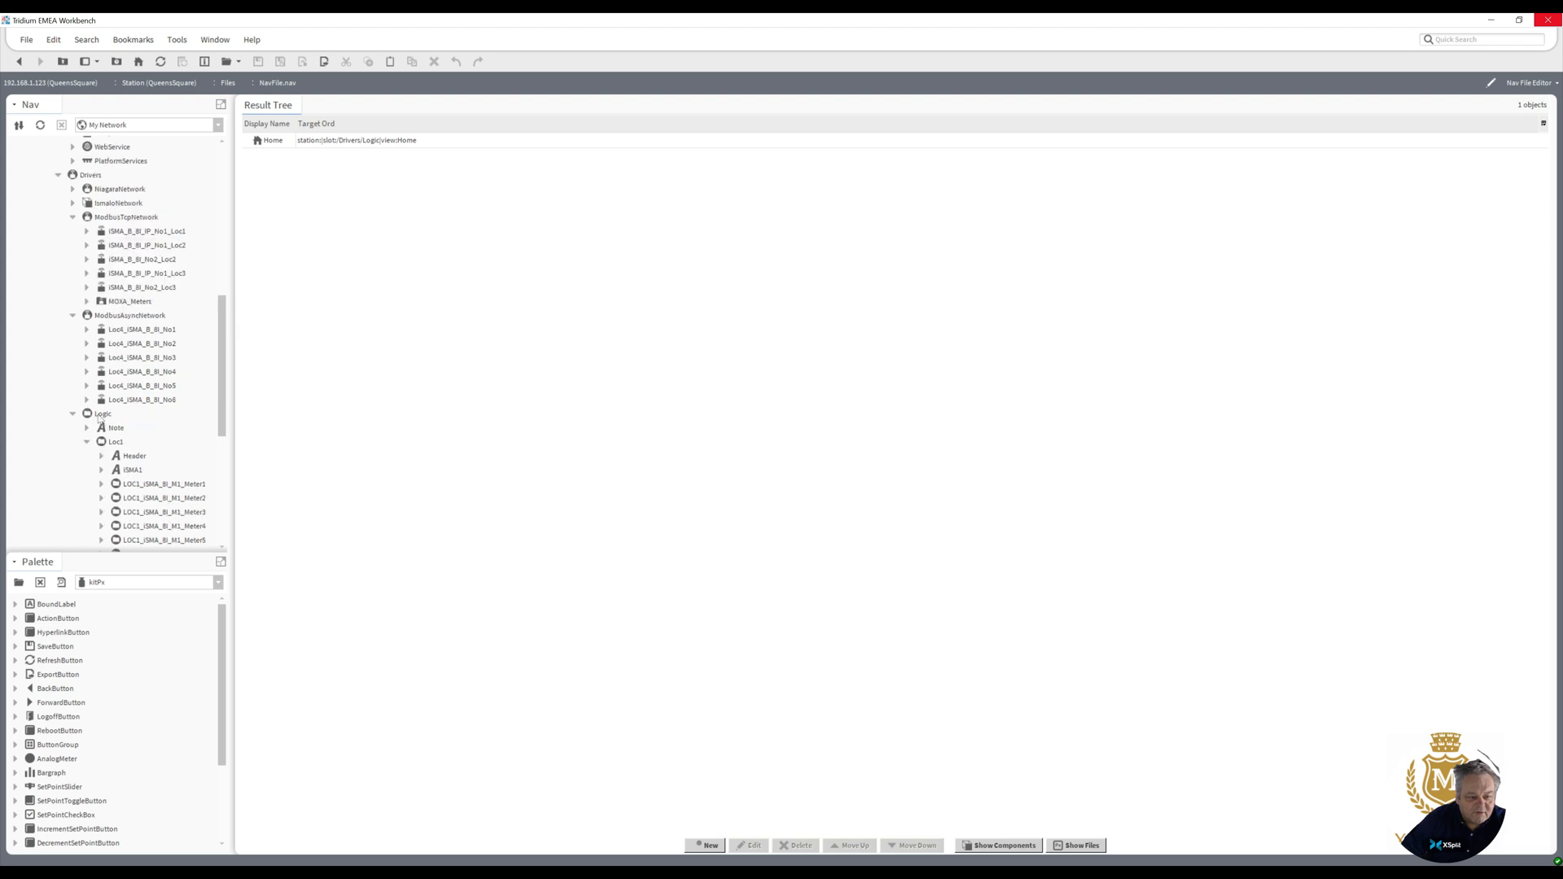
click(103, 412)
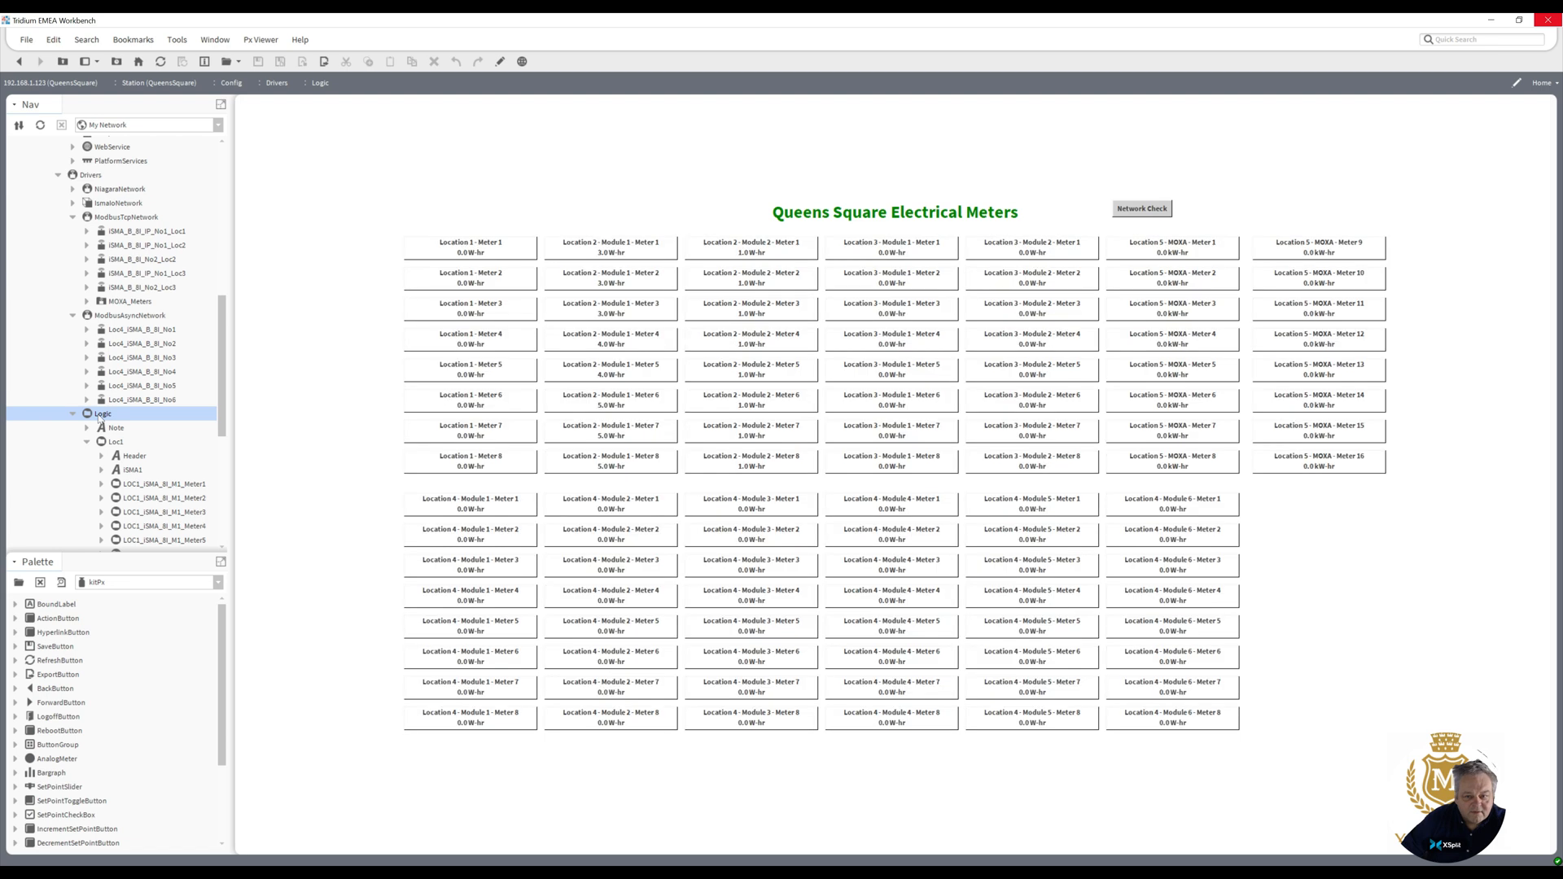
mouse_move(459, 261)
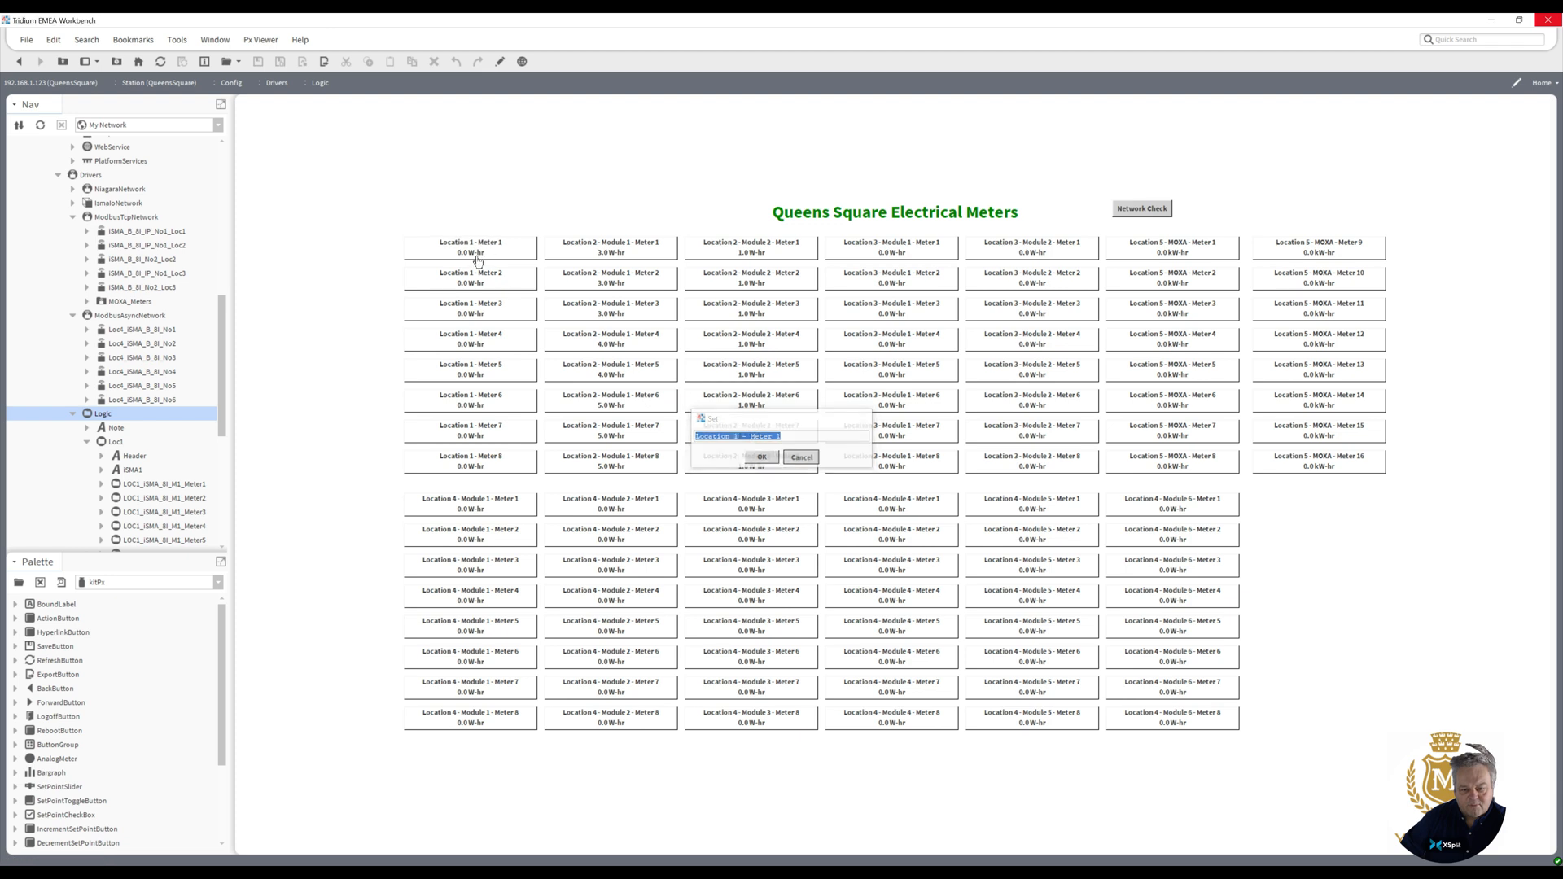
click(762, 456)
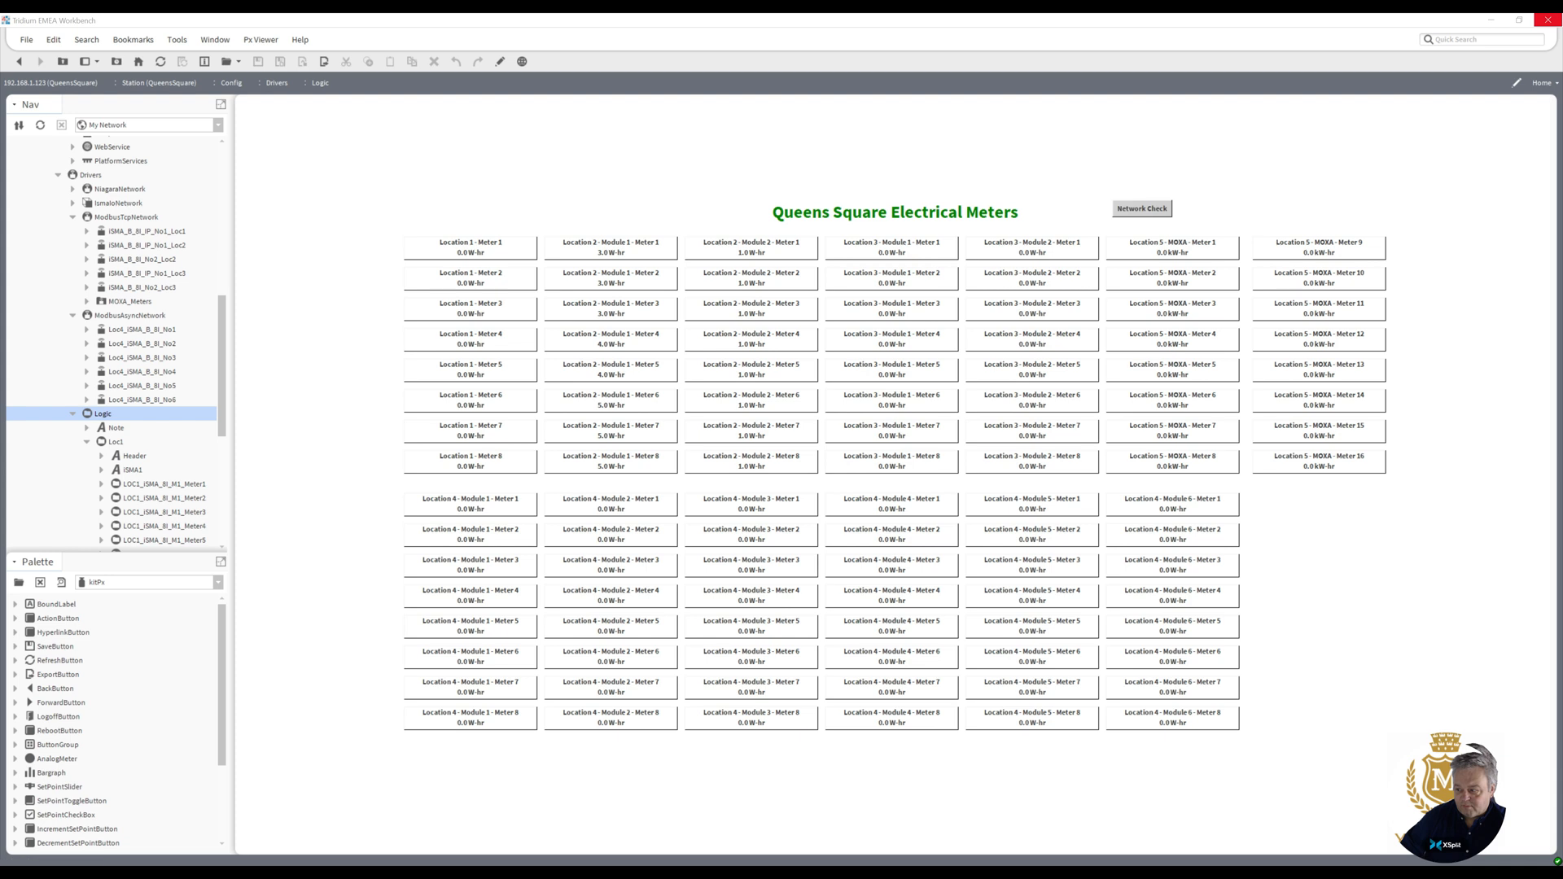
mouse_move(1186, 184)
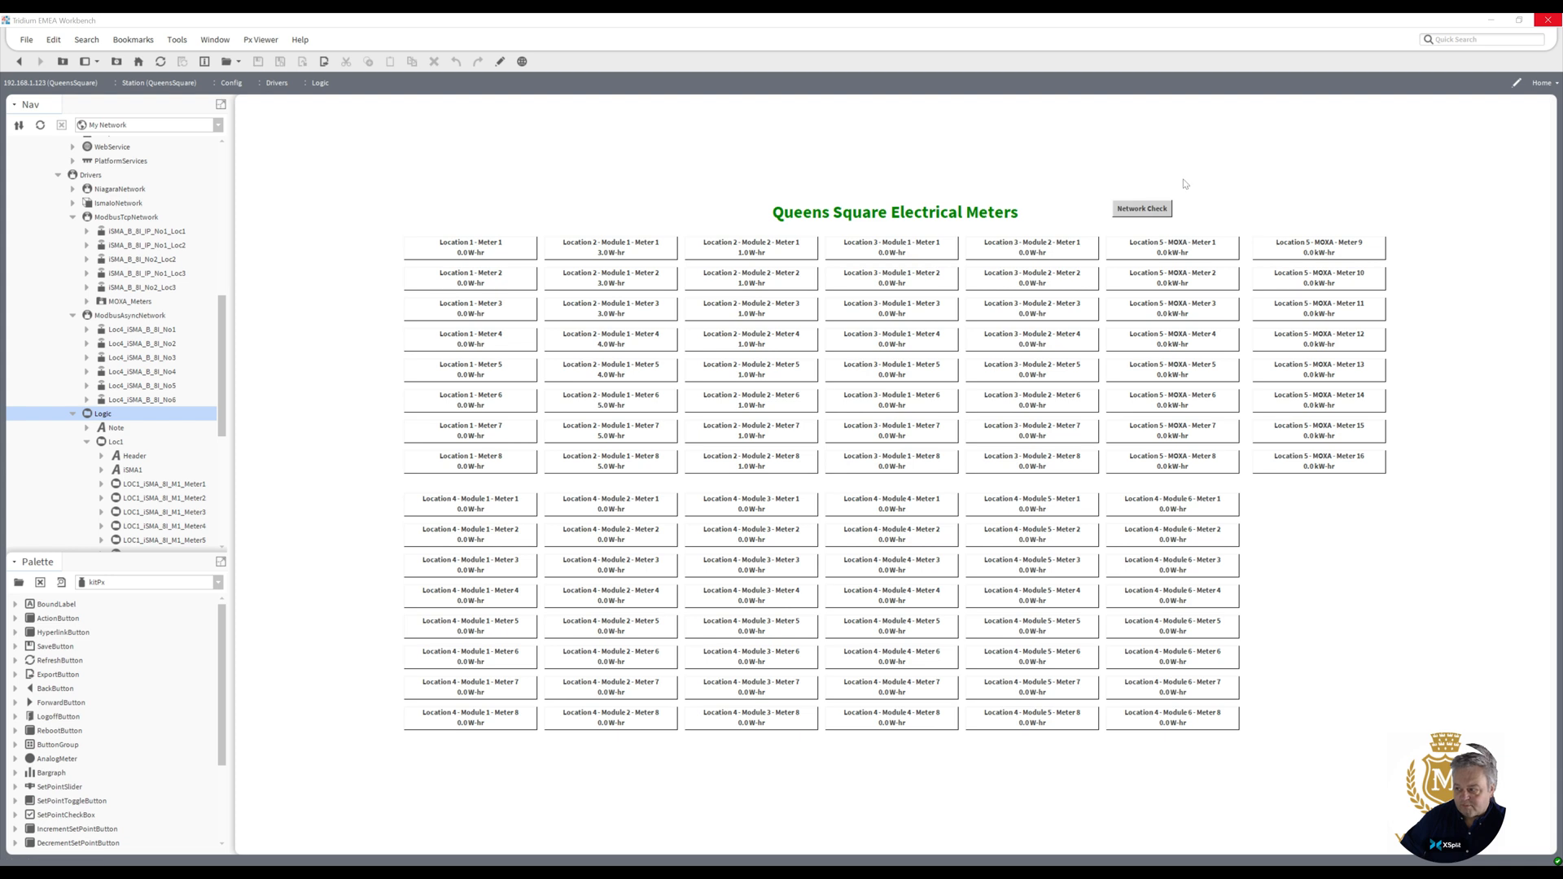
click(469, 246)
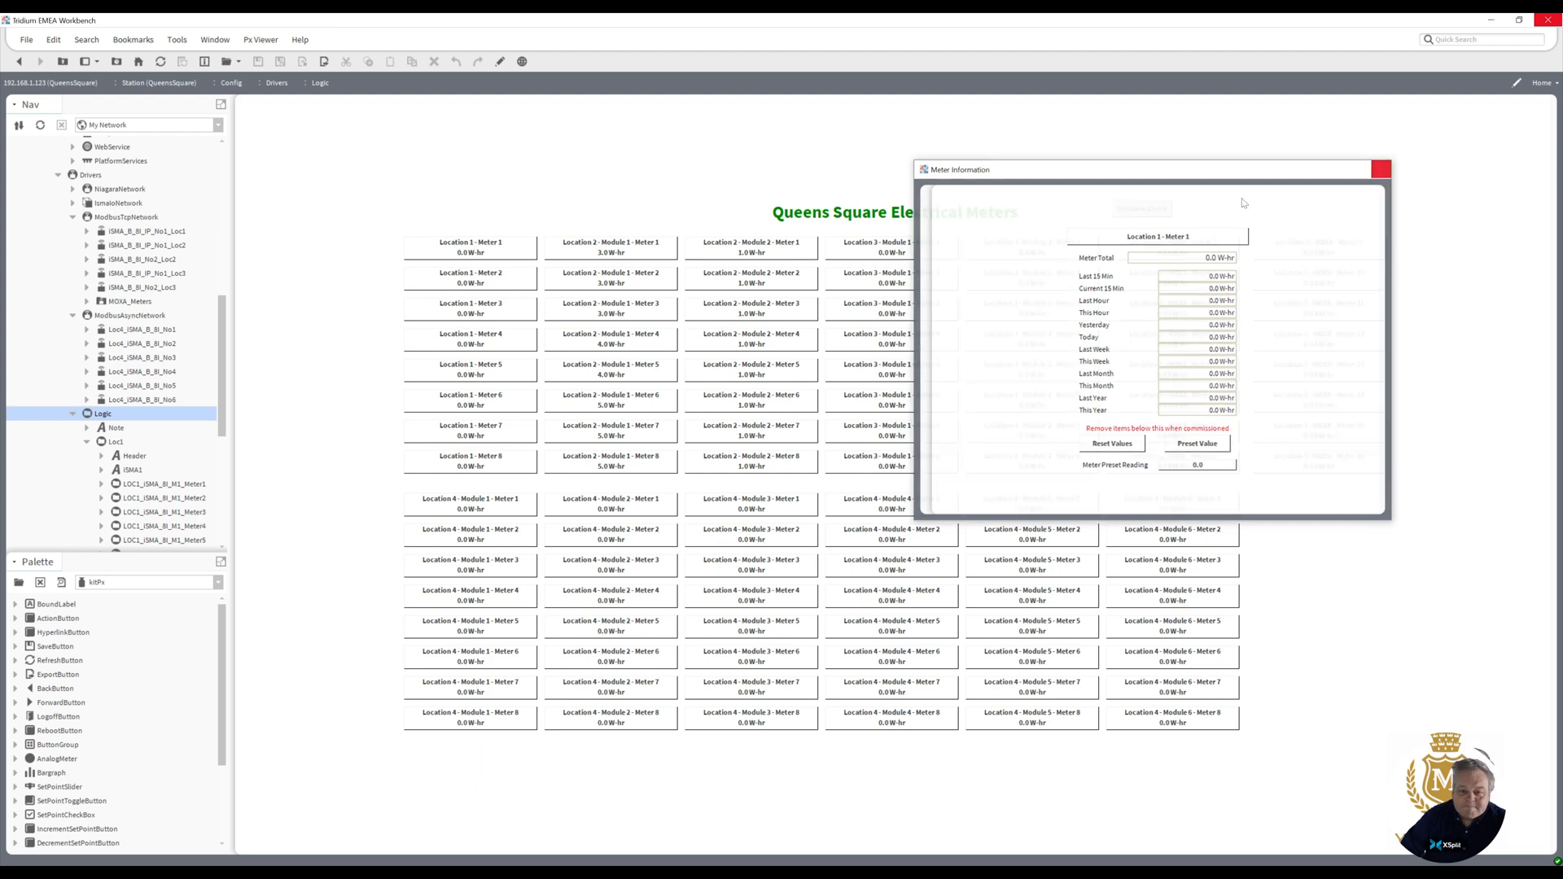
click(1381, 168)
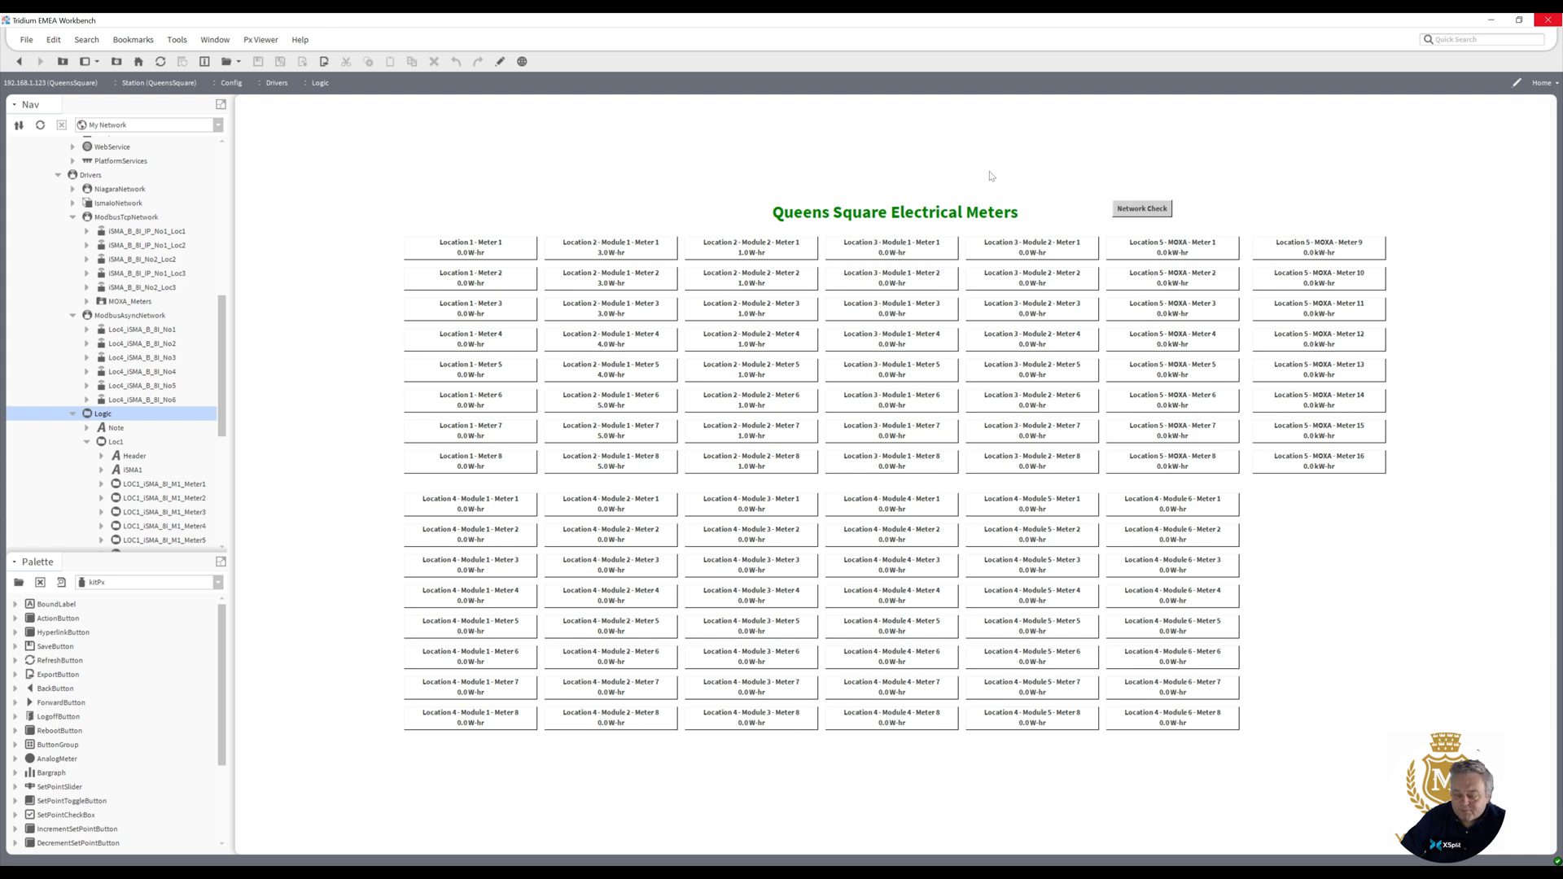